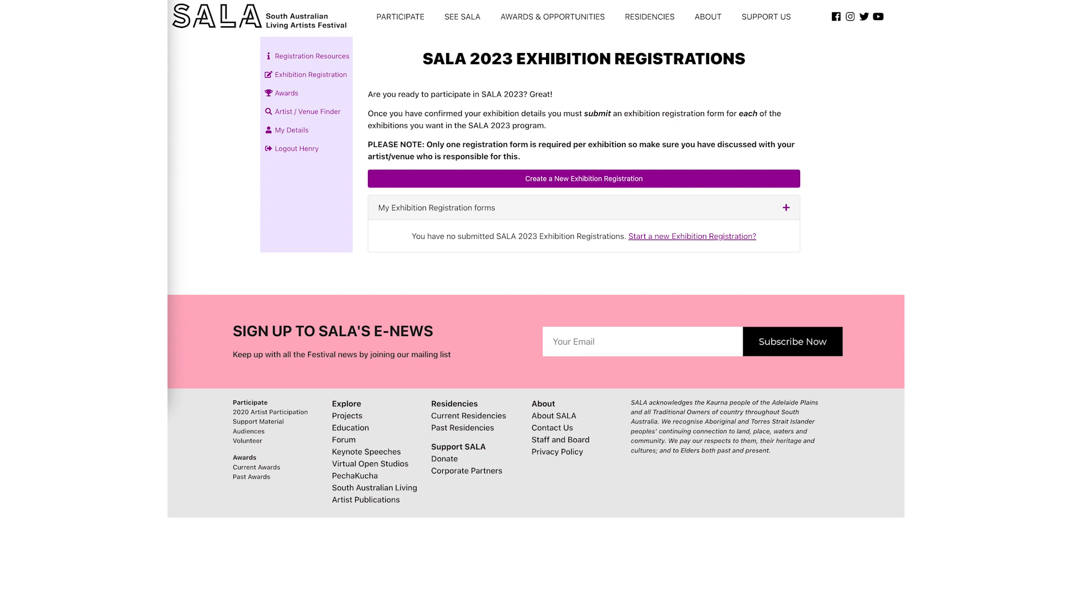
pyautogui.moveTo(382, 109)
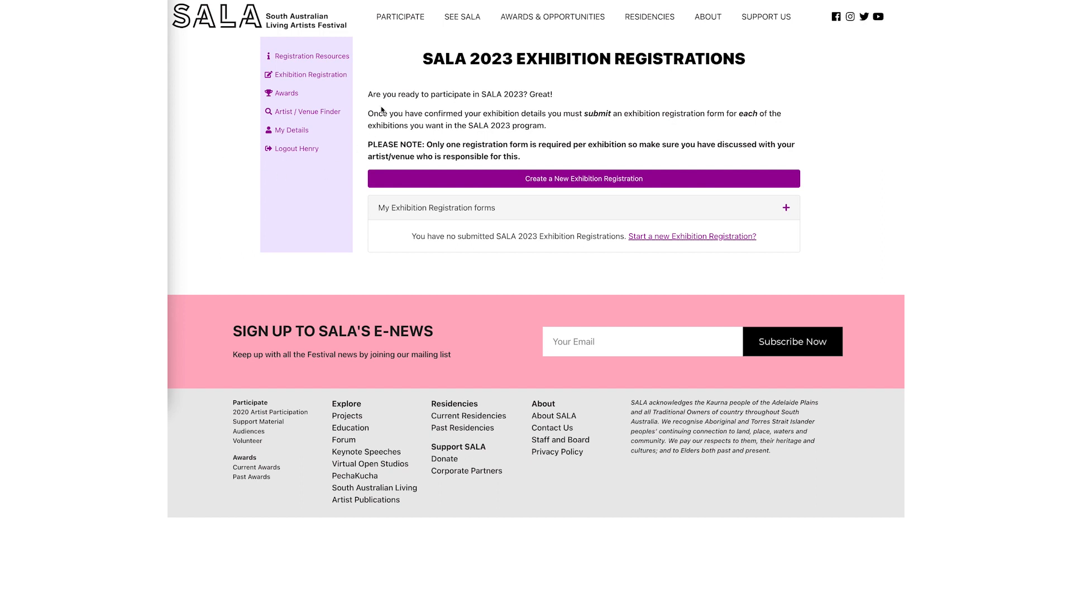
pyautogui.moveTo(311, 61)
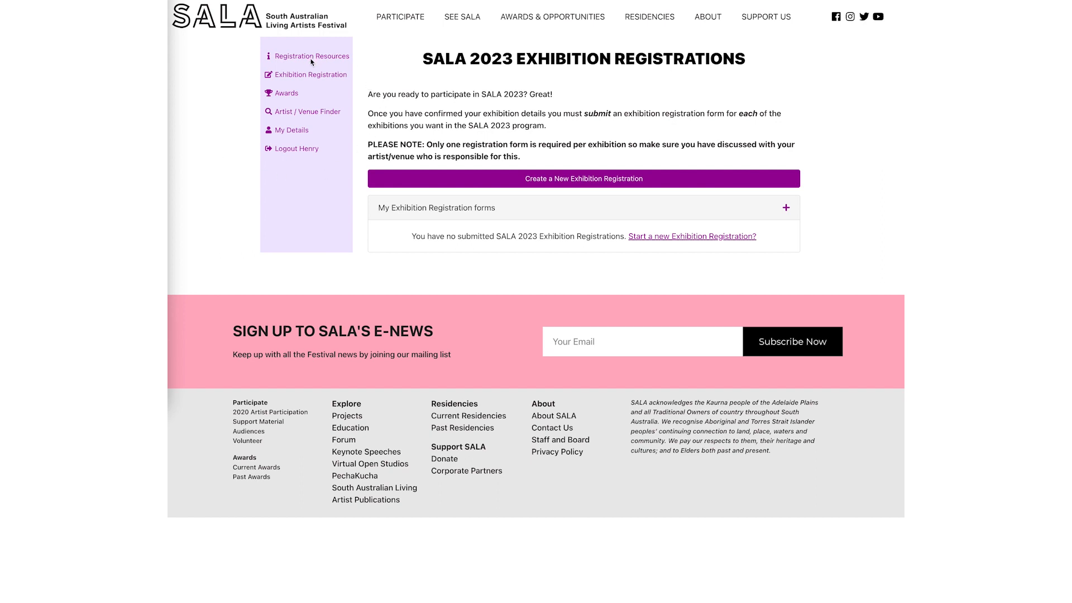
pyautogui.moveTo(336, 65)
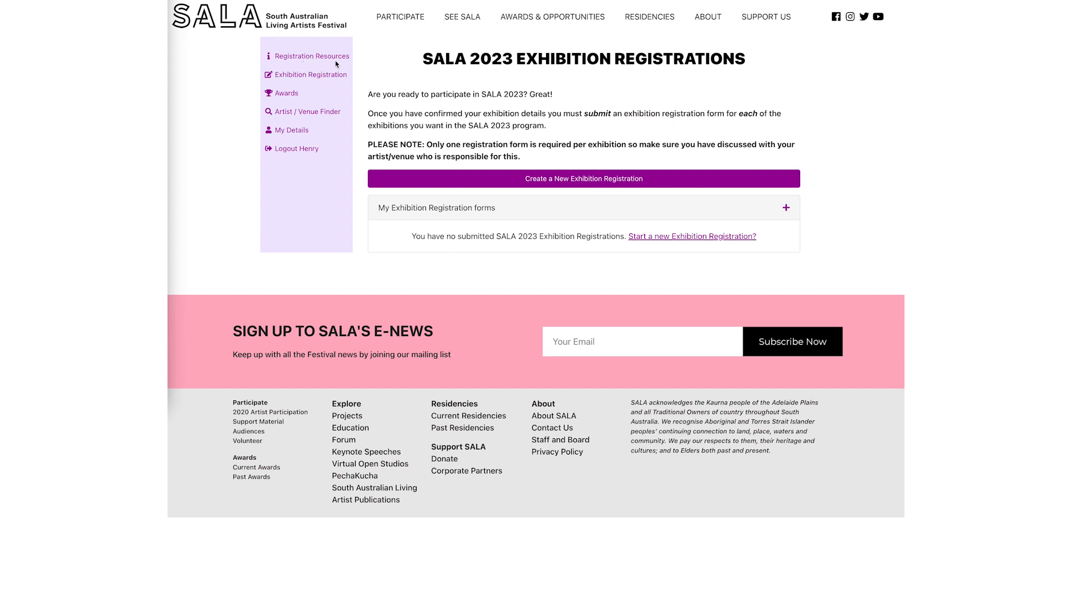
pyautogui.moveTo(329, 80)
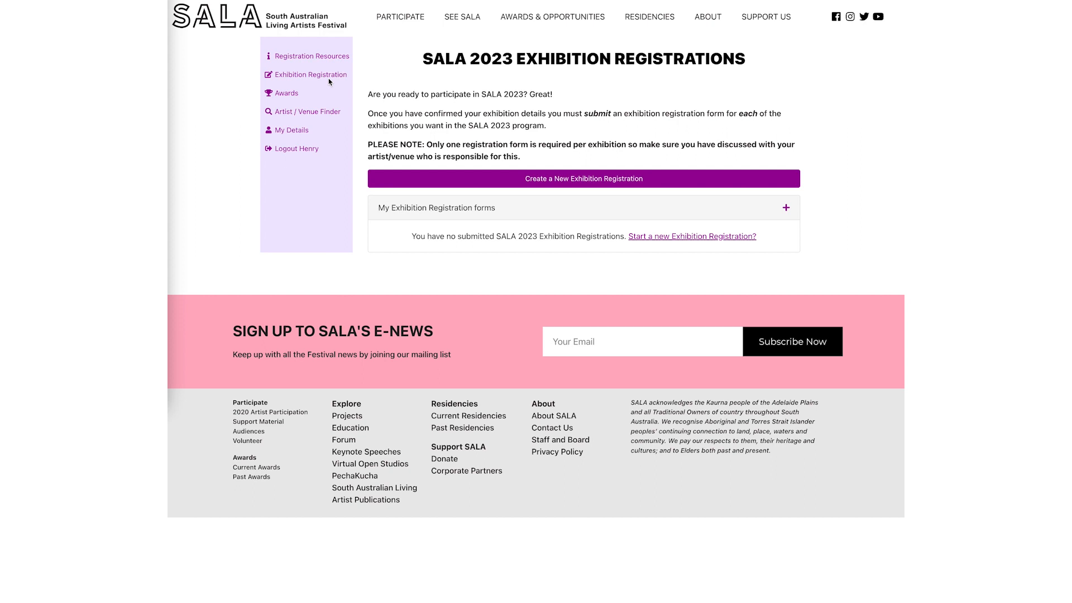
pyautogui.moveTo(291, 103)
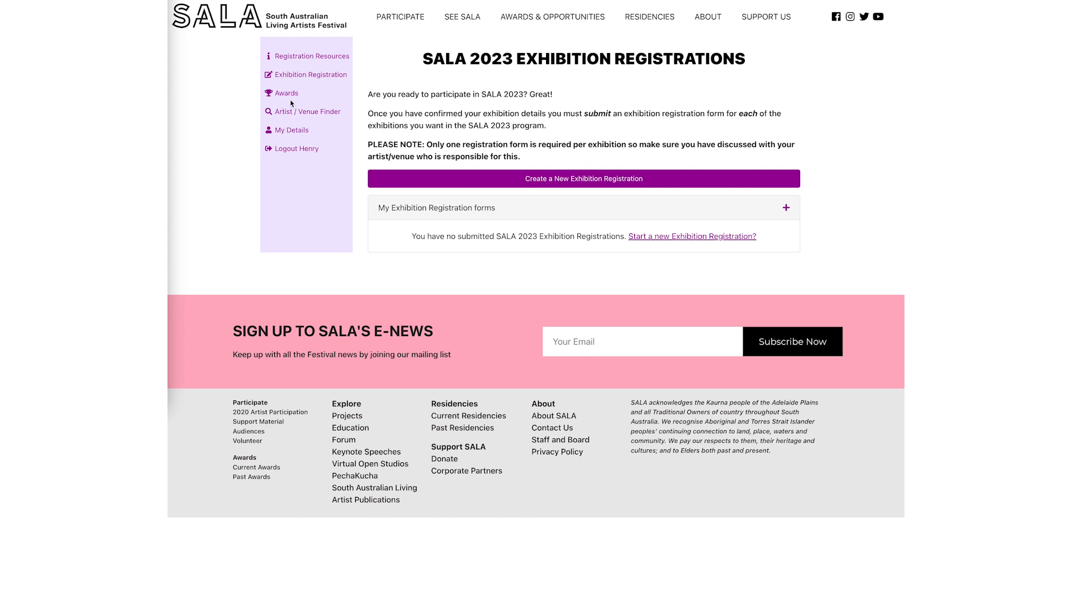
pyautogui.moveTo(337, 114)
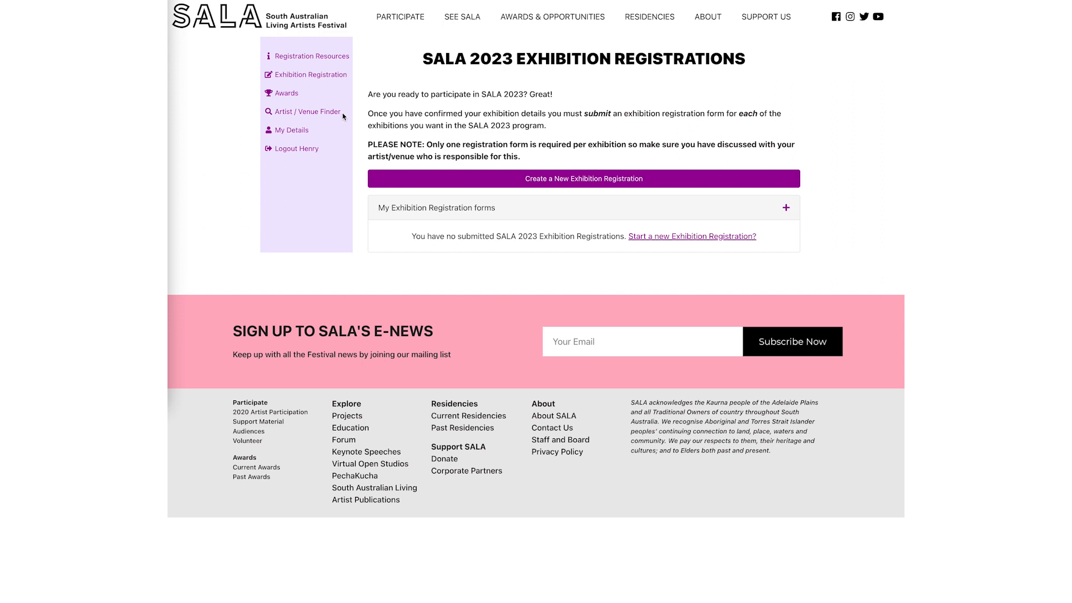
pyautogui.moveTo(317, 132)
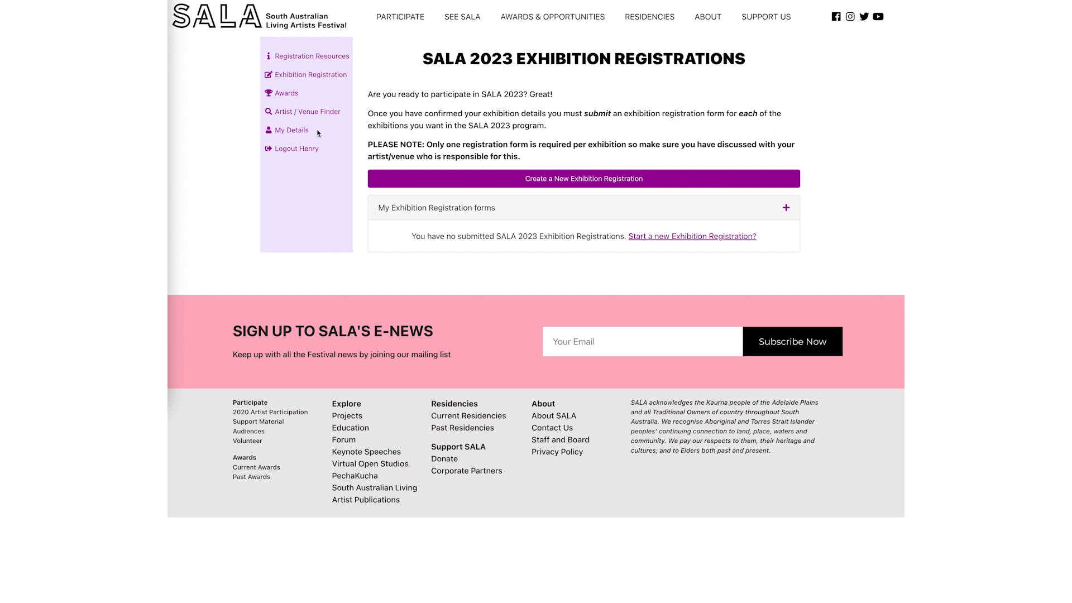
pyautogui.moveTo(339, 158)
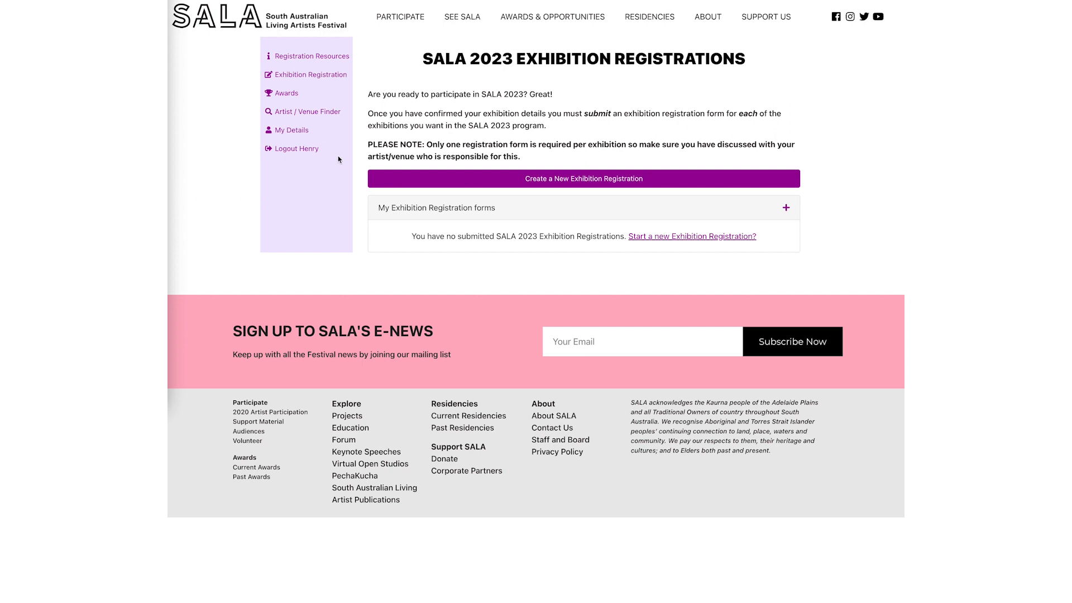
pyautogui.moveTo(534, 187)
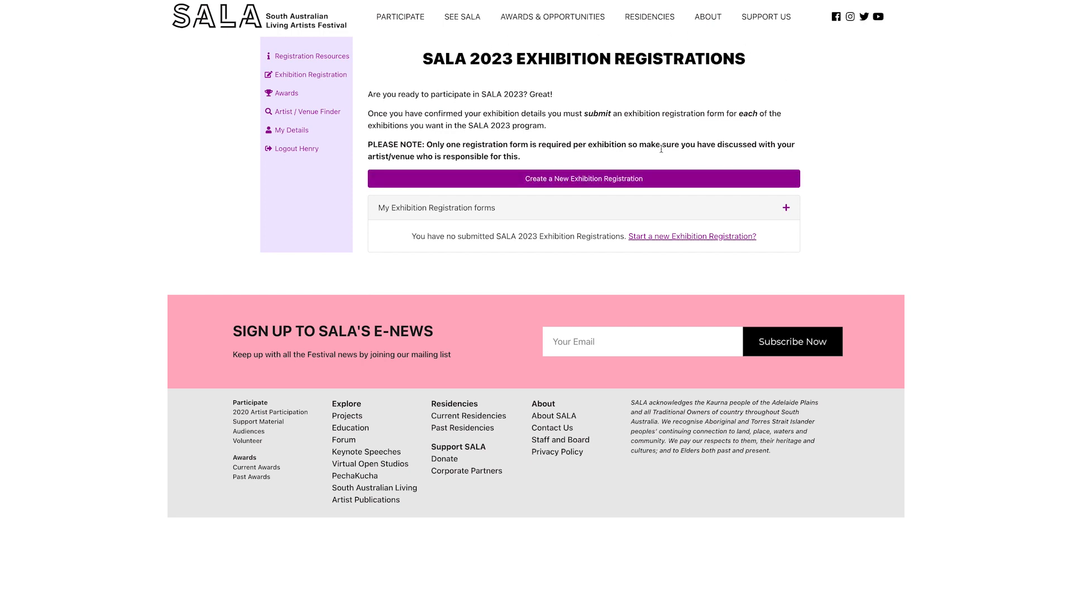
pyautogui.moveTo(686, 163)
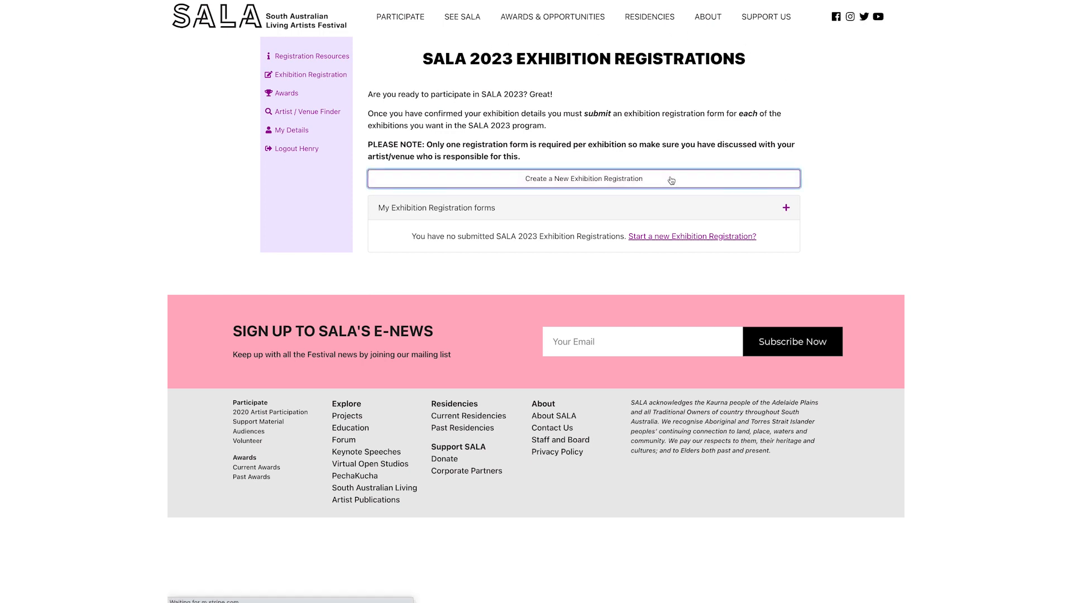
# Create a new exhibition registration and accept the Participant Terms and First Nations Rights Policy
pyautogui.click(582, 179)
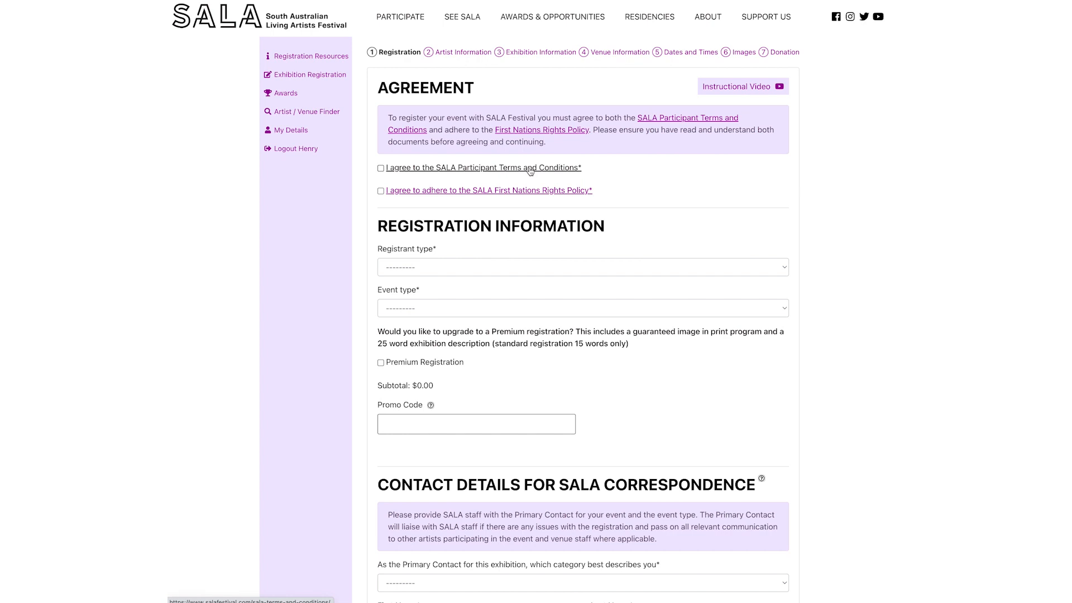
pyautogui.moveTo(523, 194)
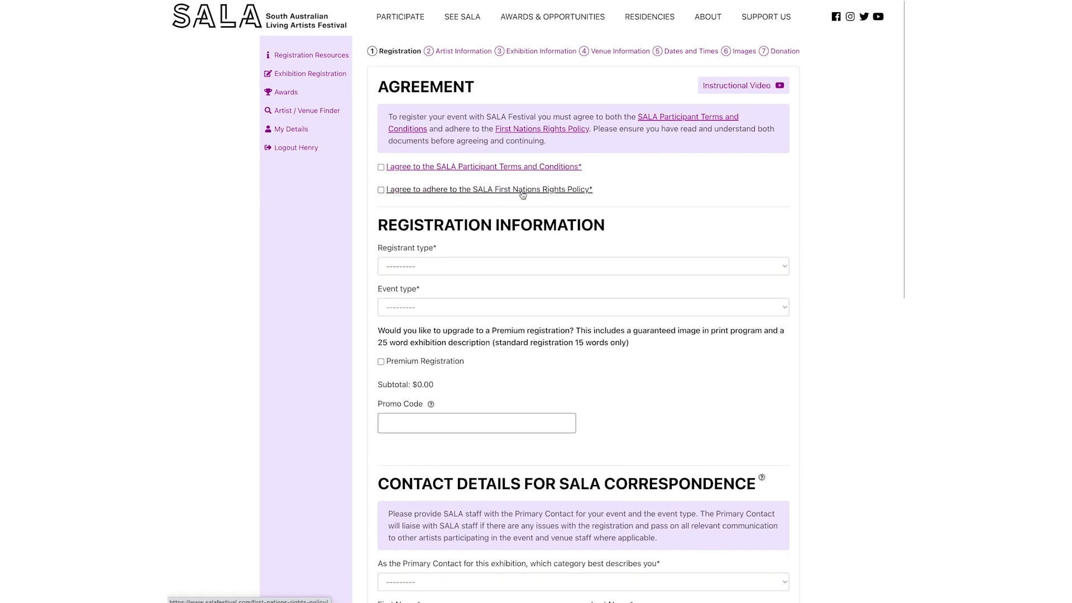
pyautogui.scroll(-3)
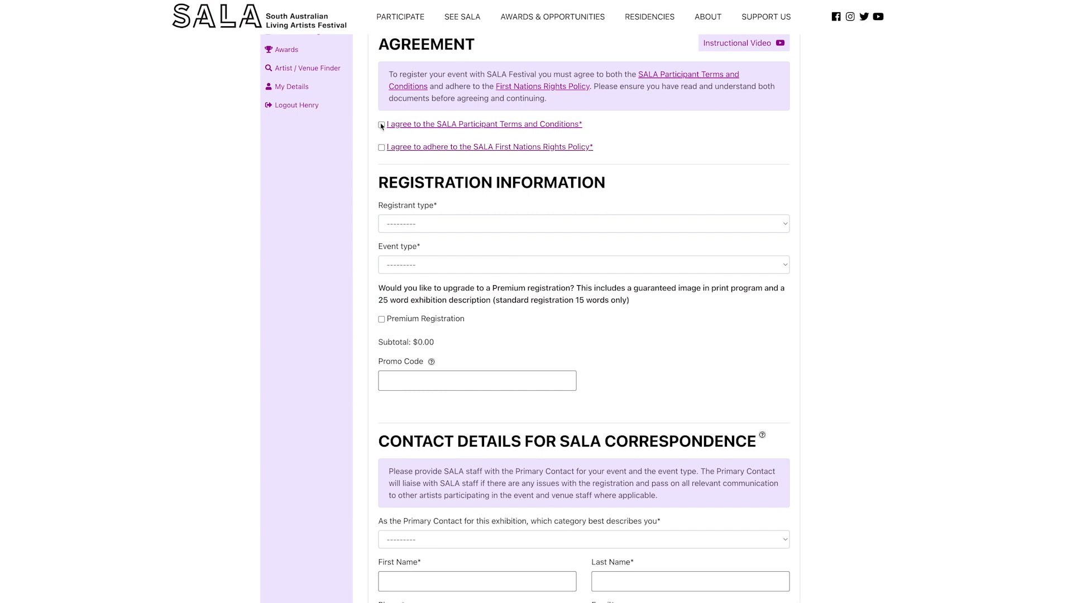
pyautogui.click(380, 123)
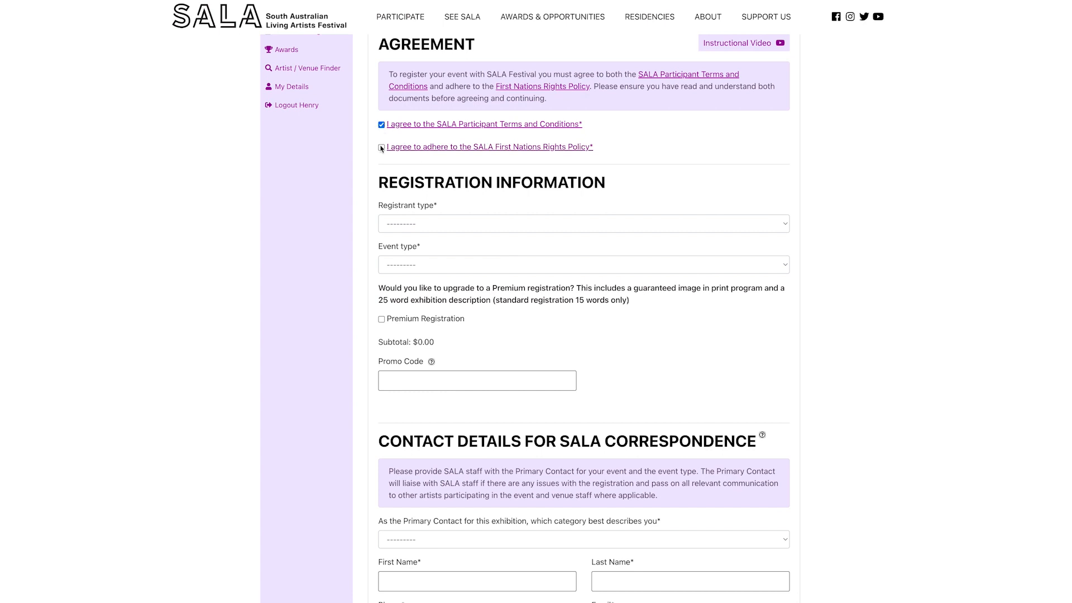
pyautogui.click(379, 147)
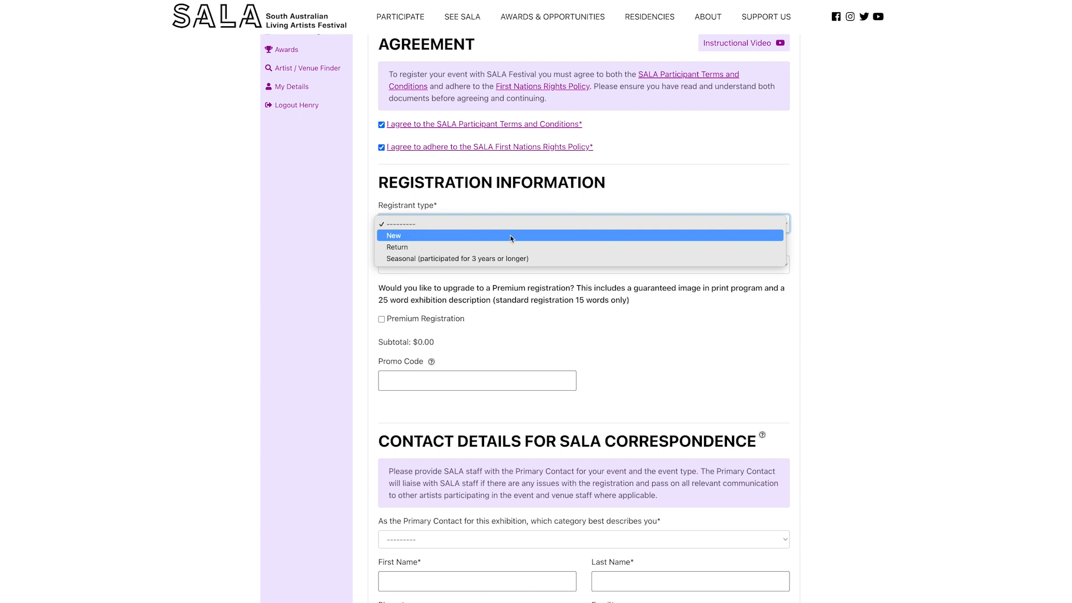
pyautogui.moveTo(512, 246)
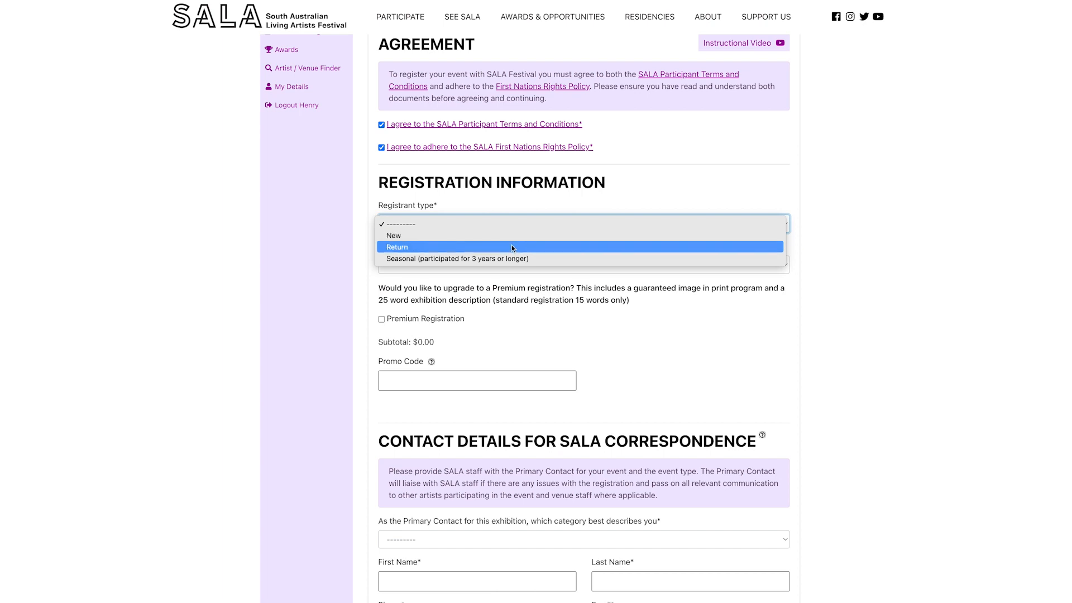
pyautogui.moveTo(525, 261)
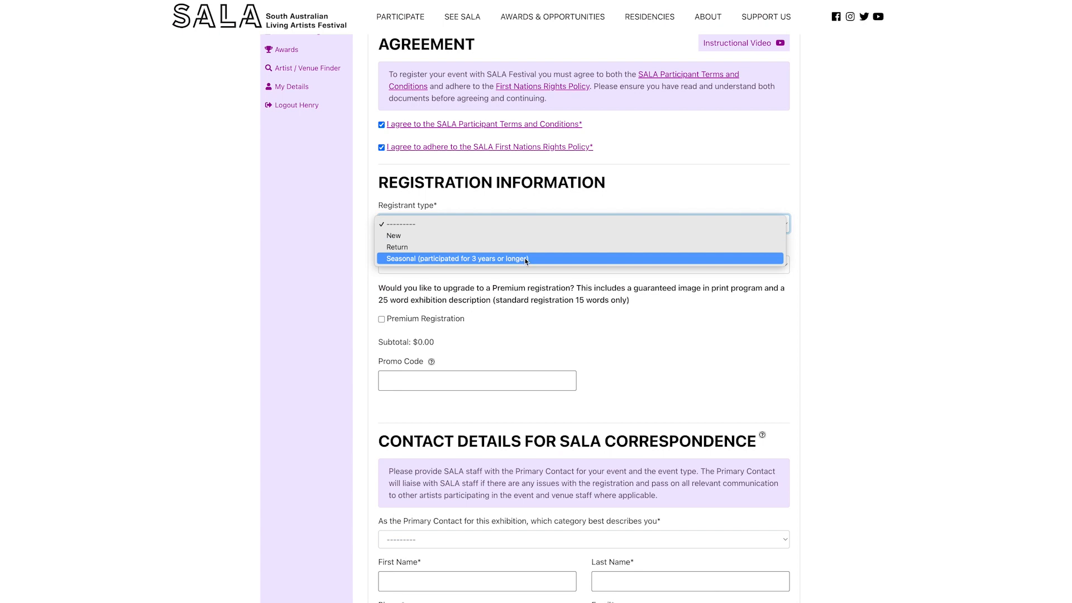
# Set registrant type to Seasonal and event type to 20+ artists, giving a $425.00 subtotal
pyautogui.click(456, 259)
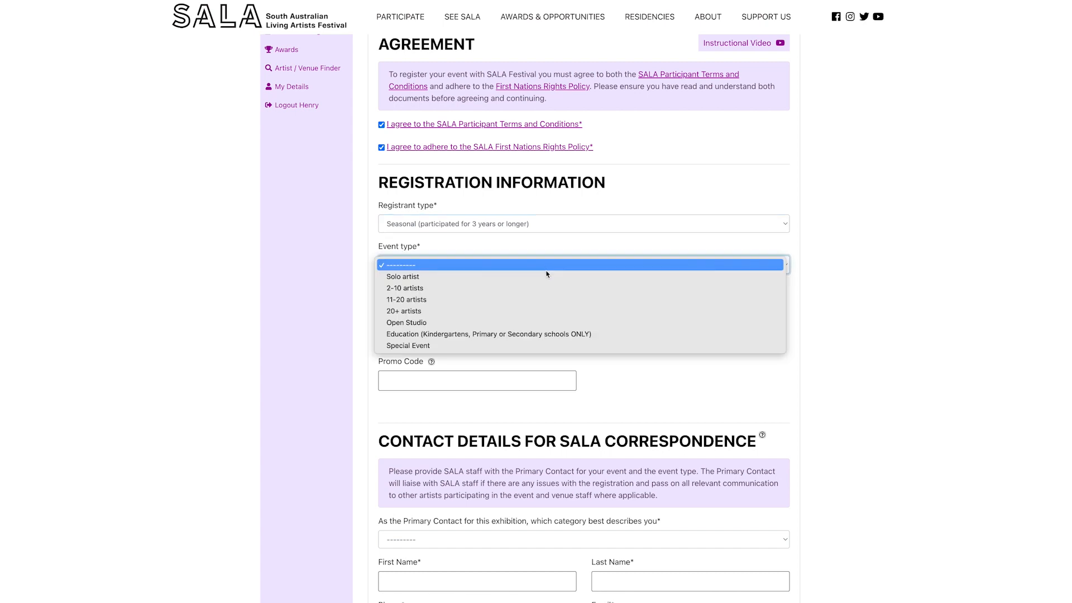
pyautogui.moveTo(547, 279)
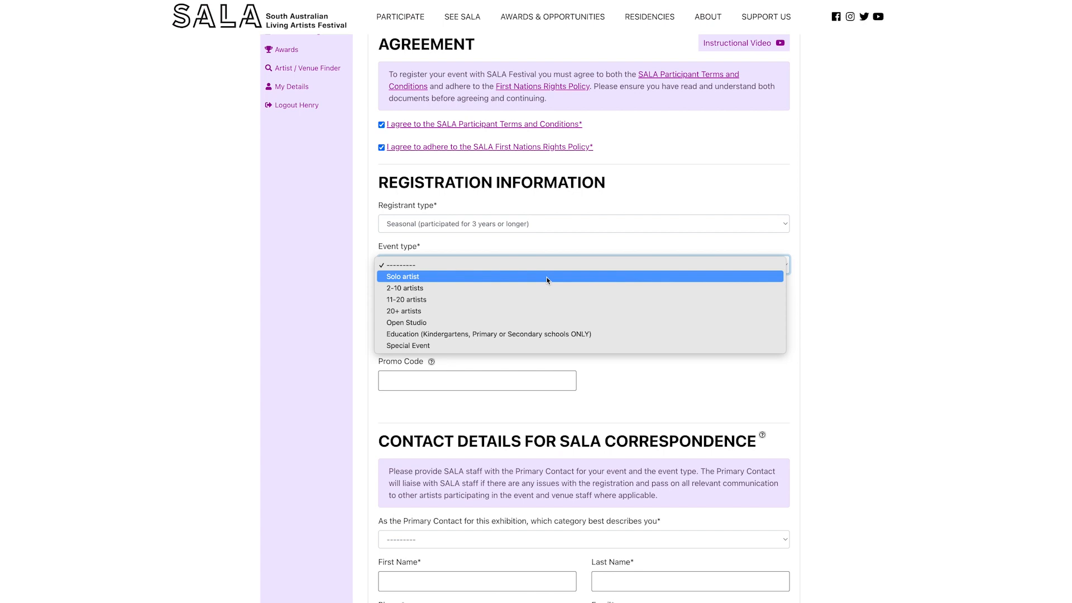
pyautogui.moveTo(546, 299)
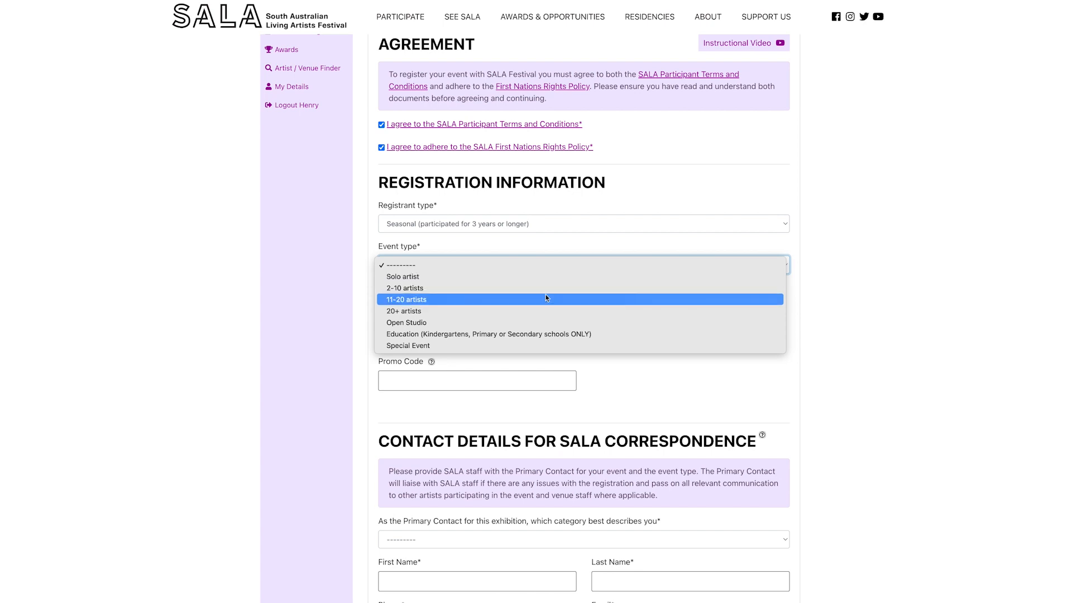
pyautogui.moveTo(547, 315)
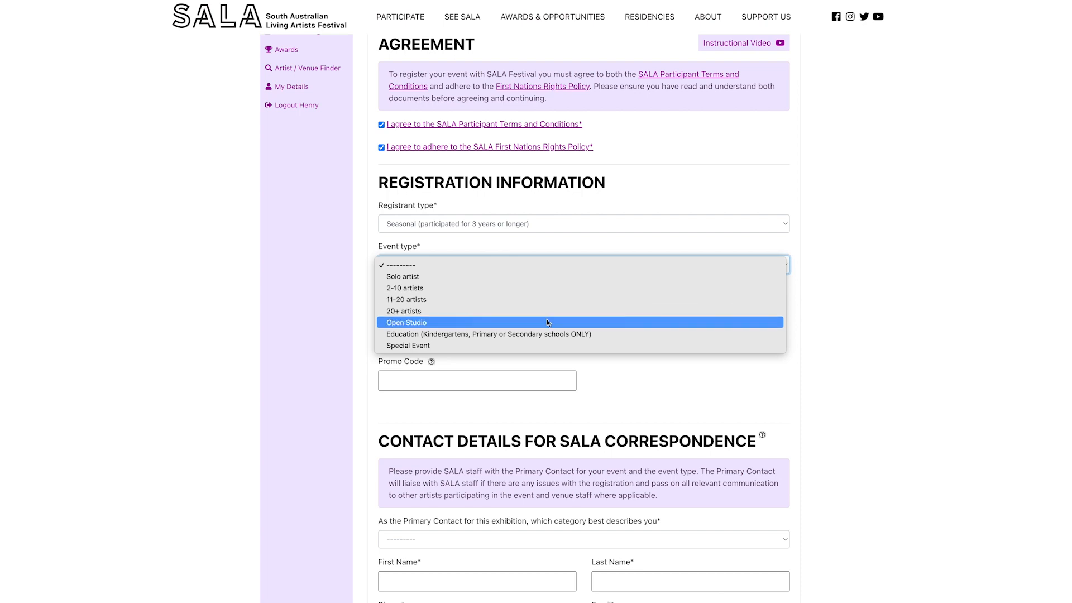
pyautogui.moveTo(549, 304)
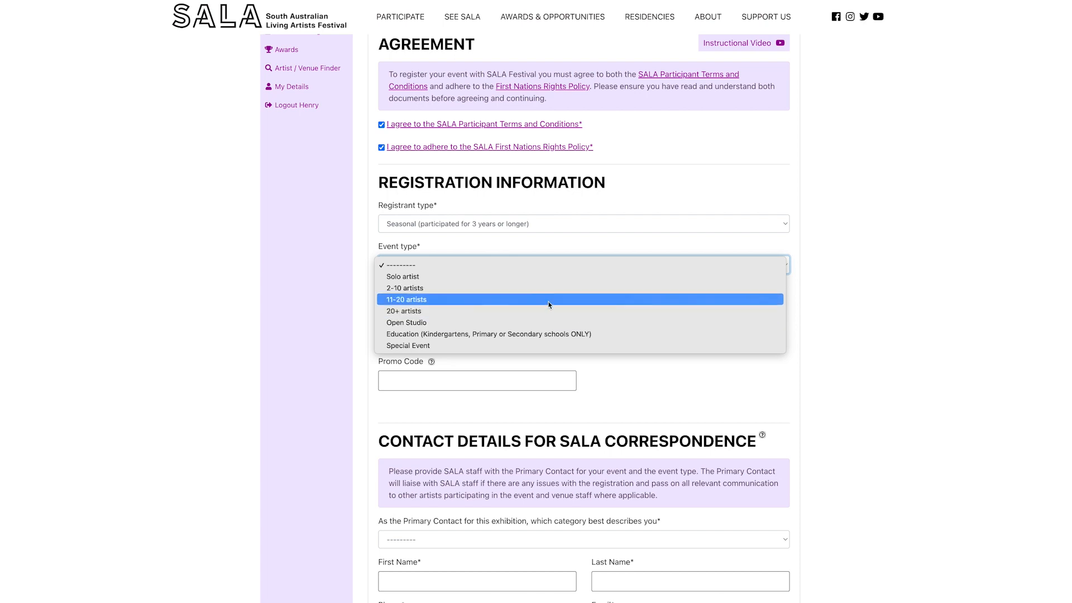
pyautogui.moveTo(548, 317)
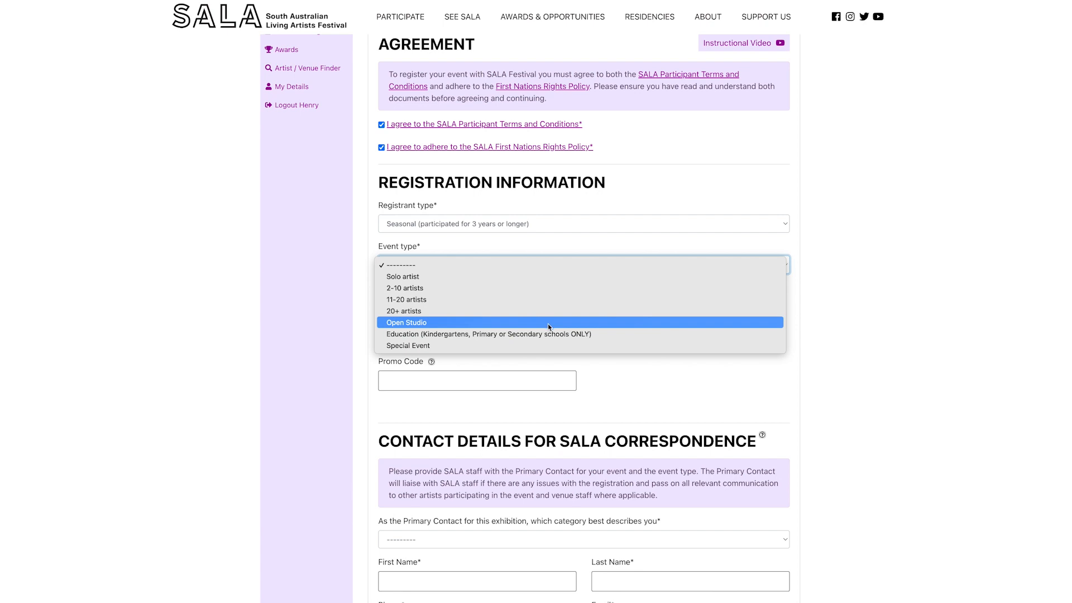
pyautogui.moveTo(548, 334)
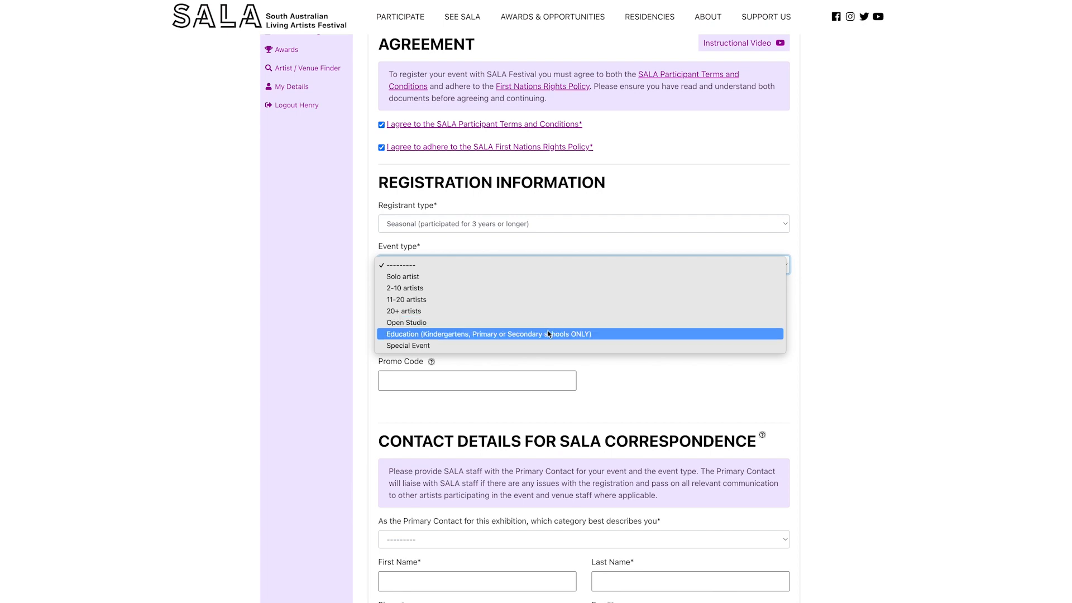
pyautogui.moveTo(599, 335)
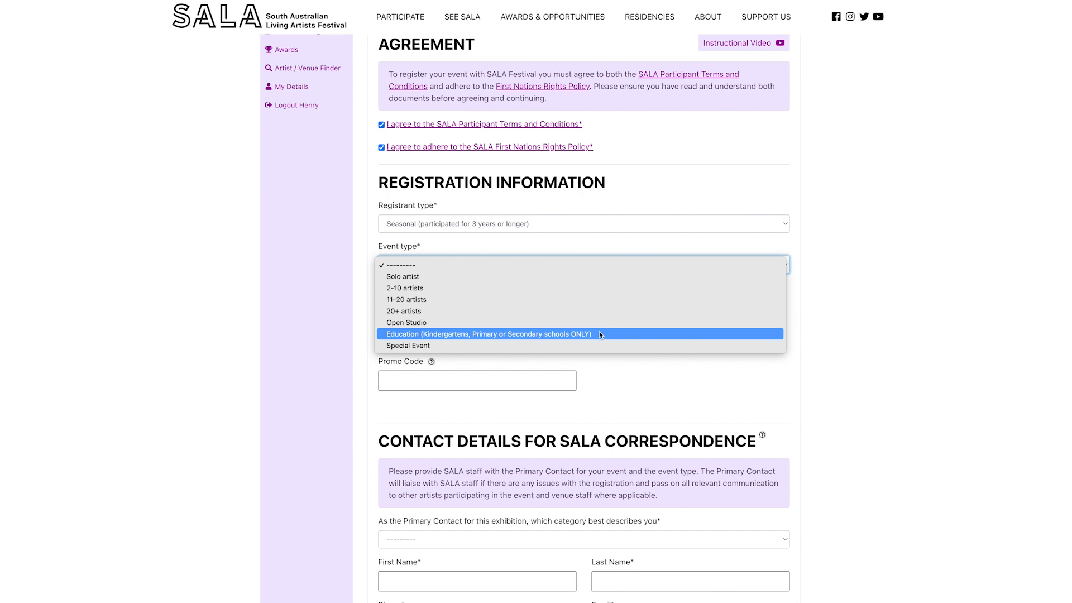
pyautogui.moveTo(602, 346)
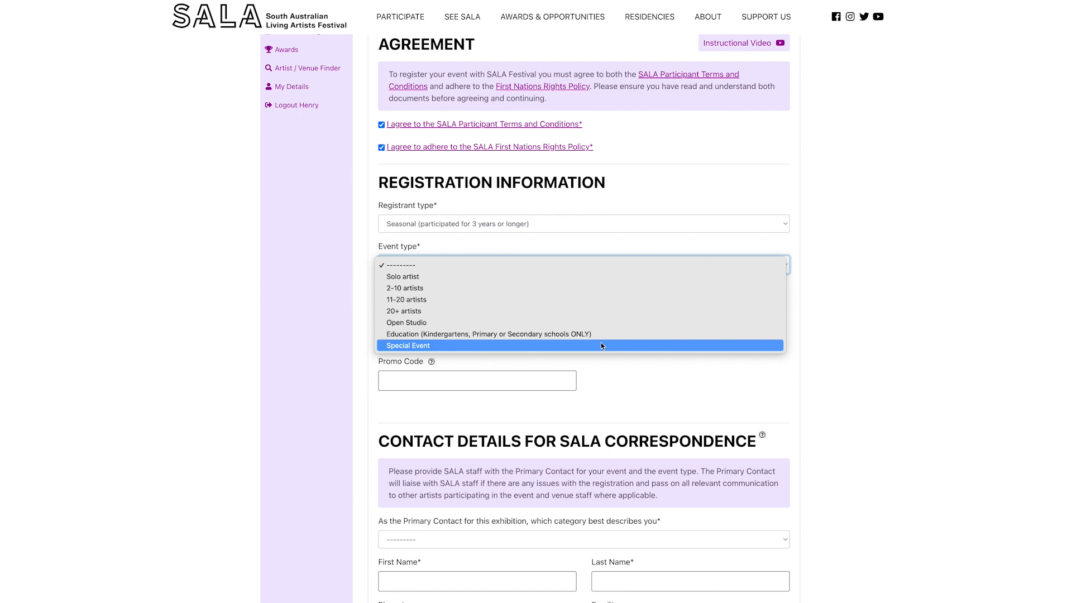
pyautogui.moveTo(606, 317)
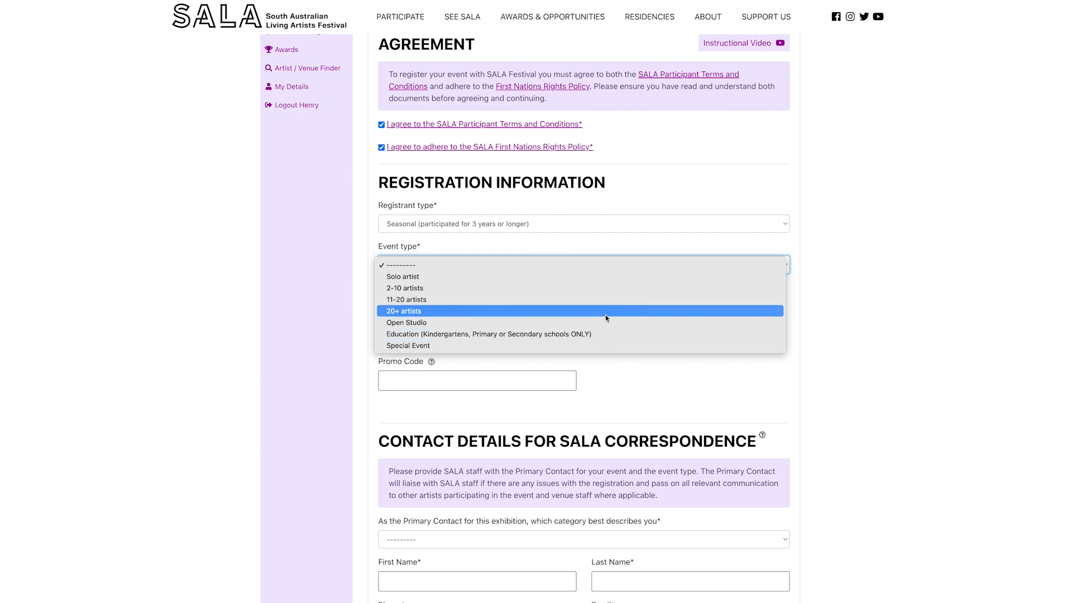
pyautogui.moveTo(612, 320)
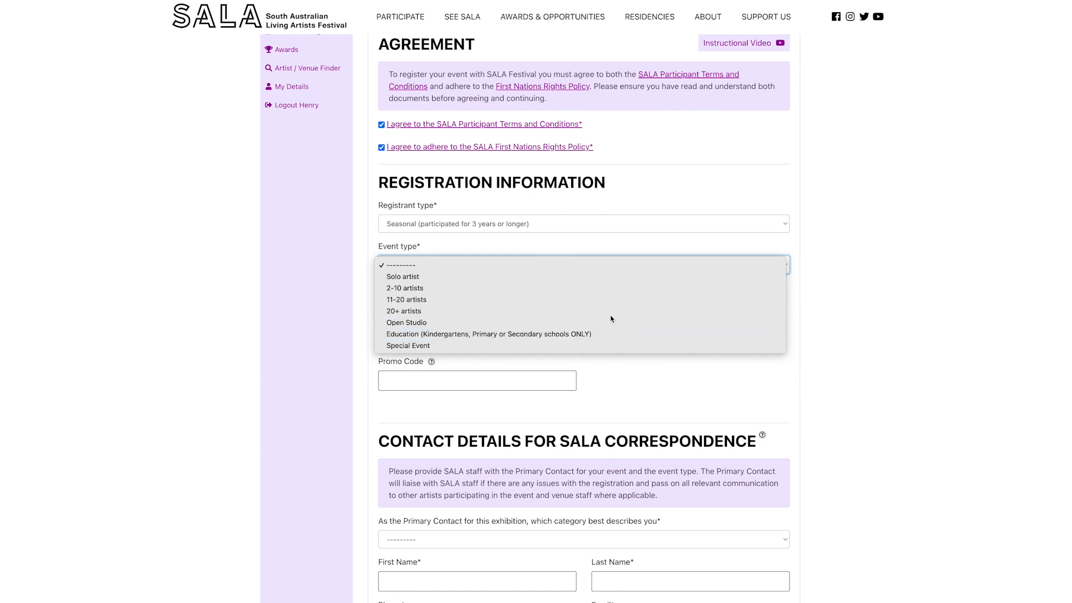
pyautogui.click(403, 311)
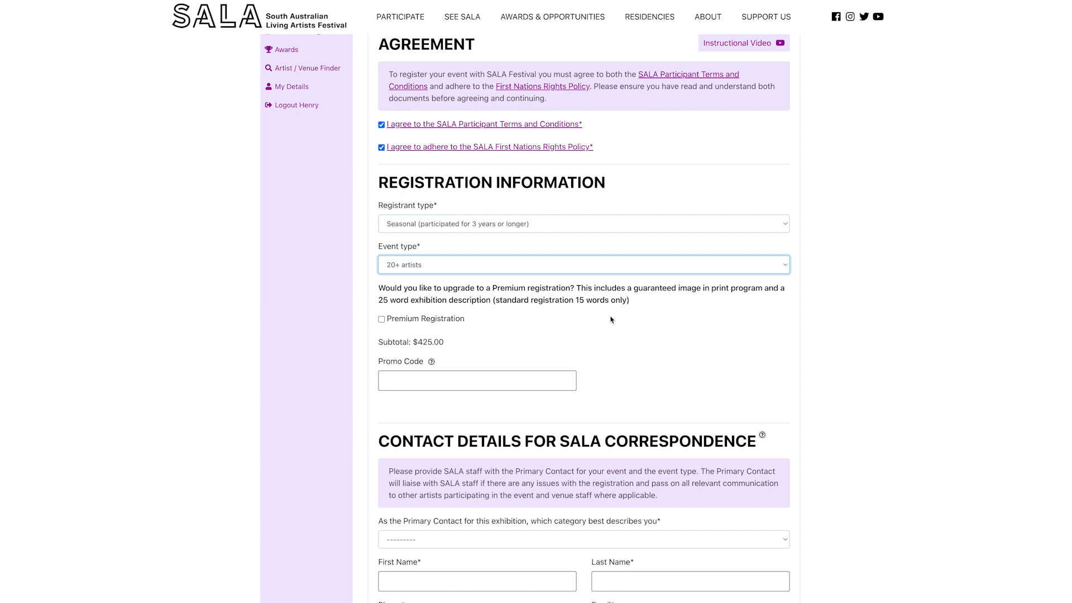
pyautogui.moveTo(465, 346)
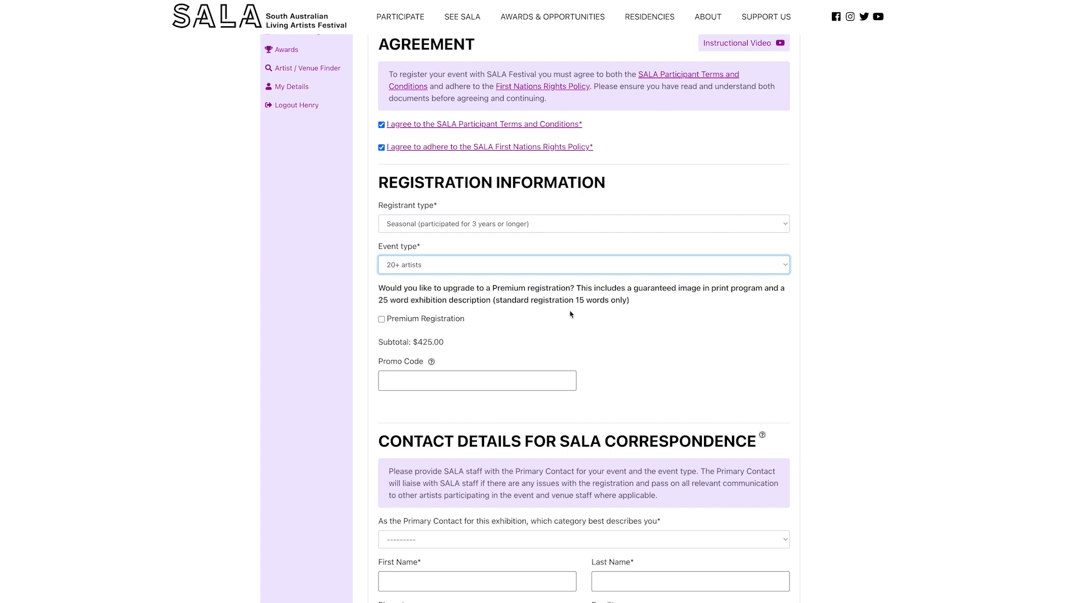
pyautogui.moveTo(461, 307)
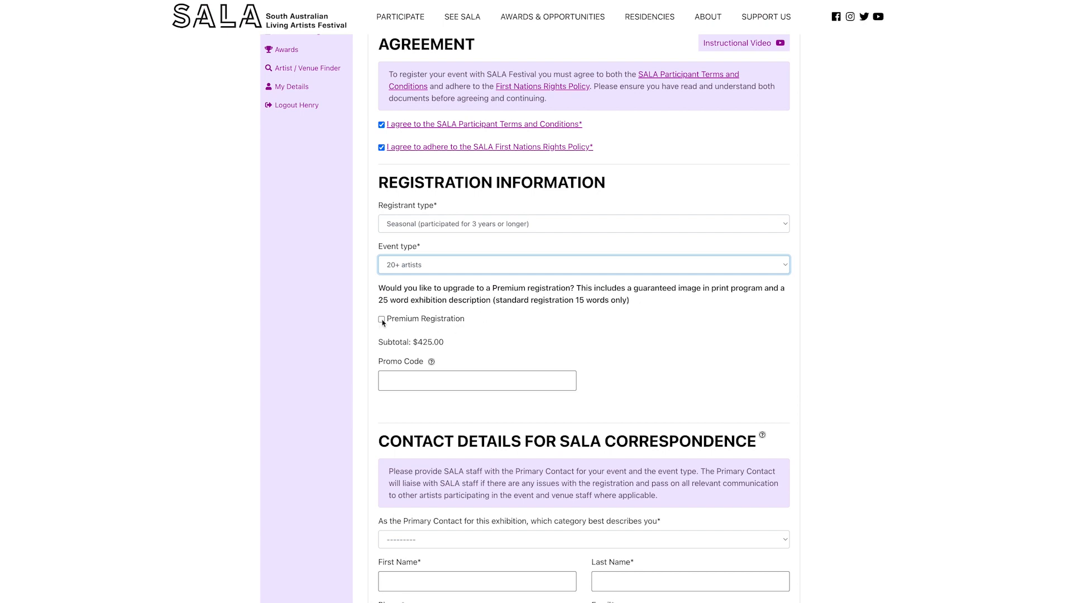
pyautogui.click(382, 319)
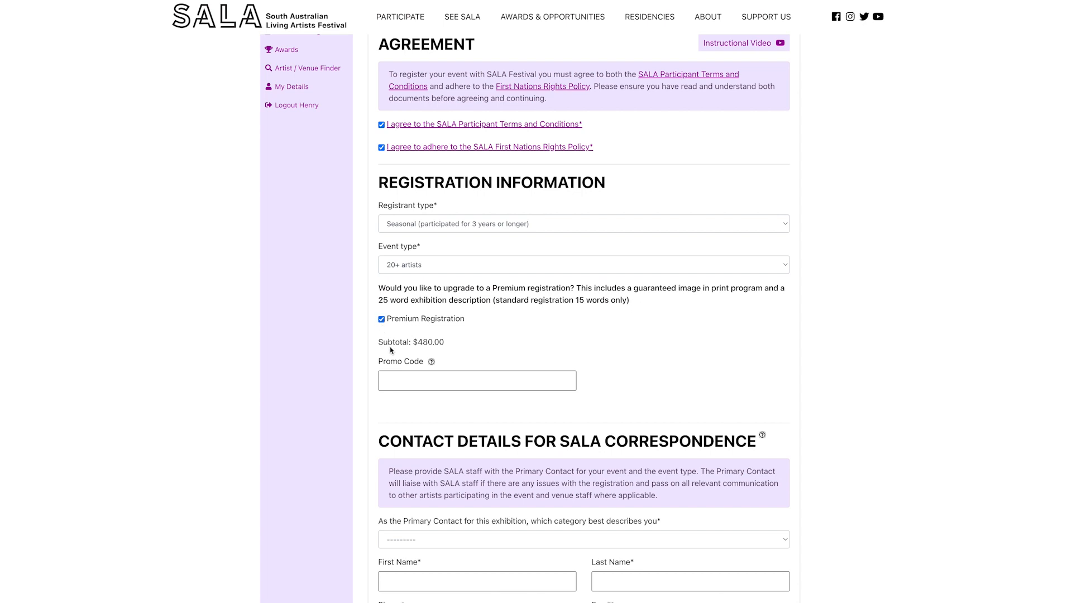
pyautogui.moveTo(382, 328)
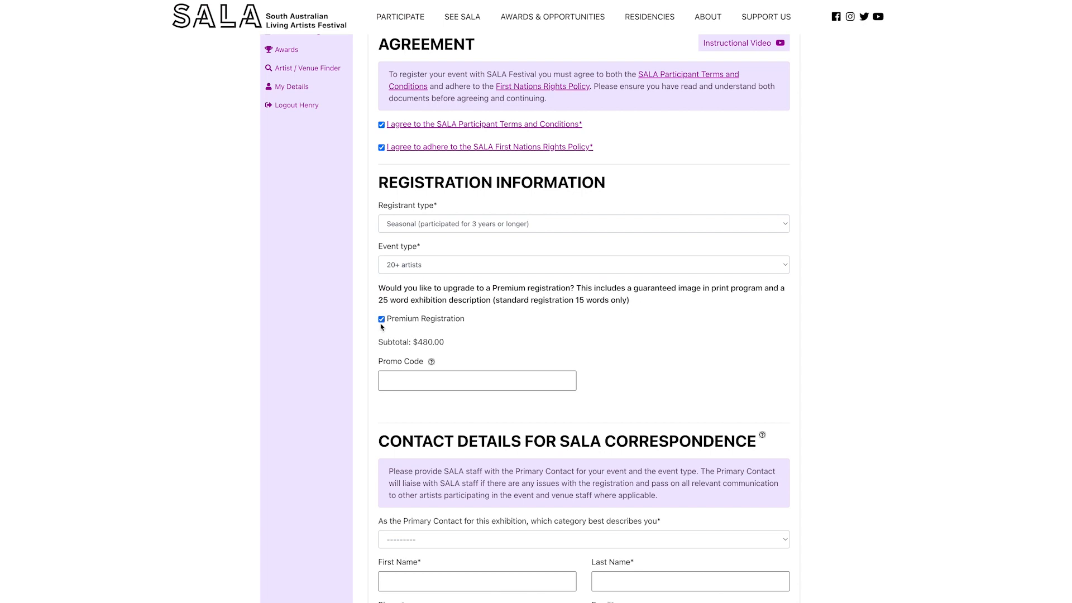
pyautogui.click(381, 319)
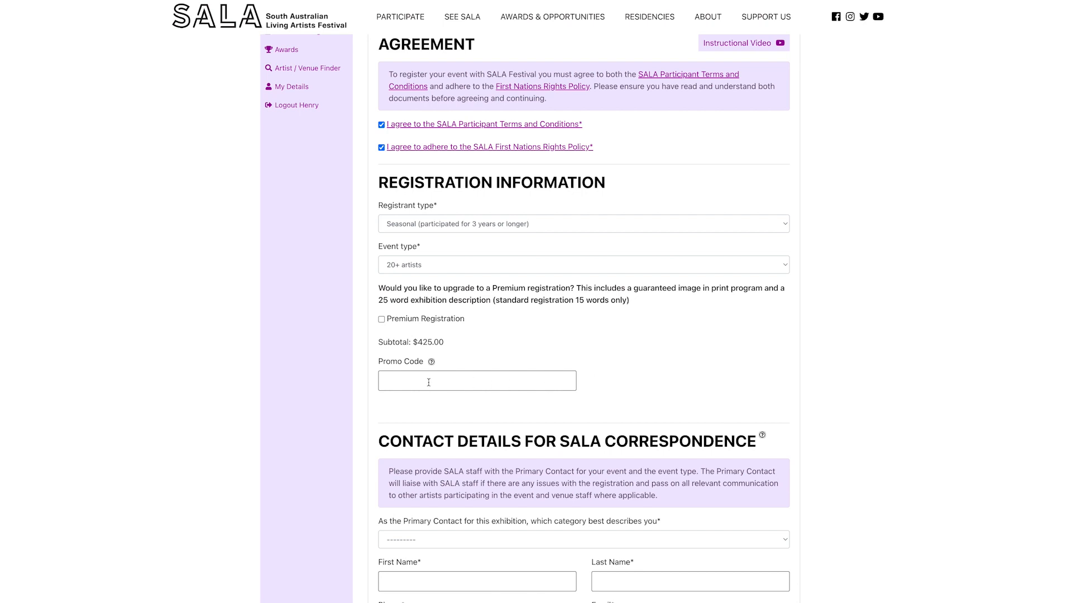
pyautogui.moveTo(432, 362)
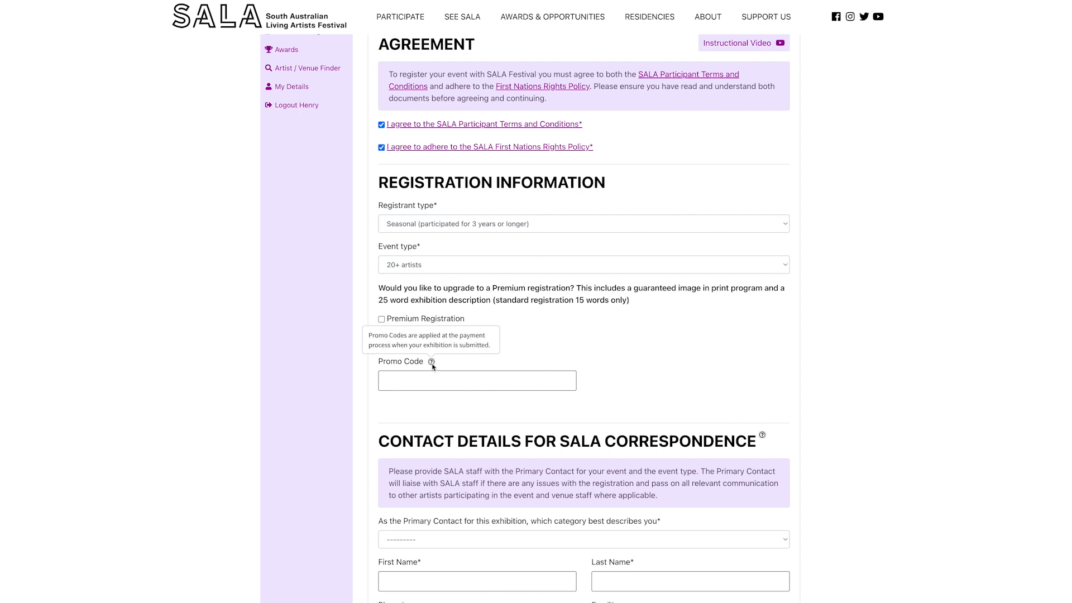
pyautogui.scroll(-3)
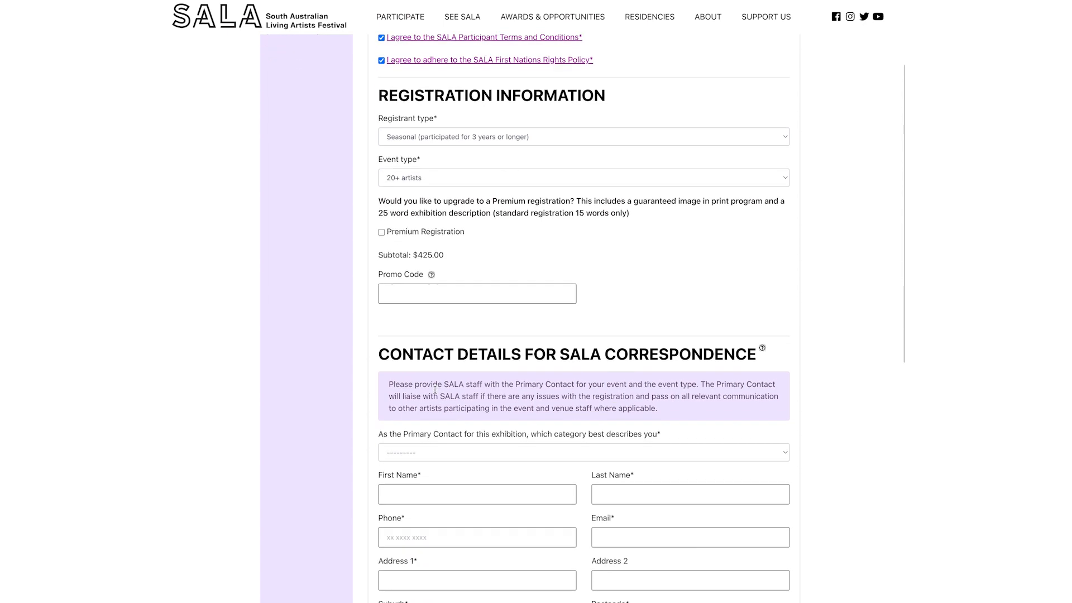
pyautogui.scroll(-3)
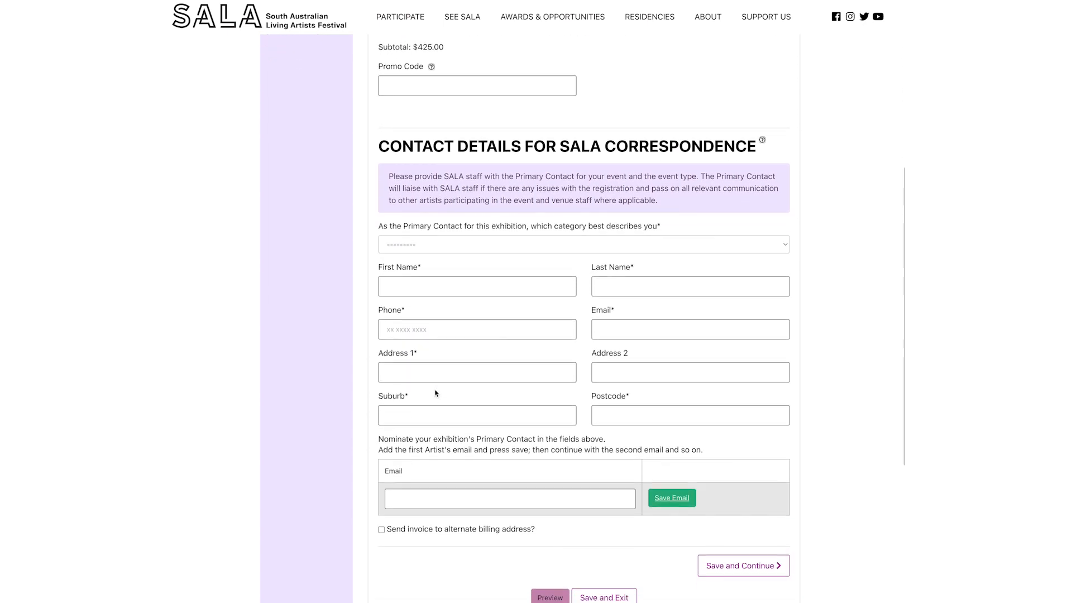
pyautogui.scroll(-3)
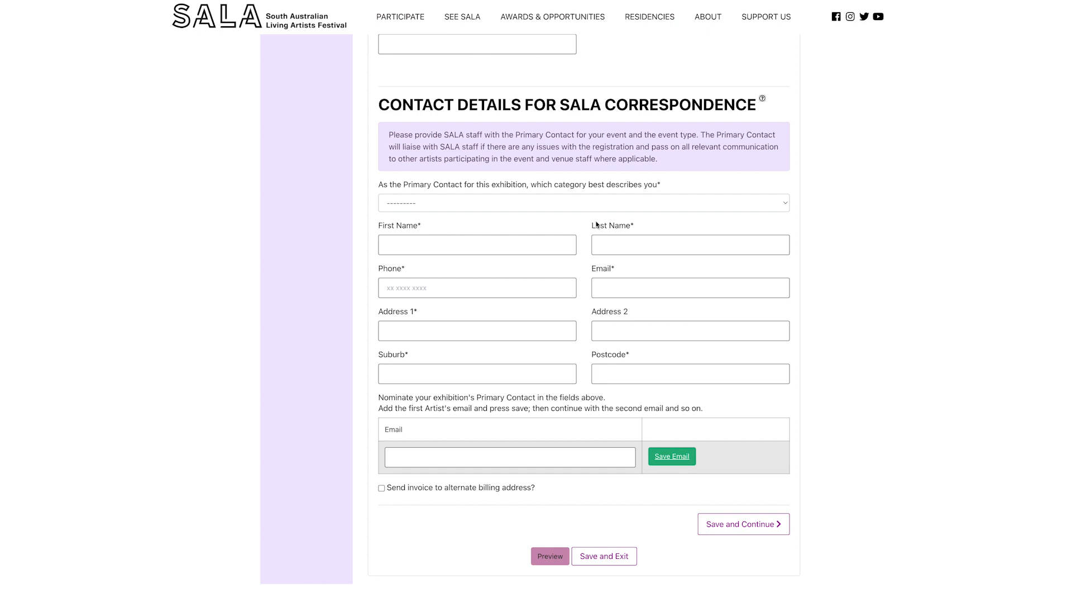
pyautogui.write('SALA')
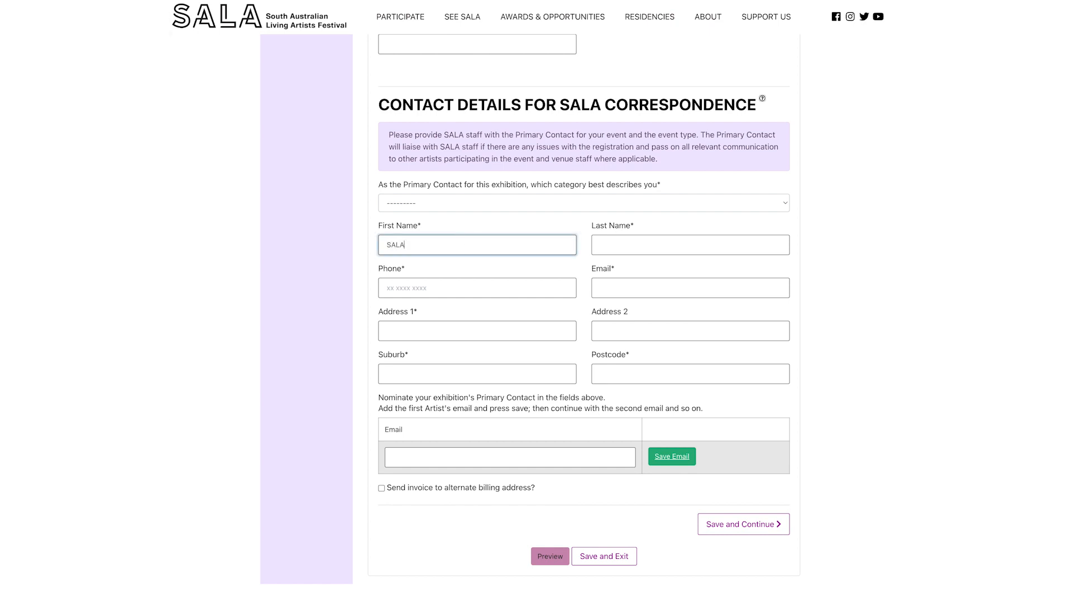
pyautogui.write('Contact')
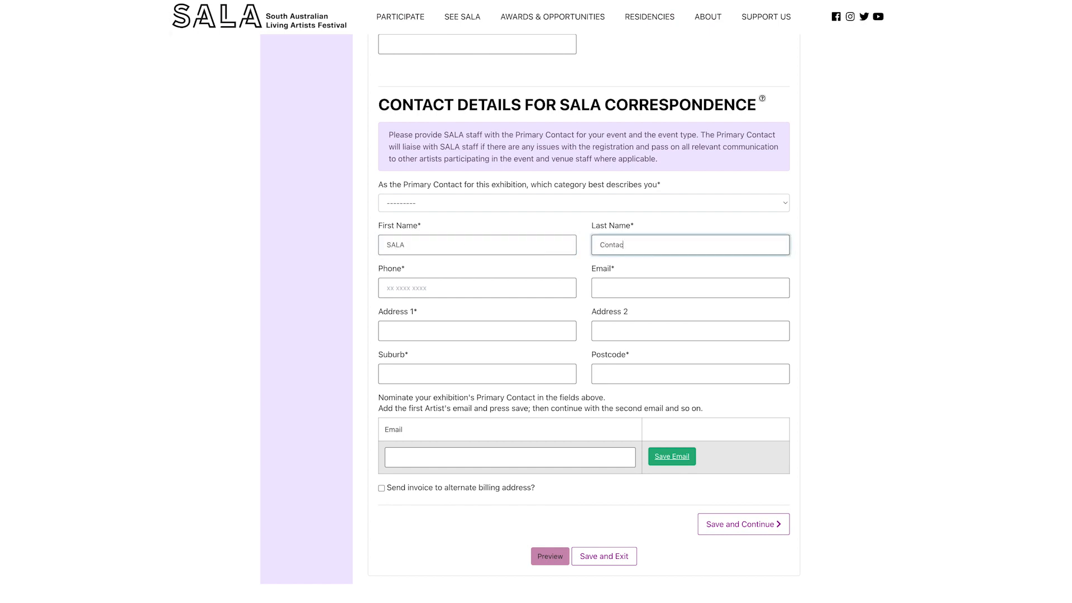
pyautogui.click(477, 288)
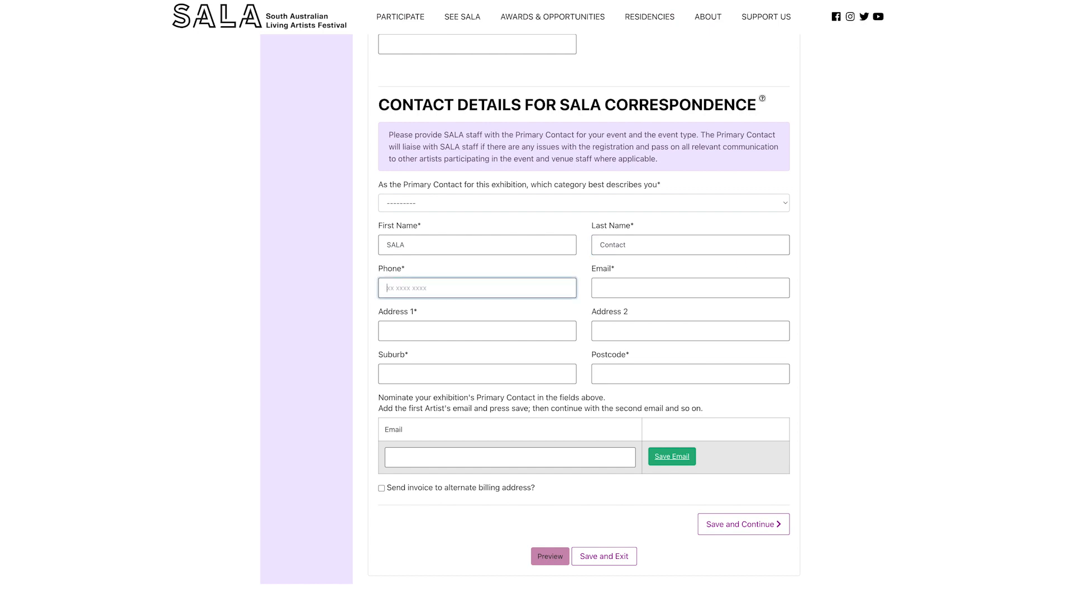
pyautogui.write('7077 0011')
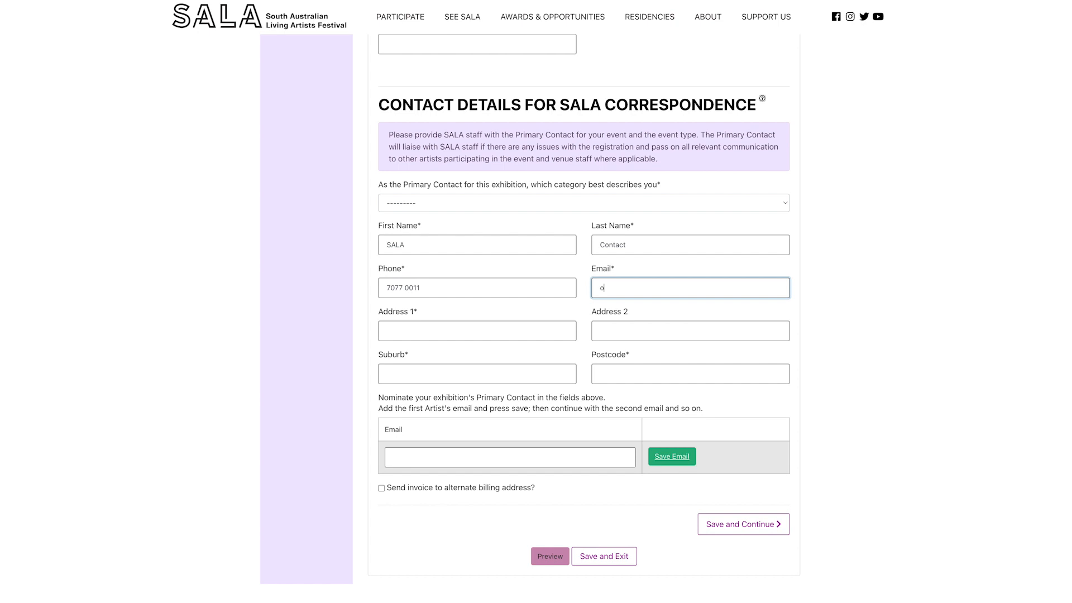
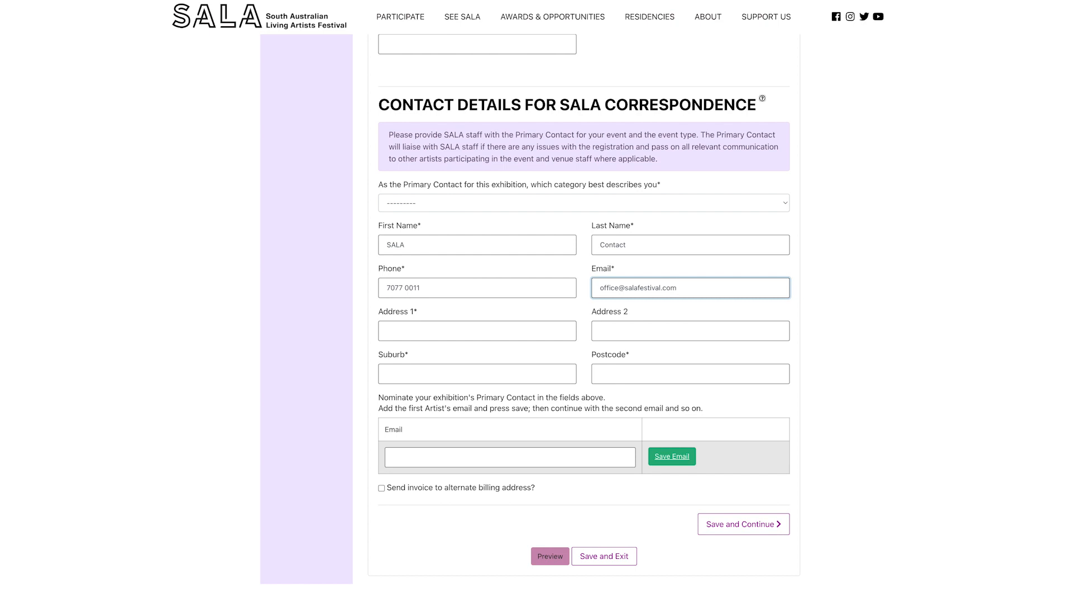
# Enter the Whitmore street address in Address 1 and set the contact category to Other
pyautogui.write('5')
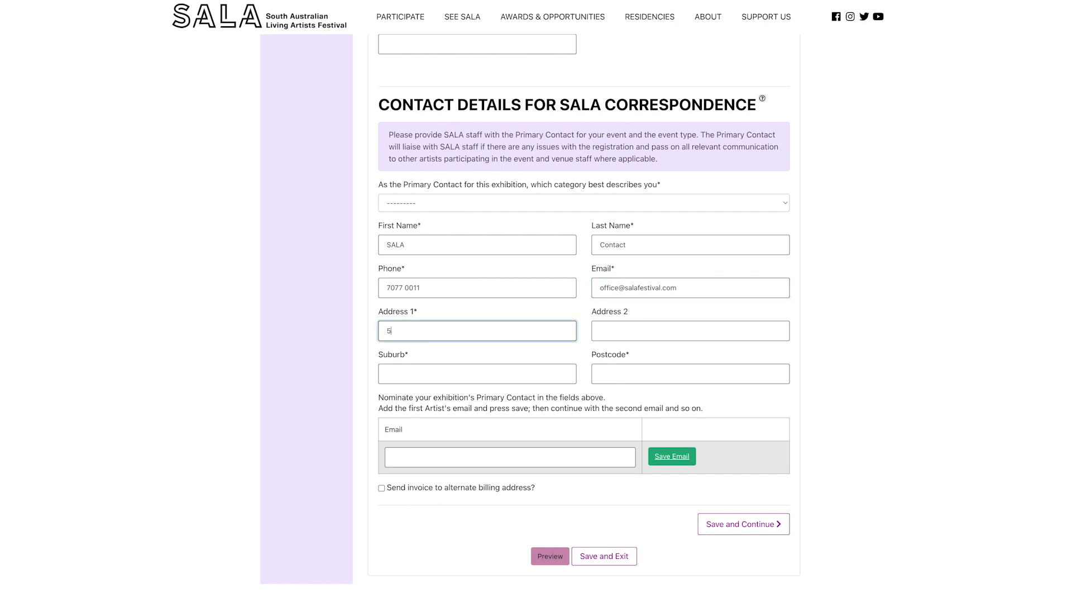
pyautogui.write('5a W')
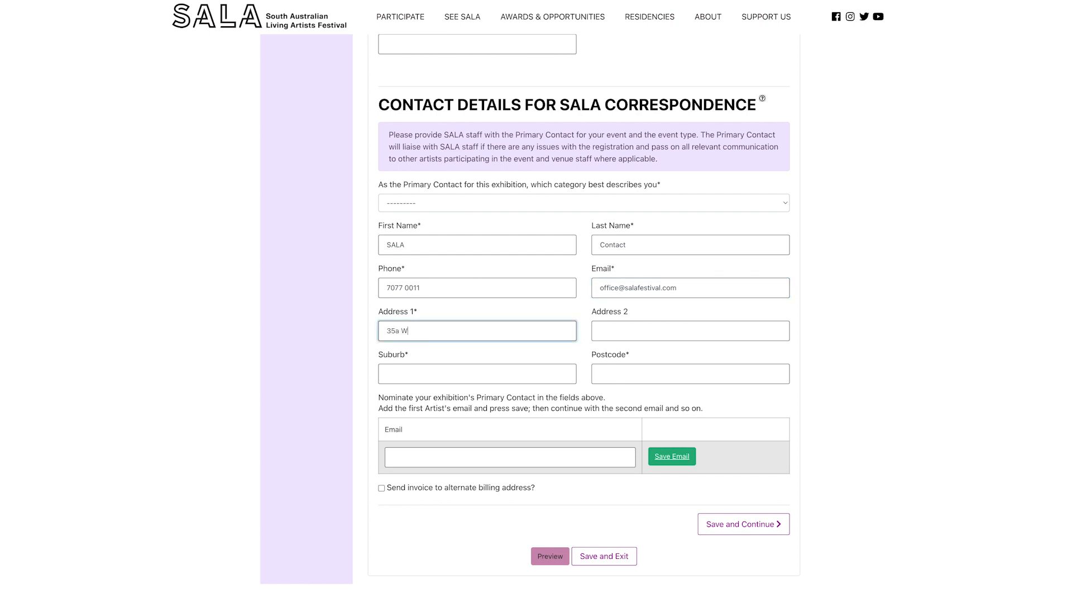
pyautogui.write('hit')
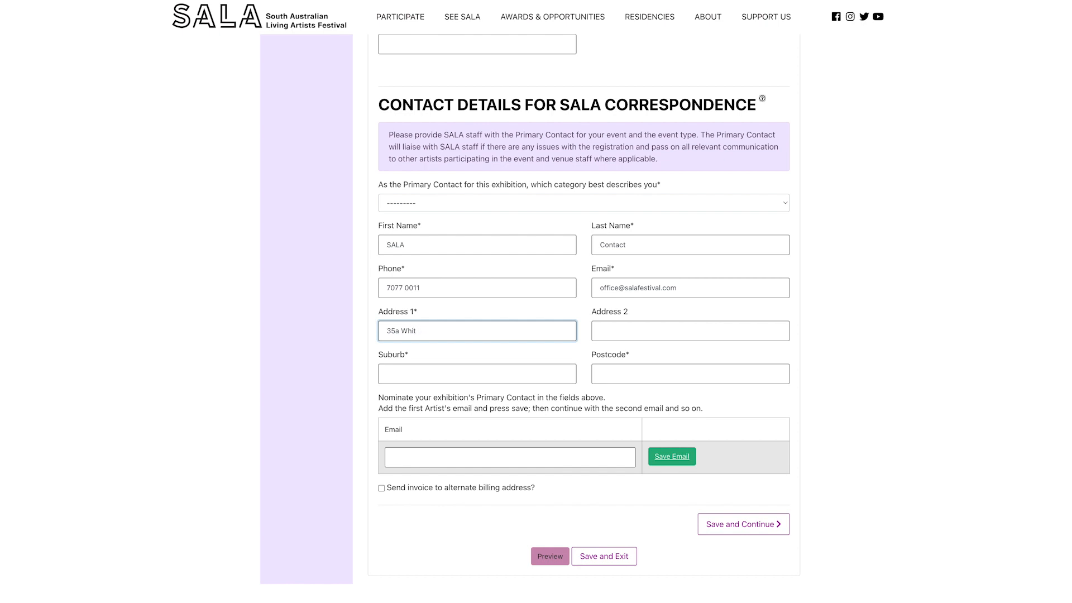
pyautogui.write('more')
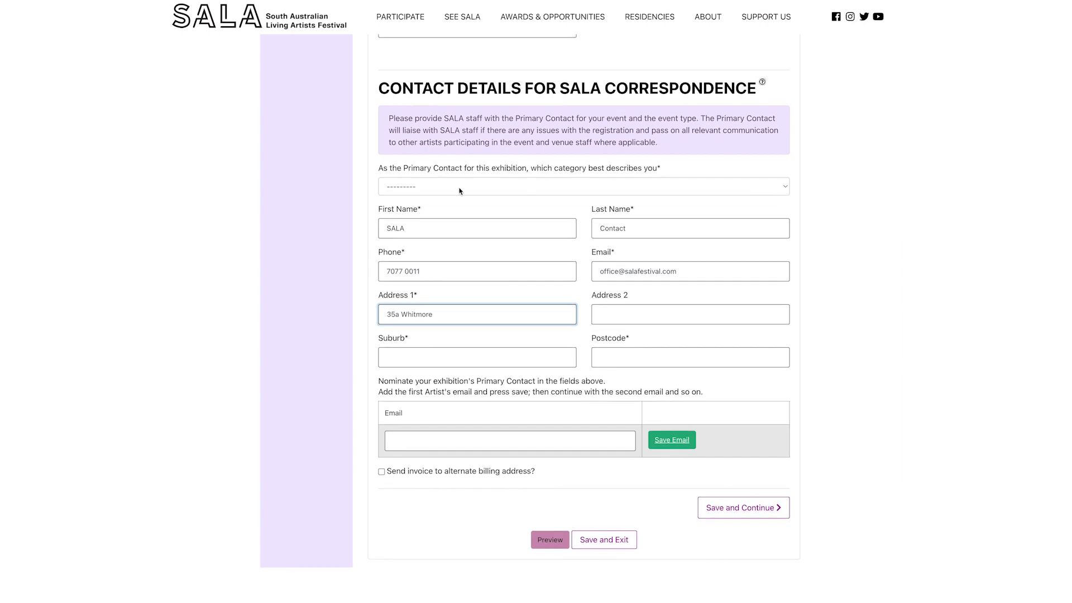
pyautogui.click(581, 186)
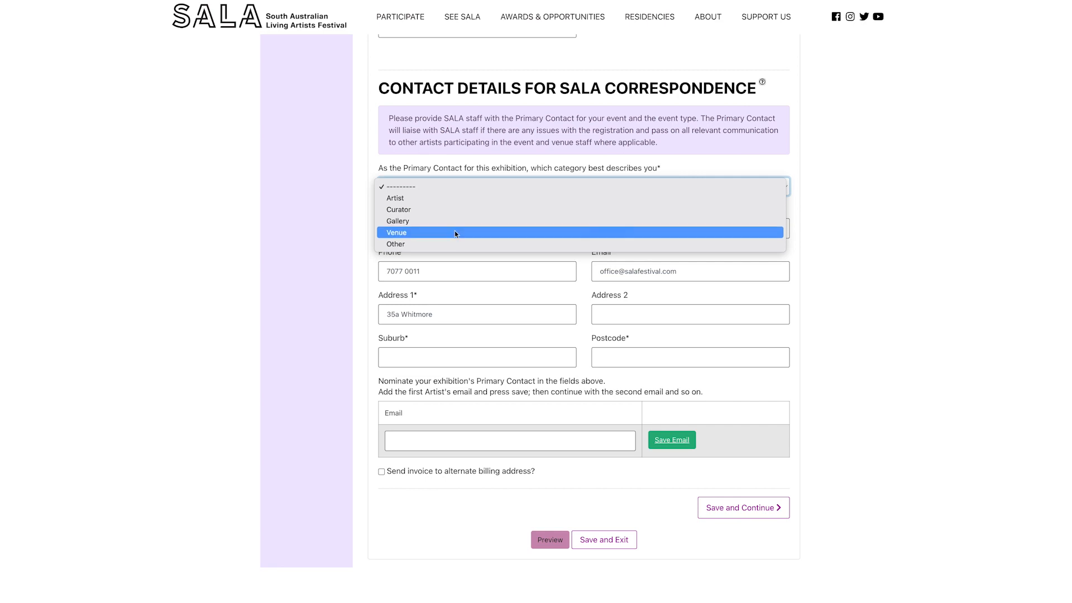
pyautogui.click(395, 243)
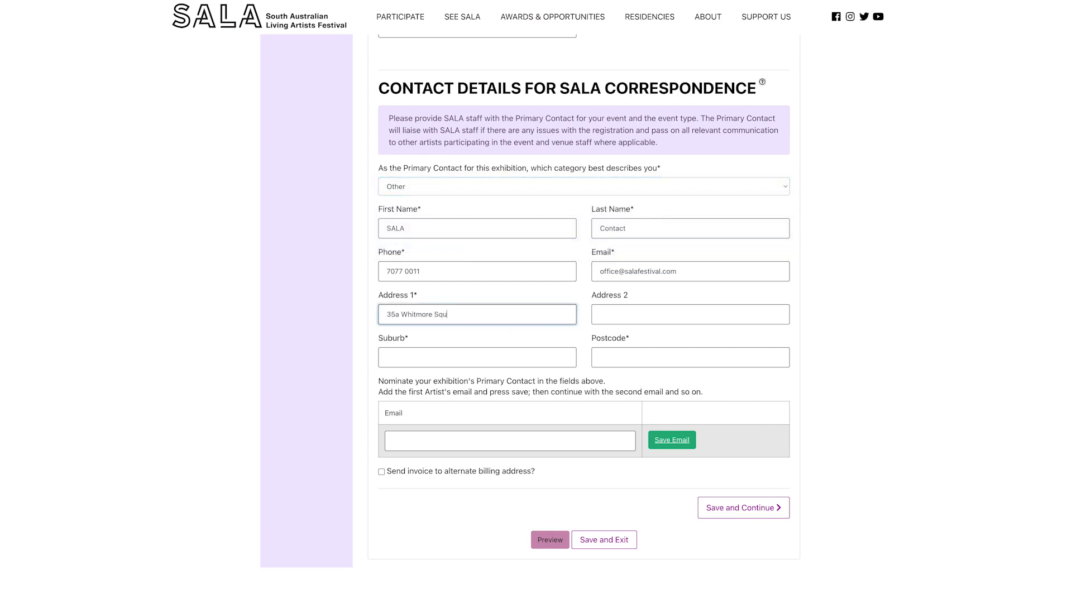
# Set the suburb to Adelaide and the postcode to 5000
pyautogui.click(477, 358)
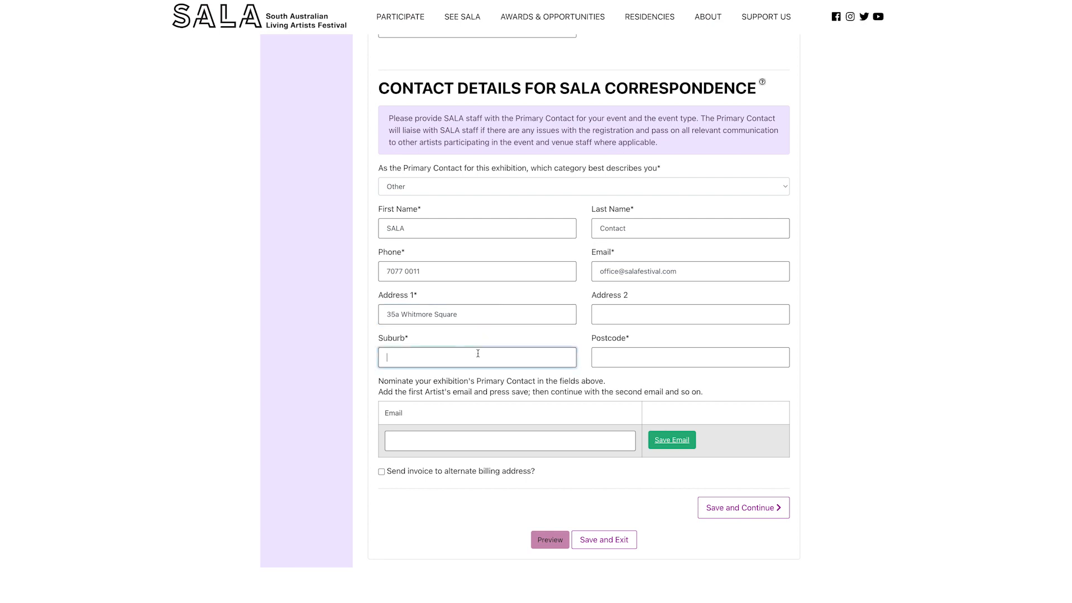
pyautogui.write('Adelai')
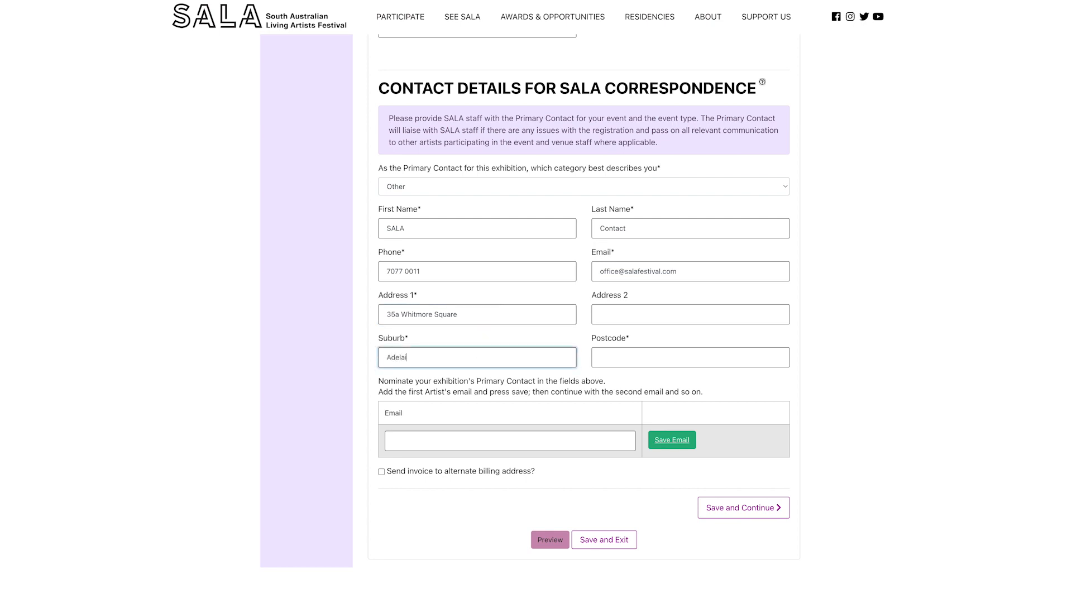
pyautogui.click(690, 357)
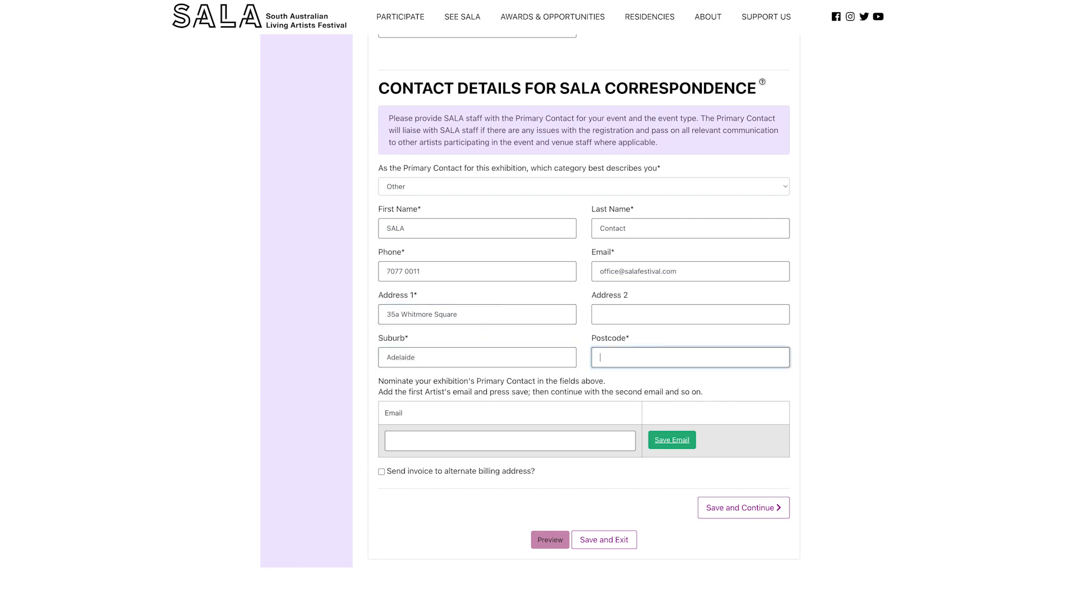
pyautogui.write('5000')
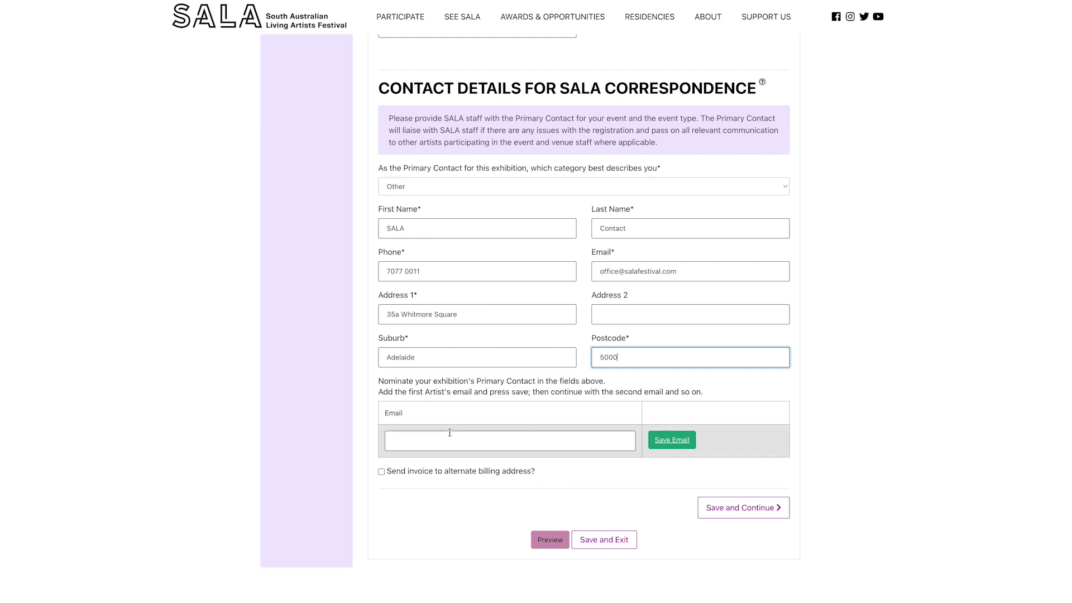
pyautogui.click(509, 440)
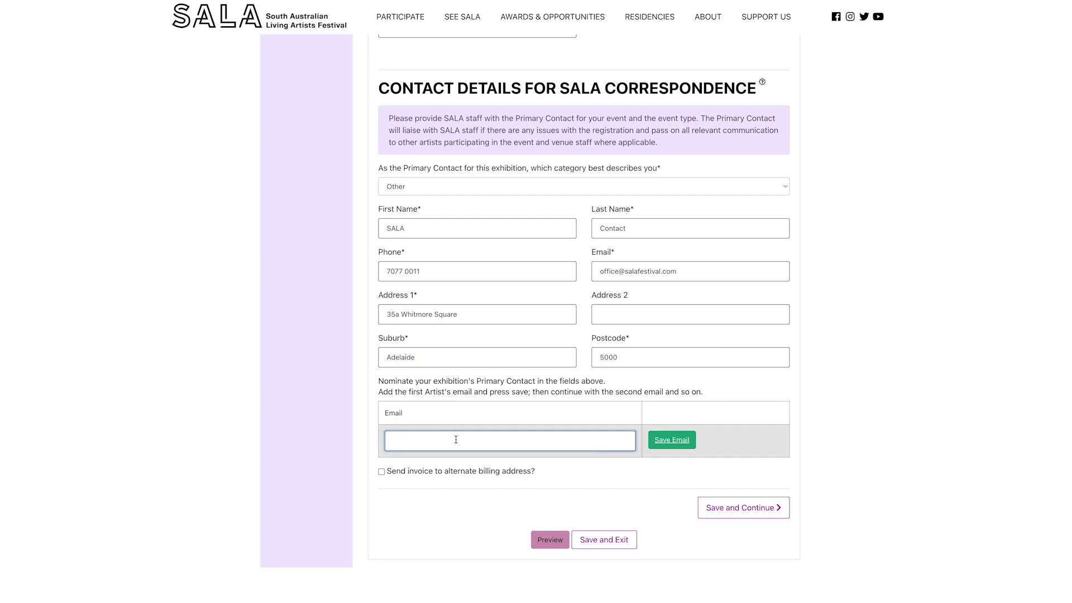
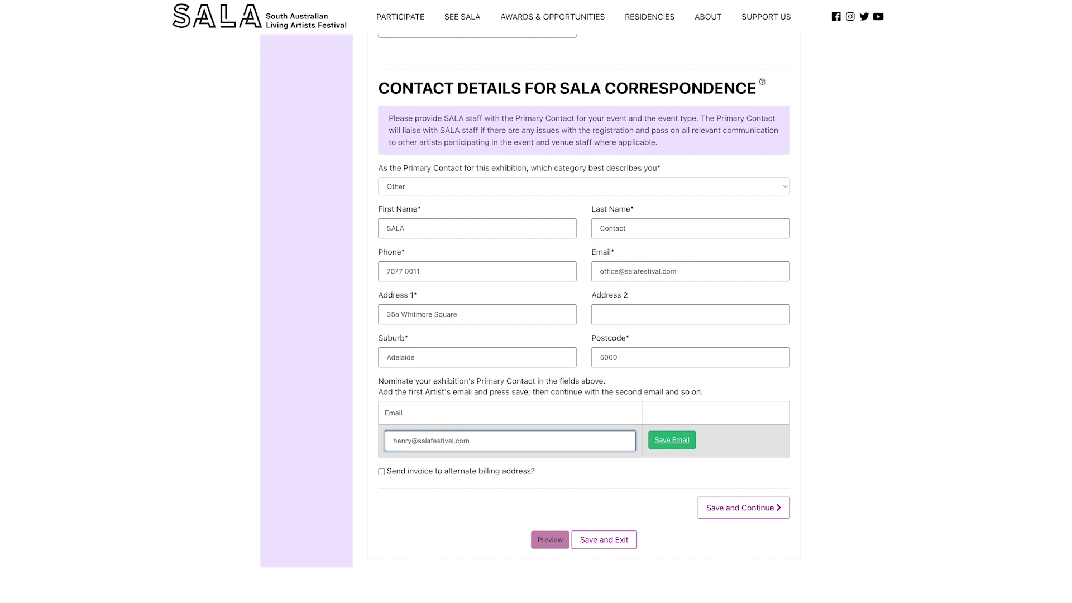
pyautogui.moveTo(606, 409)
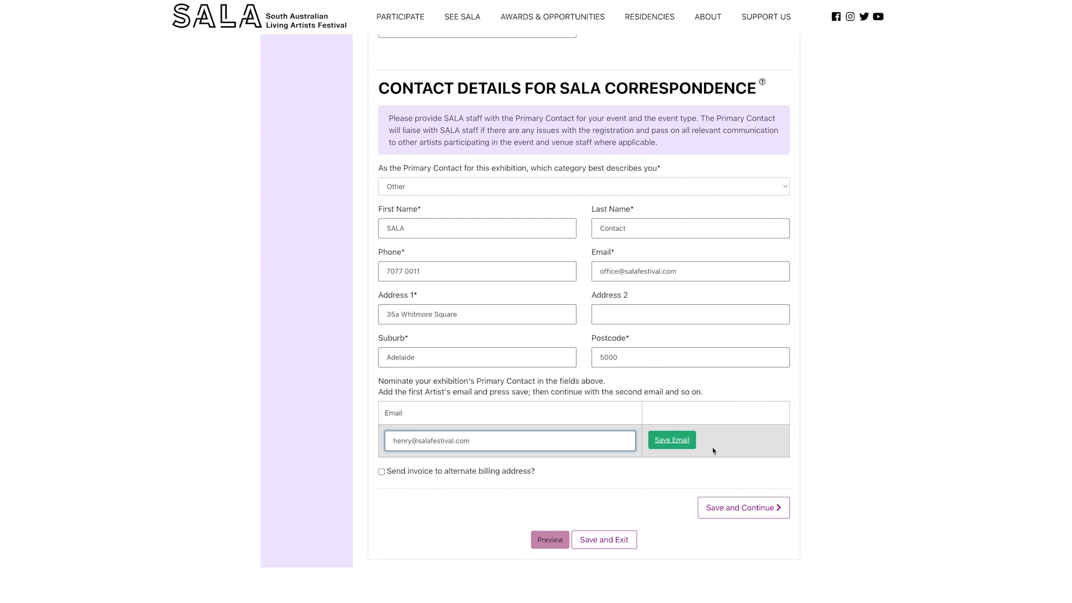
pyautogui.click(671, 440)
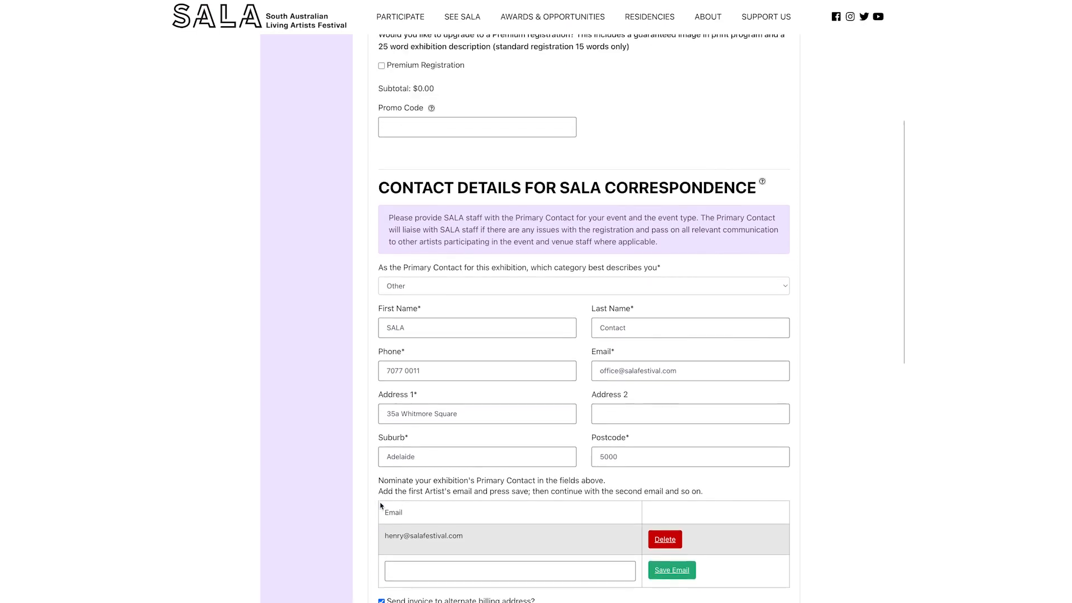
pyautogui.scroll(-3)
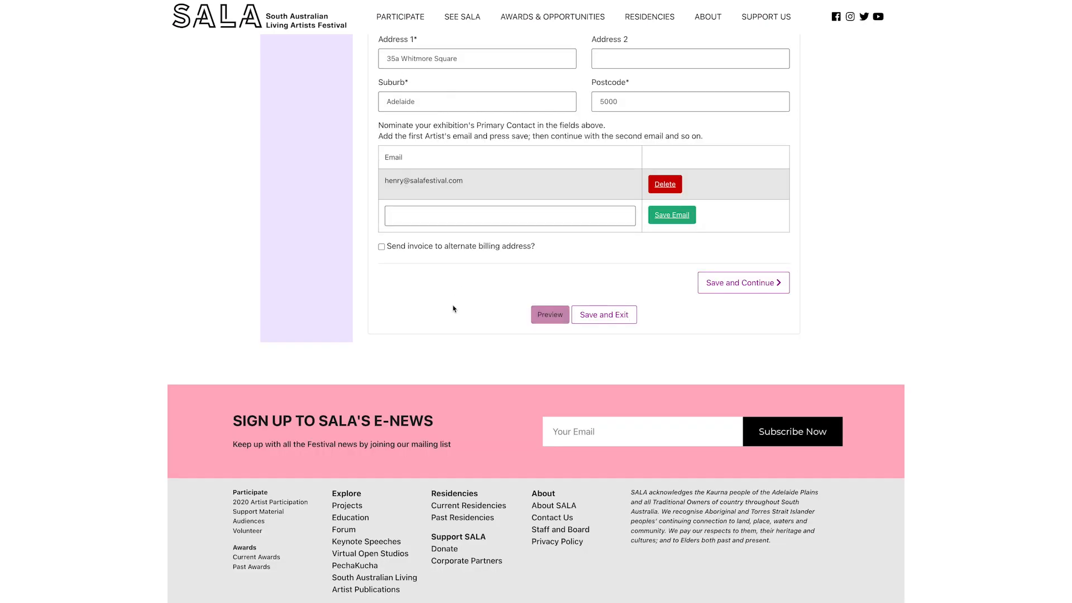
pyautogui.moveTo(713, 288)
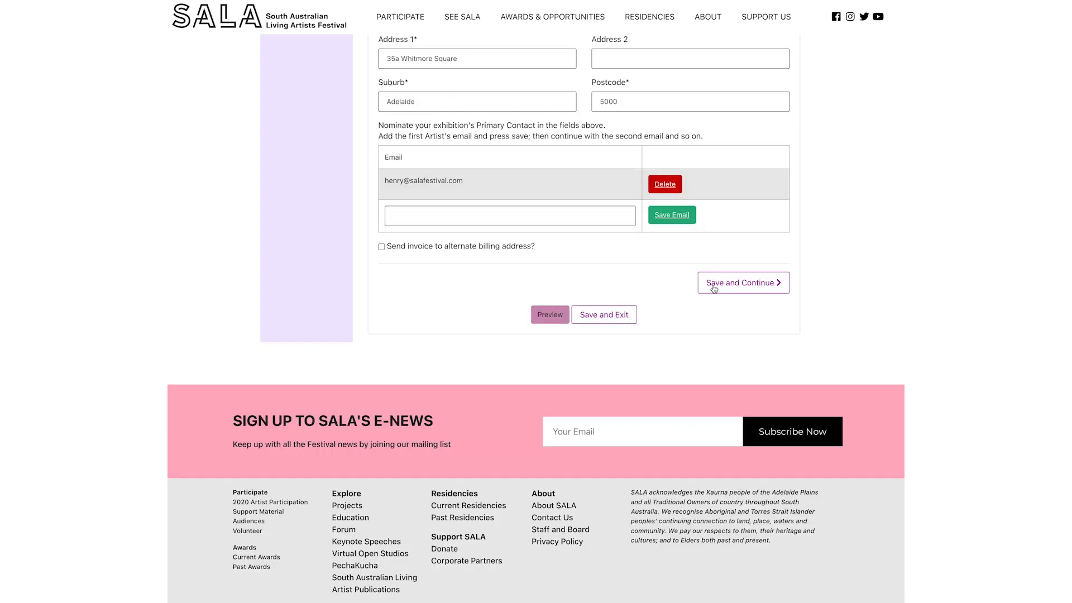
pyautogui.moveTo(612, 297)
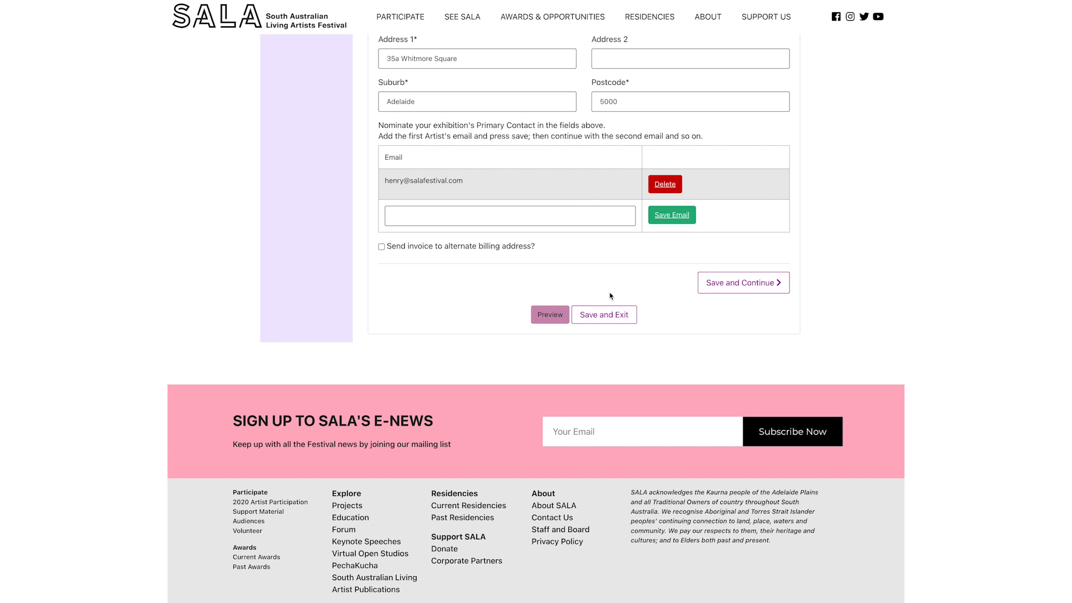
pyautogui.moveTo(509, 307)
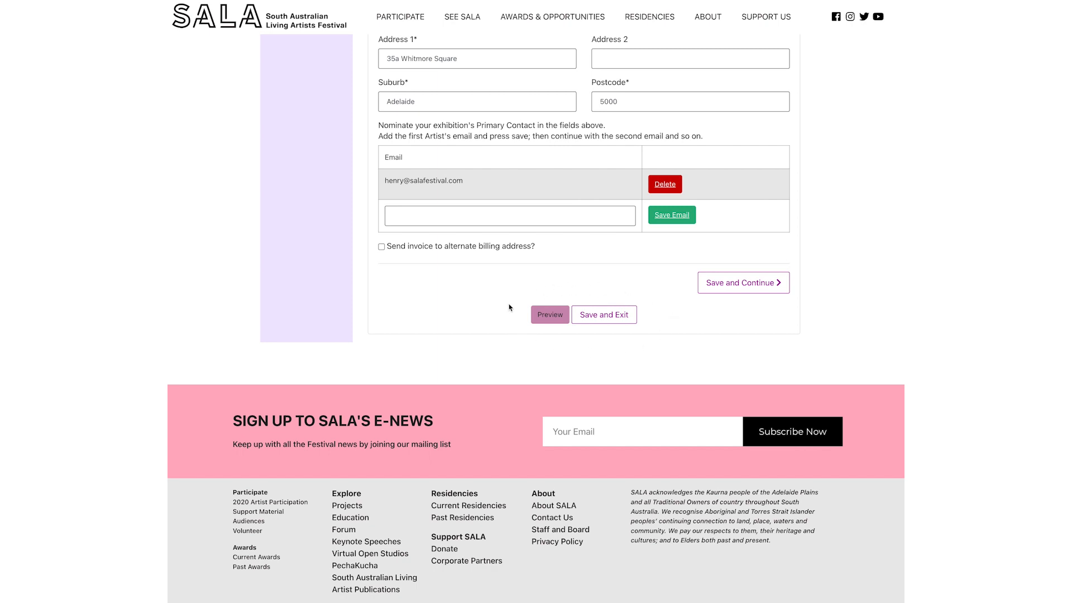
pyautogui.moveTo(601, 315)
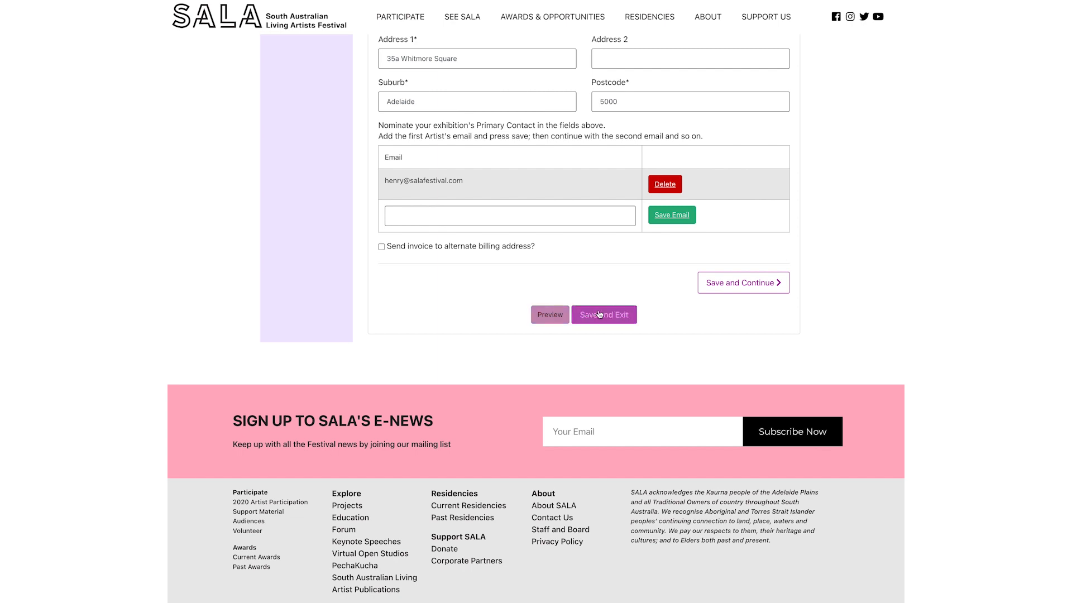
pyautogui.moveTo(641, 299)
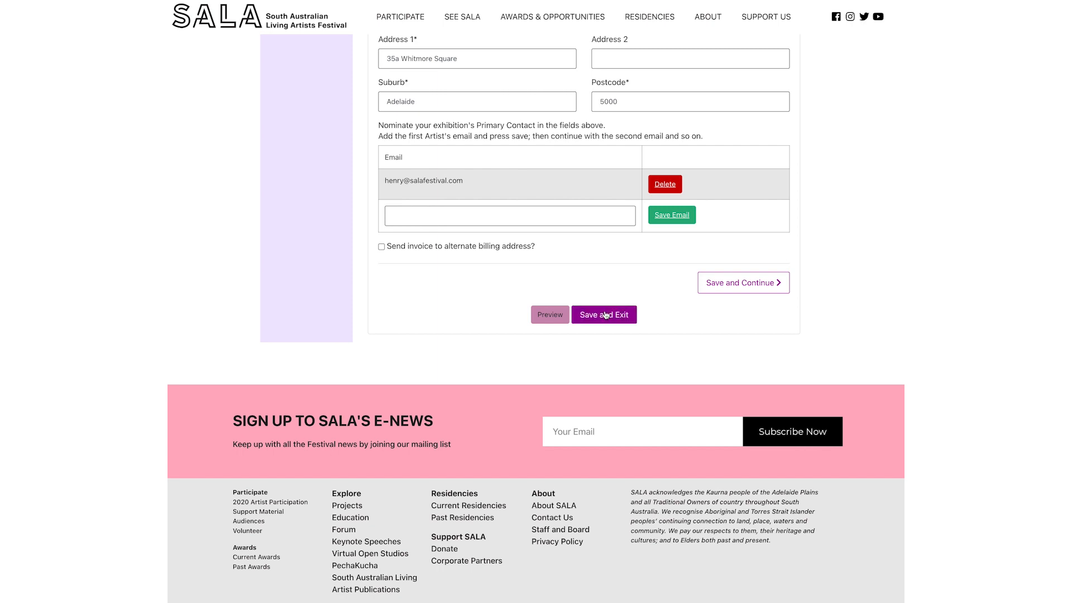
pyautogui.moveTo(652, 311)
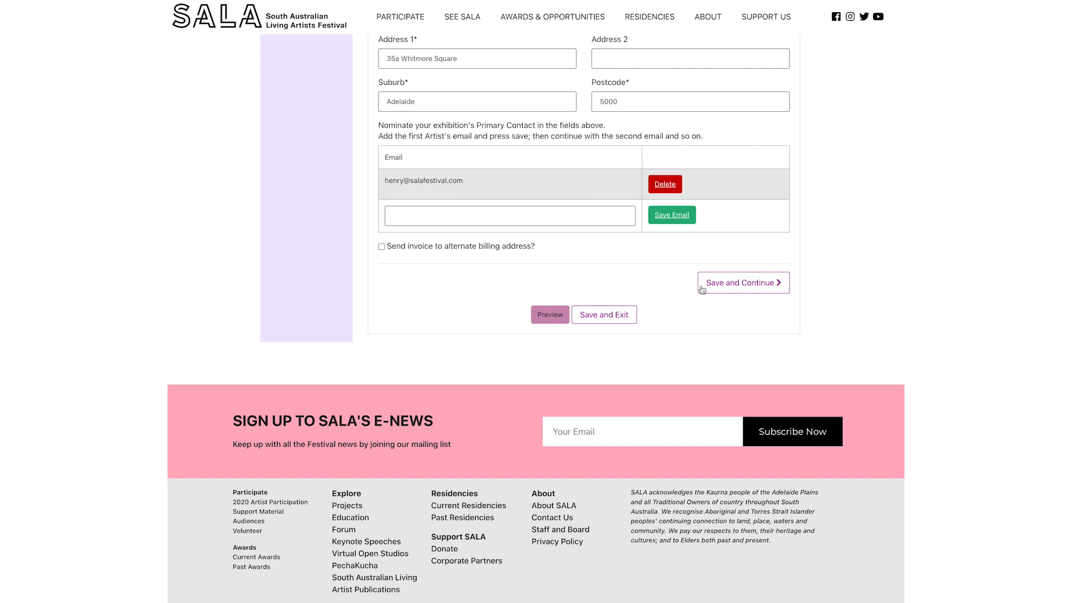
# Save the contact details and continue to the Artist Information step
pyautogui.click(743, 283)
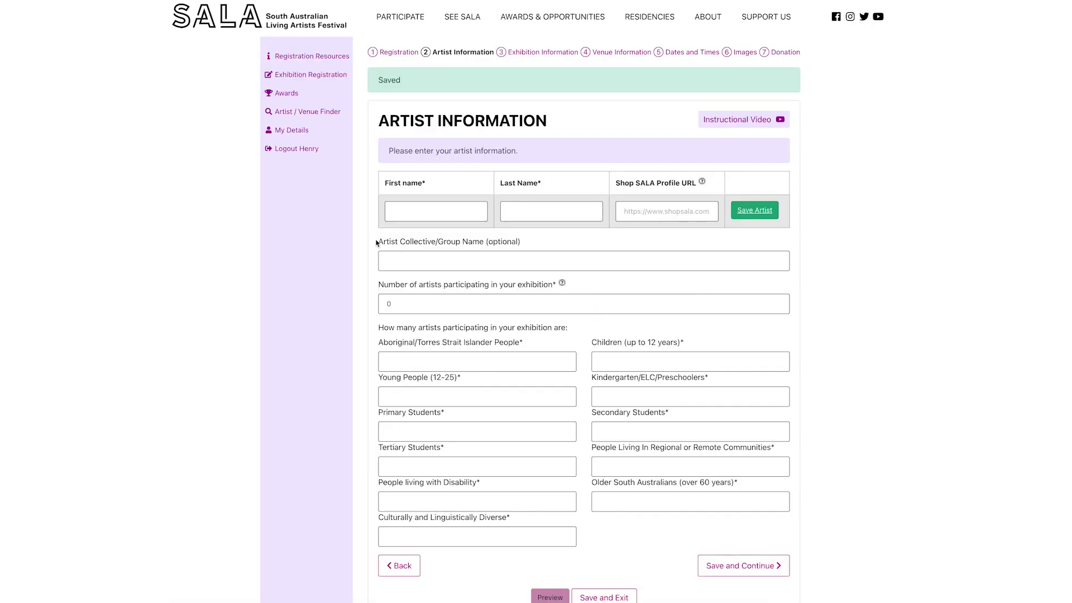
# Save artist Example Artists to the list after dropping the rejected shopsala.com.au profile link
pyautogui.click(435, 211)
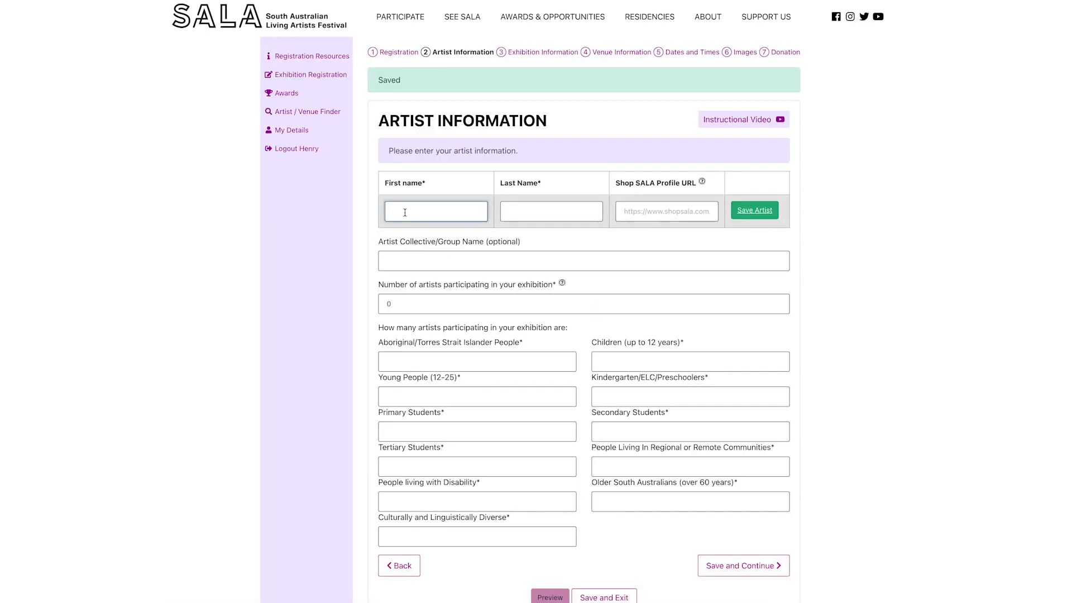
pyautogui.write('Exampl')
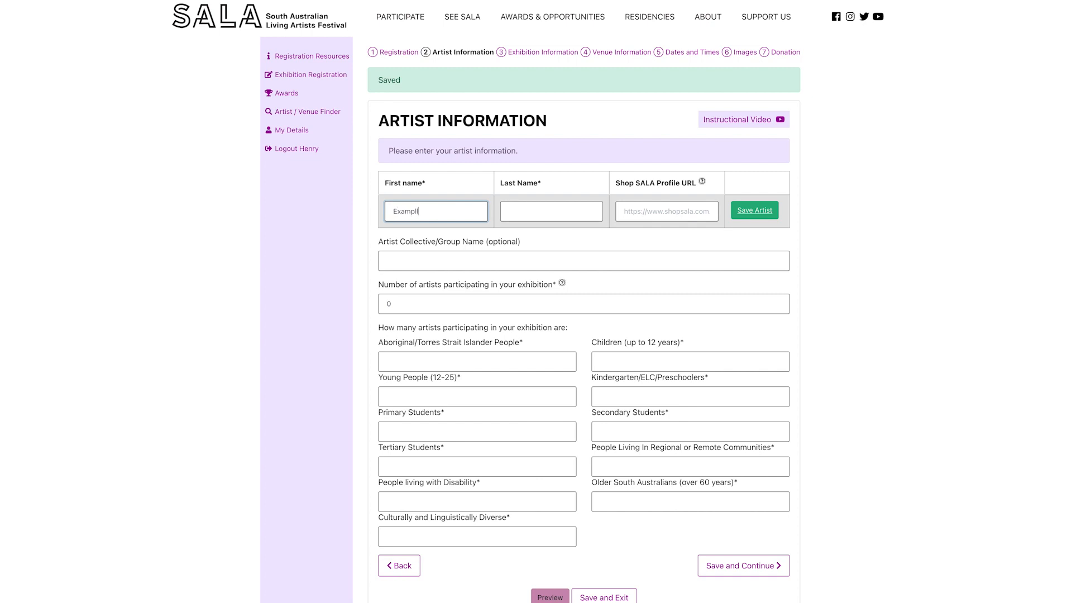
pyautogui.write('Artists')
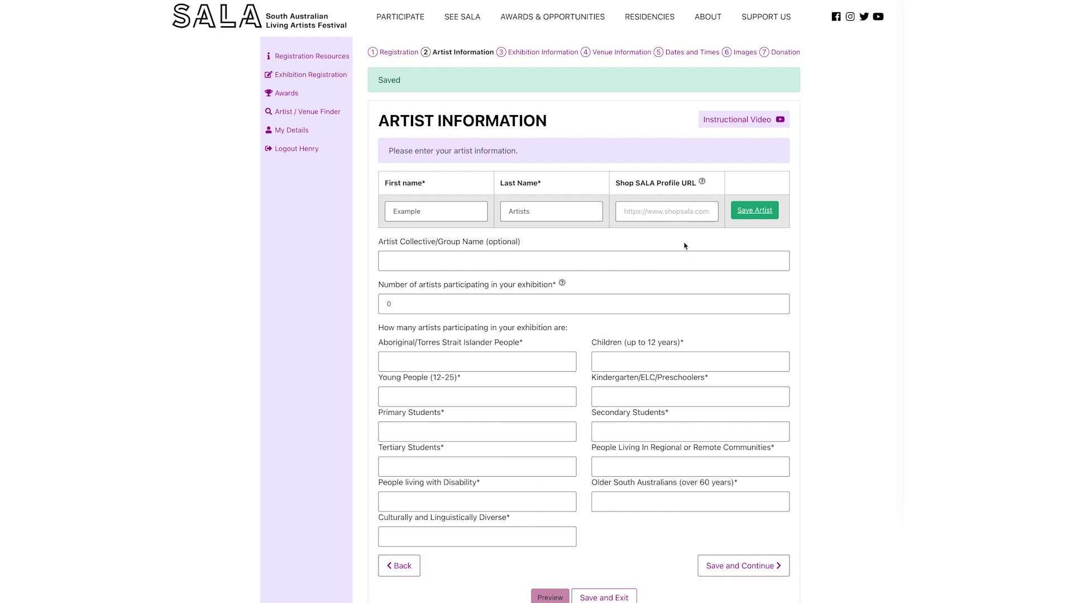
pyautogui.write('https://www.shopsala.com.au/')
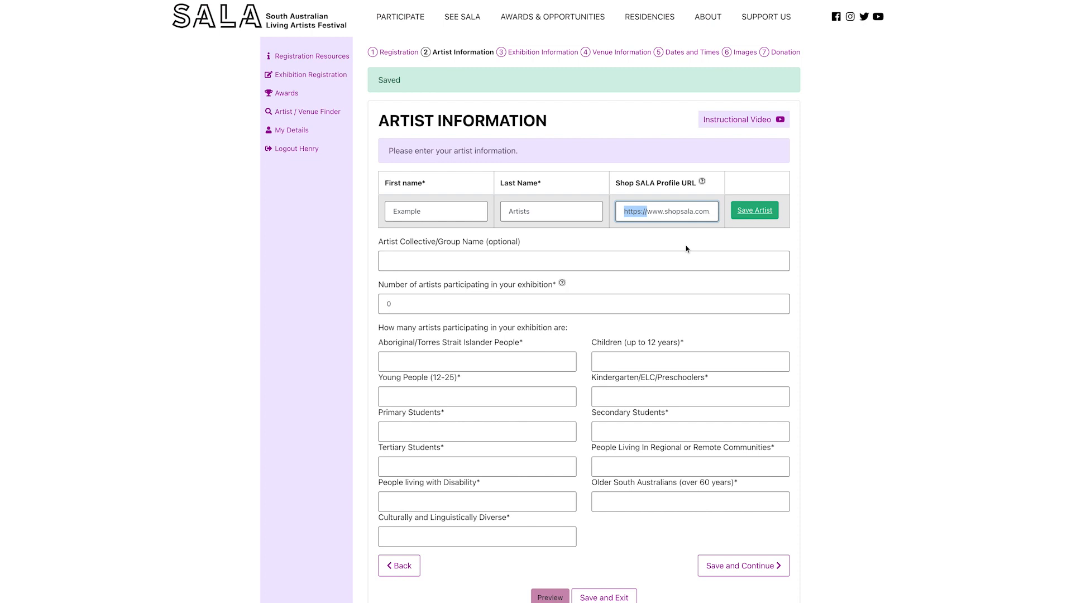
pyautogui.moveTo(691, 246)
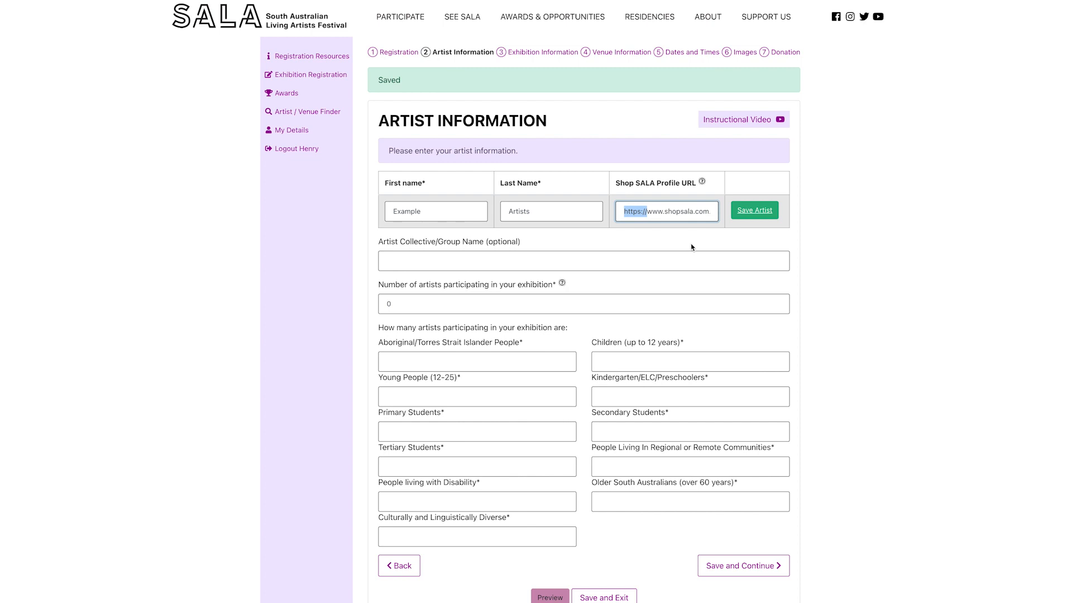
pyautogui.moveTo(746, 213)
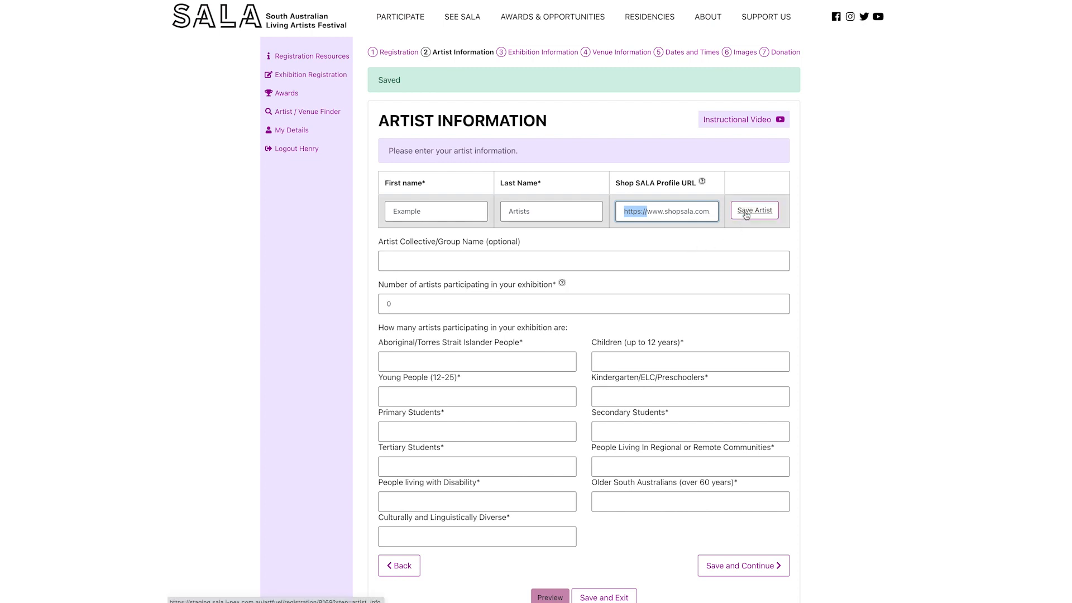
pyautogui.click(754, 210)
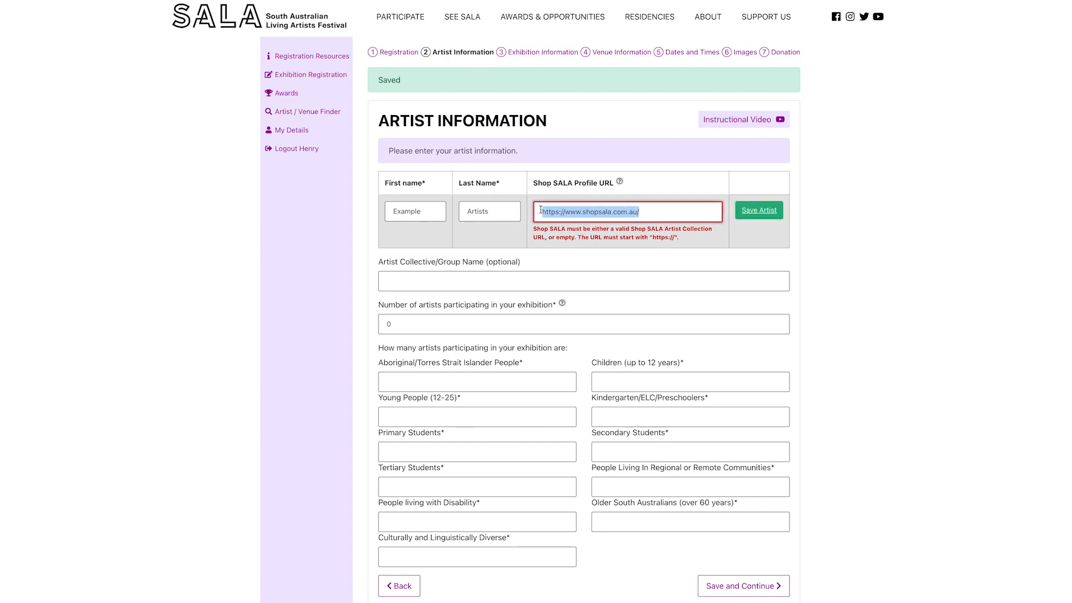
pyautogui.click(760, 210)
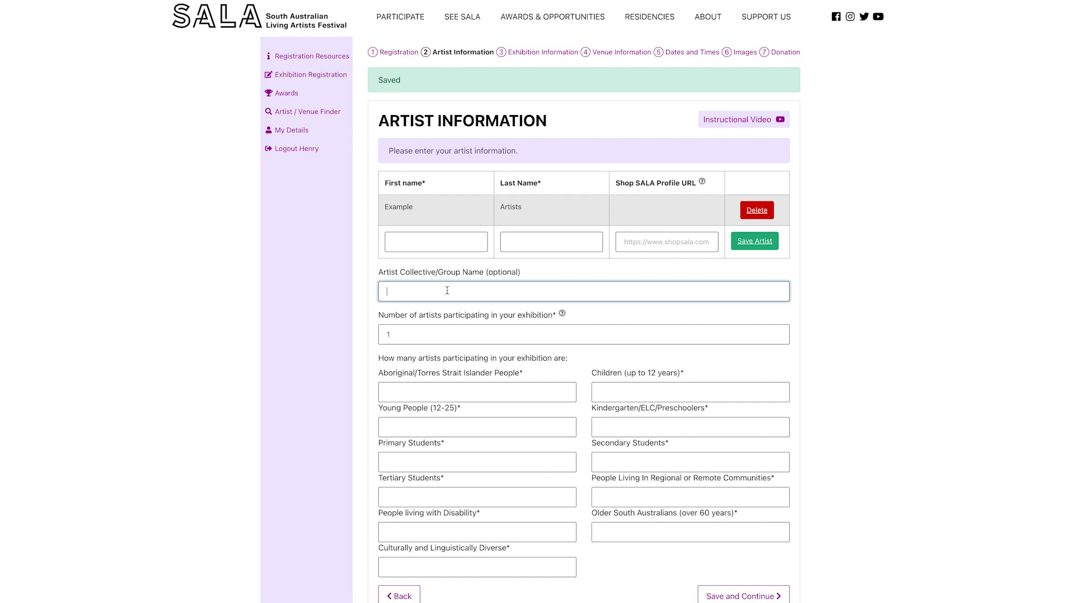
# Name the group SALA TEAM, set 12 artists with 0 in each category, and save to continue
pyautogui.write('SALA')
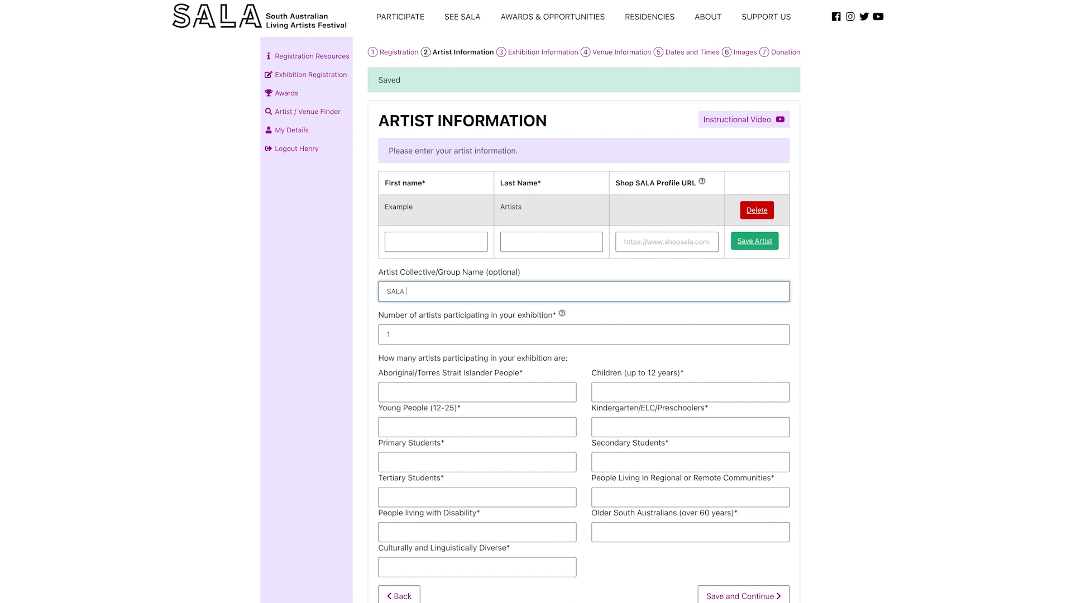
pyautogui.write('TEAM')
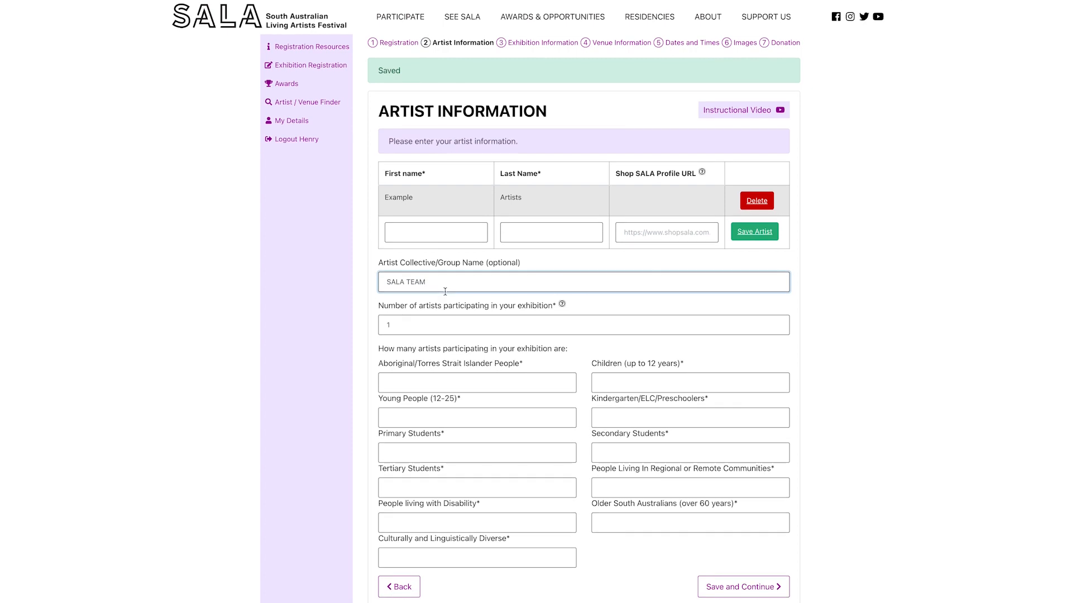
pyautogui.scroll(-3)
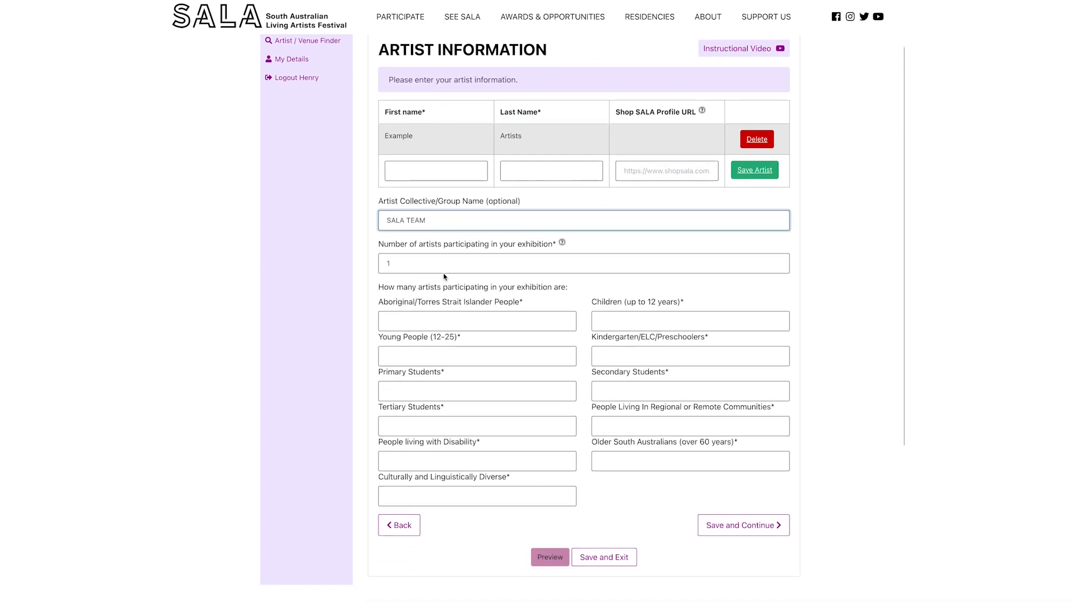
pyautogui.click(444, 264)
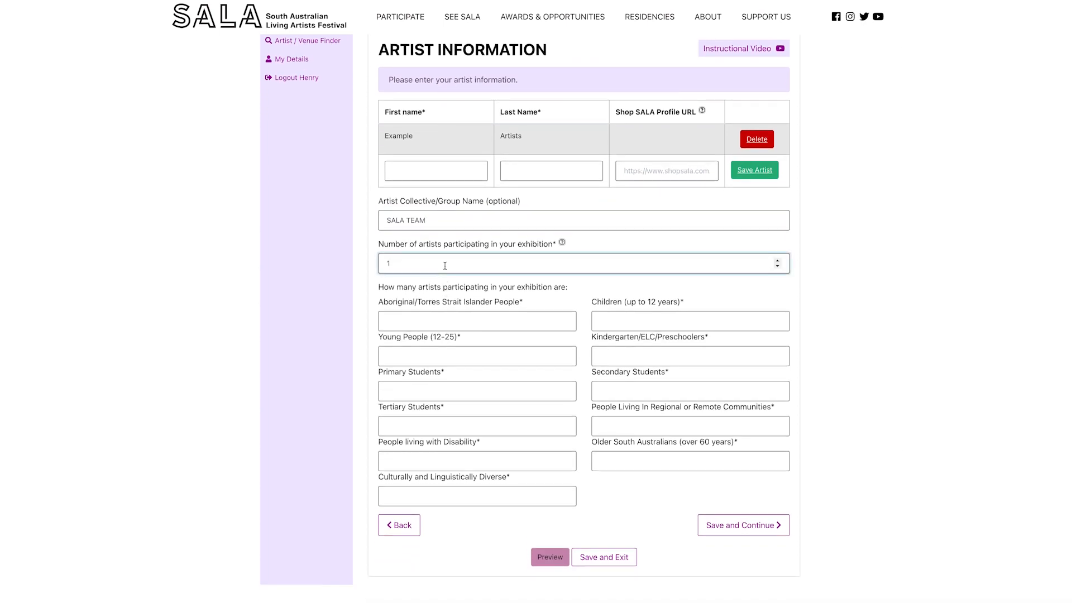
pyautogui.write('2')
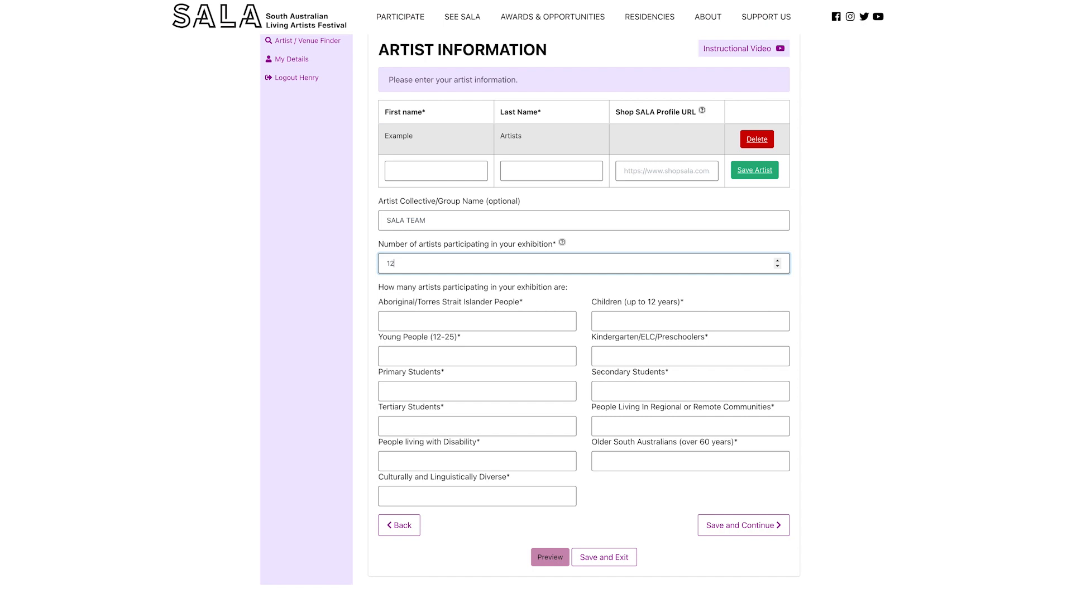
pyautogui.click(476, 322)
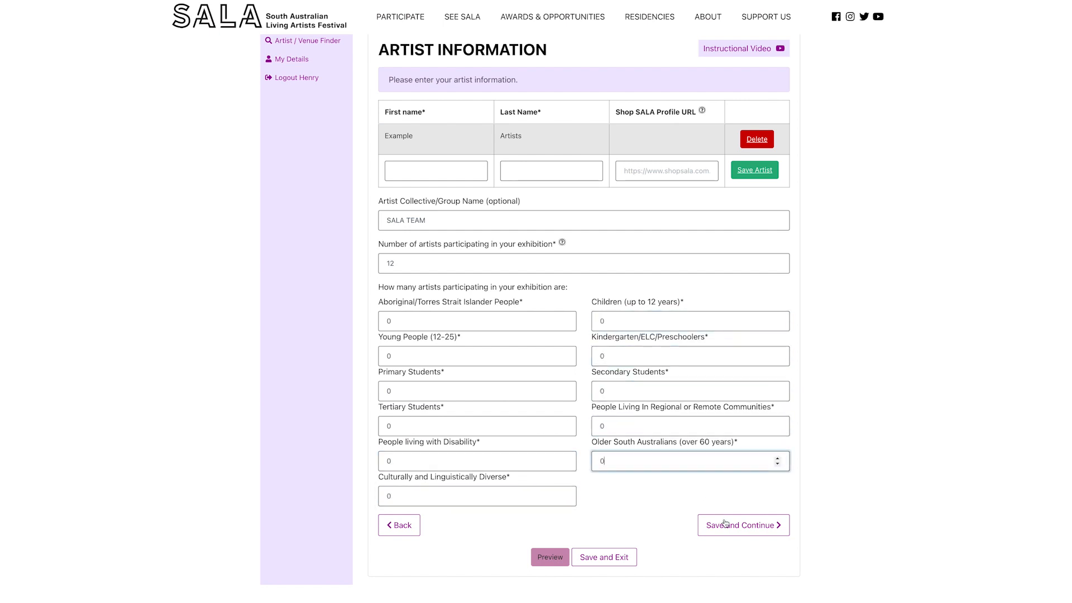
pyautogui.click(743, 524)
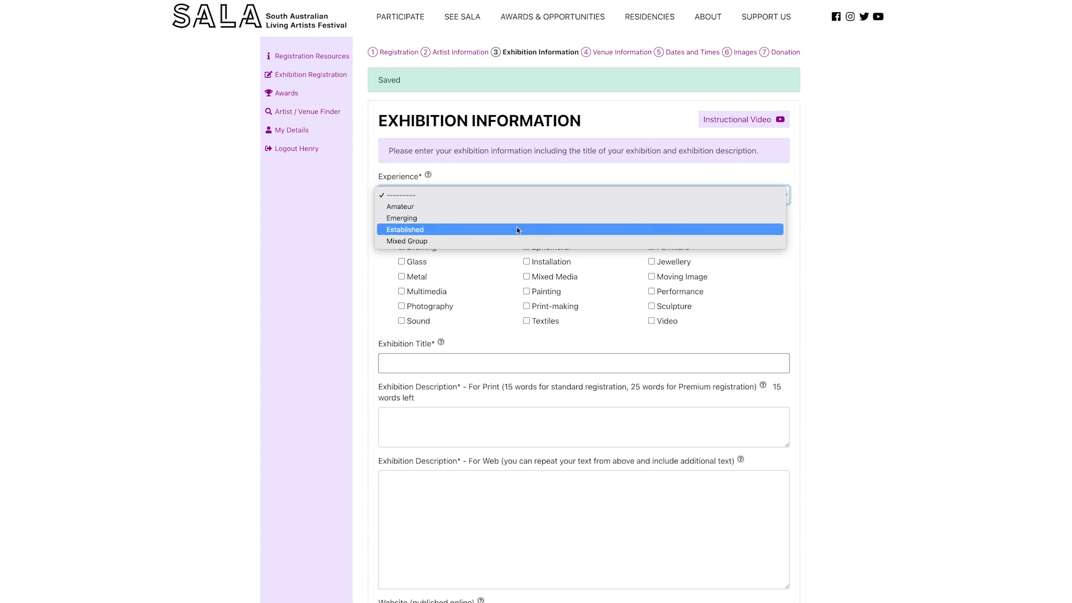
# Choose Mixed Group experience, tick Glass, Installation, Jewellery, Painting and Video, and title it Example Exhibition
pyautogui.click(407, 242)
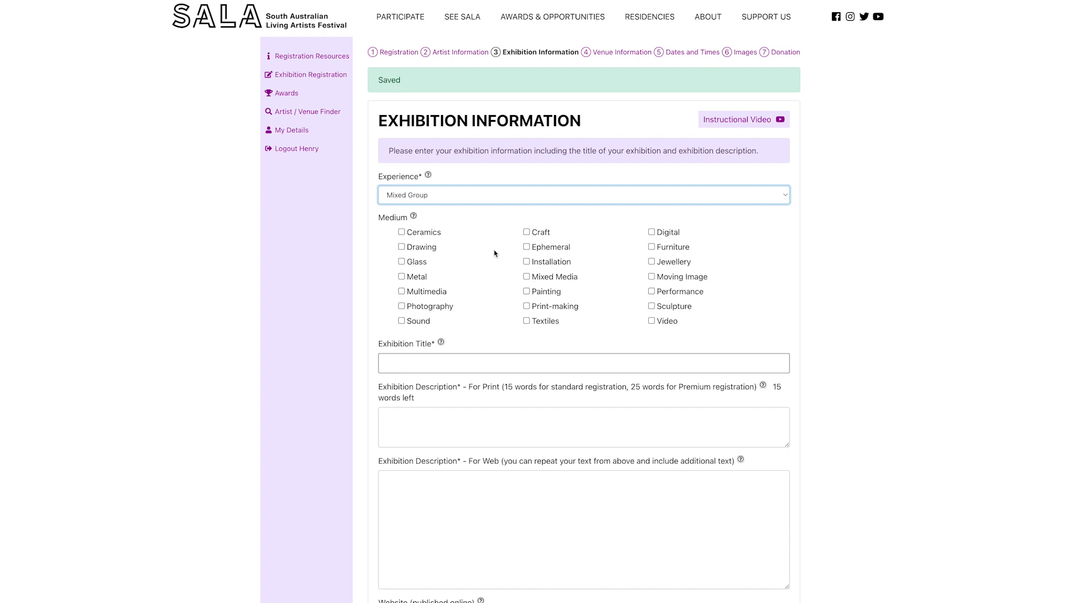
pyautogui.click(402, 261)
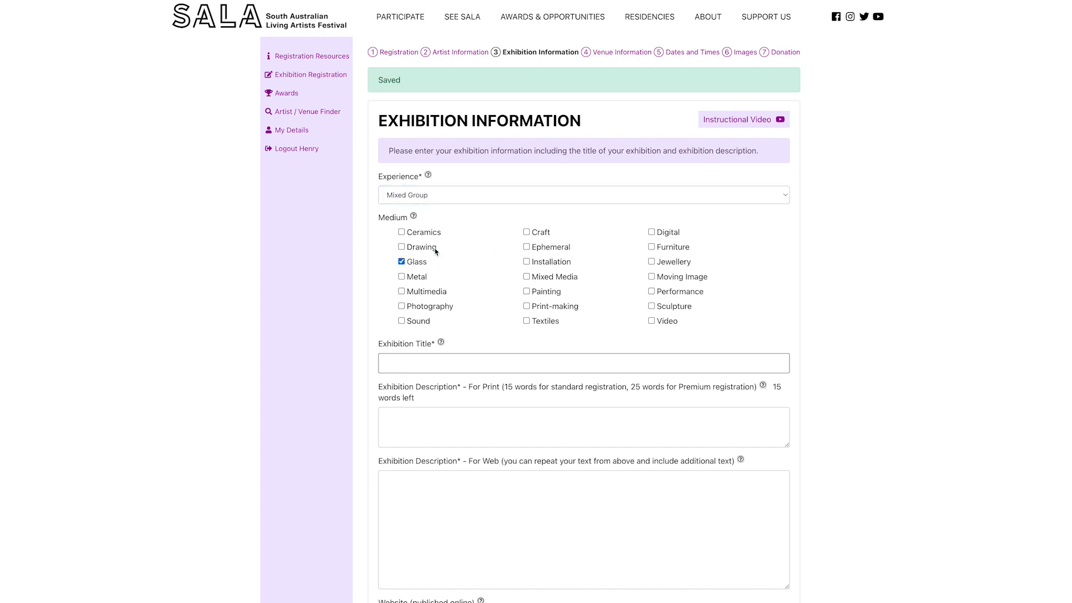
pyautogui.click(526, 292)
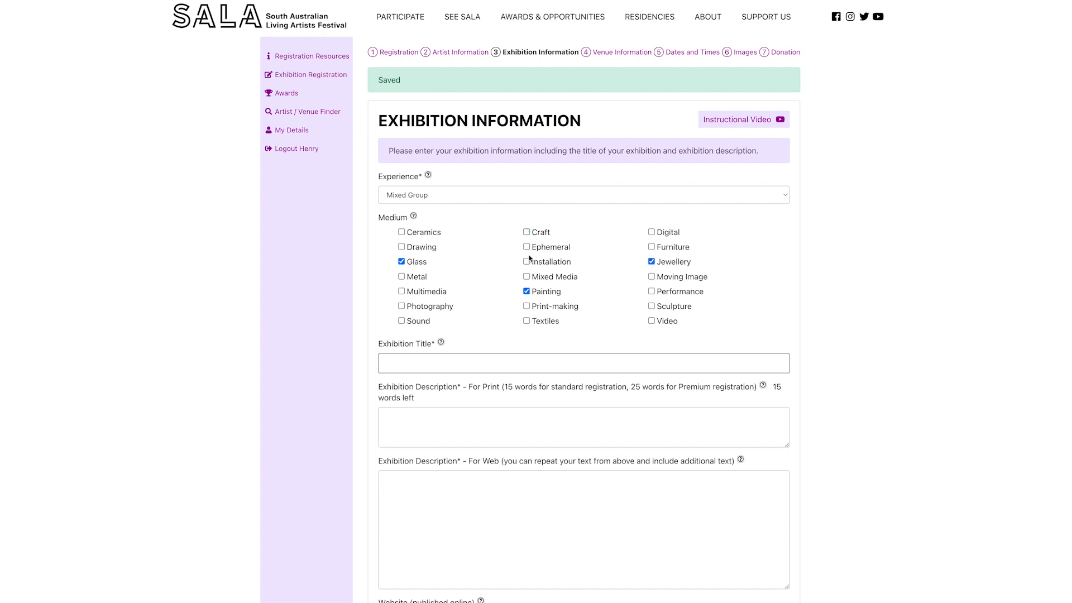
pyautogui.click(651, 321)
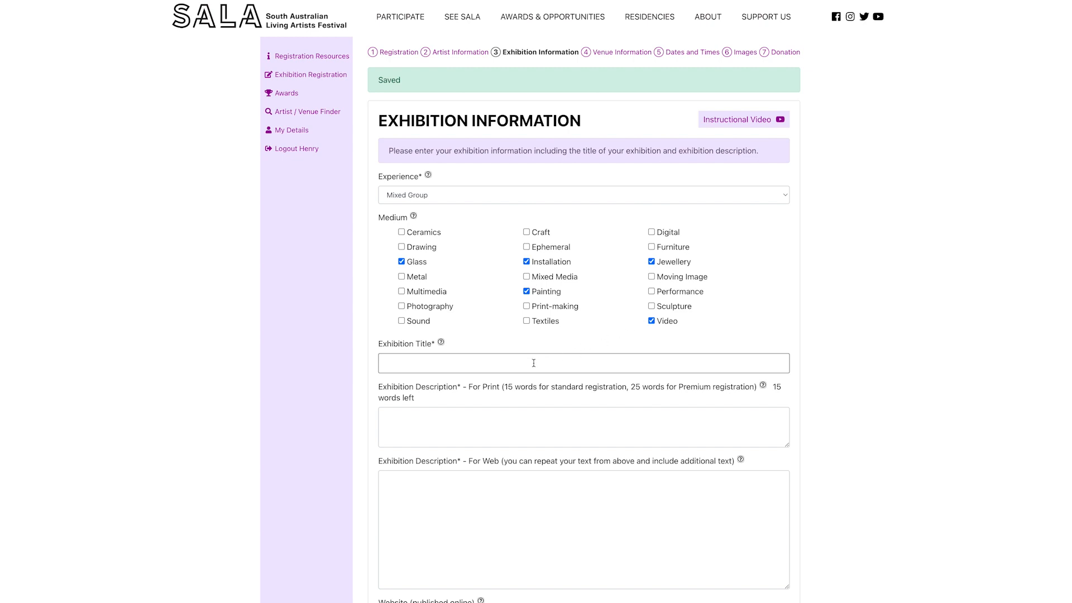
pyautogui.write('Example Exhibit')
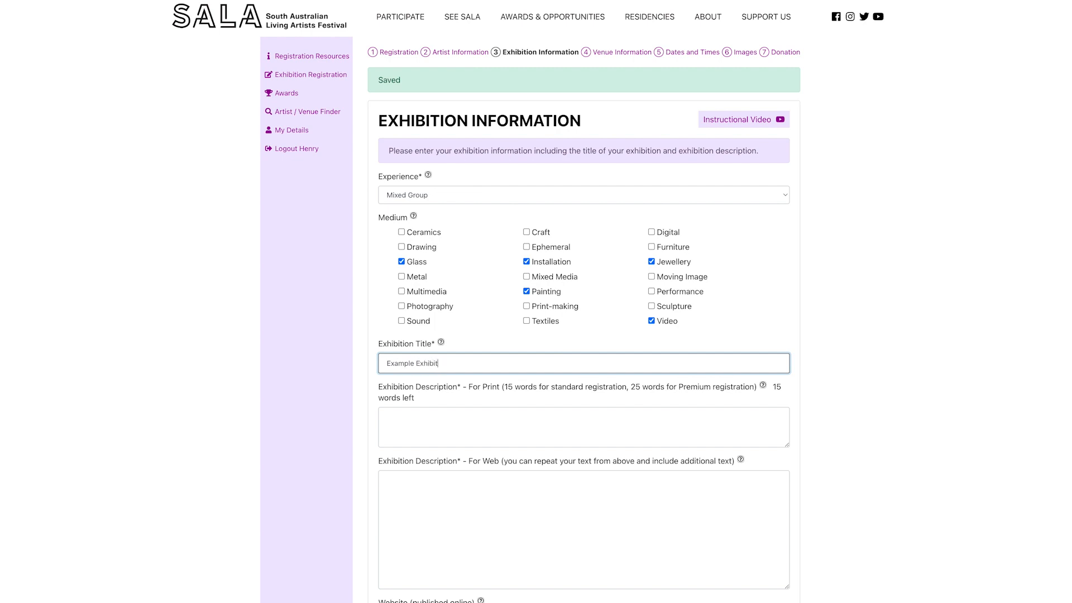
pyautogui.write('ion')
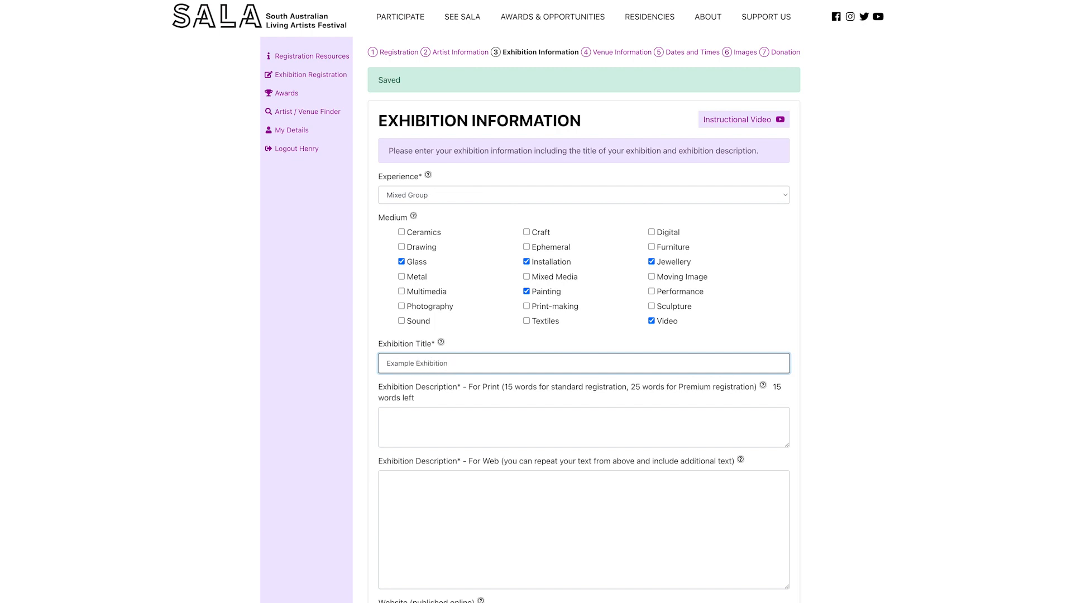
pyautogui.scroll(-3)
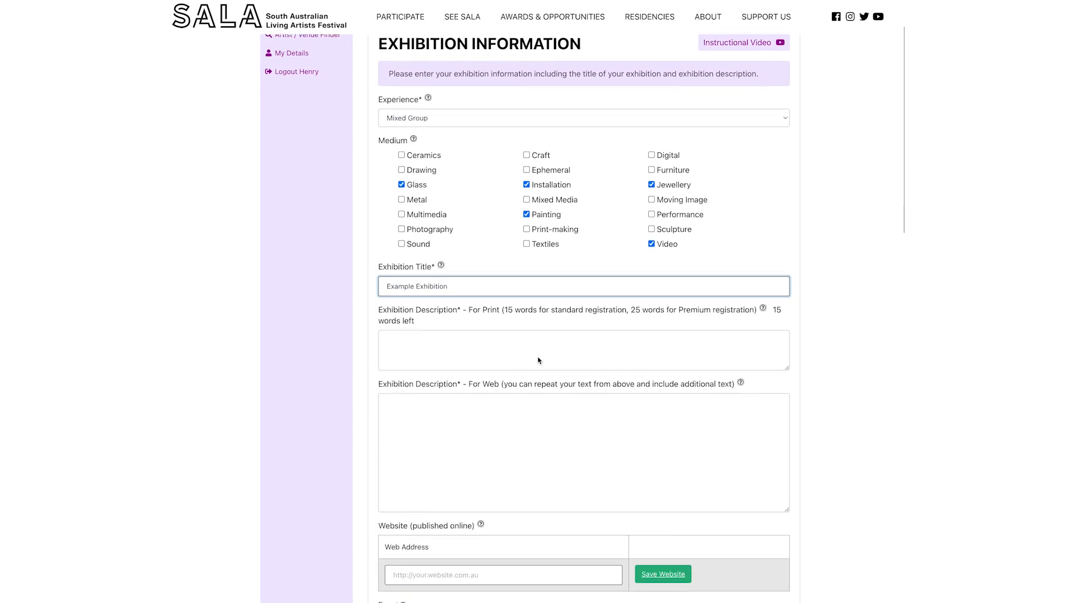
pyautogui.scroll(-3)
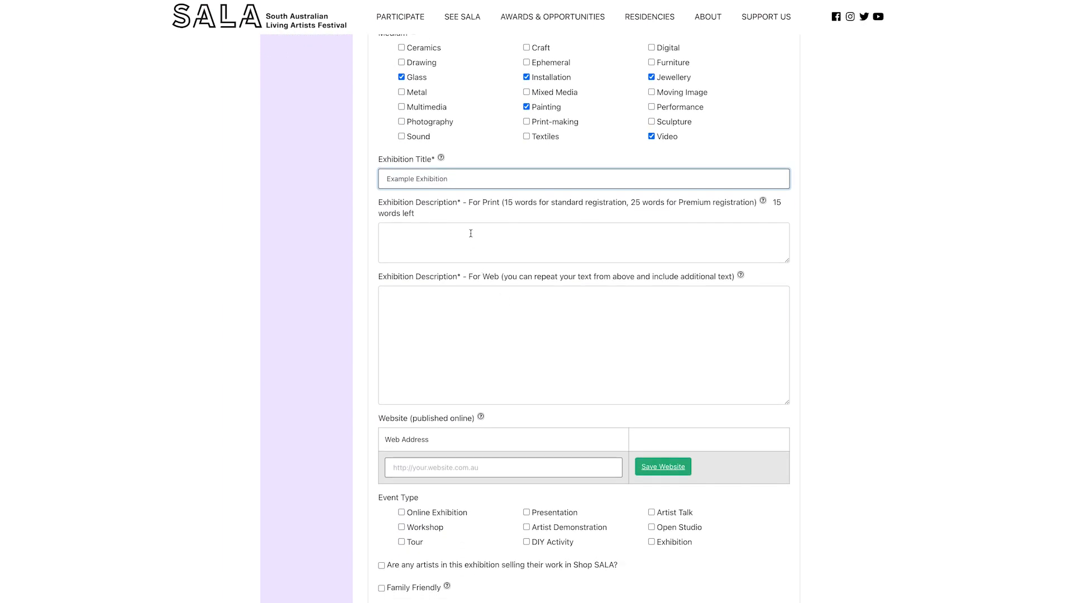
pyautogui.moveTo(464, 213)
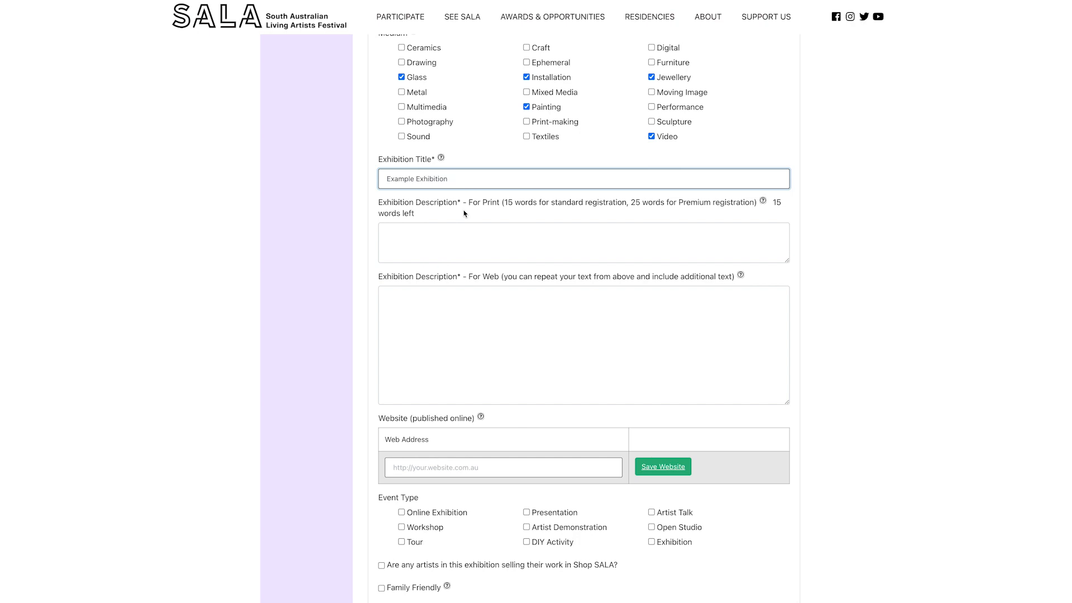
pyautogui.moveTo(443, 159)
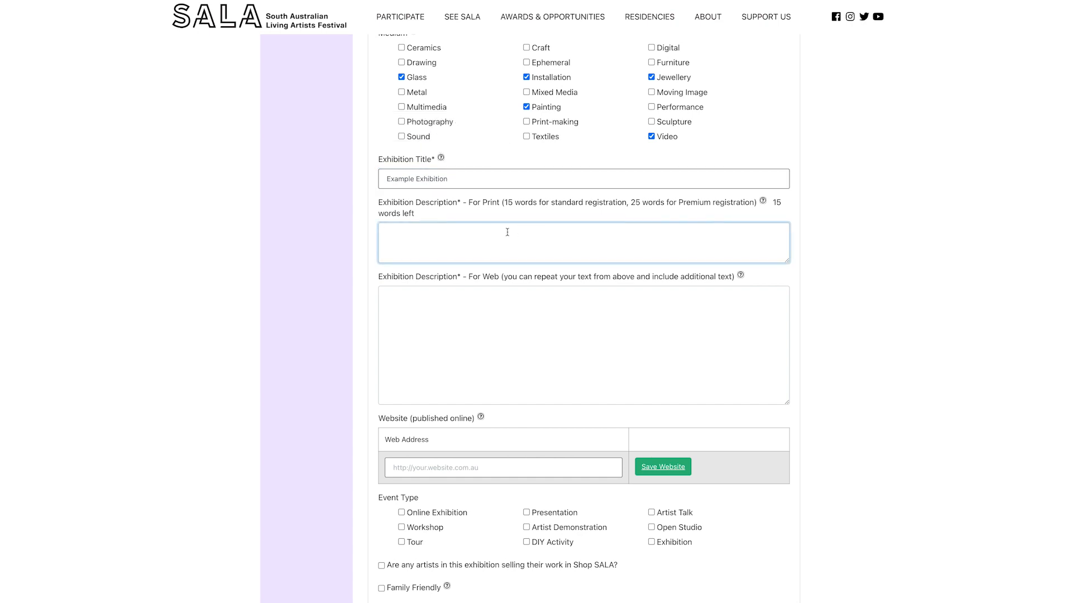
# Write the print description "This exhibition features photographic works that are instructional."
pyautogui.write('This')
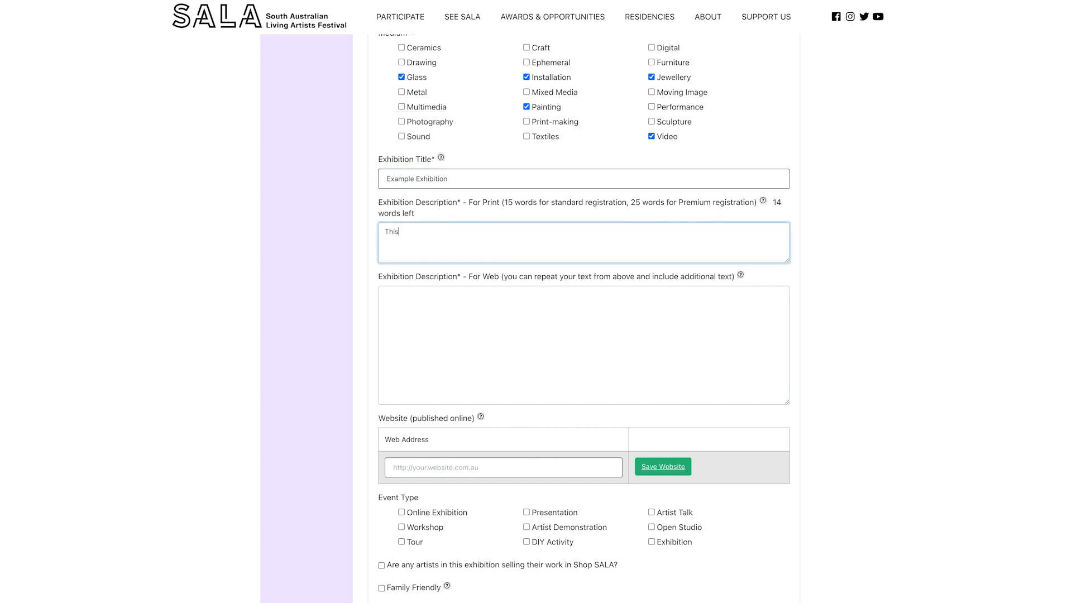
pyautogui.write('exhibition')
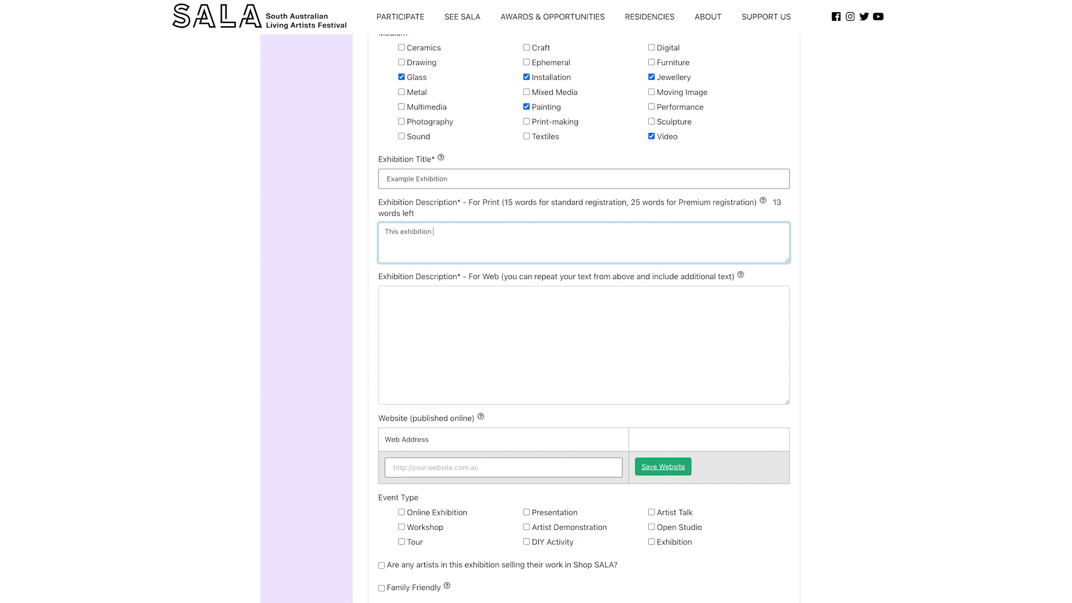
pyautogui.write('features')
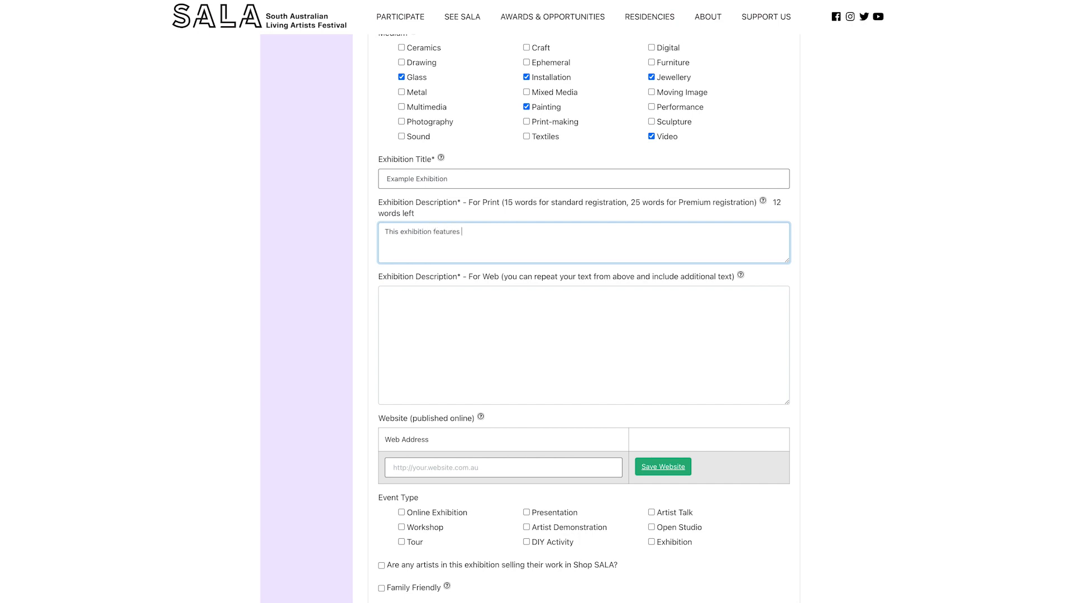
pyautogui.write('photogr')
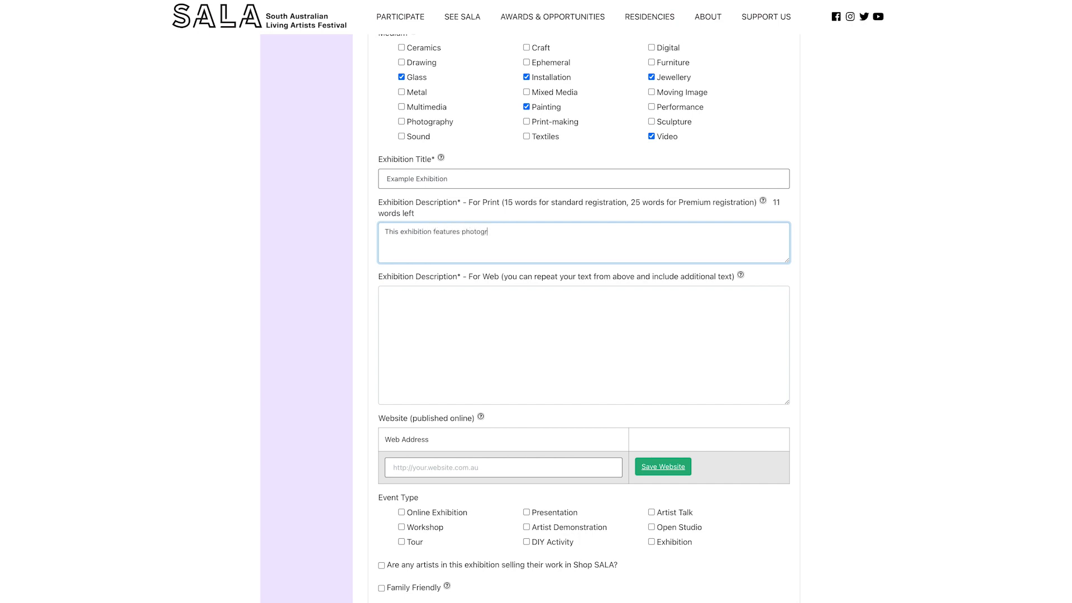
pyautogui.write('aphic')
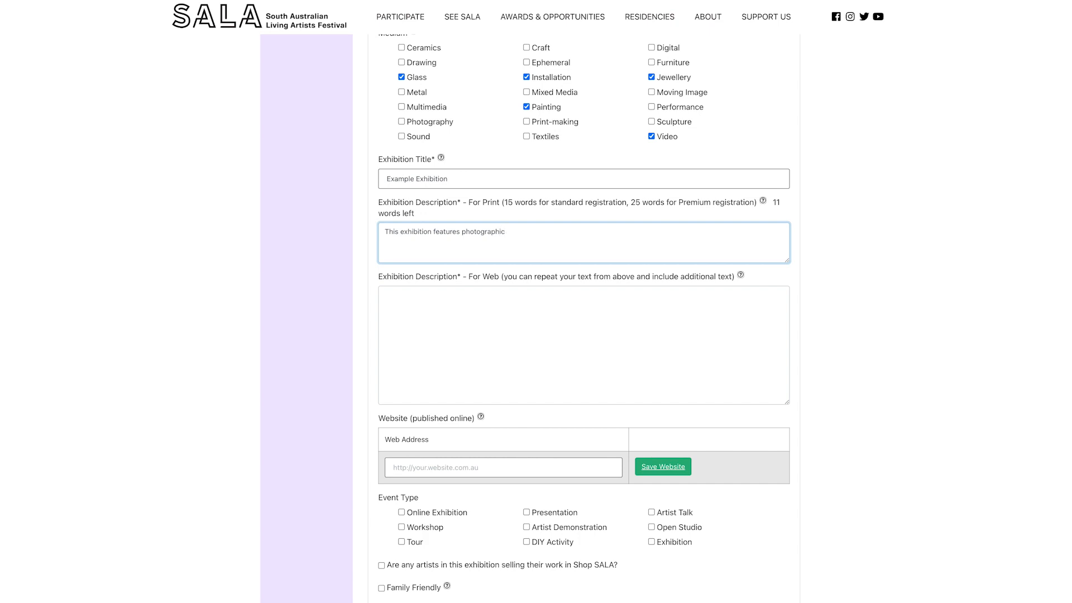
pyautogui.write('works that')
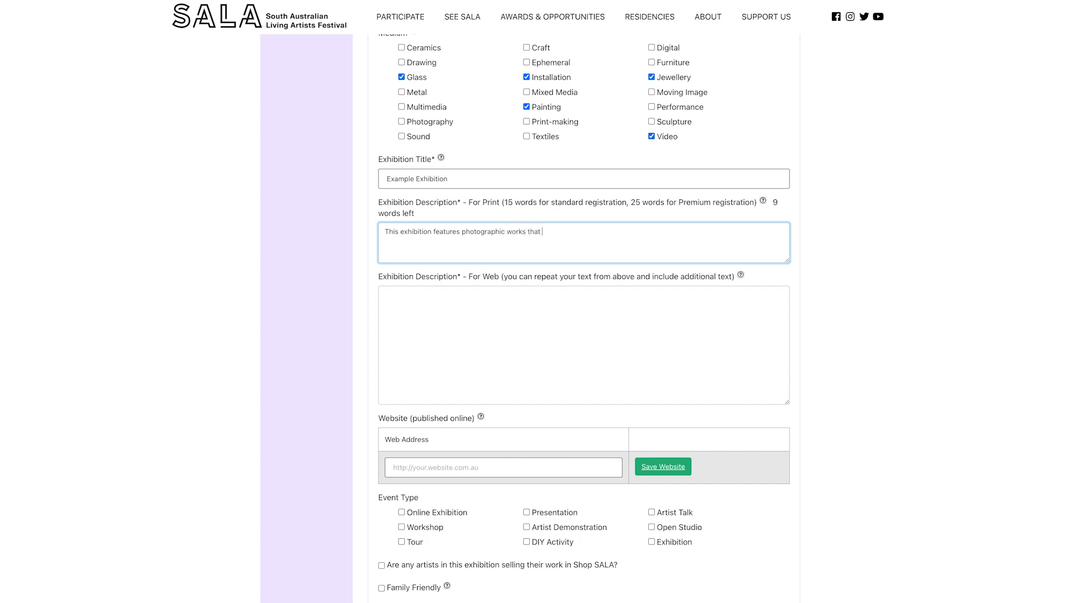
pyautogui.write('are instr')
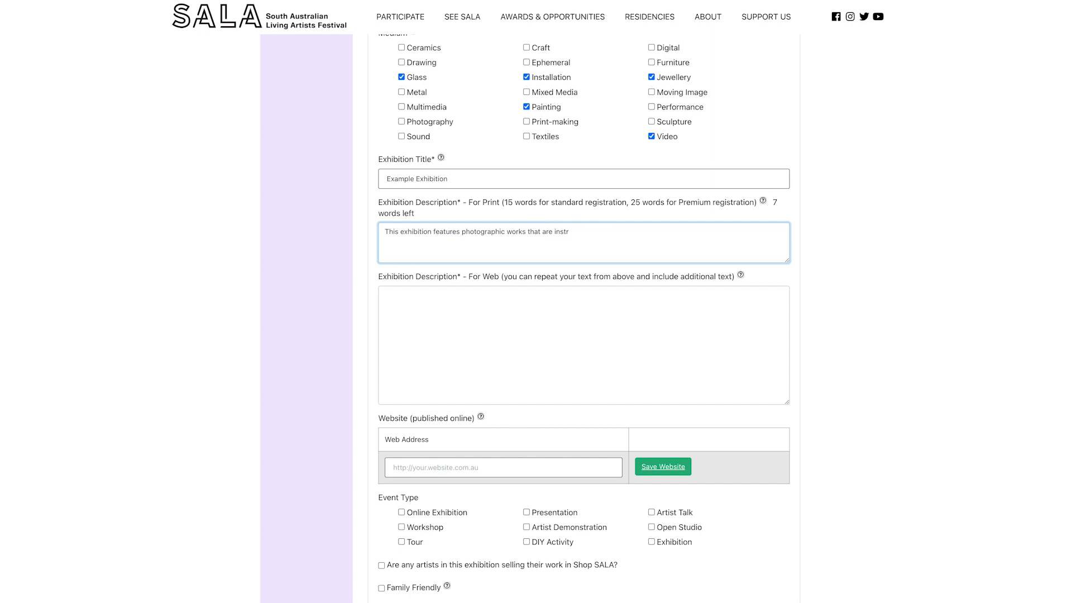
pyautogui.write('uctional')
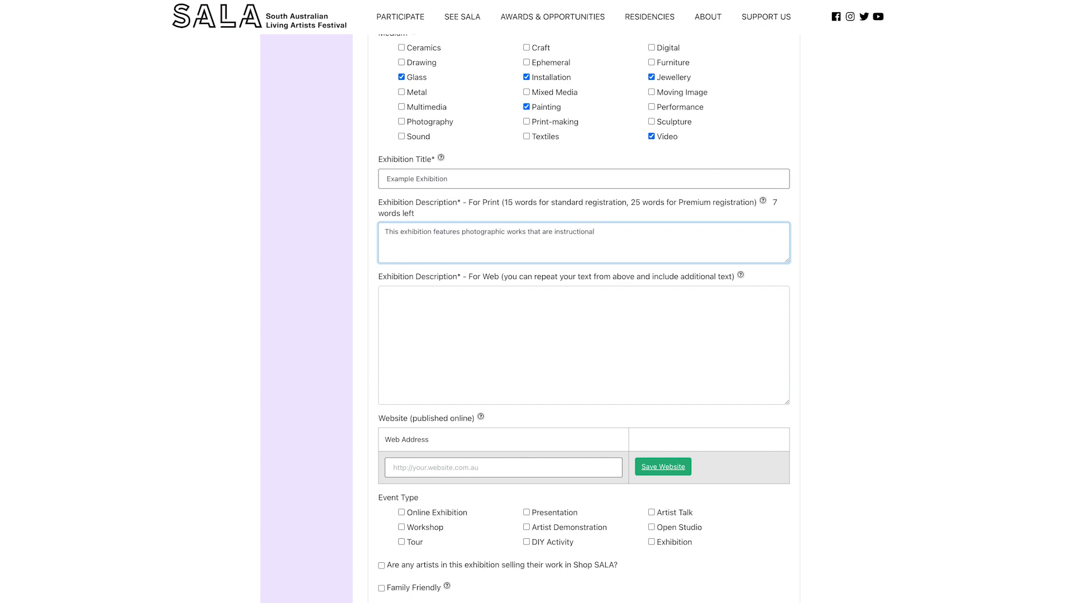
pyautogui.write('.')
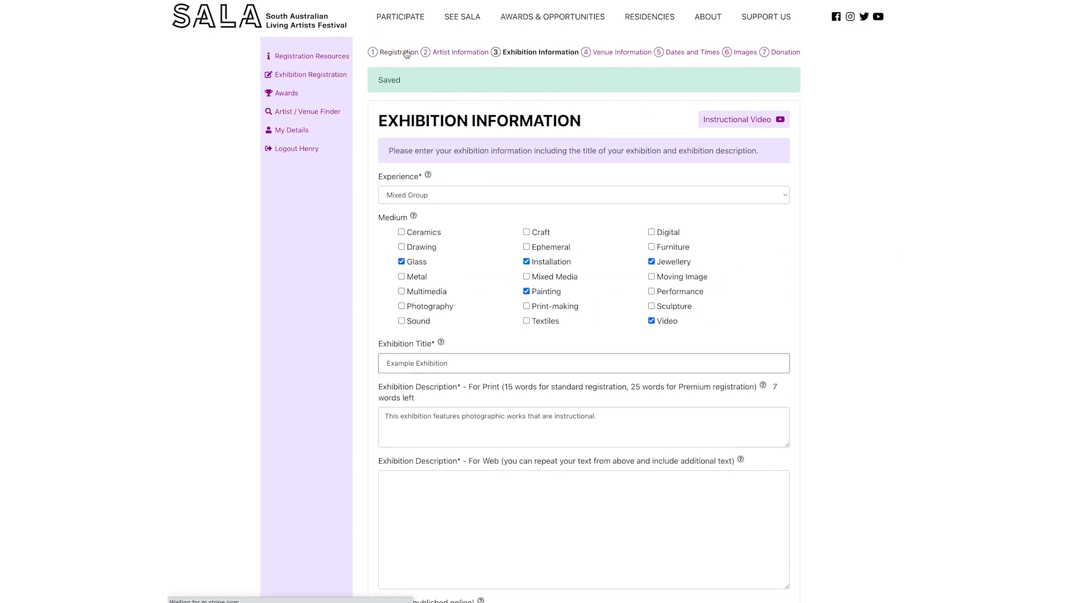
# Fill the web description with the same sentence about instructional photographic works
pyautogui.click(398, 52)
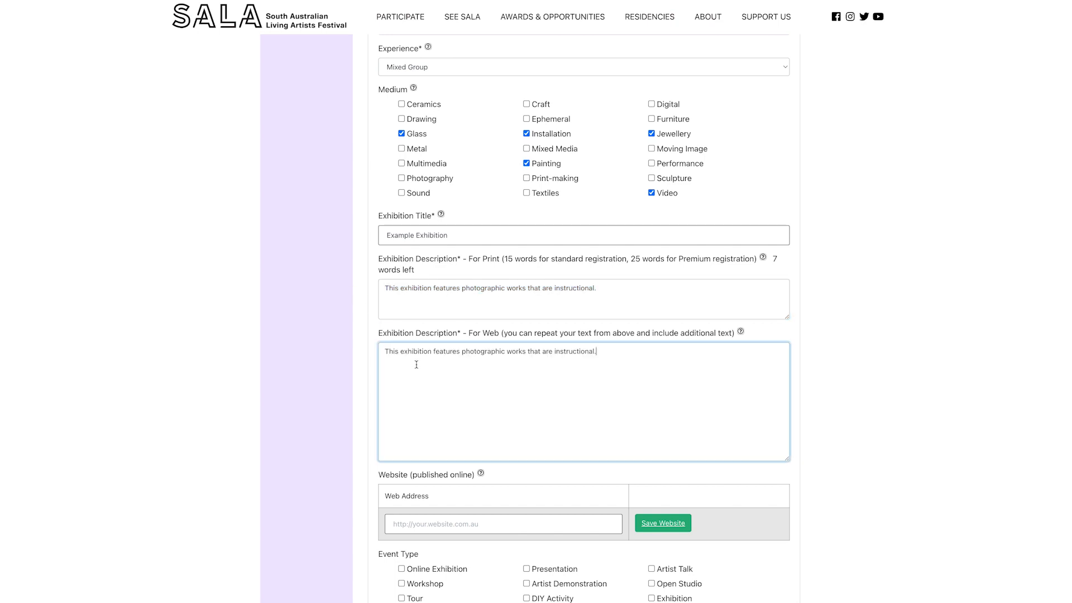
pyautogui.scroll(-3)
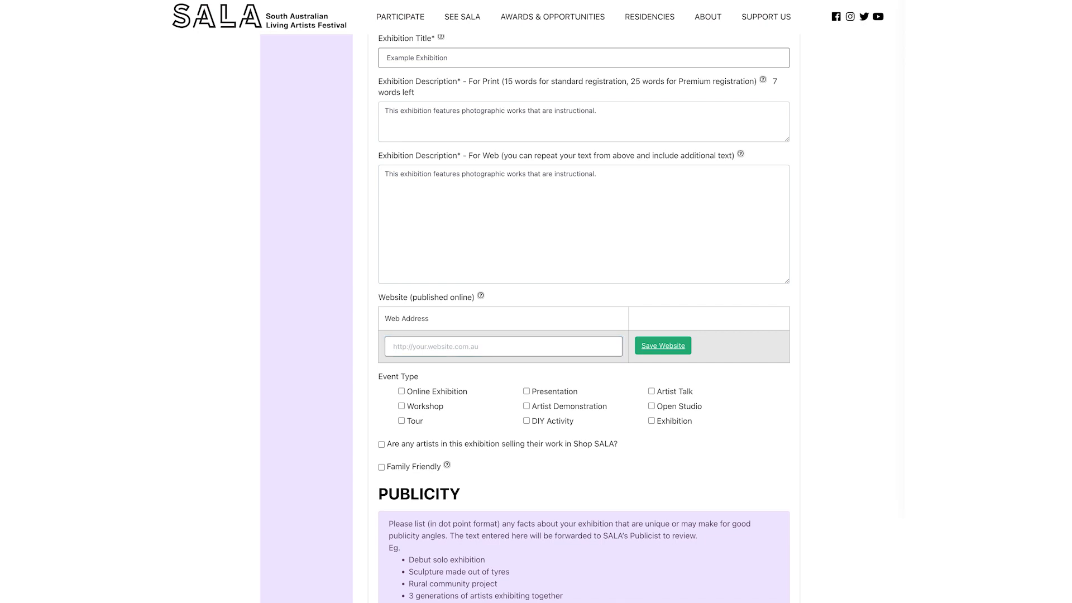
pyautogui.click(513, 346)
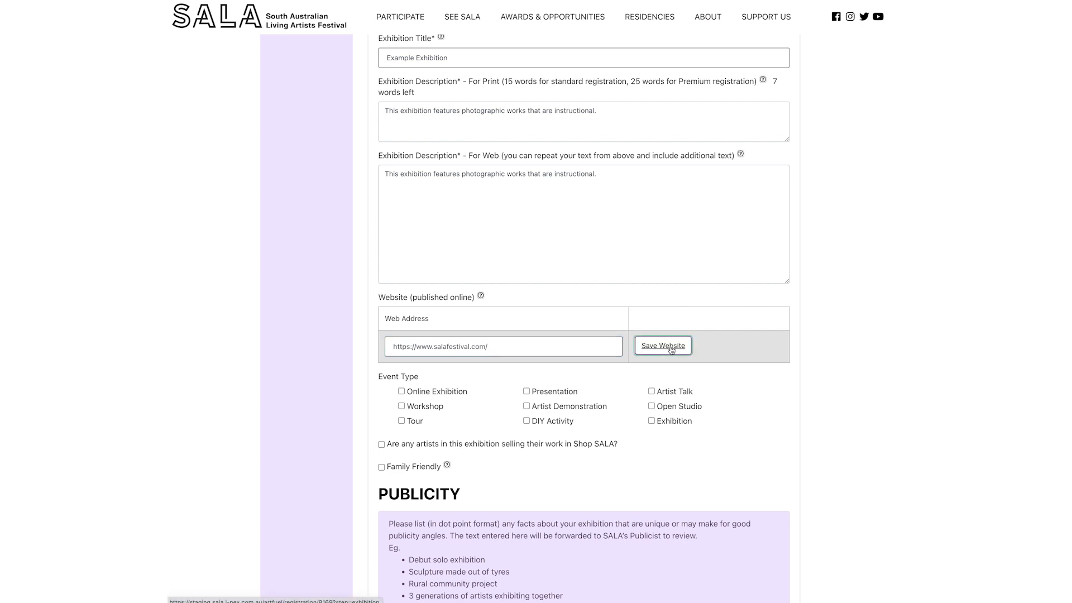
pyautogui.click(663, 346)
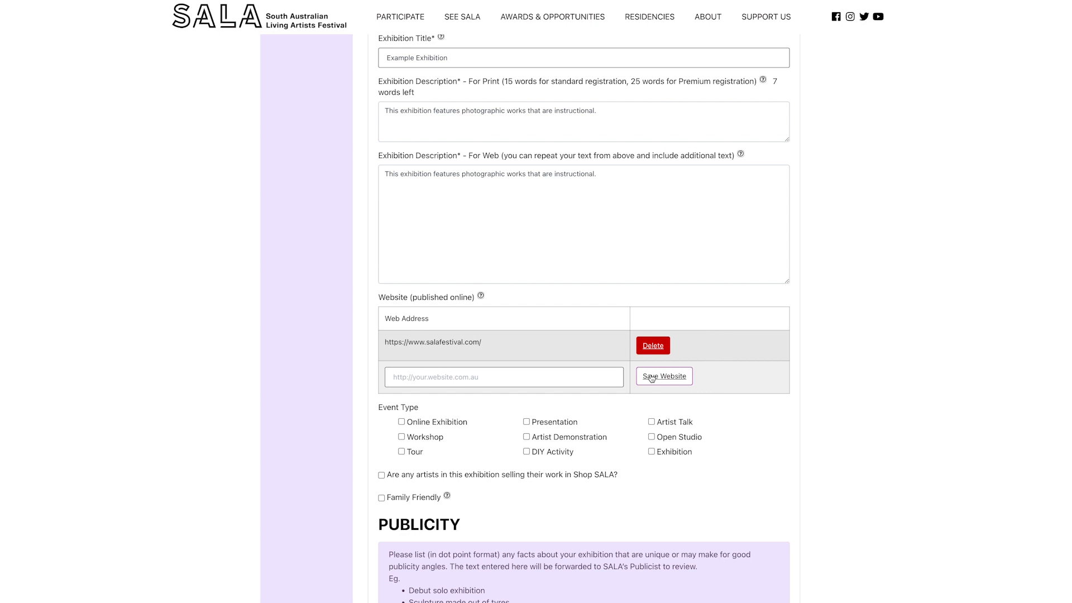
pyautogui.scroll(-3)
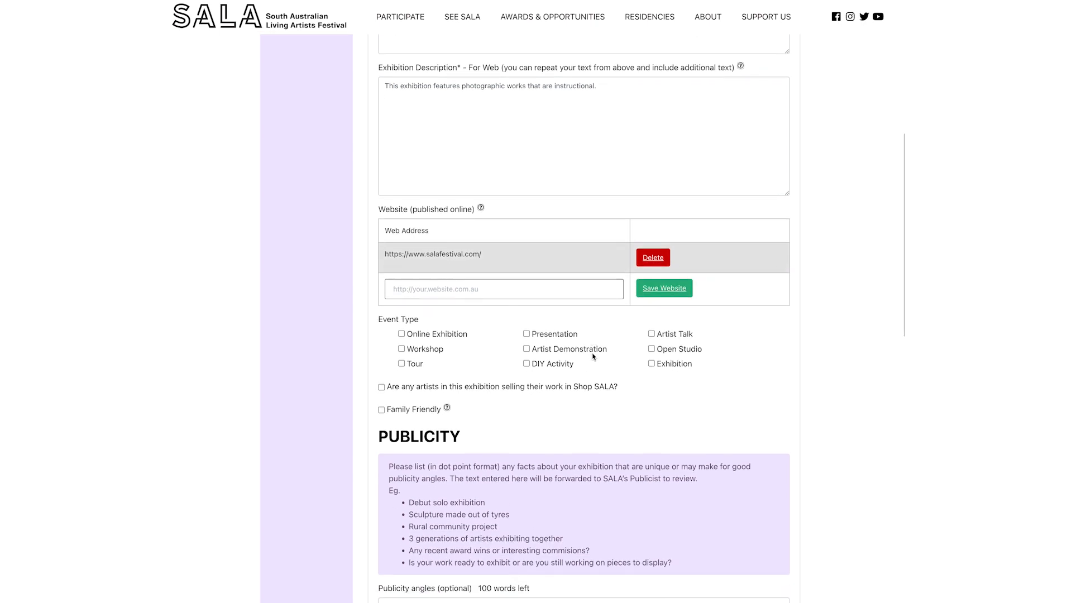
# Tick Exhibition, untick Workshop, and tick Shop SALA selling and Family Friendly
pyautogui.scroll(-3)
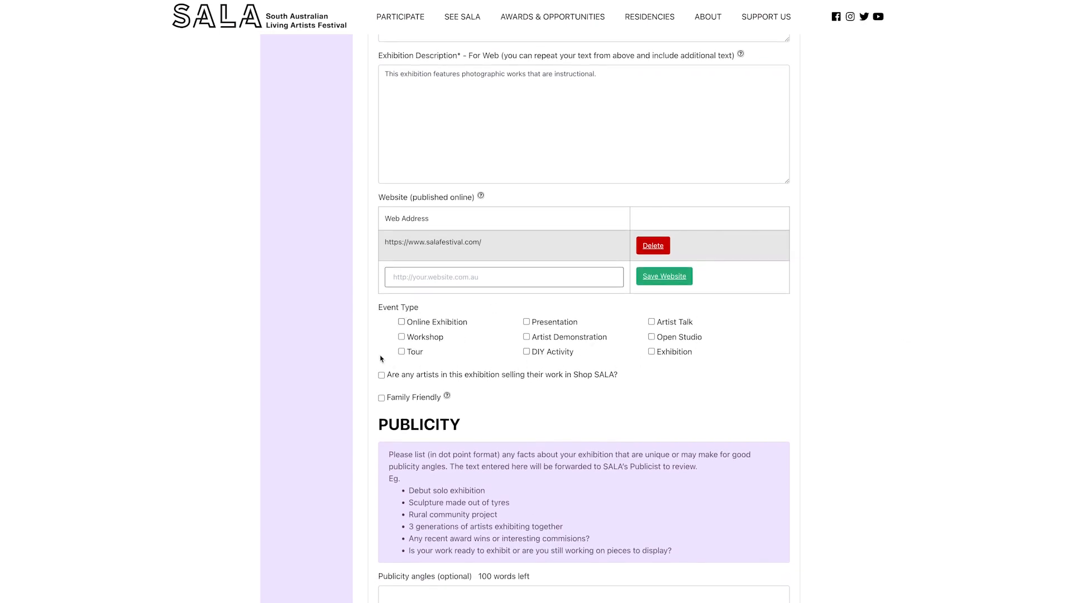
pyautogui.click(402, 337)
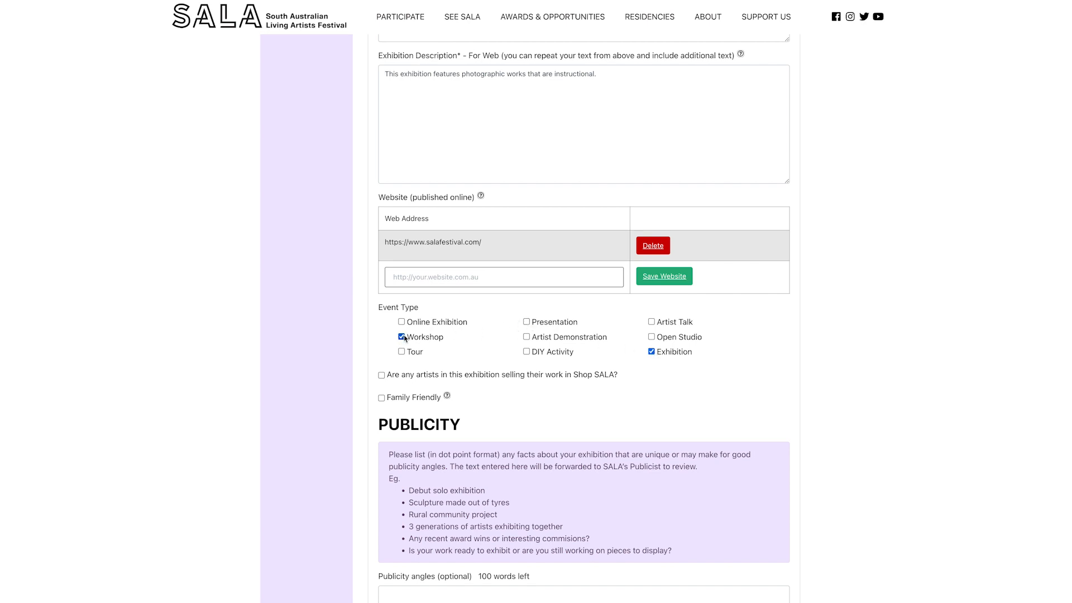
pyautogui.click(402, 337)
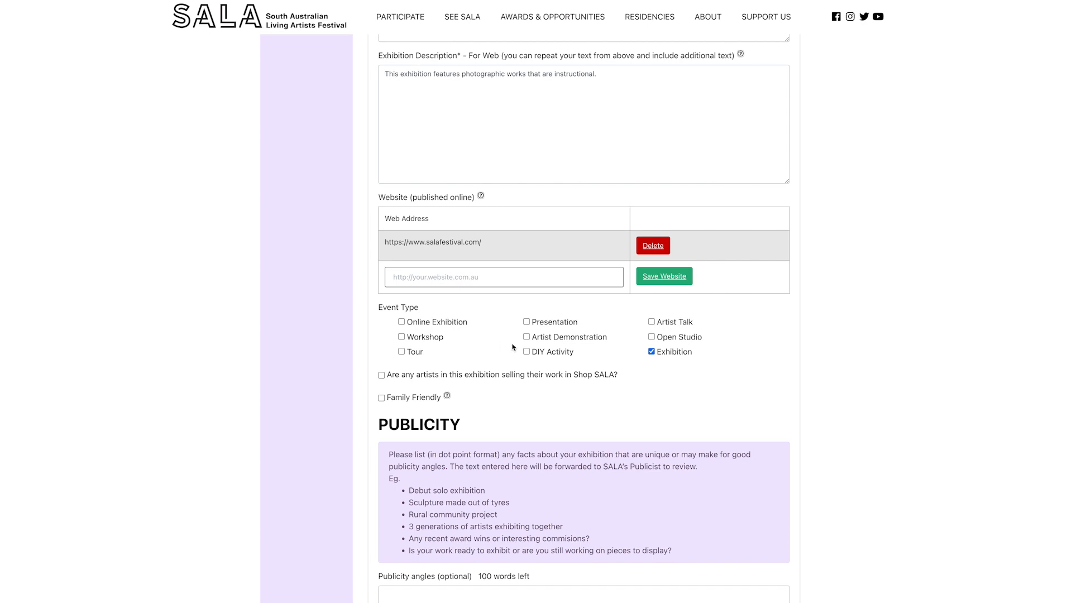
pyautogui.scroll(-3)
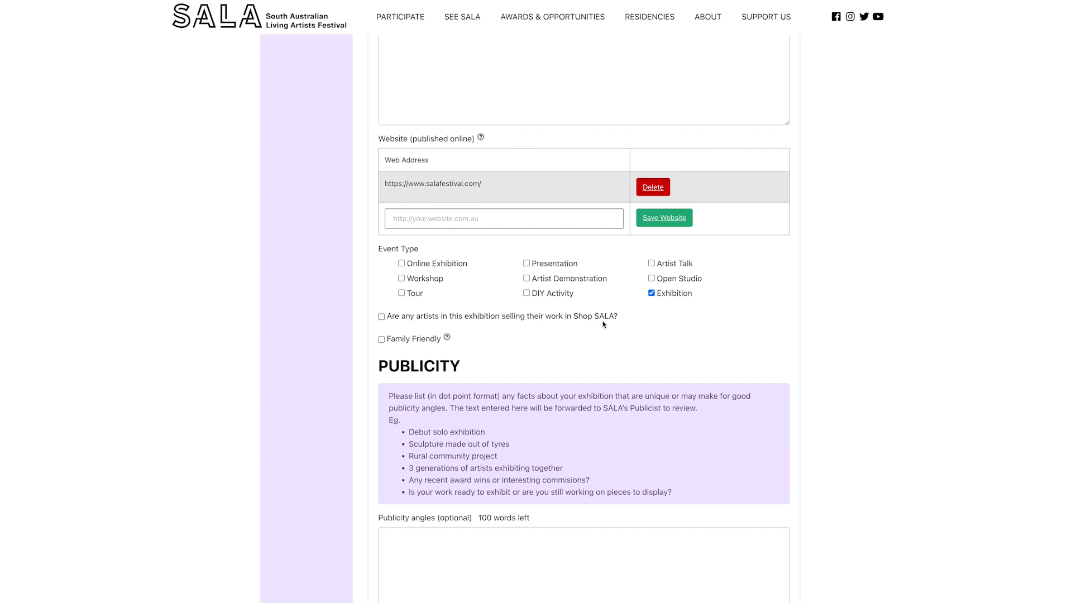
pyautogui.moveTo(386, 324)
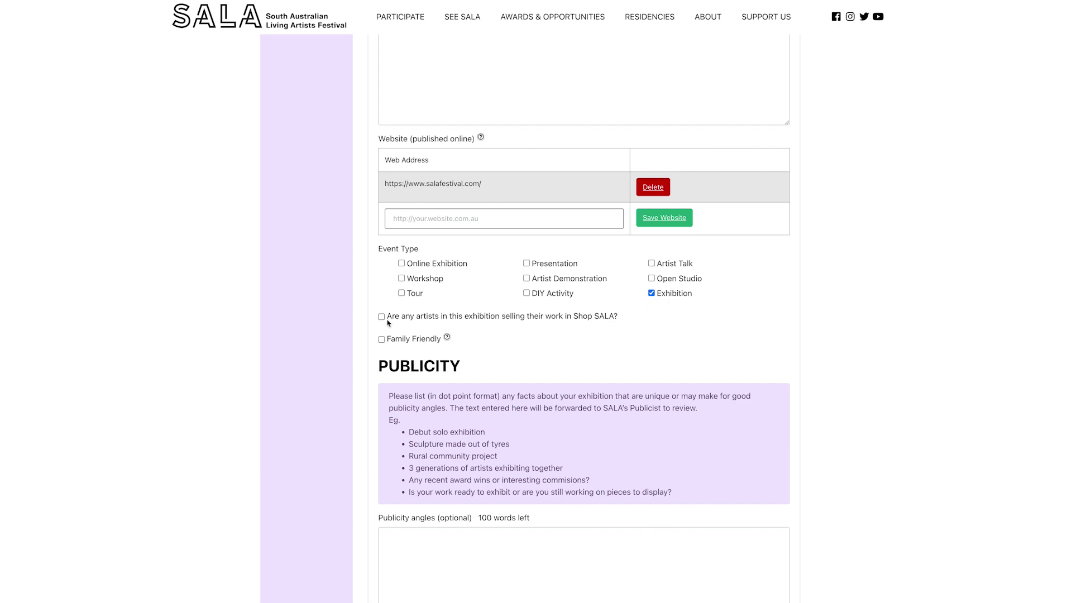
pyautogui.click(381, 316)
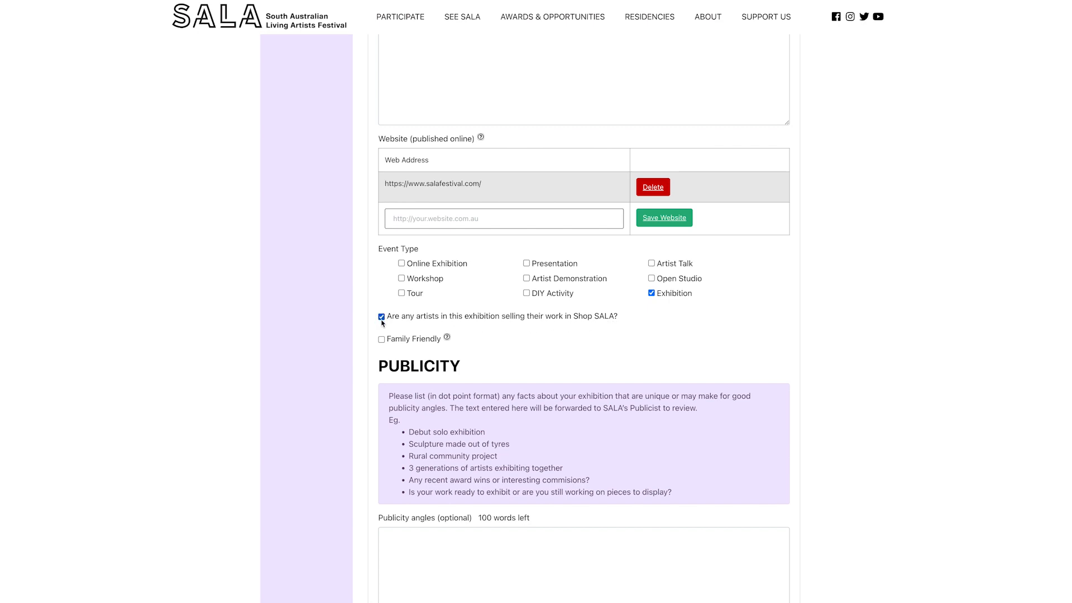
pyautogui.moveTo(394, 328)
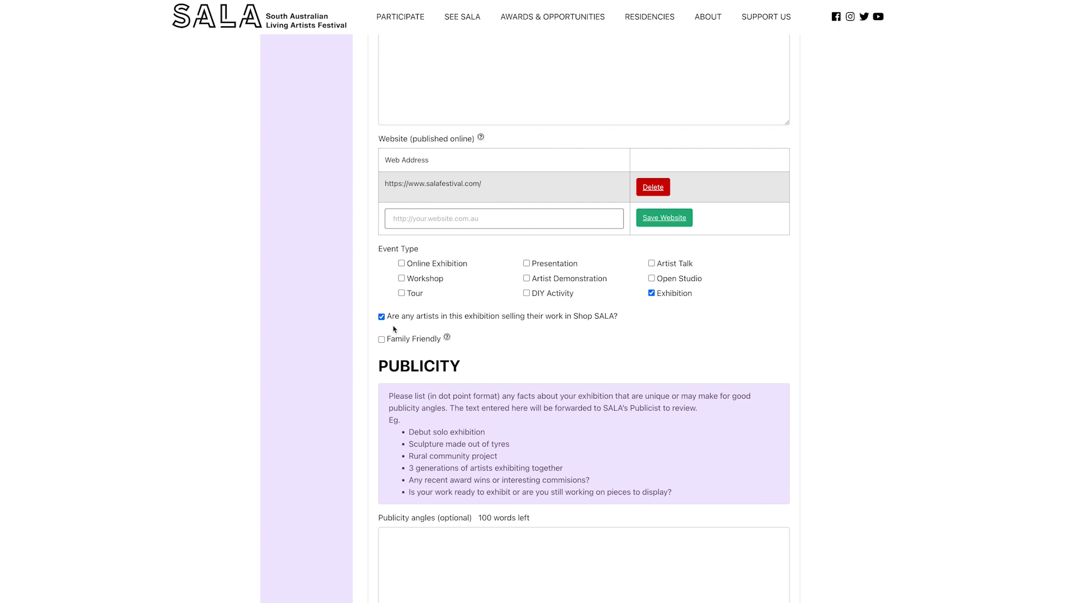
pyautogui.moveTo(445, 346)
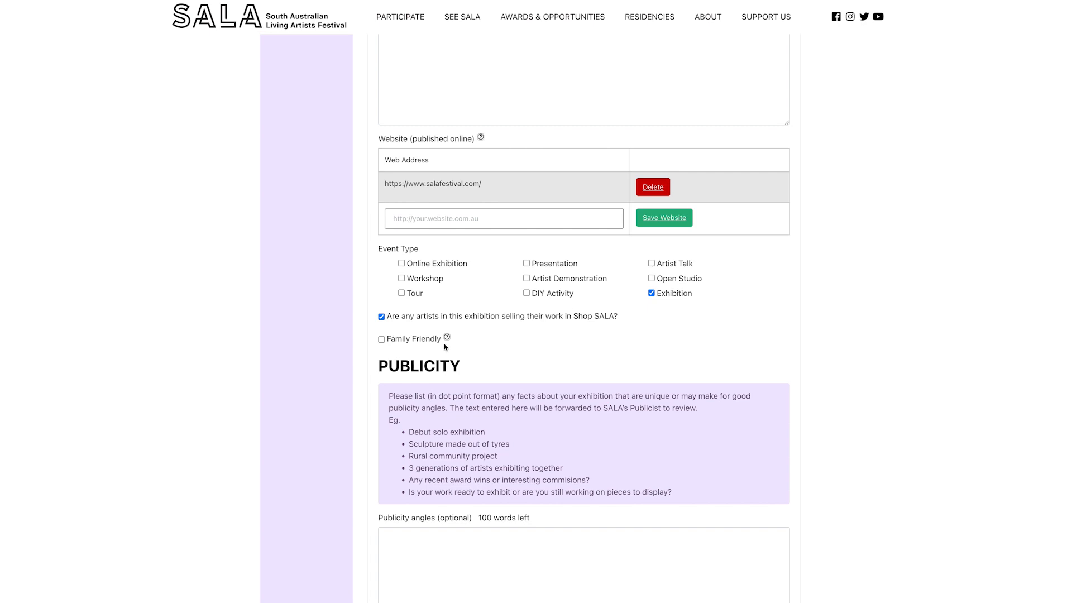
pyautogui.moveTo(447, 337)
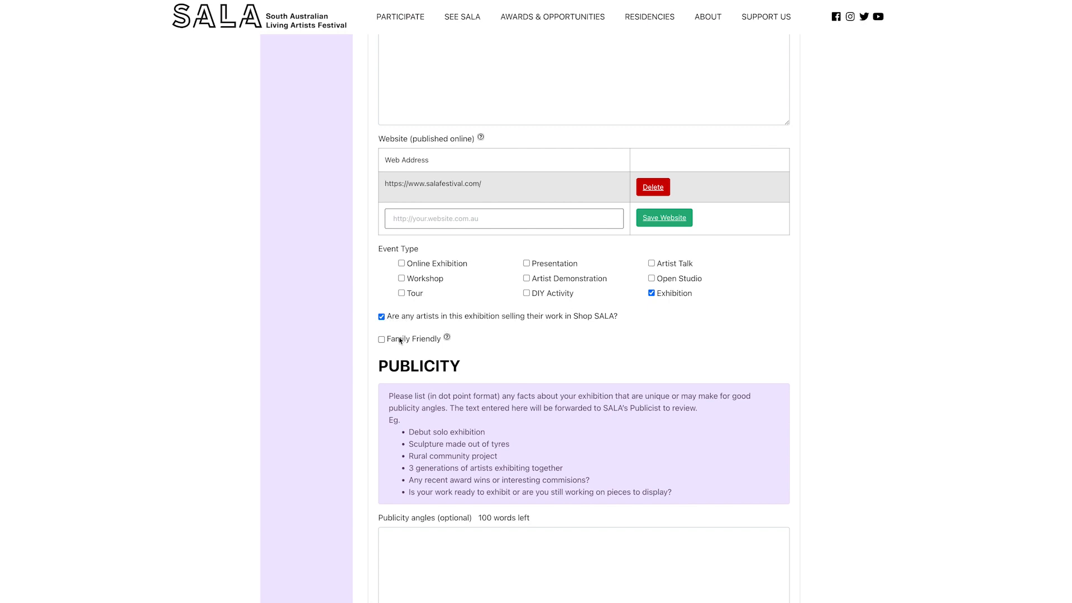
pyautogui.click(381, 340)
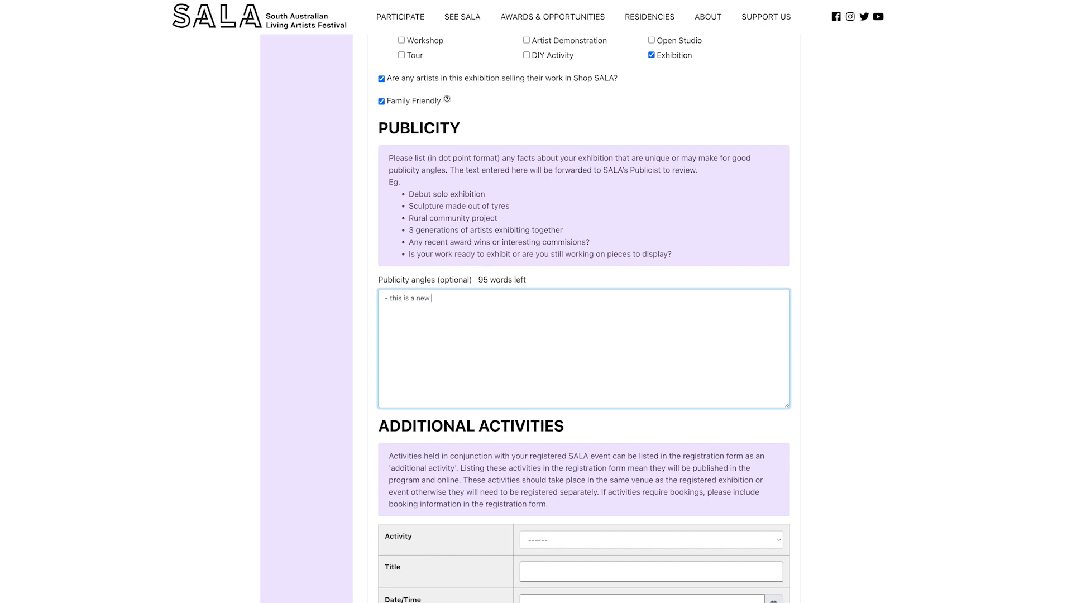
# Type three dash-bulleted angles: new technology, made from recycled goods, previously exhibited overseas
pyautogui.write('technology')
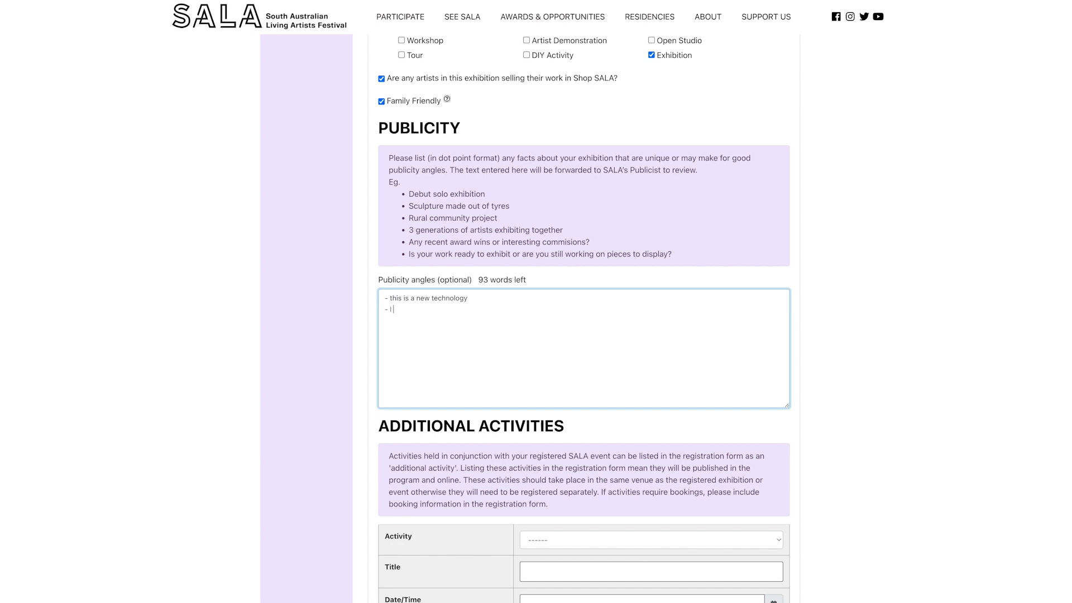
pyautogui.write('made ther')
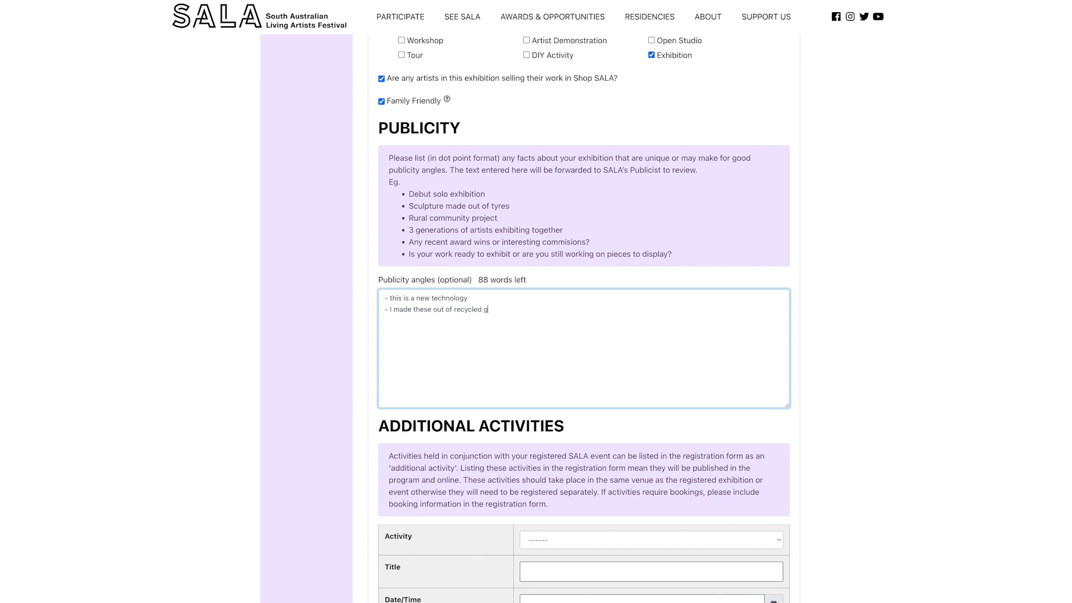
pyautogui.write('oods')
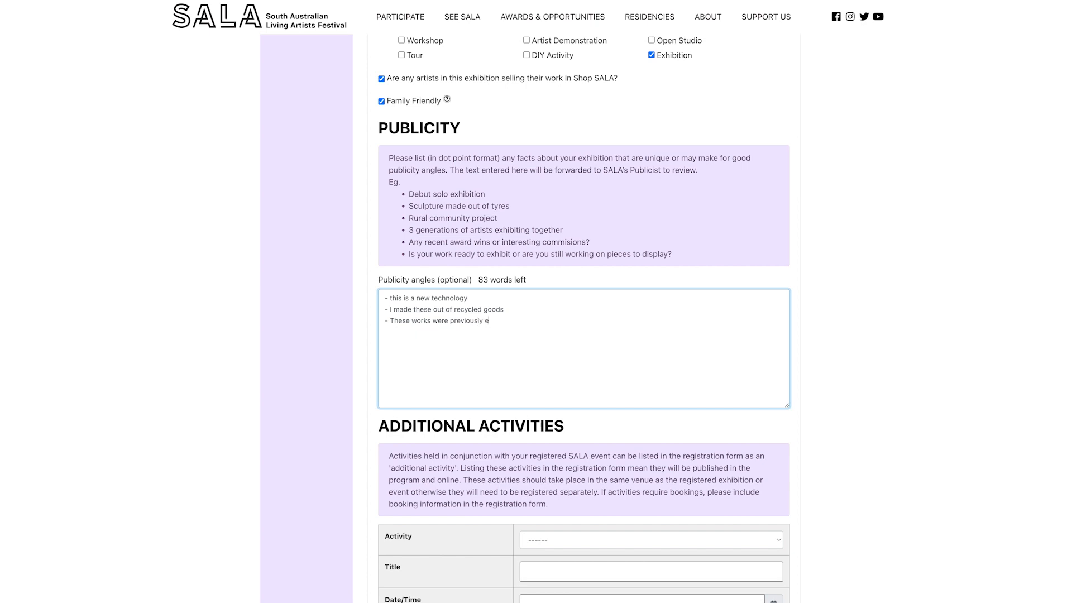
pyautogui.write('xhibition')
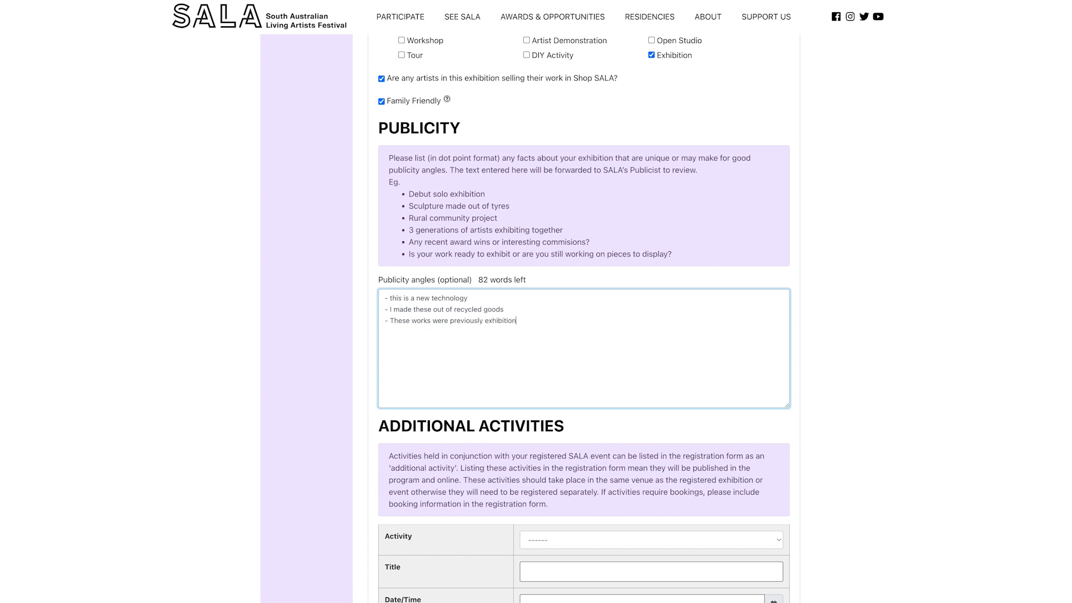
pyautogui.press('Backspace')
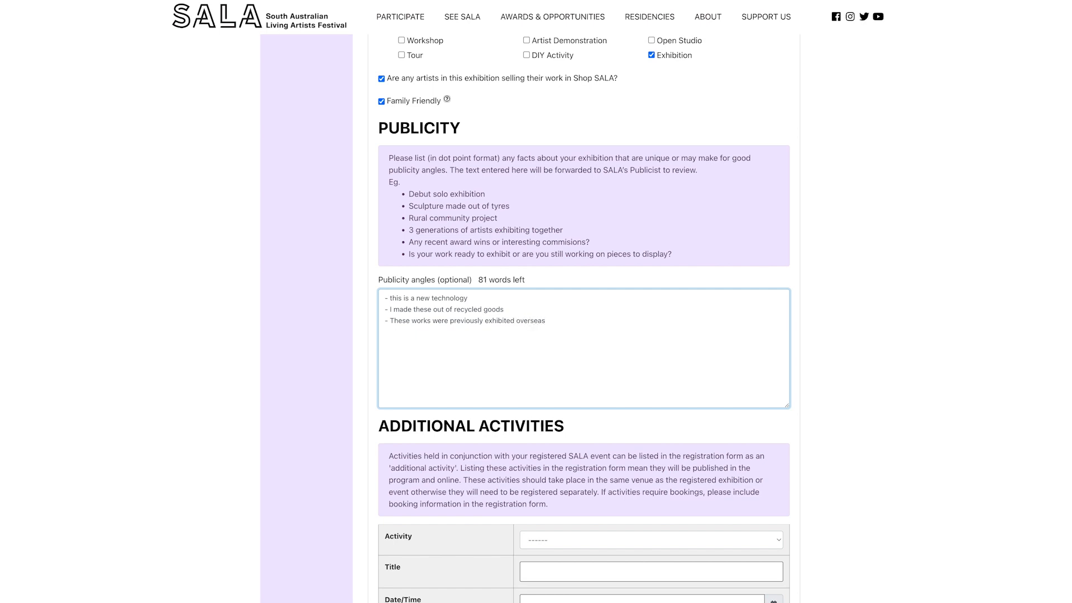
pyautogui.moveTo(522, 346)
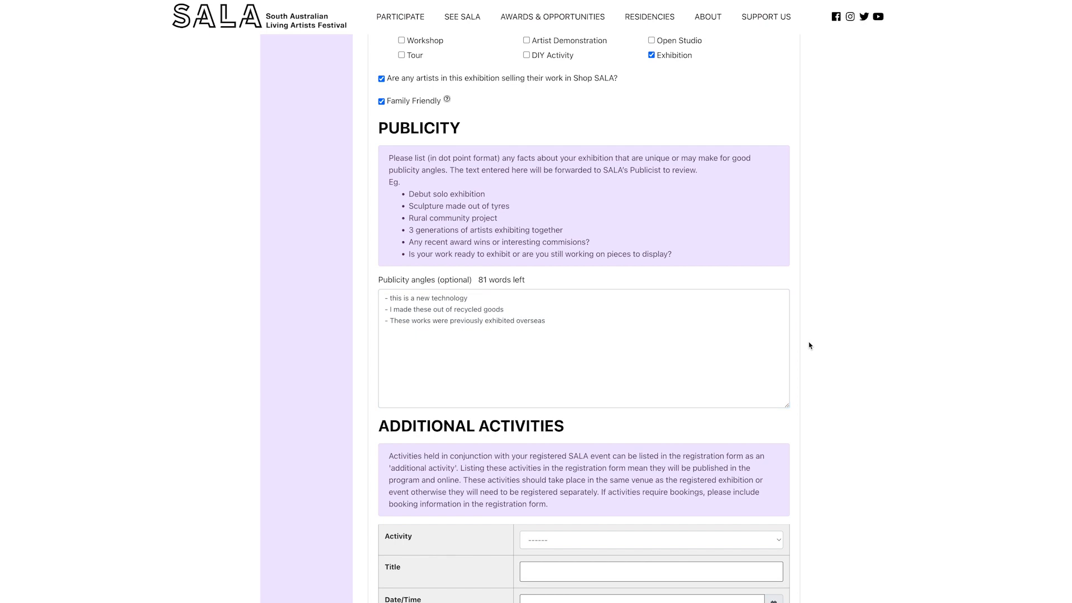
pyautogui.scroll(-3)
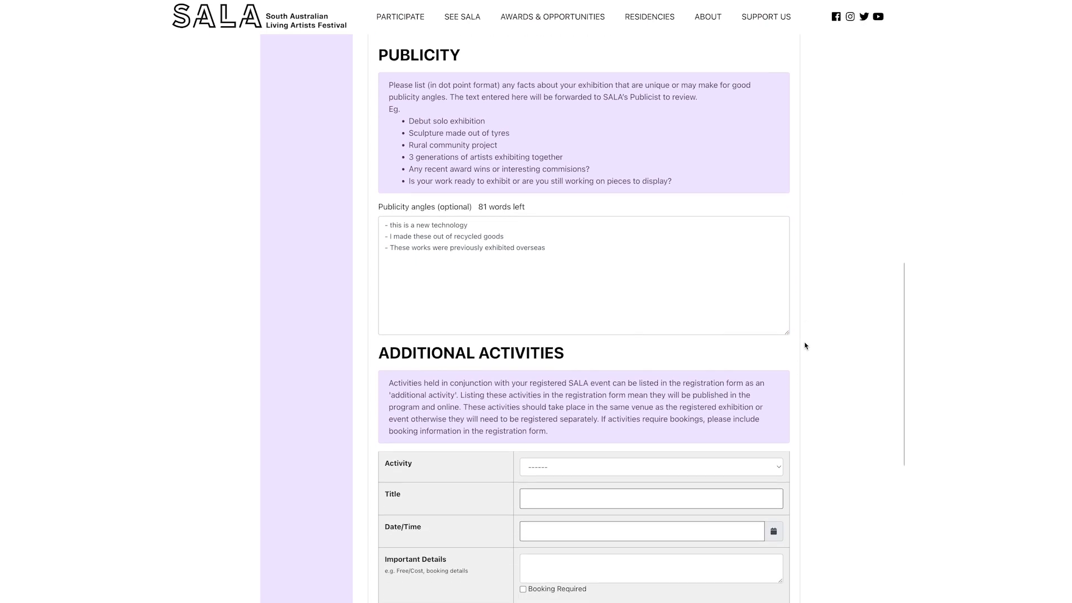
# Choose Other as the additional activity's type and move to its title field
pyautogui.scroll(-3)
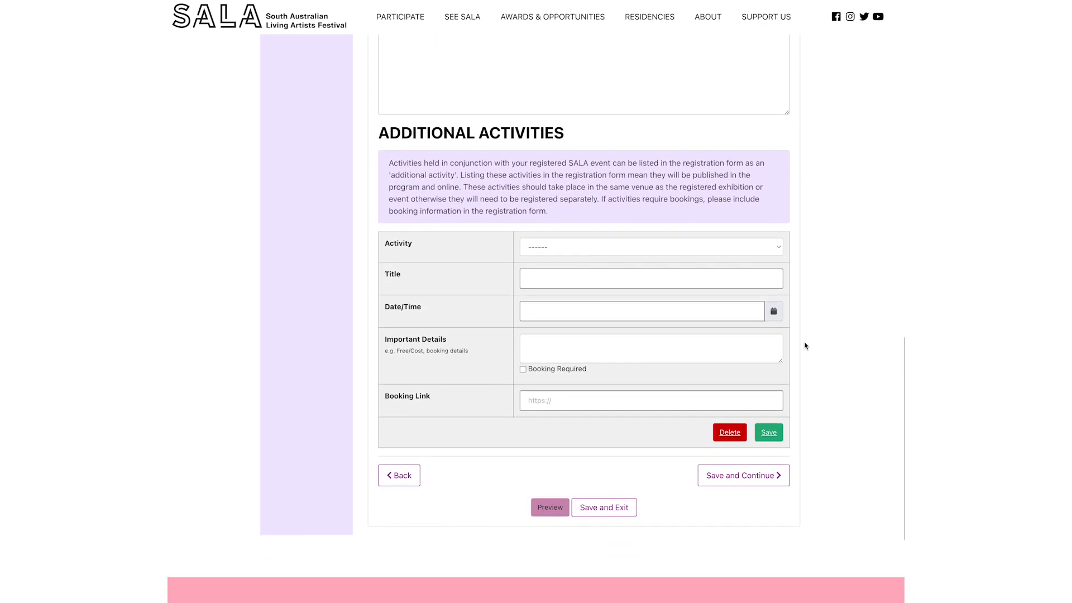
pyautogui.click(649, 246)
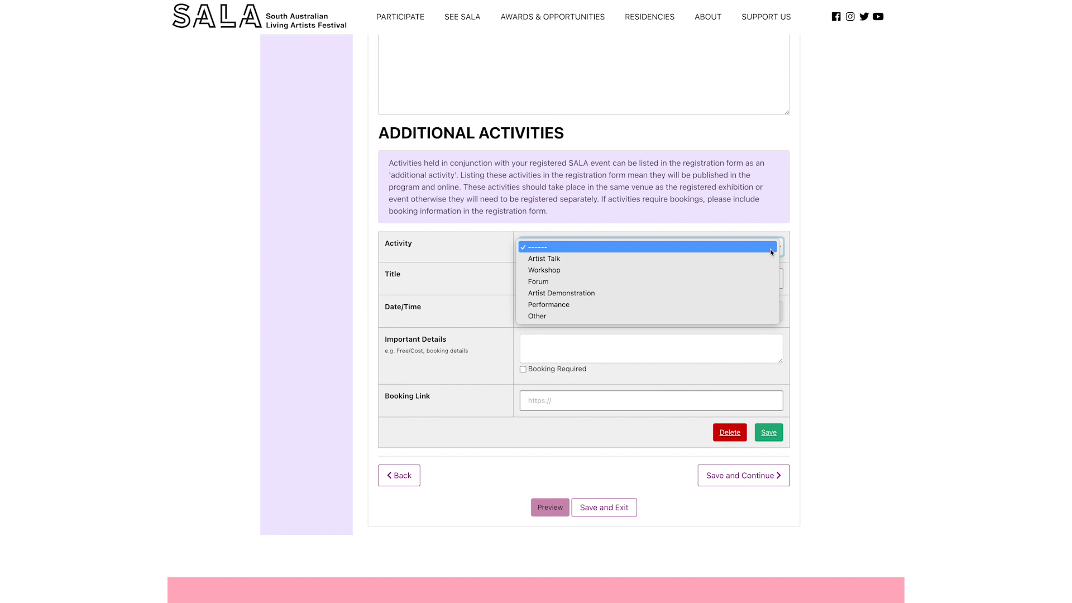
pyautogui.moveTo(545, 270)
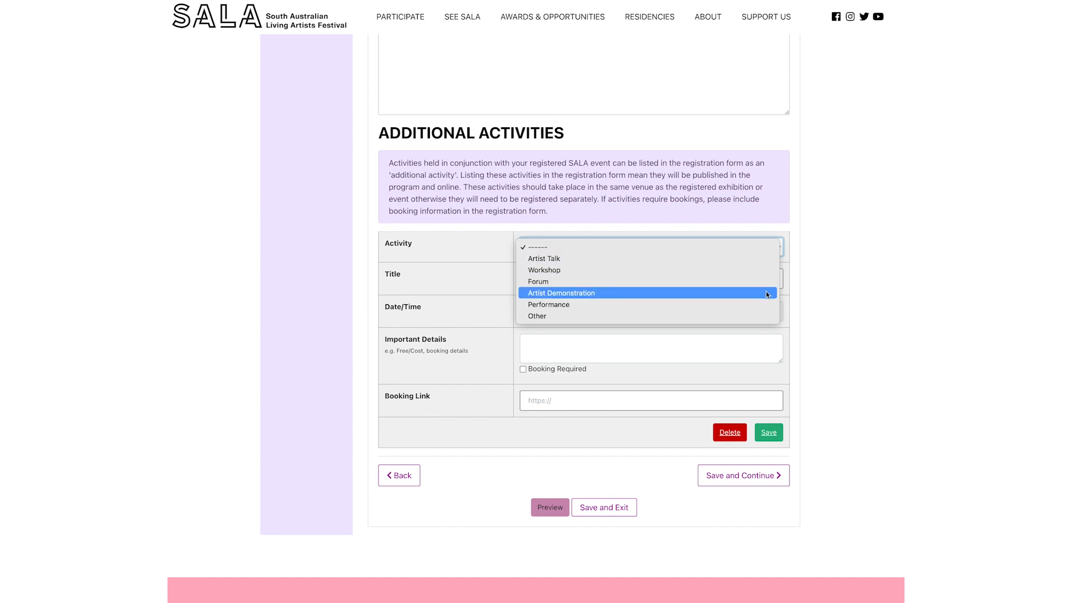
pyautogui.moveTo(764, 317)
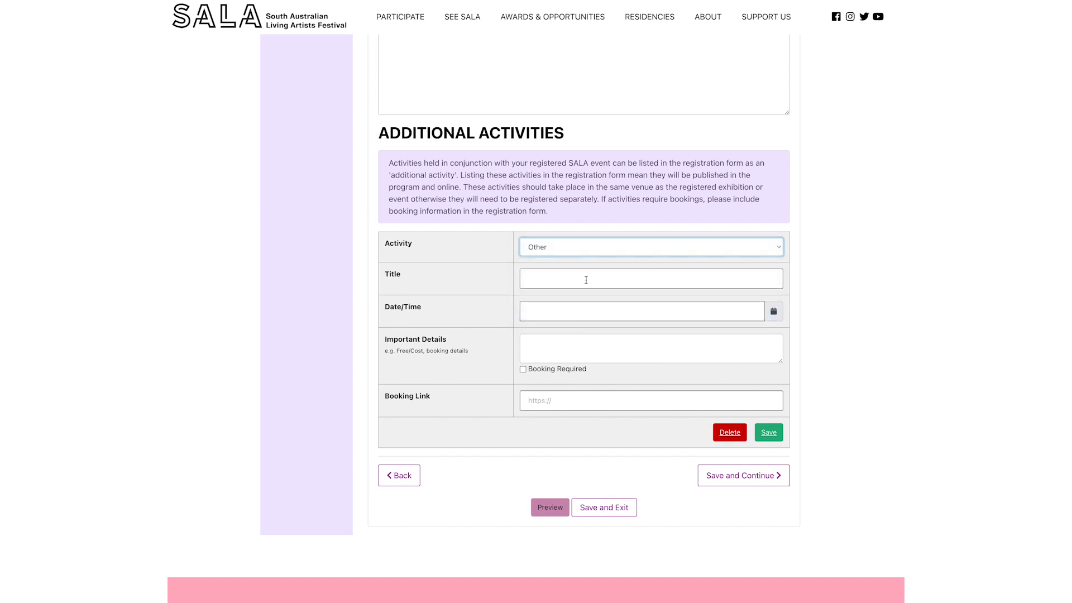
pyautogui.click(651, 280)
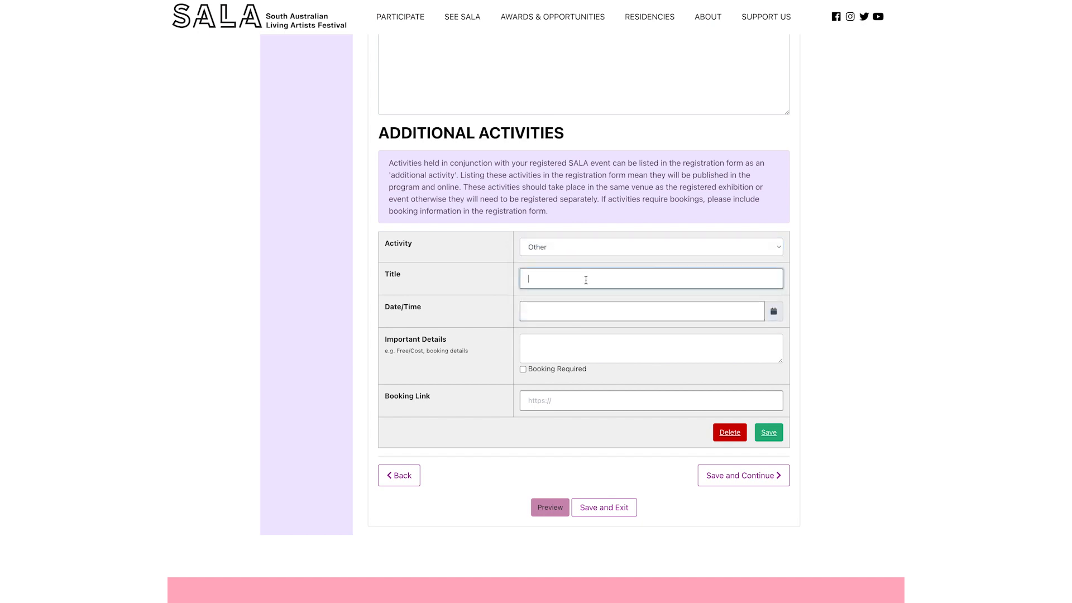
pyautogui.write('Example activity')
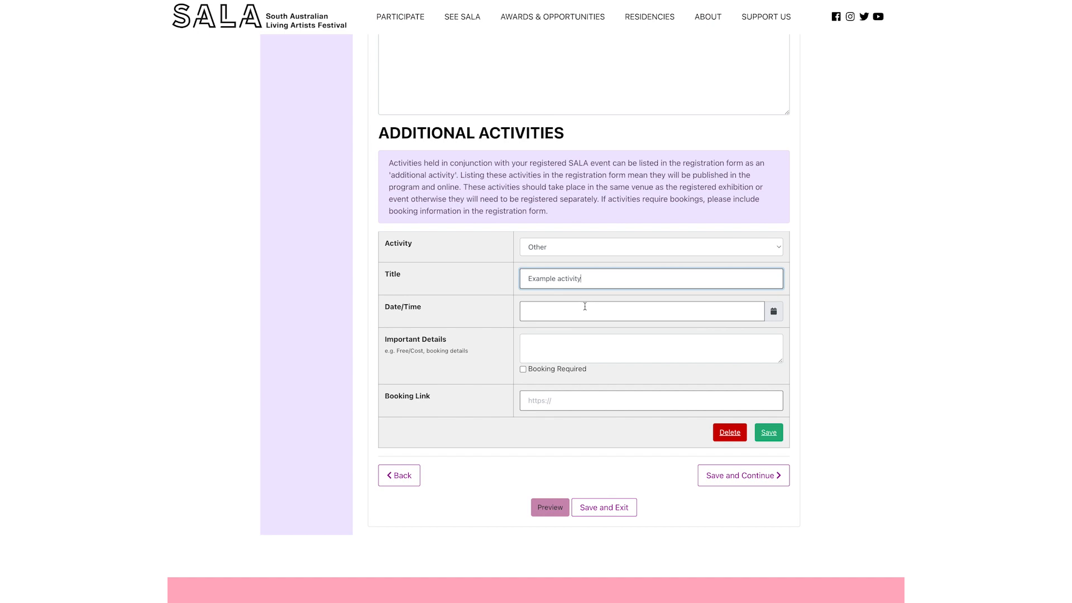
pyautogui.click(641, 311)
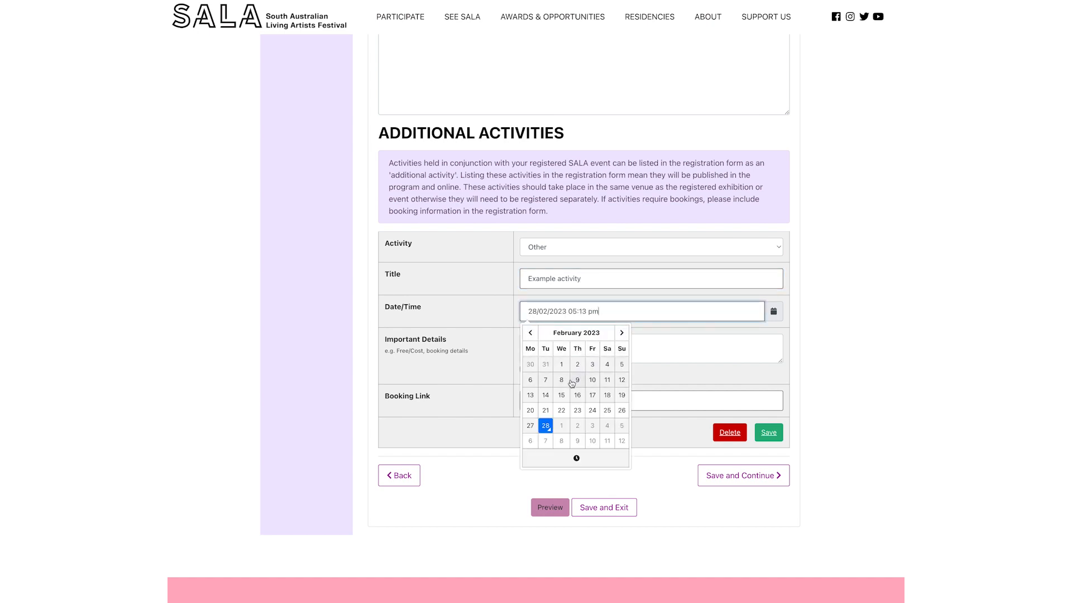
pyautogui.click(622, 332)
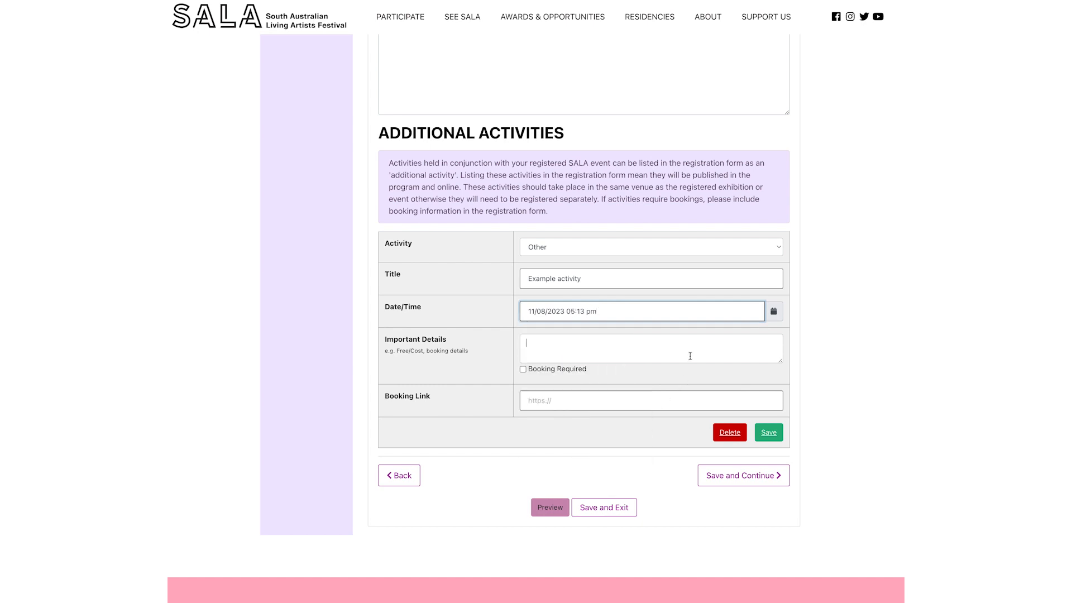
pyautogui.click(651, 348)
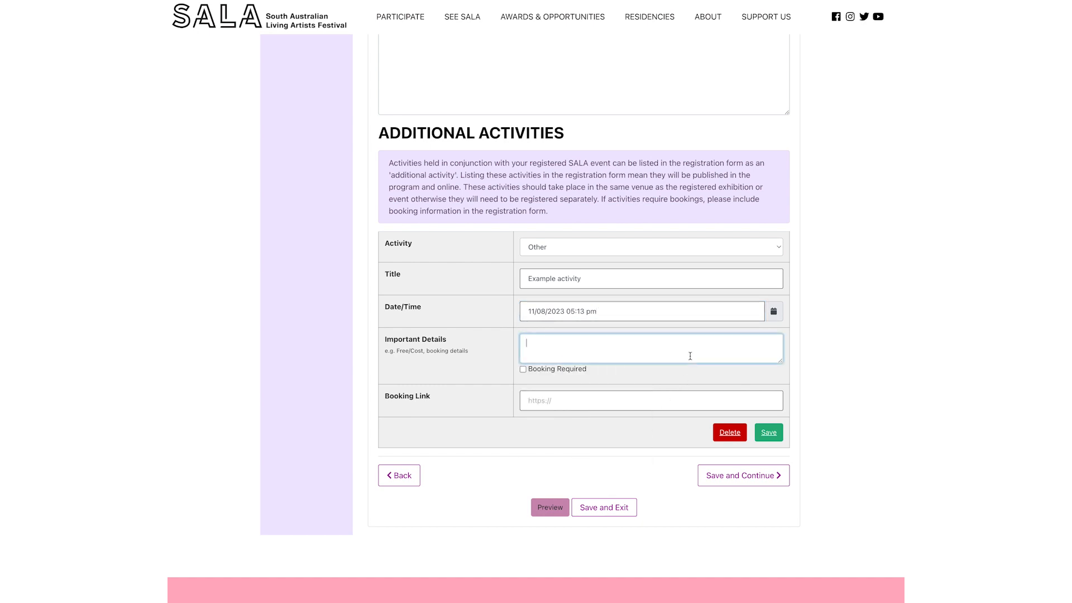
pyautogui.write('Free en')
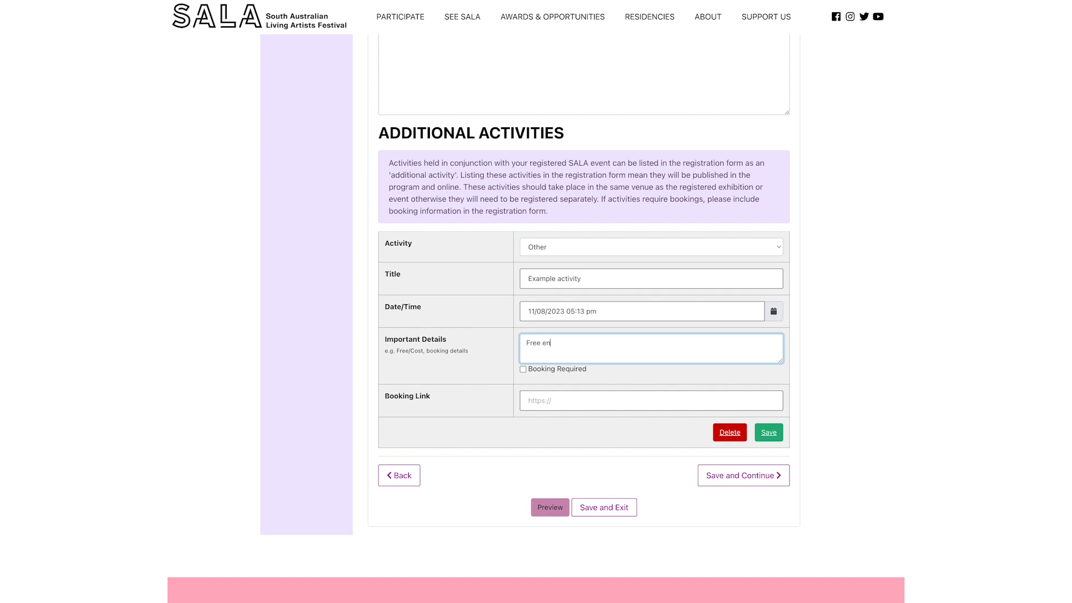
pyautogui.write('try, Call')
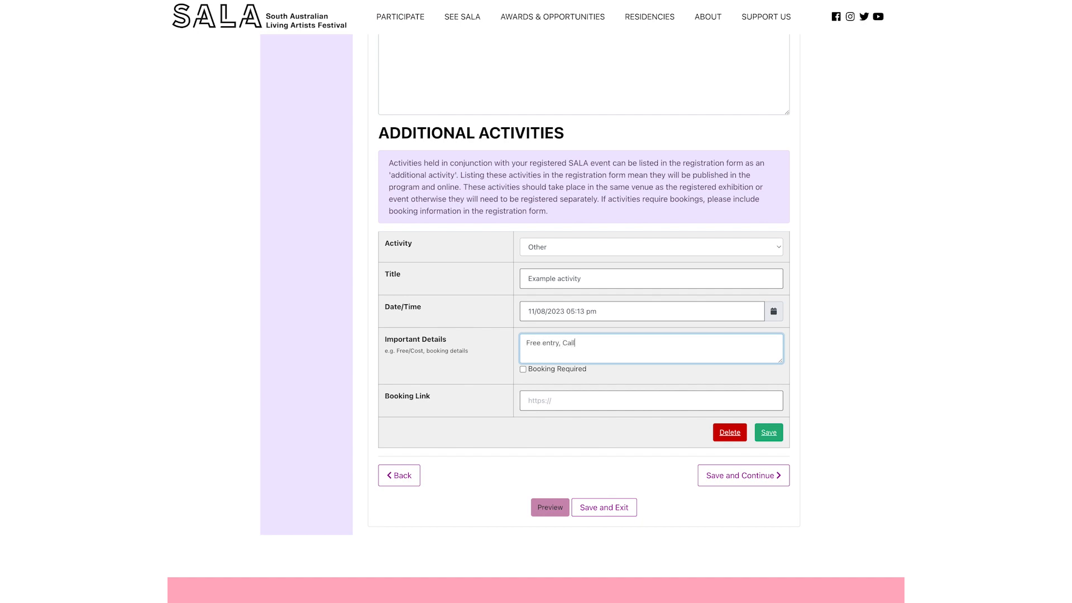
pyautogui.write('70')
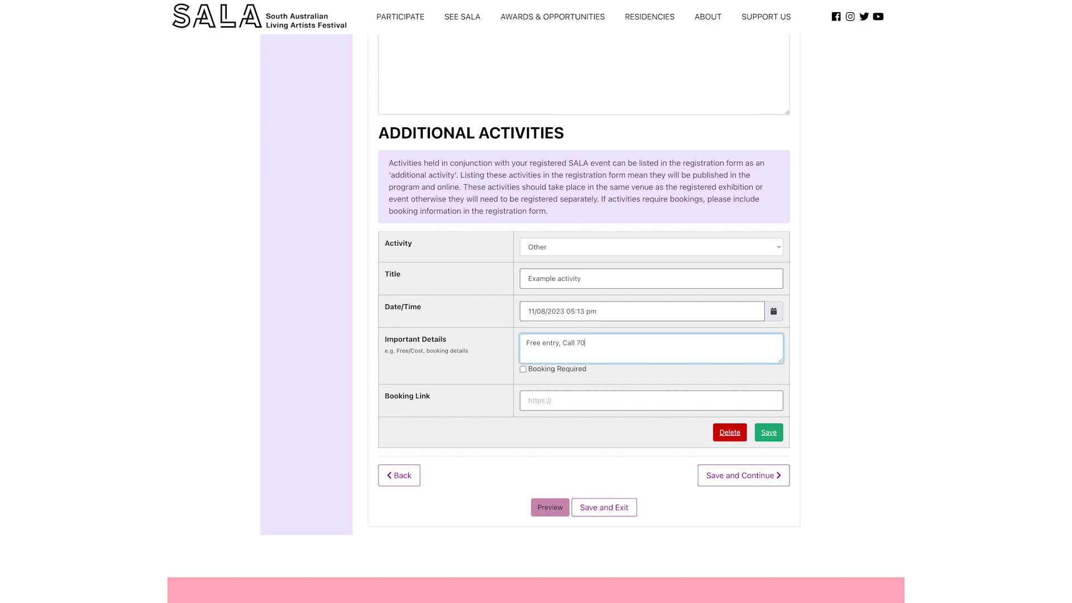
pyautogui.write('770011 to book')
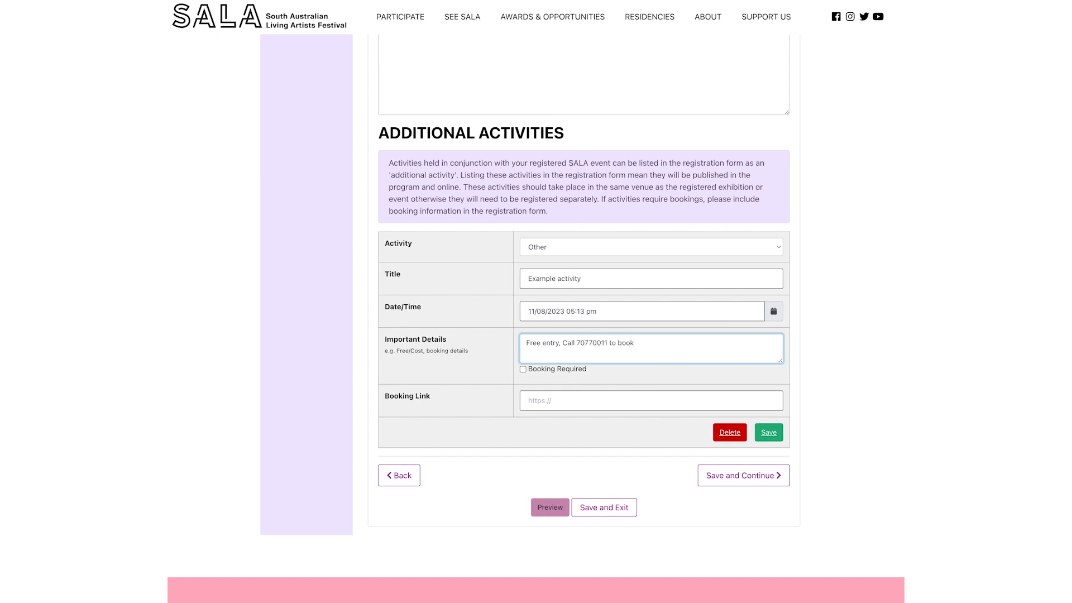
pyautogui.moveTo(604, 377)
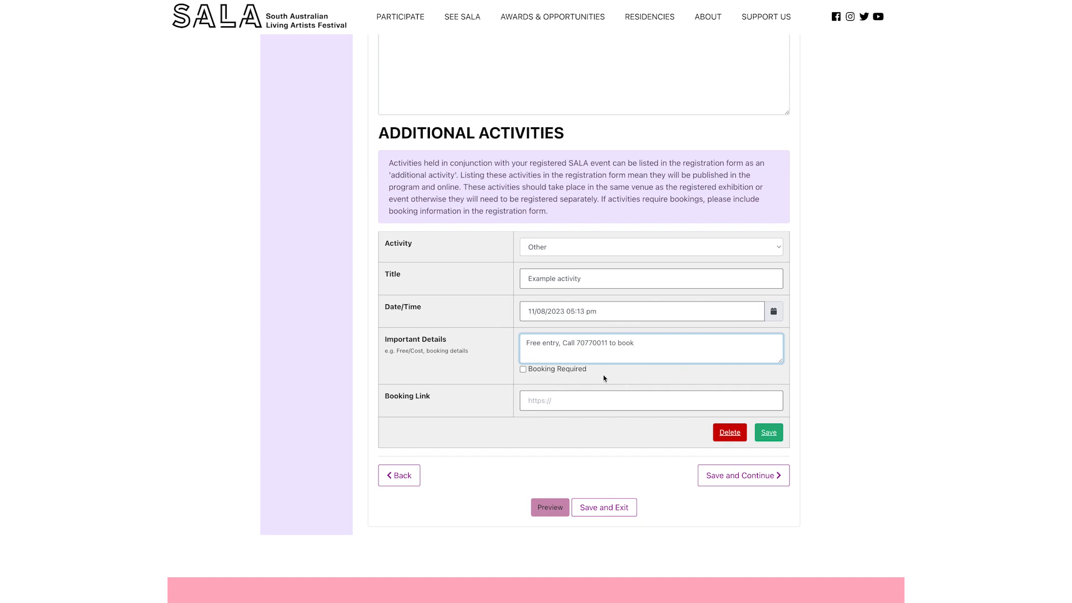
pyautogui.moveTo(573, 377)
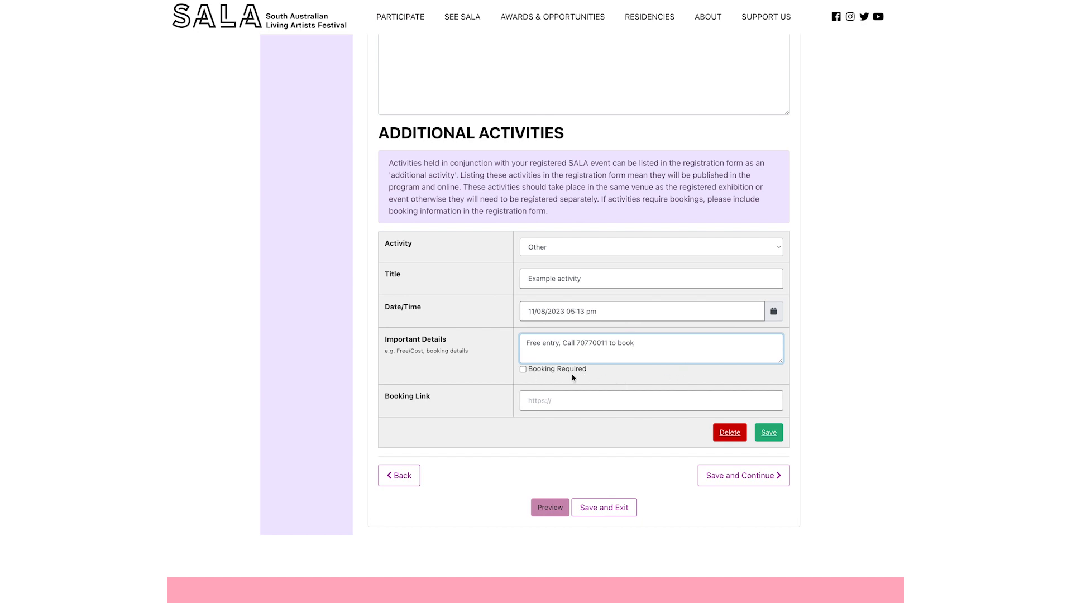
pyautogui.moveTo(531, 378)
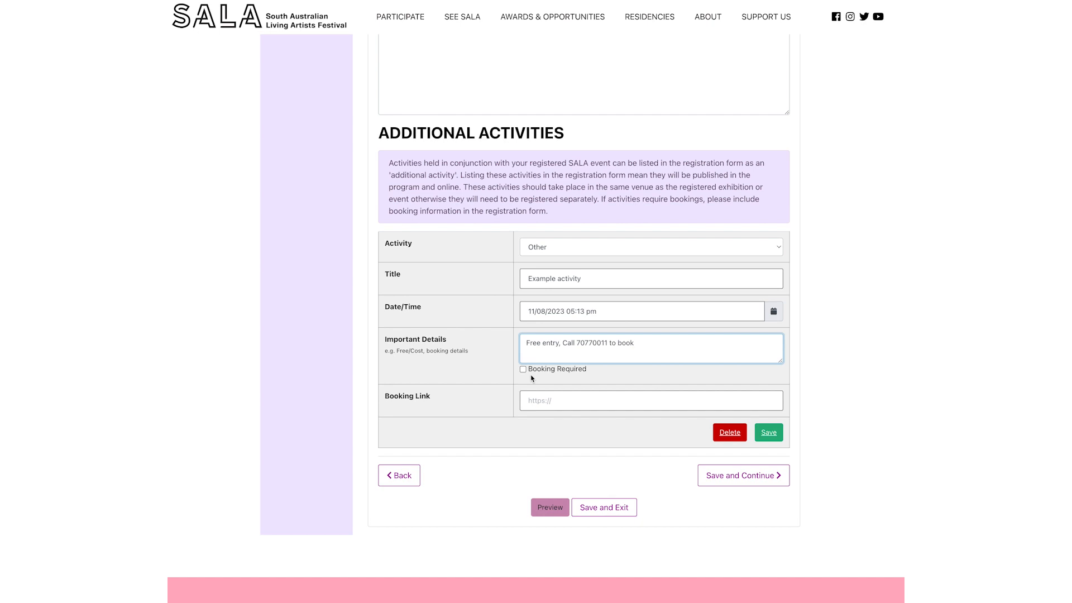
# Mark booking required, save the activity, then preview the program listing and close it
pyautogui.click(523, 369)
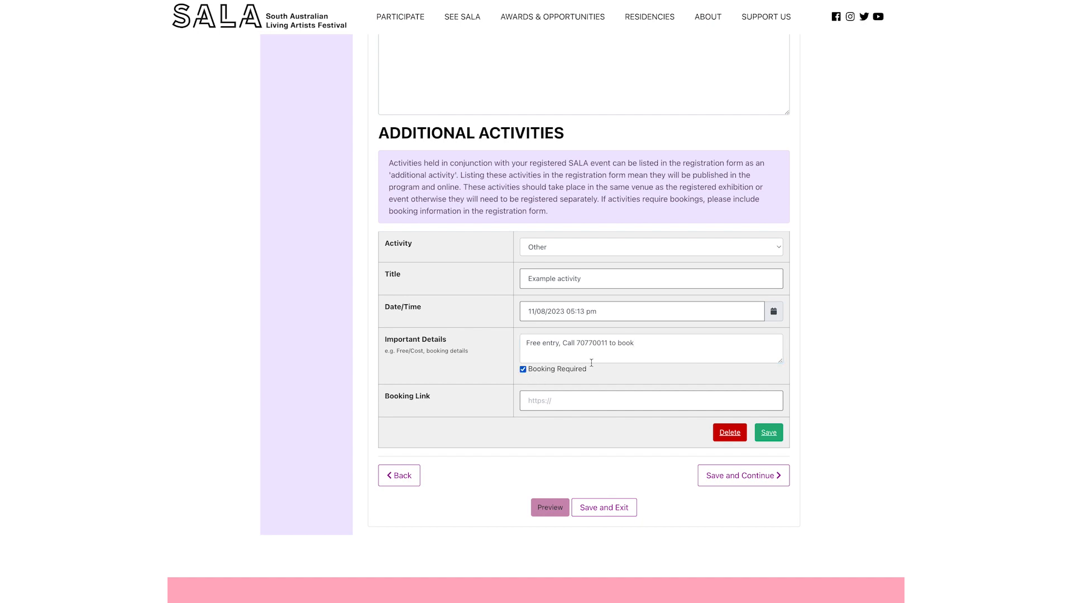
pyautogui.moveTo(566, 343); pyautogui.dragTo(632, 343)
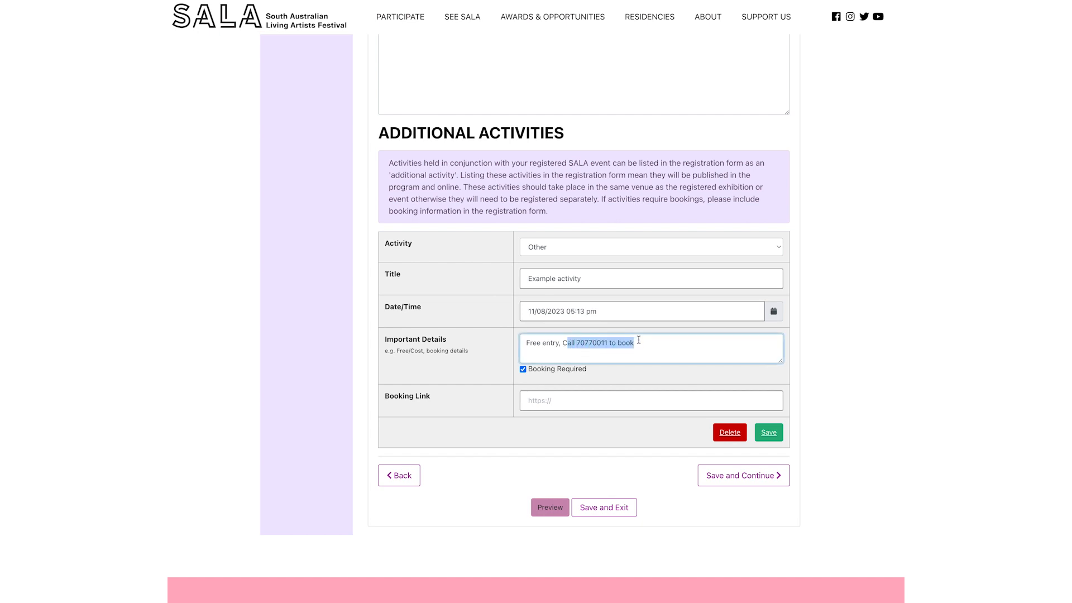
pyautogui.click(601, 400)
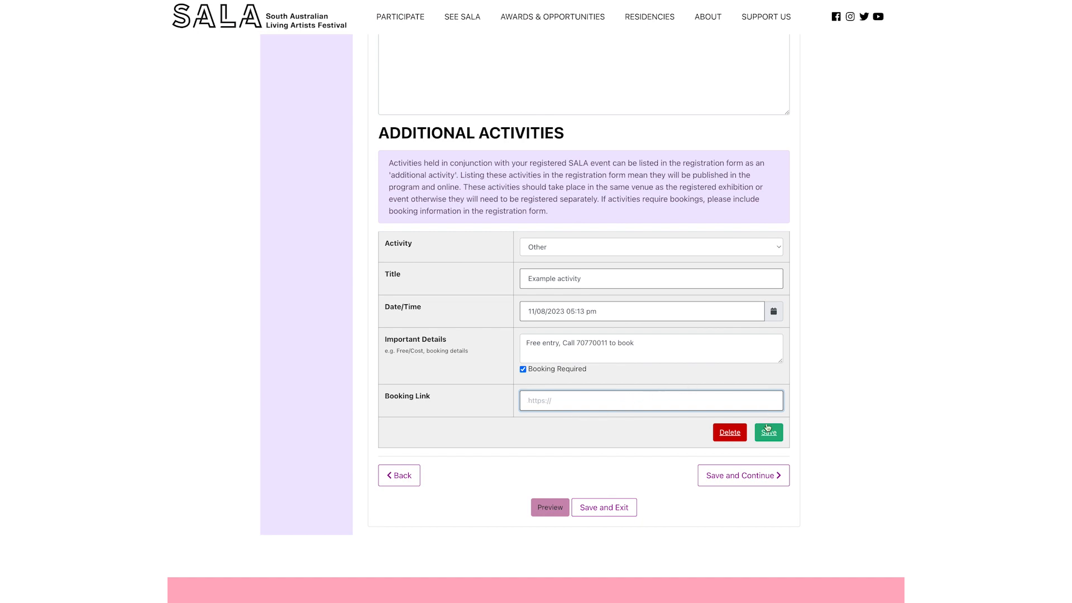
pyautogui.click(769, 432)
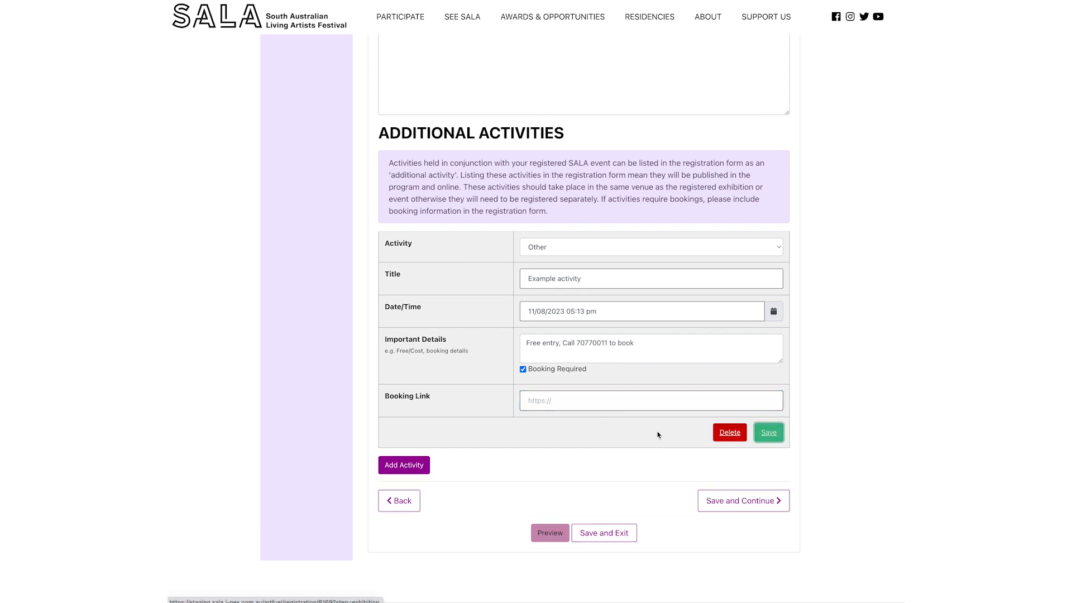
pyautogui.scroll(-3)
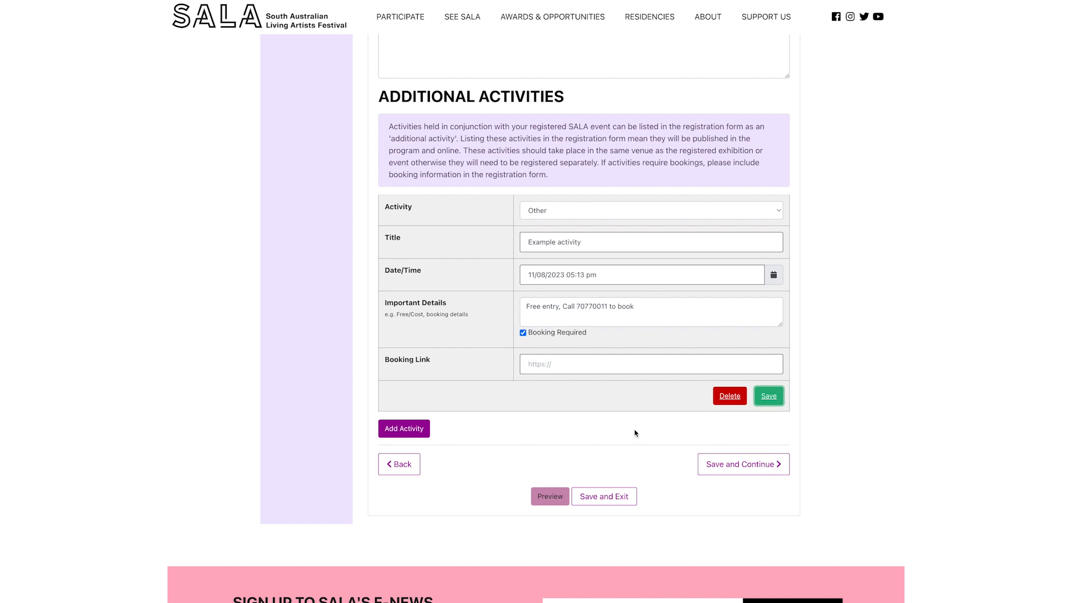
pyautogui.click(403, 429)
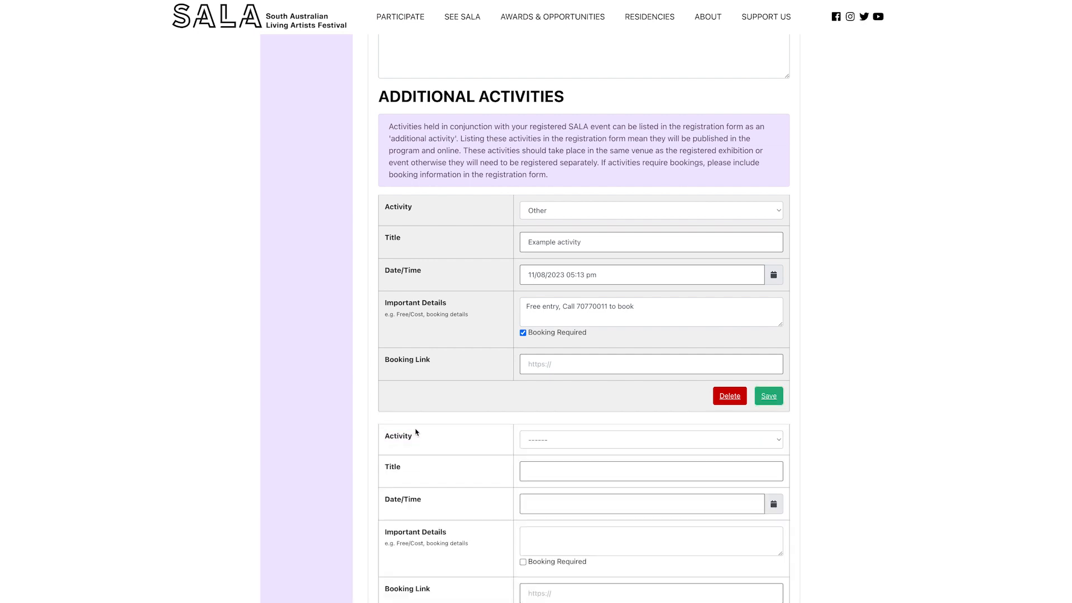
pyautogui.scroll(-3)
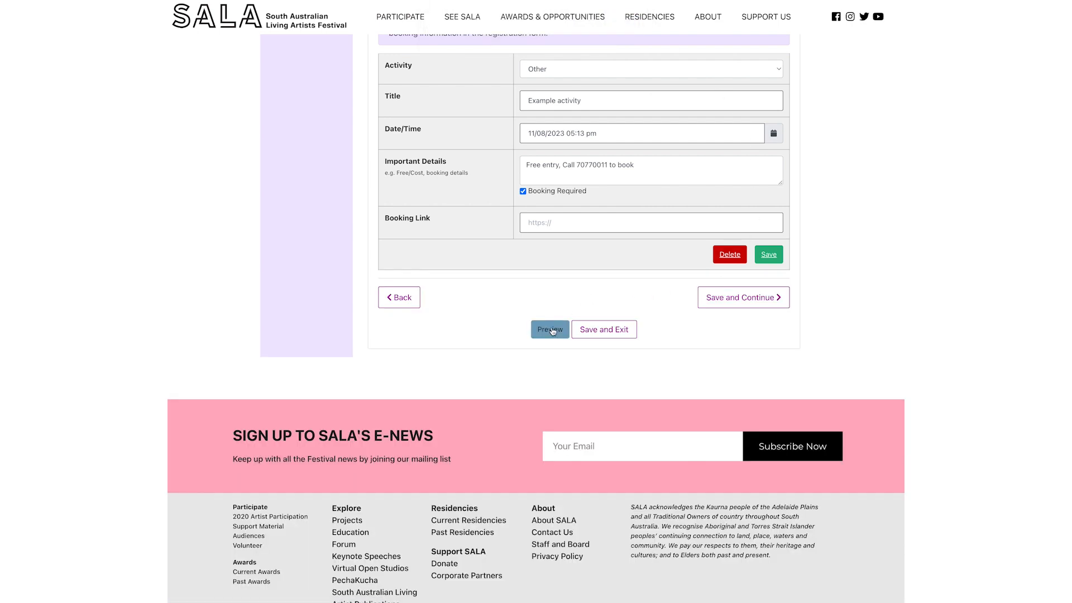
pyautogui.click(549, 329)
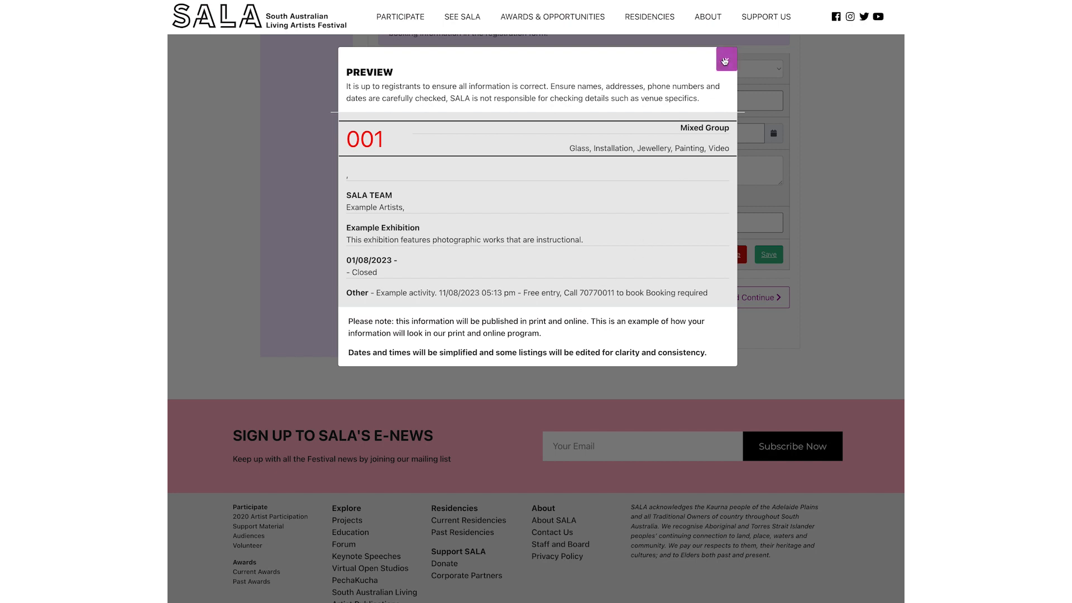
pyautogui.click(725, 61)
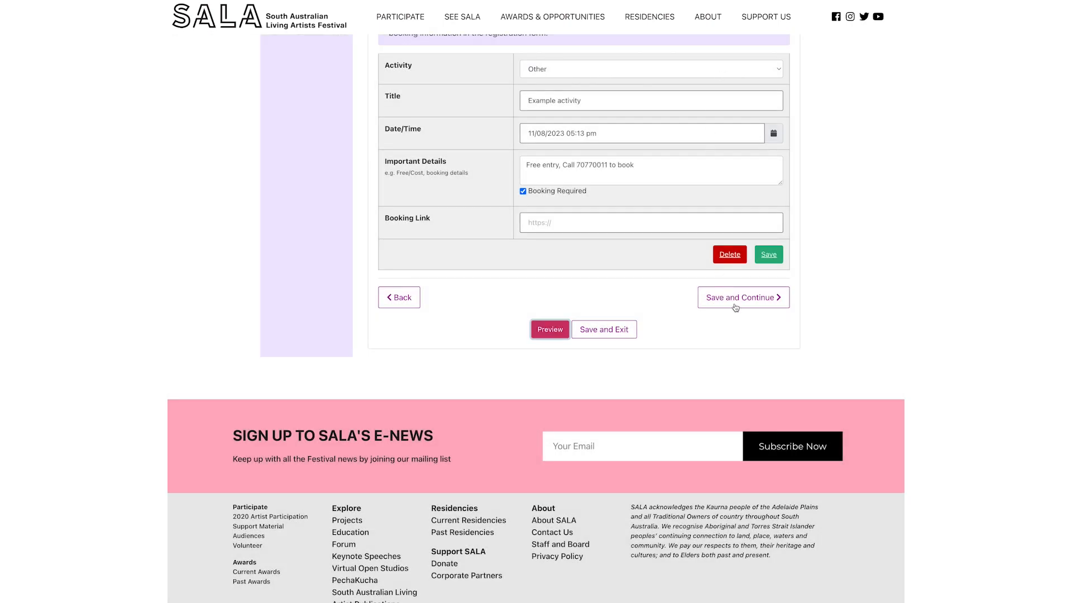
pyautogui.click(744, 297)
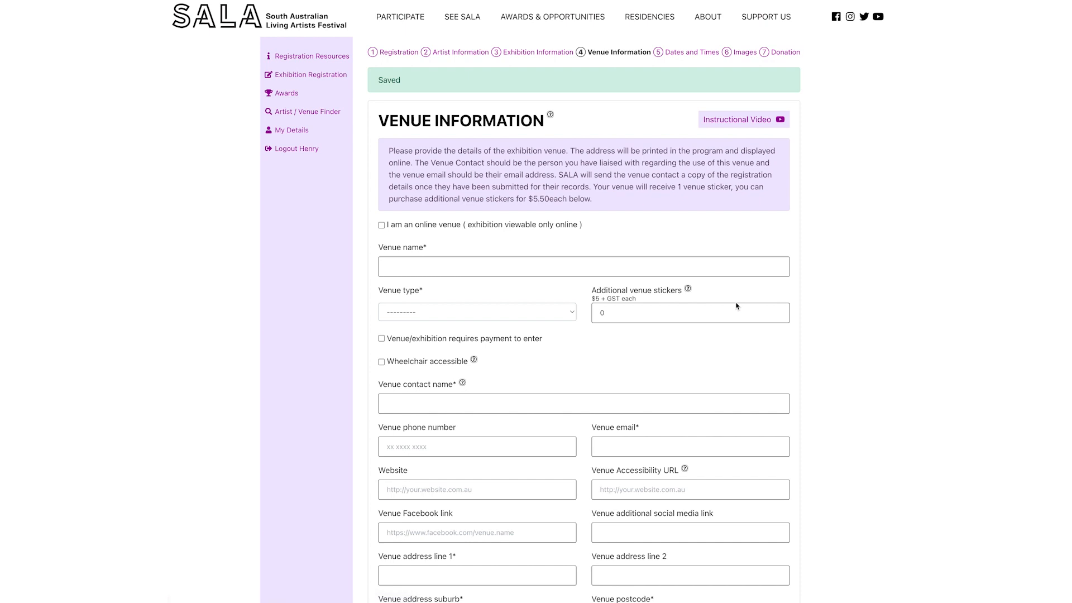
pyautogui.moveTo(718, 285)
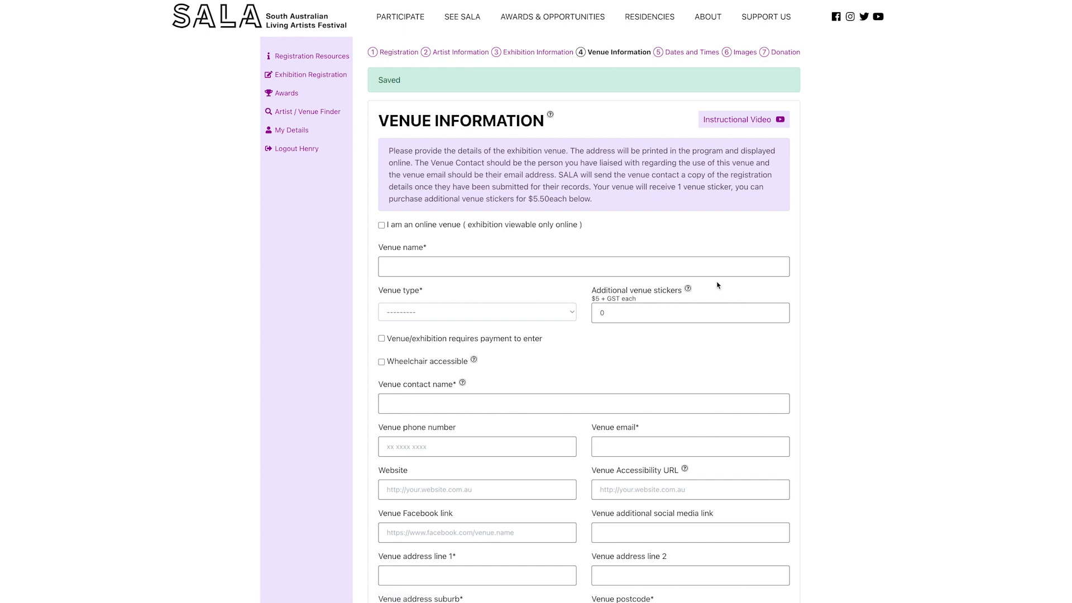
pyautogui.moveTo(498, 235)
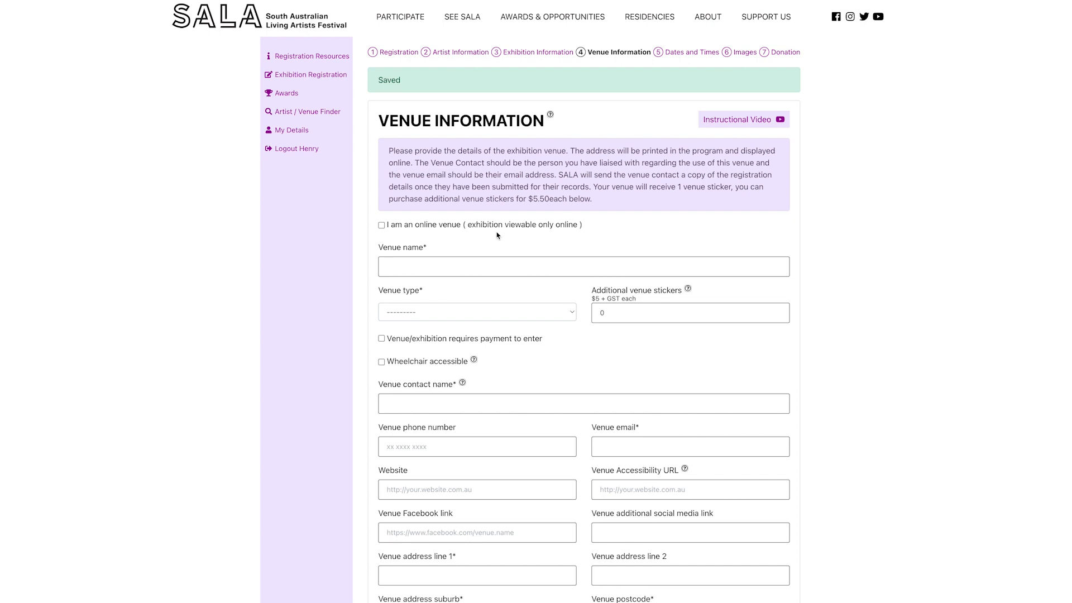
pyautogui.click(382, 225)
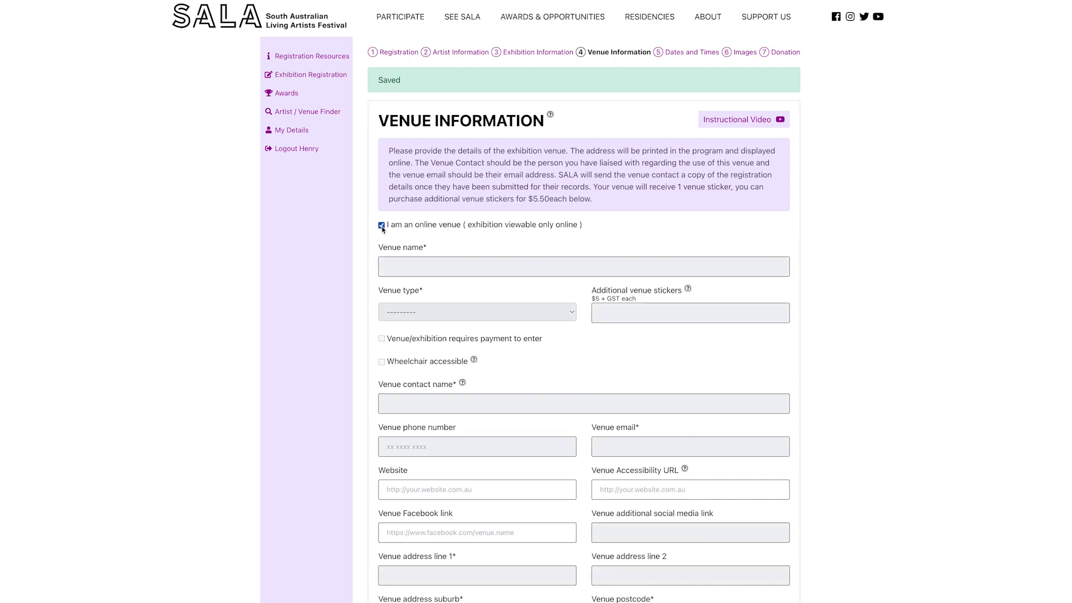
pyautogui.scroll(-3)
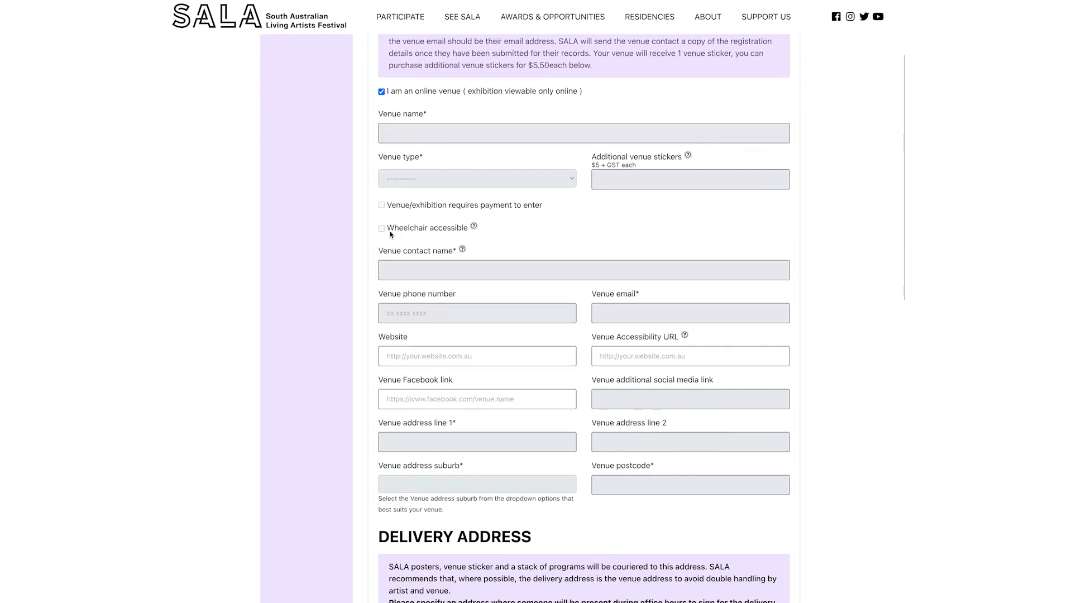
pyautogui.scroll(-3)
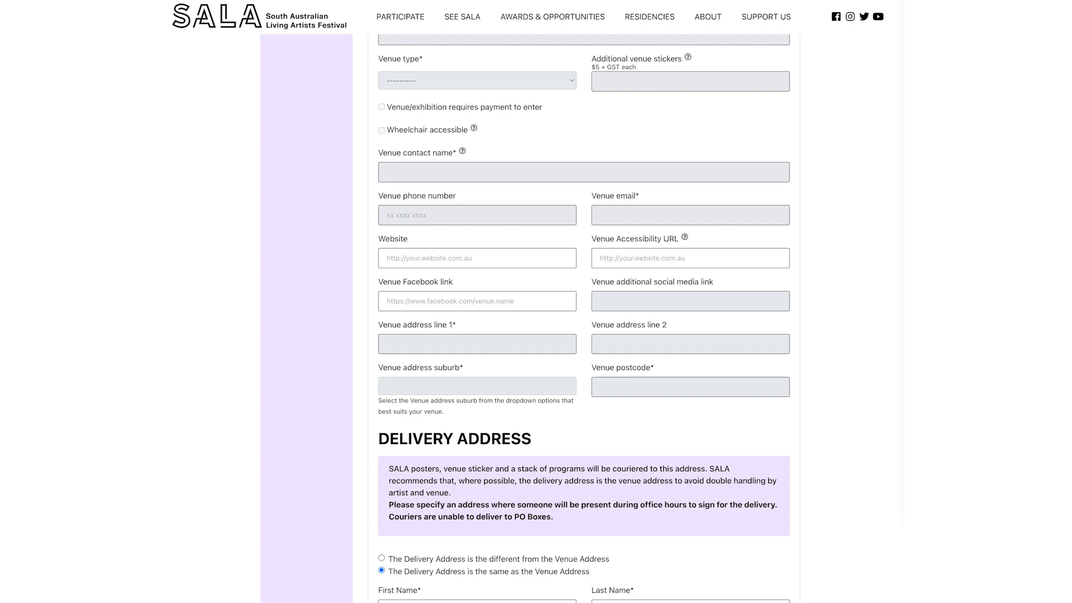
pyautogui.click(477, 258)
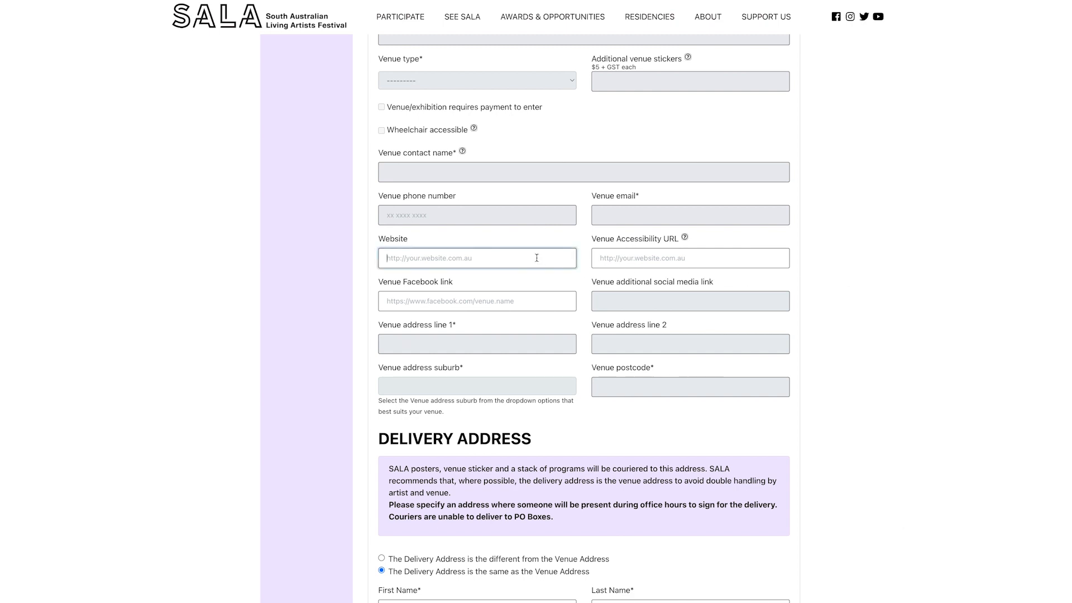
pyautogui.write('https://www.salafestival.com/')
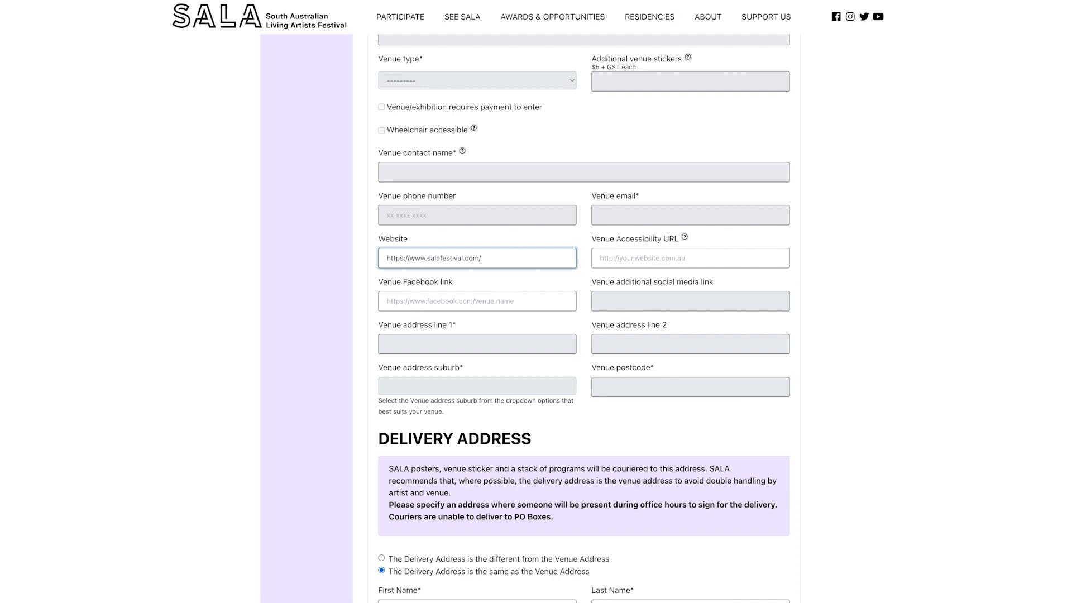
pyautogui.moveTo(541, 278)
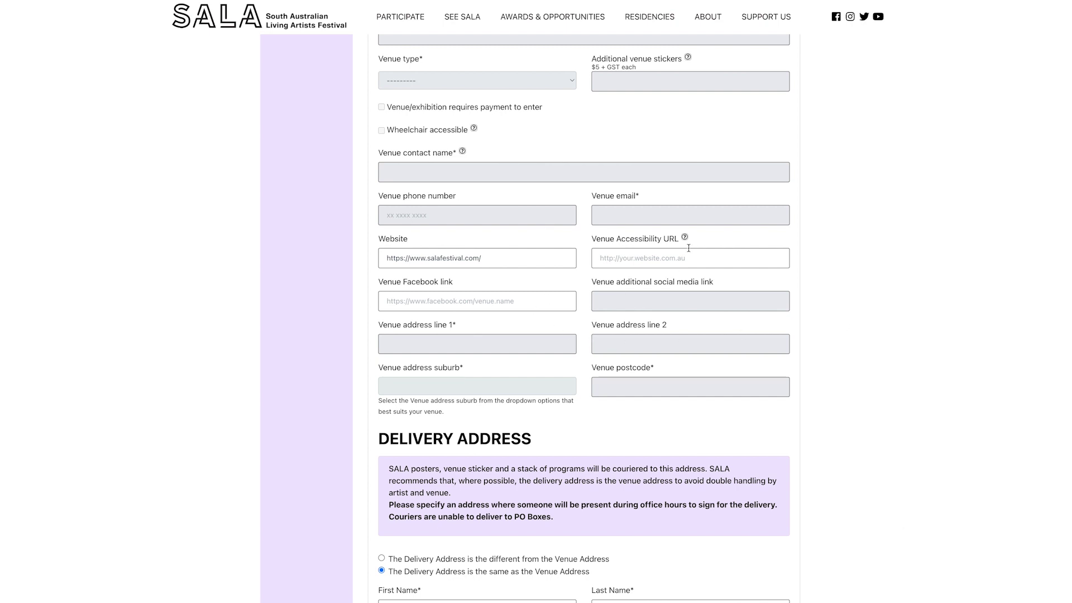
pyautogui.moveTo(608, 218)
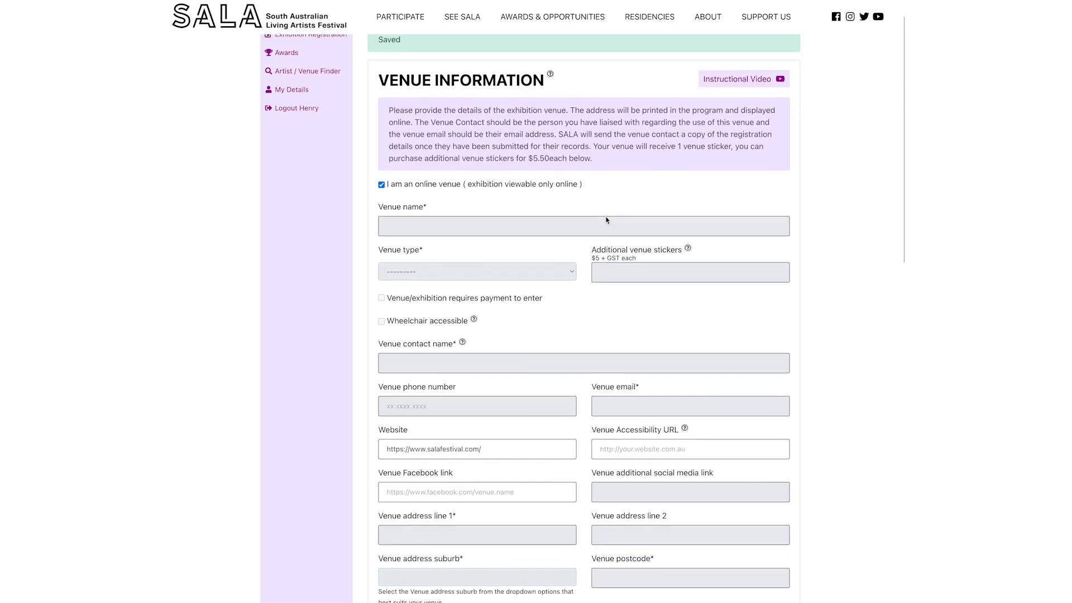
# Name the venue SALA Office, type Other, 3 extra stickers, paid entry and wheelchair accessible
pyautogui.click(381, 184)
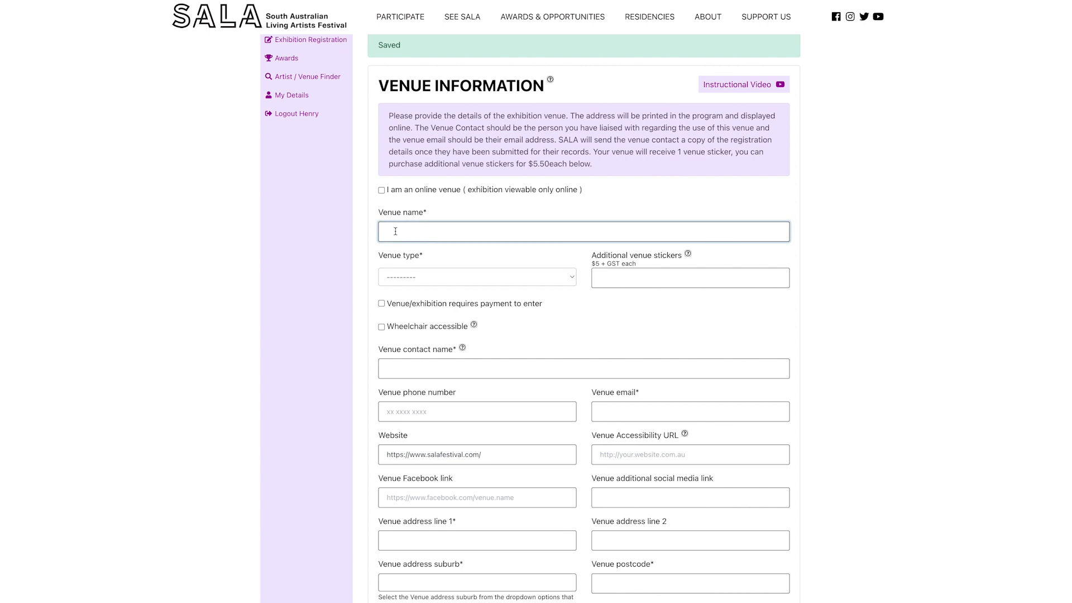
pyautogui.write('SALA Offic')
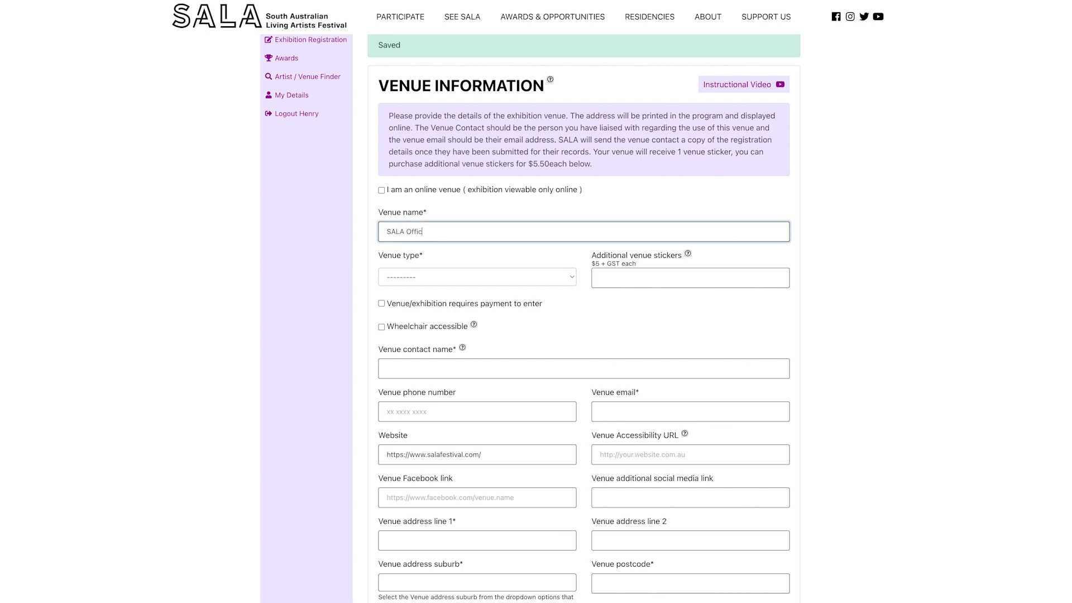
pyautogui.click(477, 277)
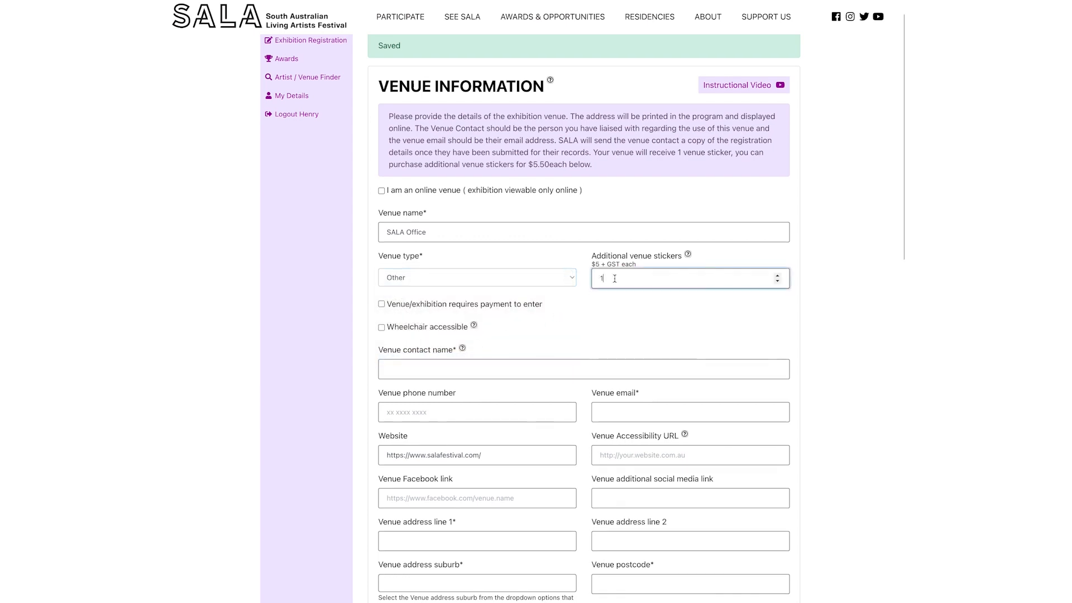
pyautogui.click(777, 275)
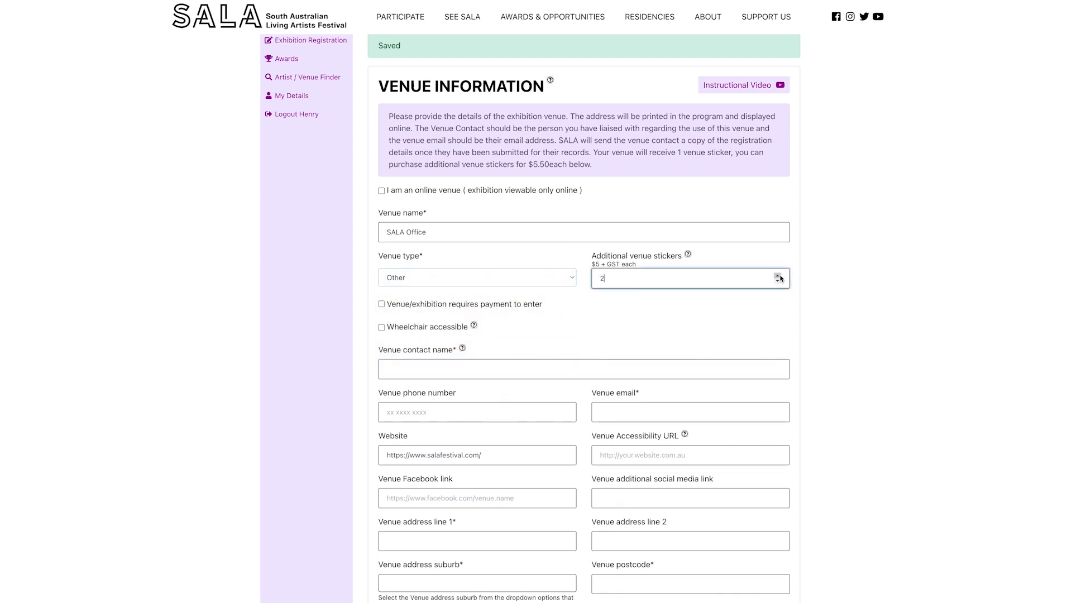
pyautogui.click(777, 274)
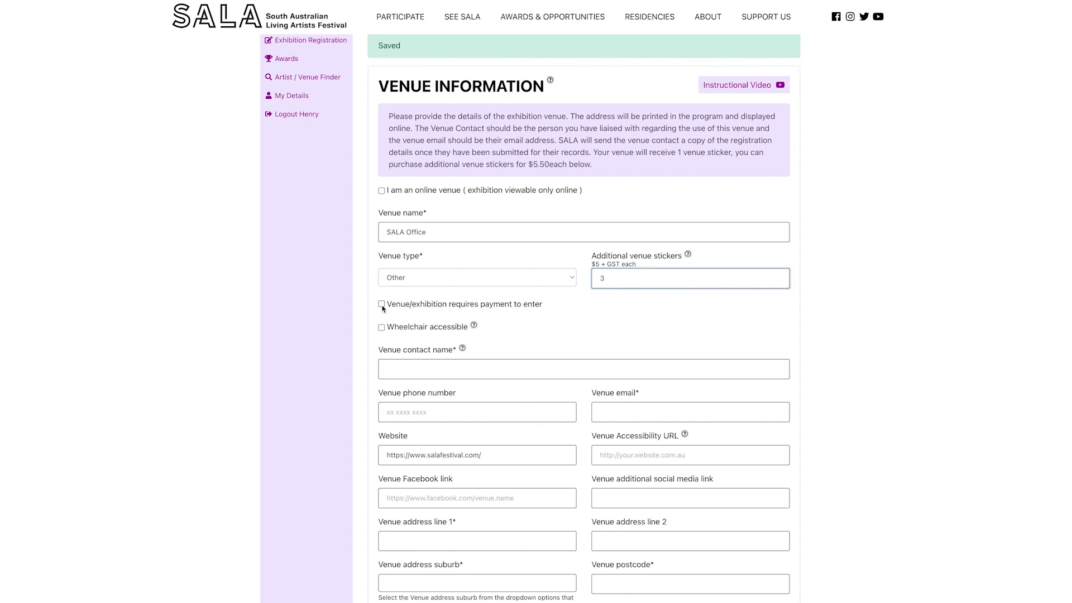
pyautogui.click(382, 304)
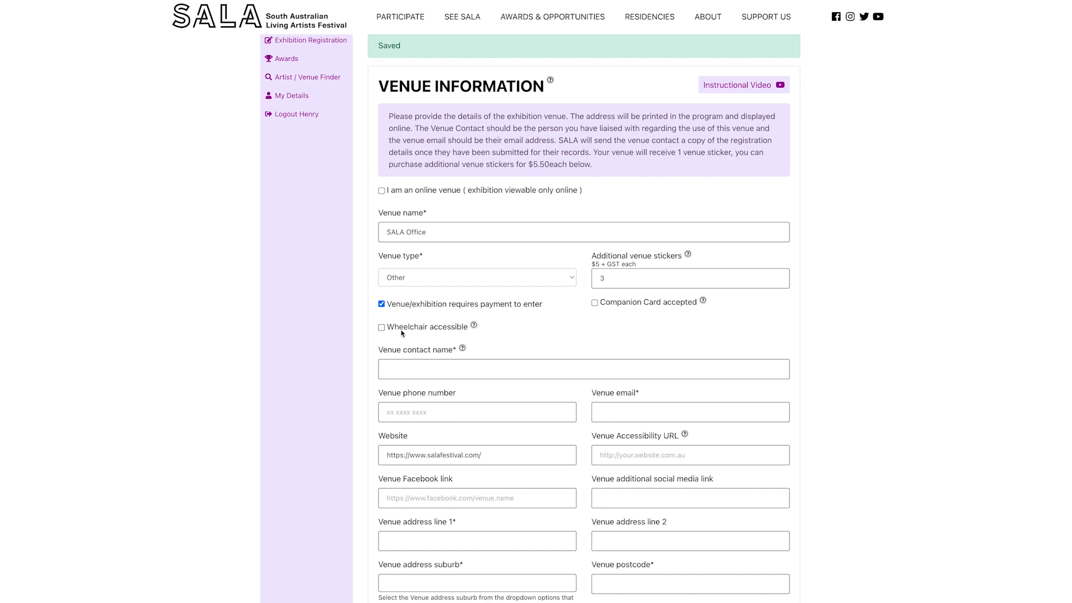
pyautogui.moveTo(473, 326)
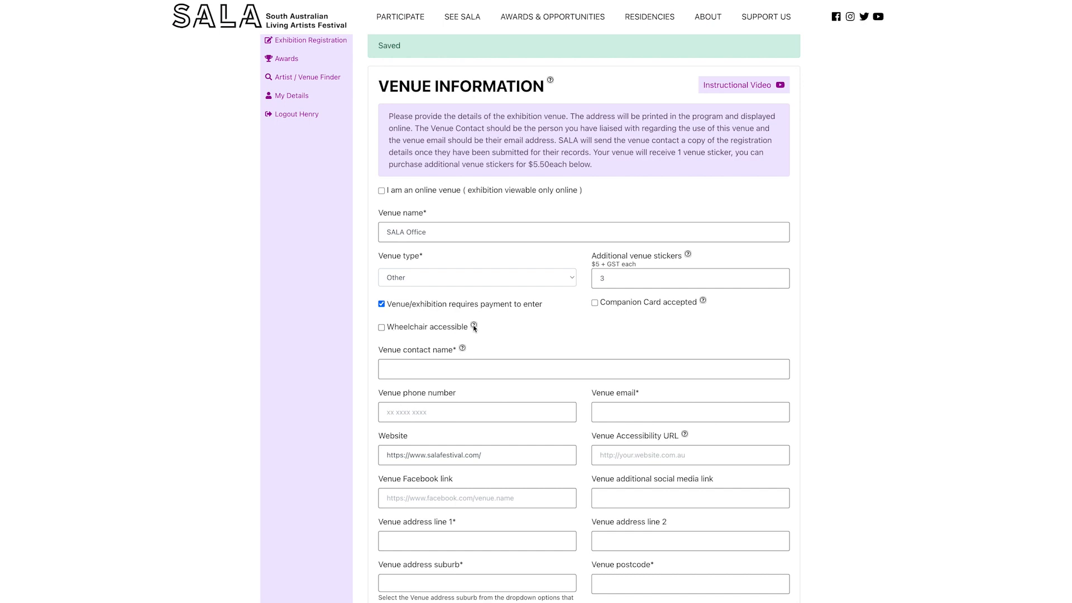
pyautogui.click(382, 327)
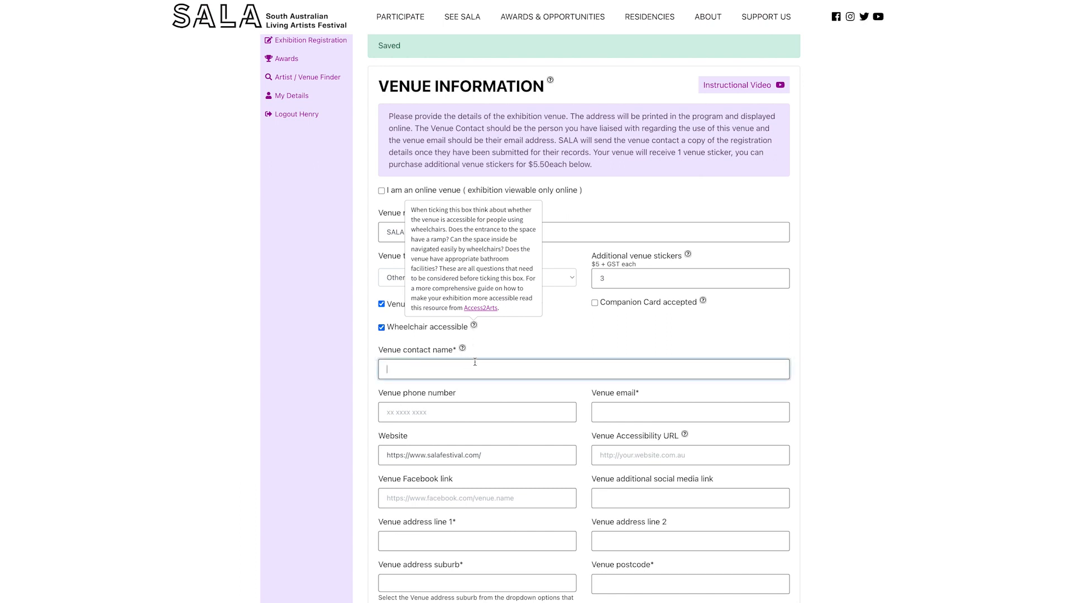
pyautogui.write('Exa')
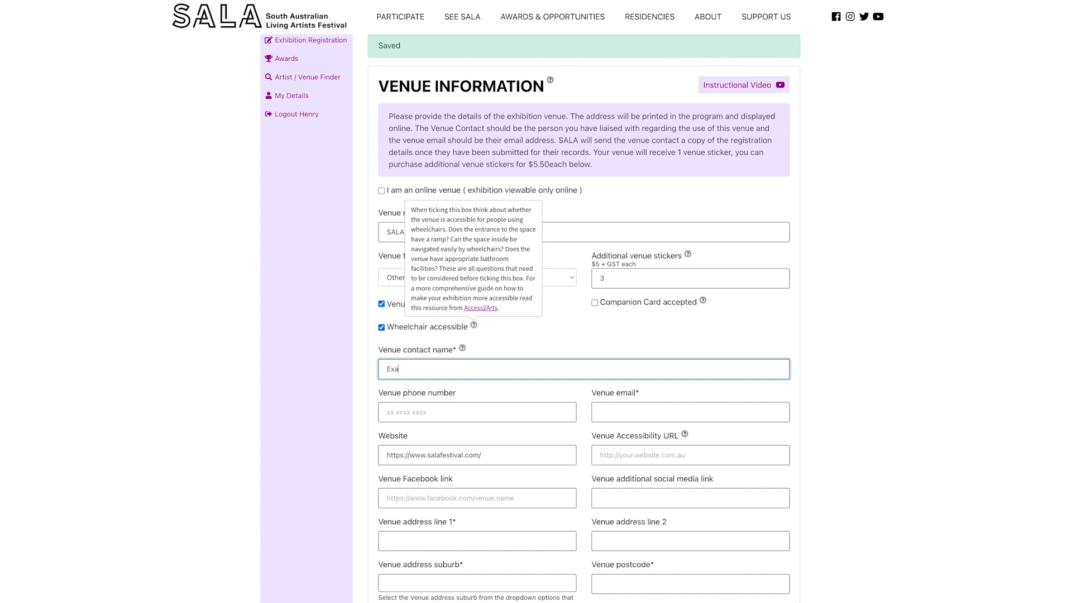
pyautogui.write('mple')
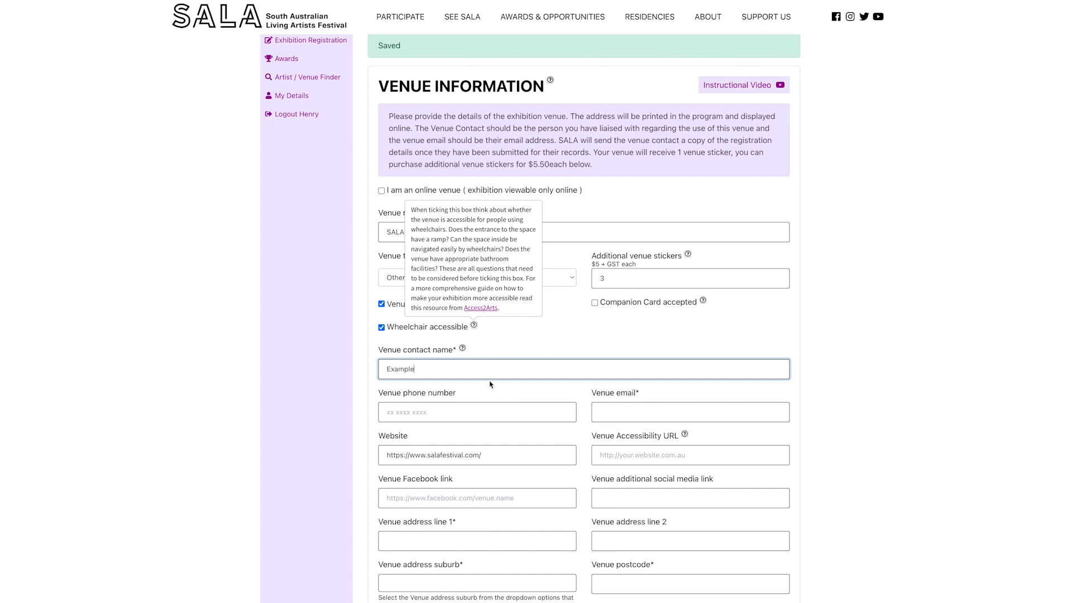
pyautogui.write('Person')
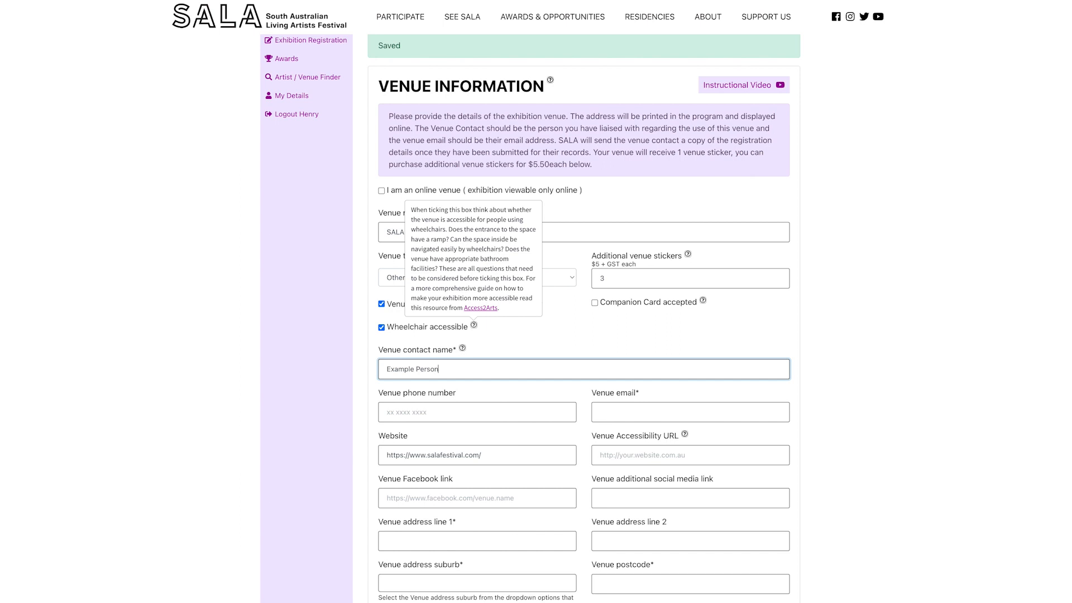
pyautogui.click(477, 412)
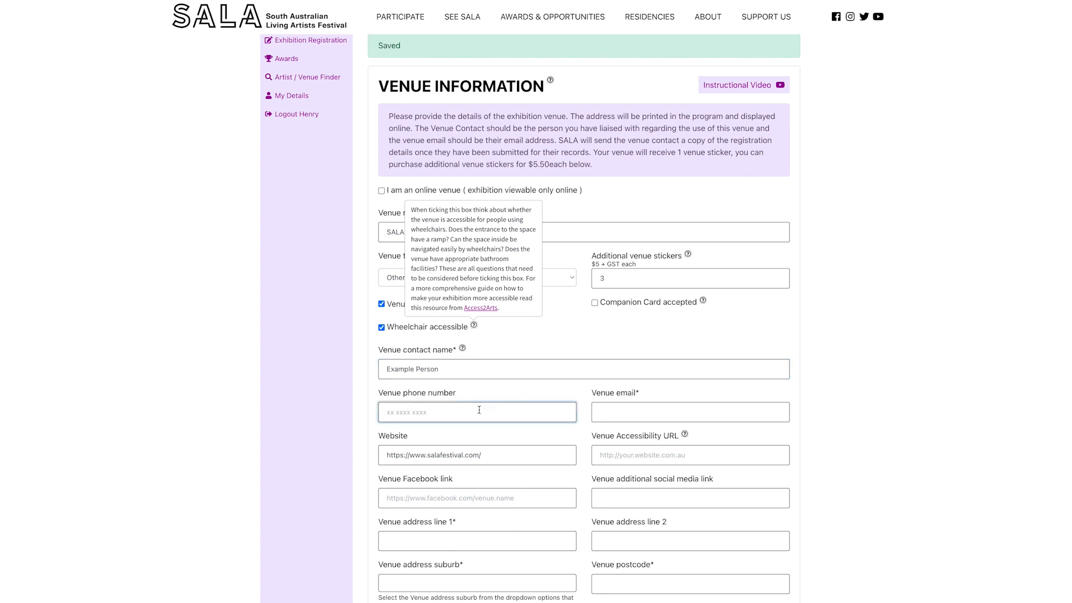
pyautogui.write('7077 0')
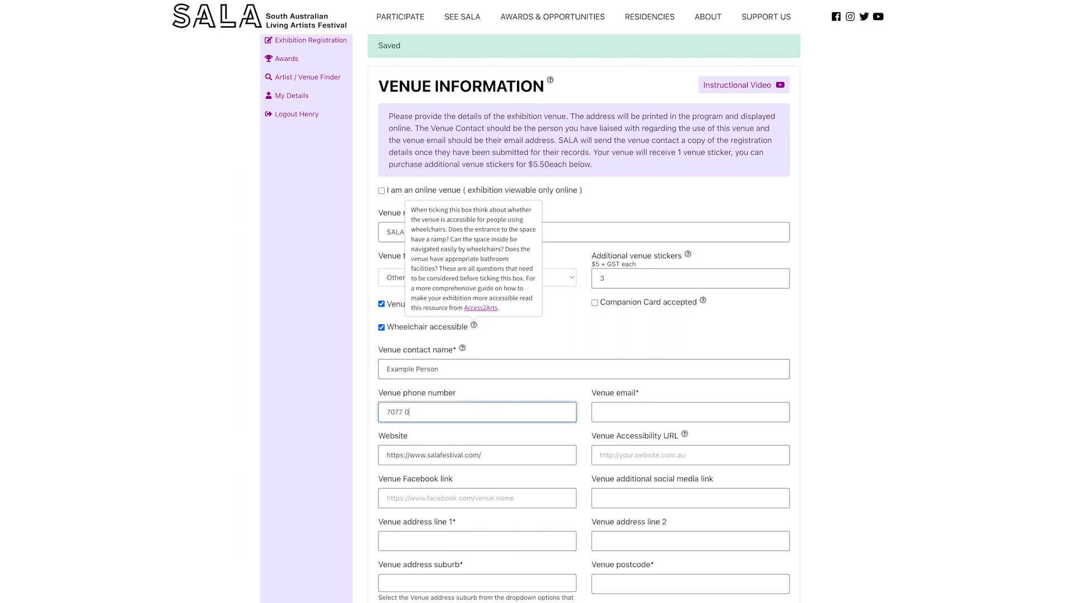
pyautogui.click(690, 412)
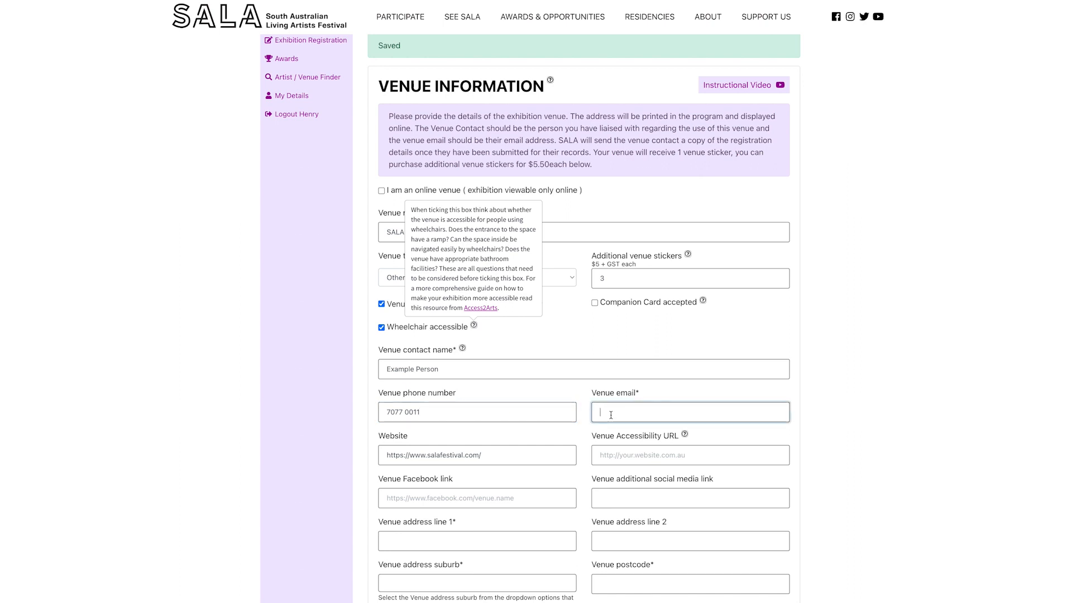
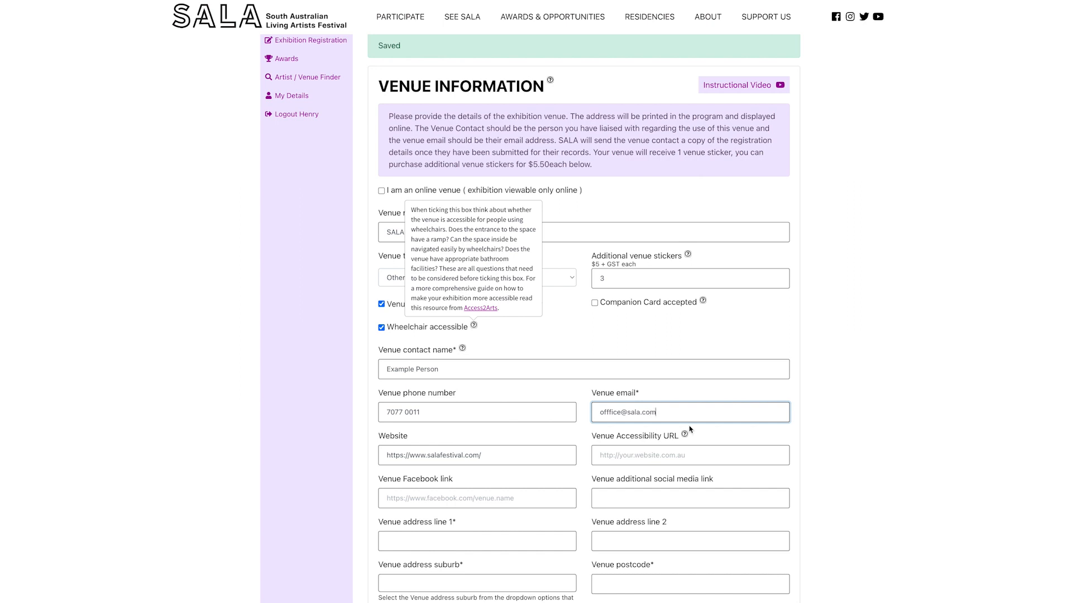
pyautogui.click(478, 456)
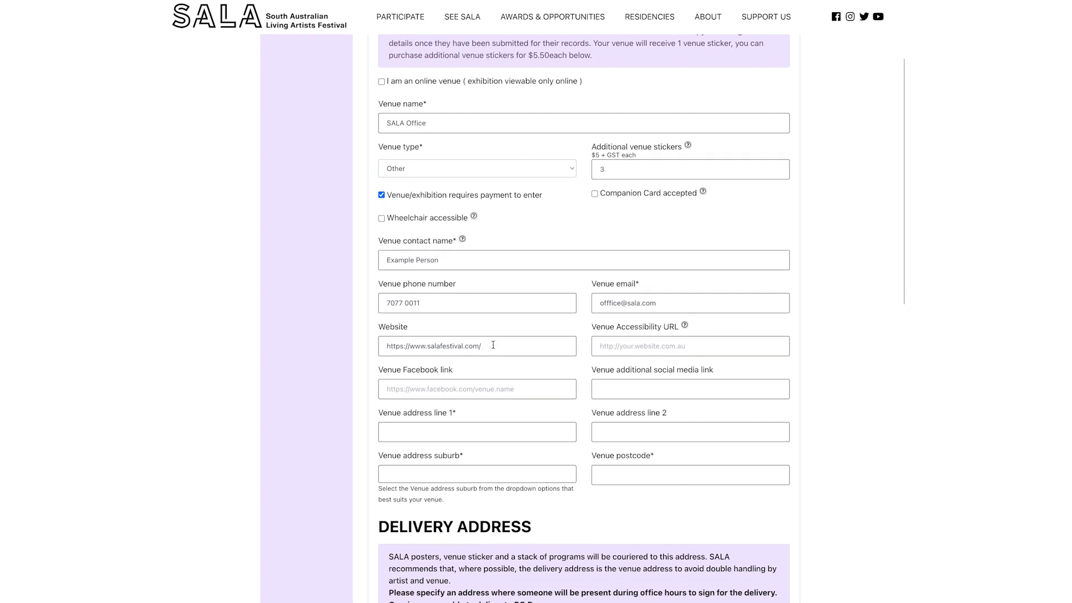
pyautogui.scroll(-3)
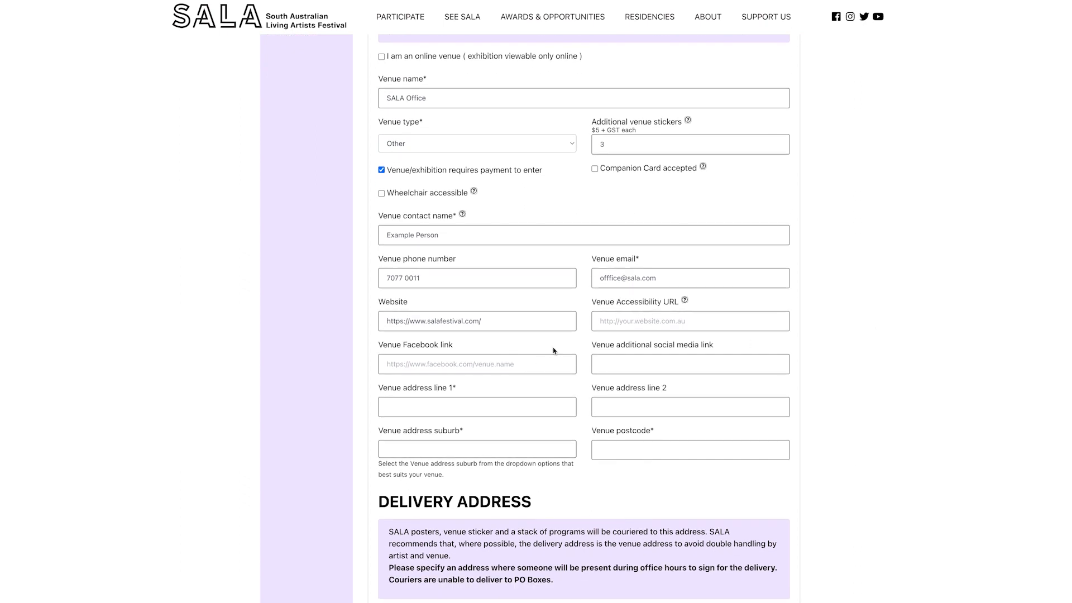
pyautogui.write('https://www.facebook.com/SALAFestival/')
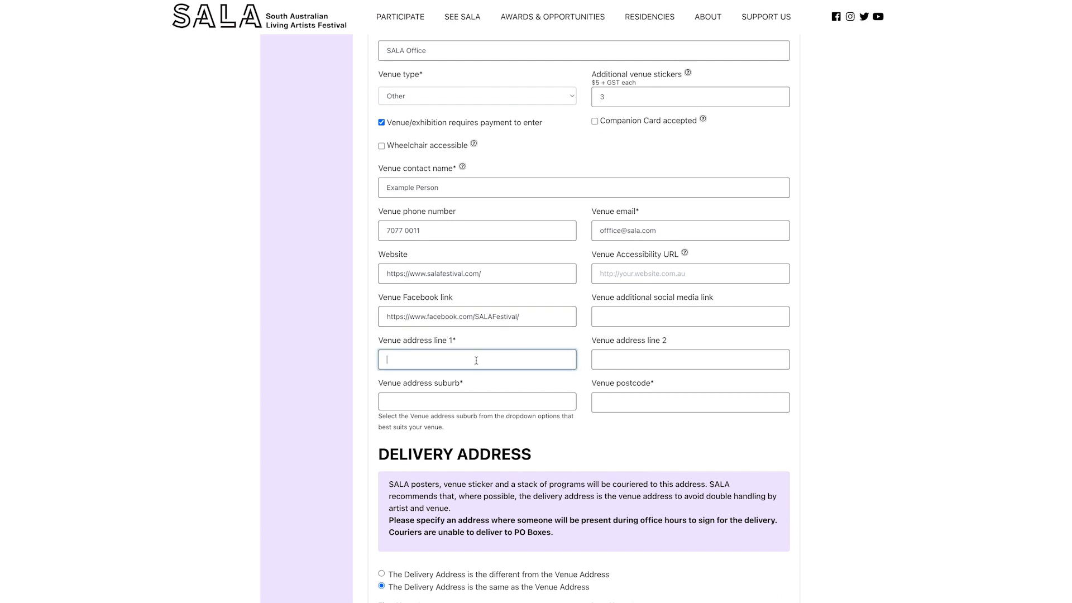
pyautogui.write('35a Whitmore')
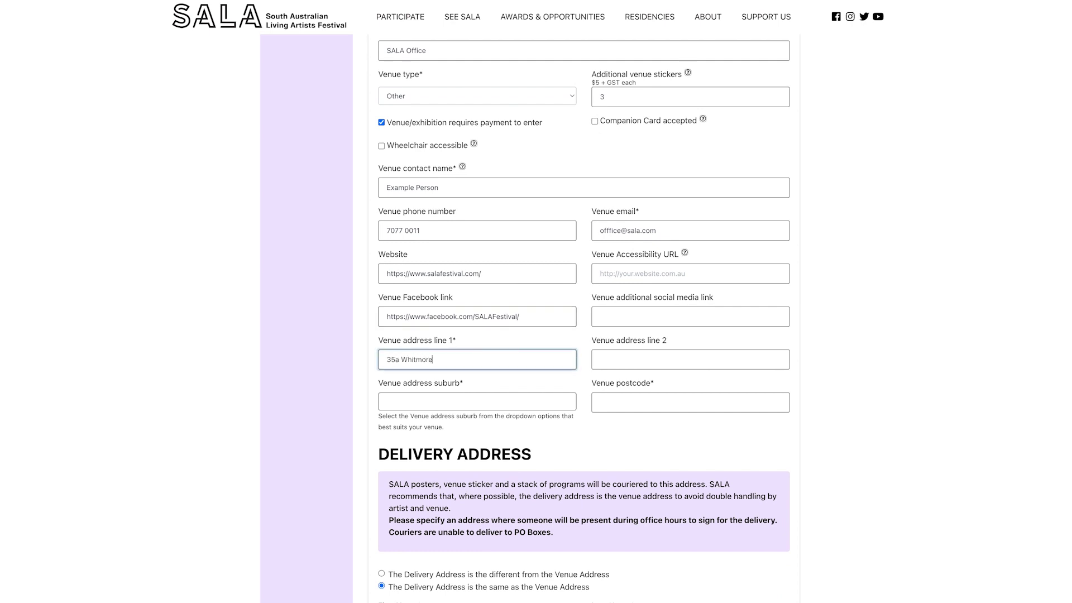
pyautogui.write('Sq')
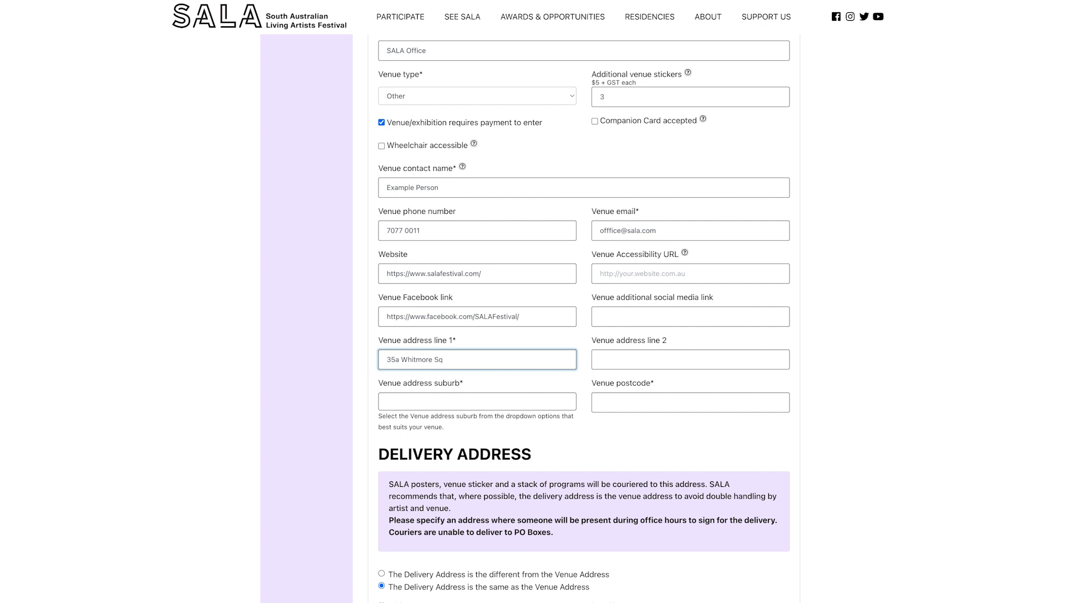
pyautogui.click(478, 401)
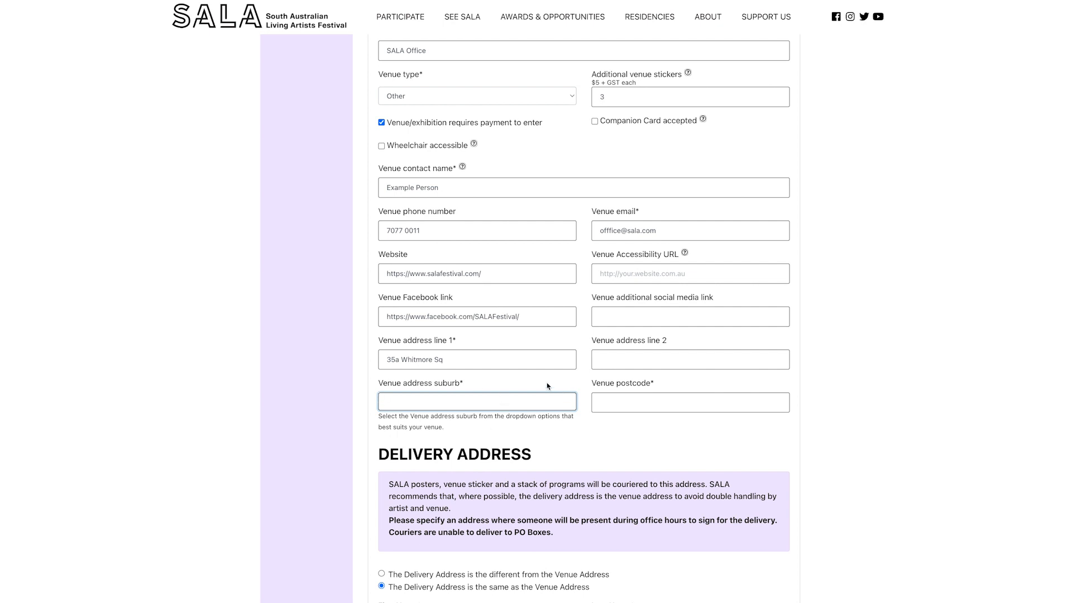
pyautogui.moveTo(394, 379)
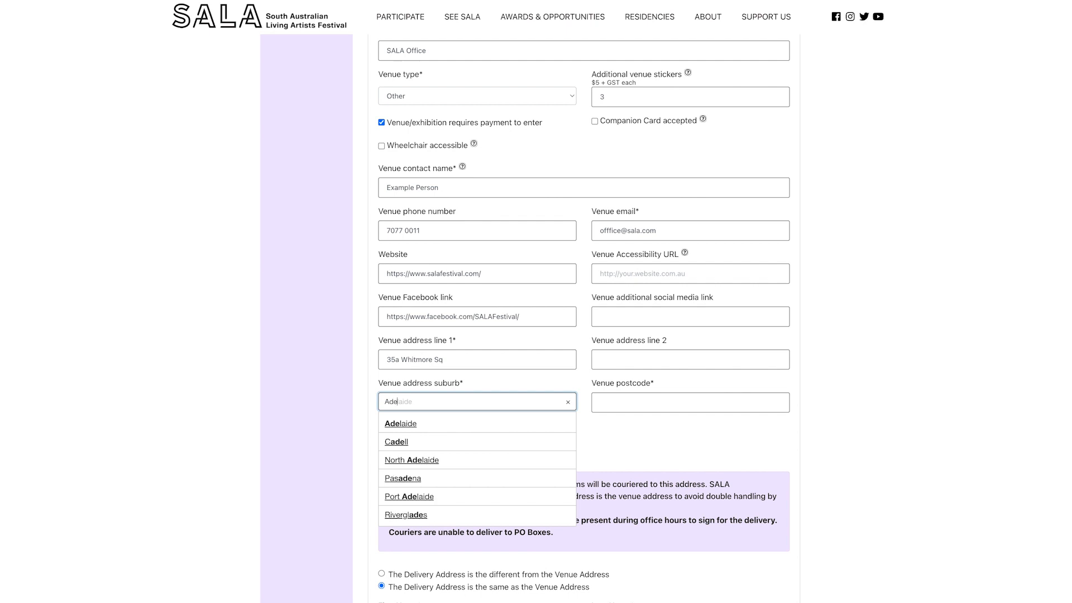
pyautogui.moveTo(405, 393)
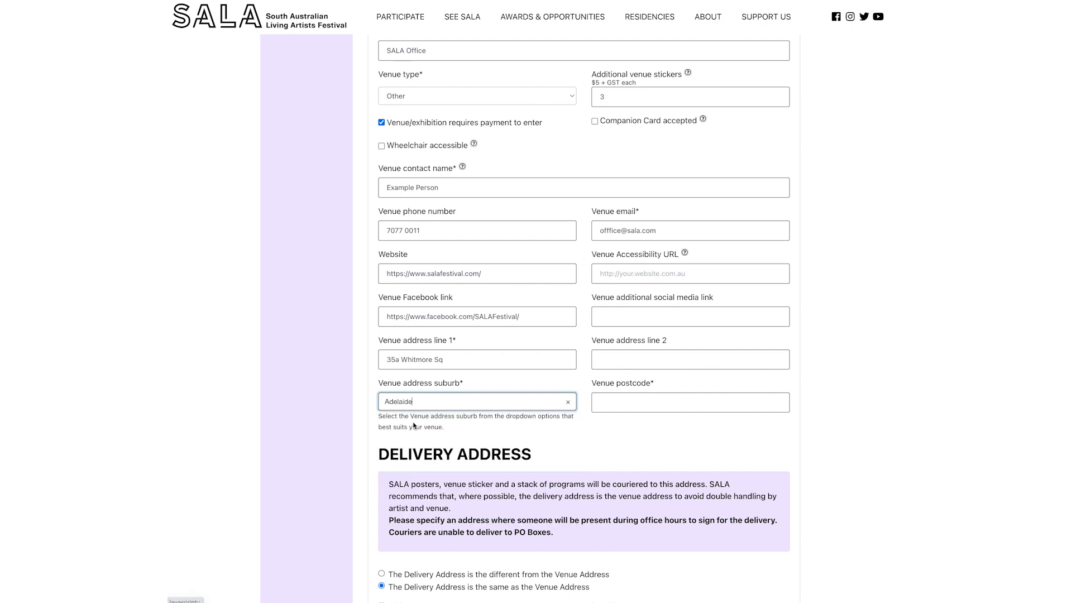
pyautogui.write('5')
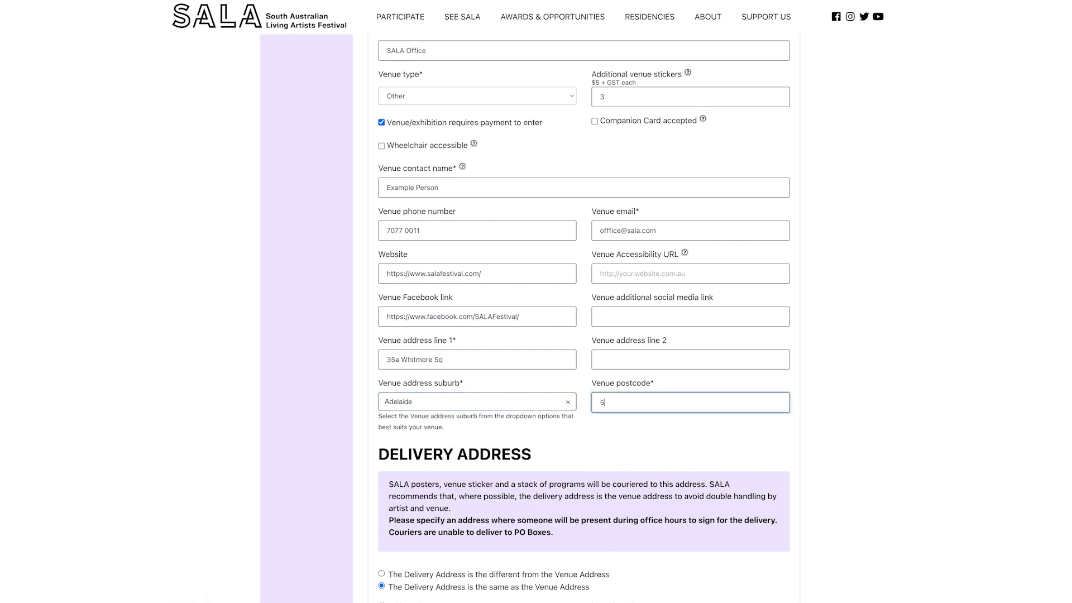
pyautogui.write('000')
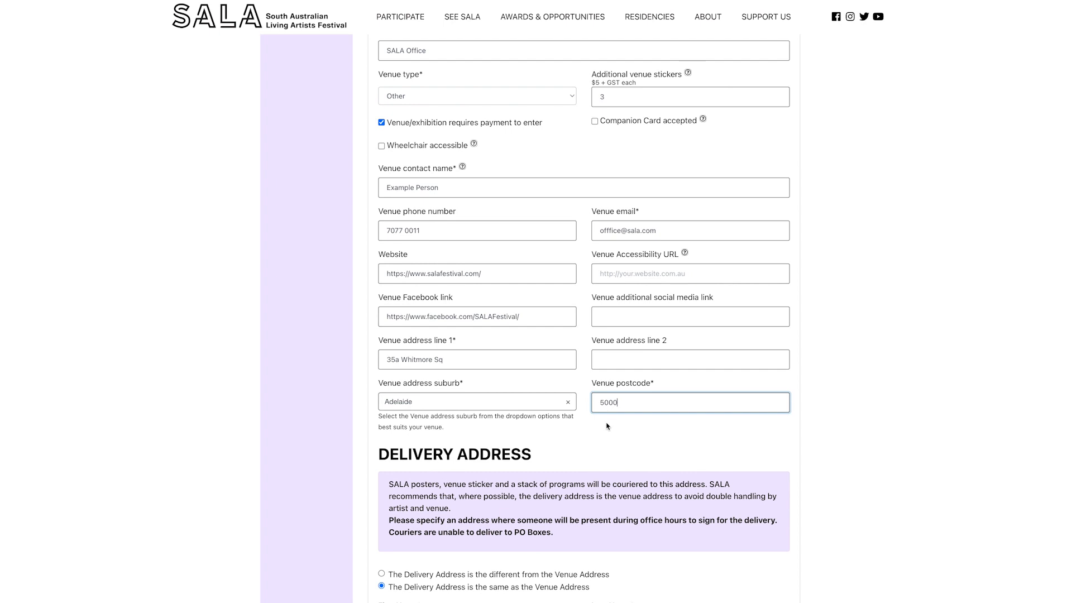
pyautogui.scroll(-3)
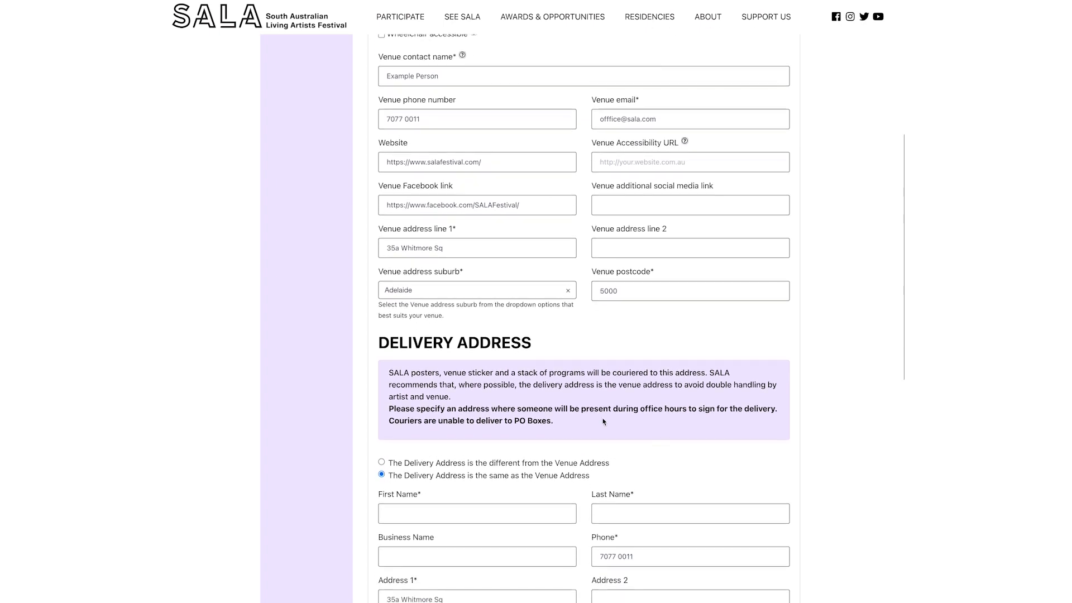
pyautogui.scroll(-3)
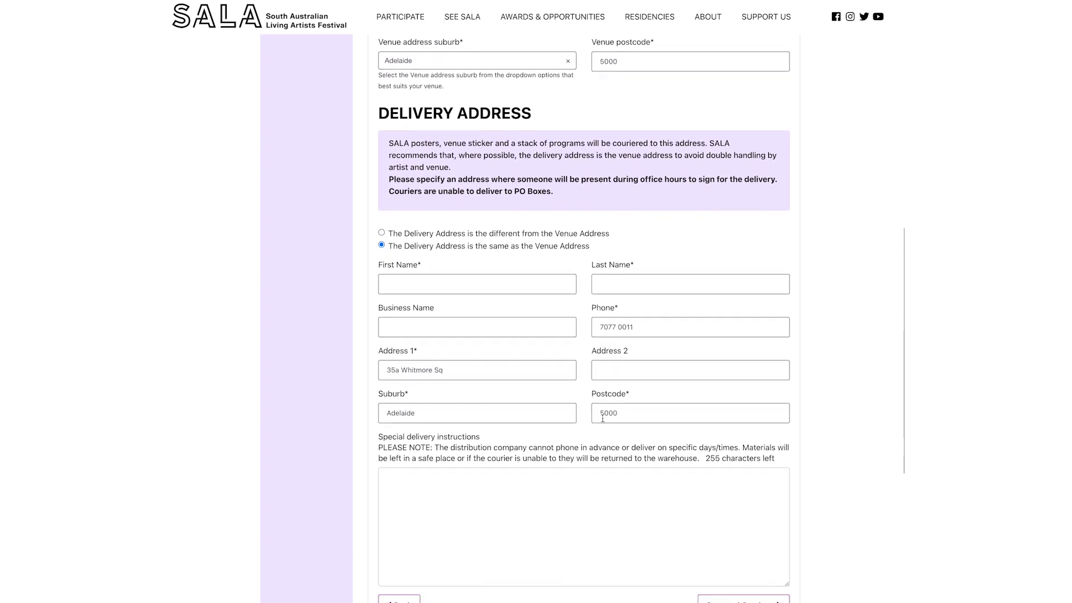
# Enter delivery contact Example Person with special instruction 'Leave at front door'
pyautogui.scroll(-3)
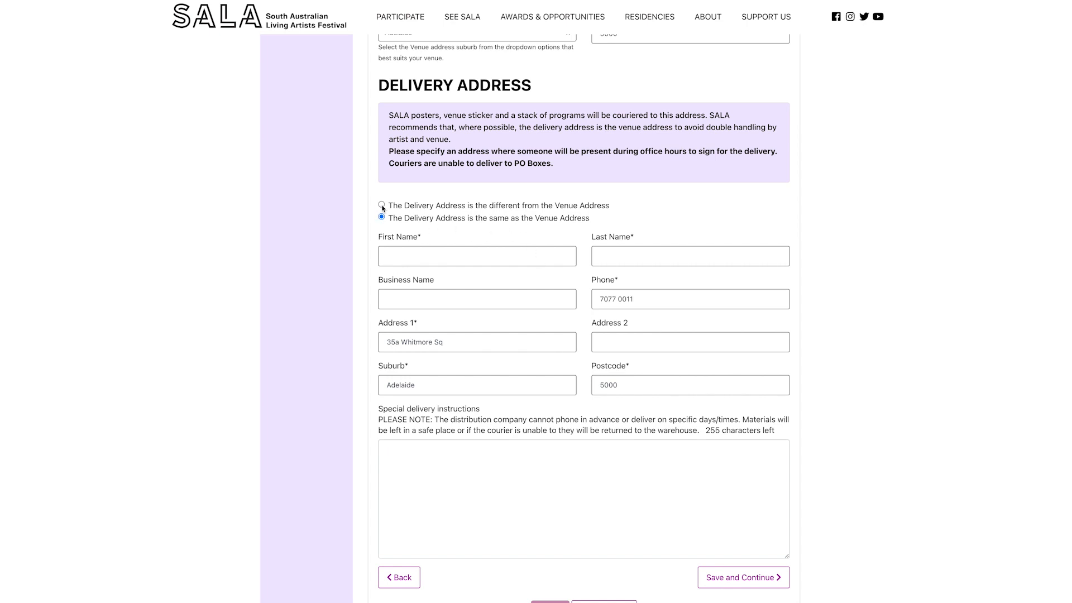
pyautogui.click(476, 255)
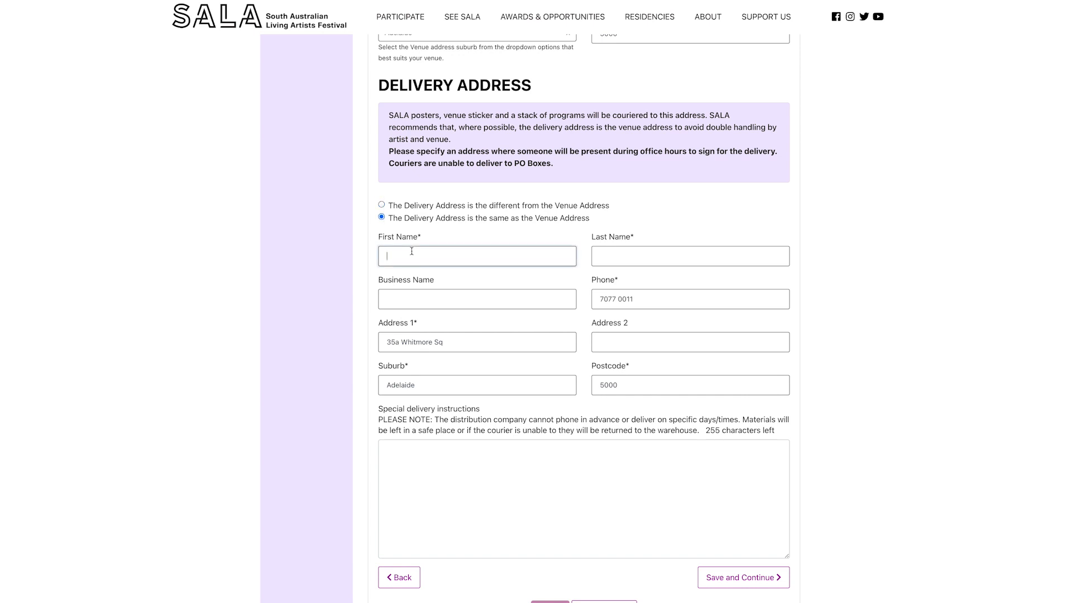
pyautogui.write('Example')
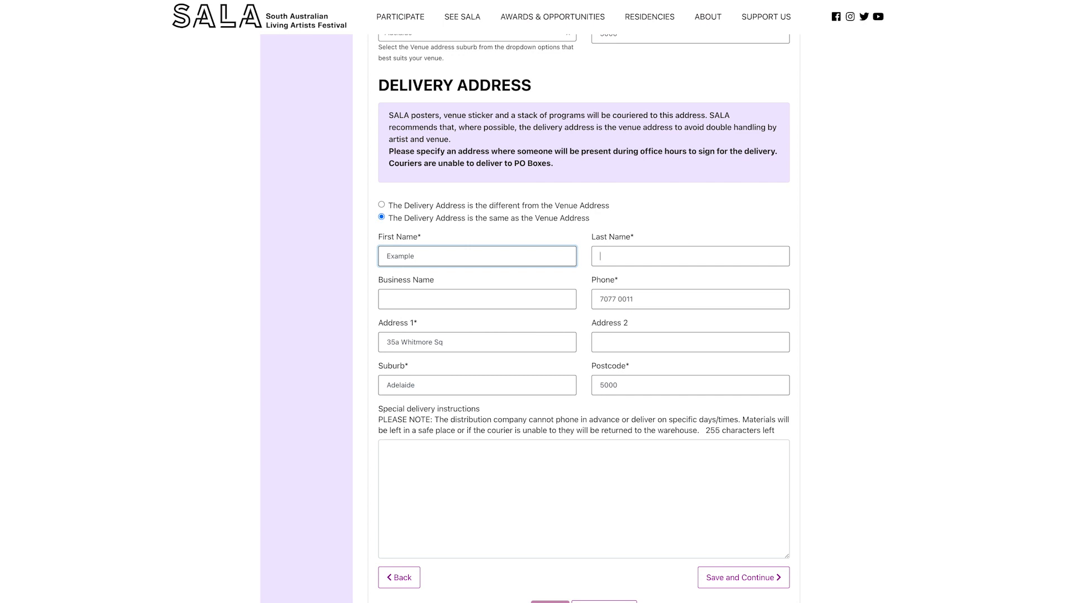
pyautogui.write('Person')
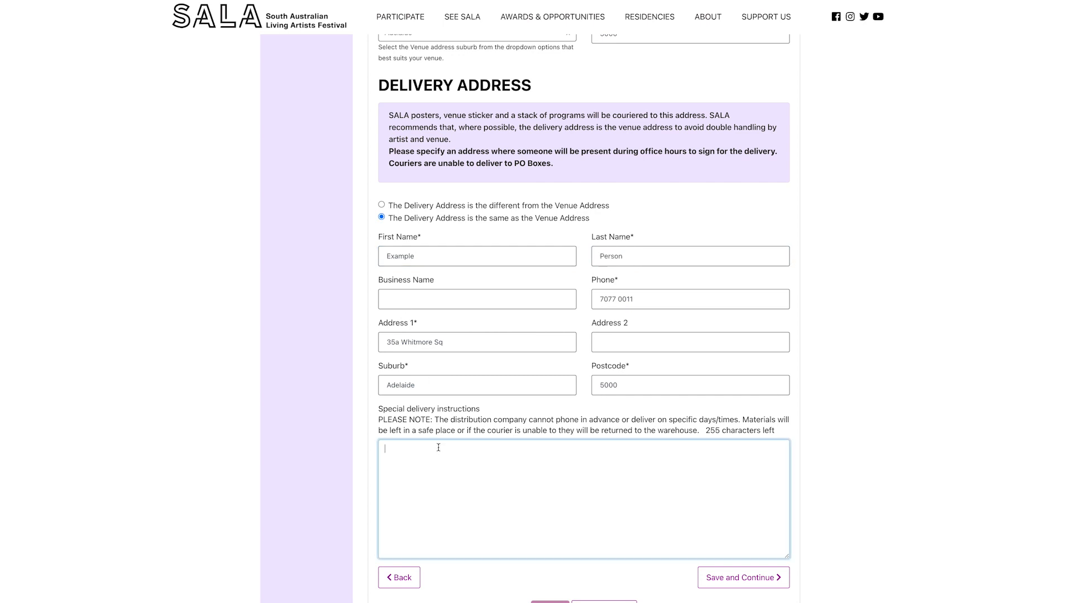
pyautogui.write('Leave at')
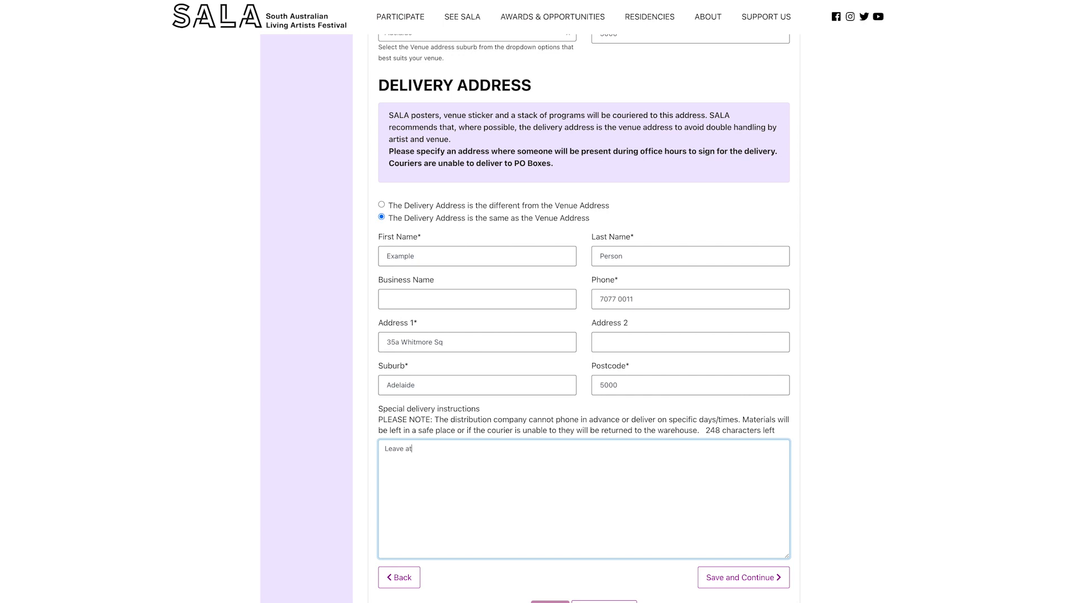
pyautogui.write('frotn')
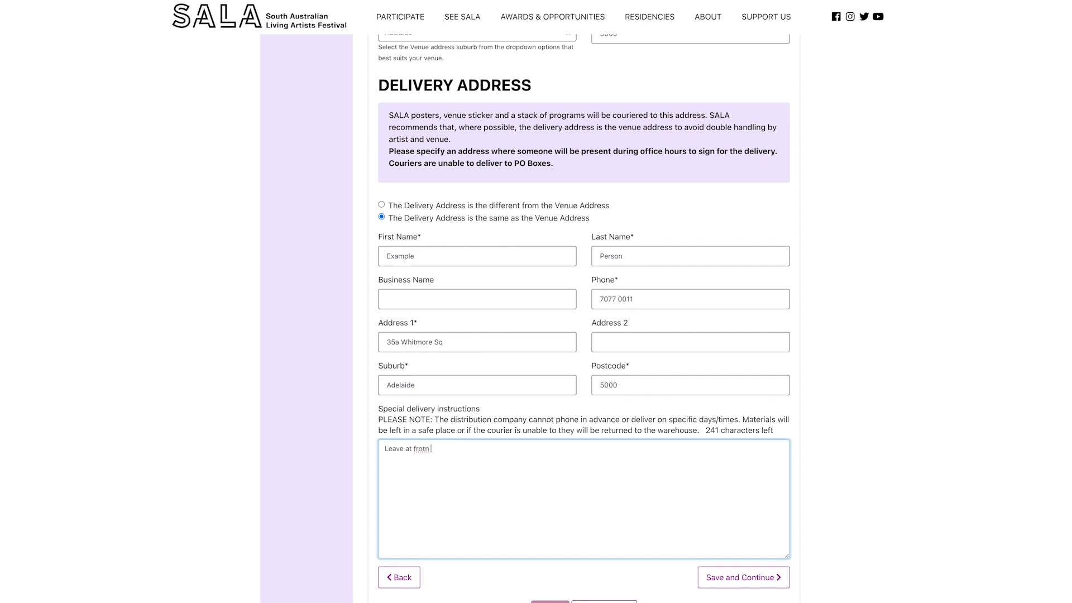
pyautogui.write('Leave at front door')
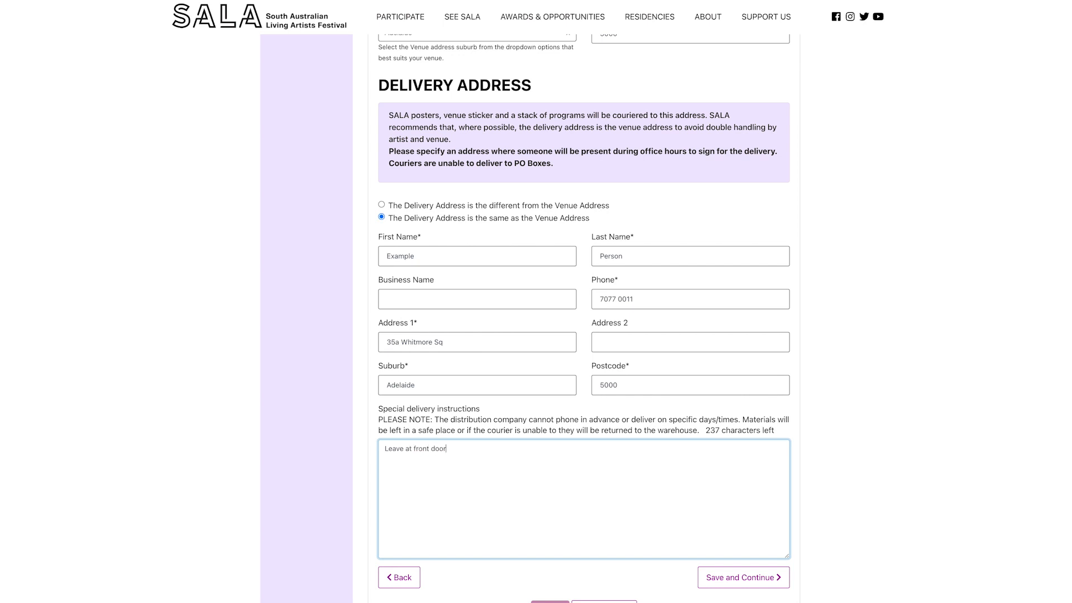
pyautogui.scroll(-3)
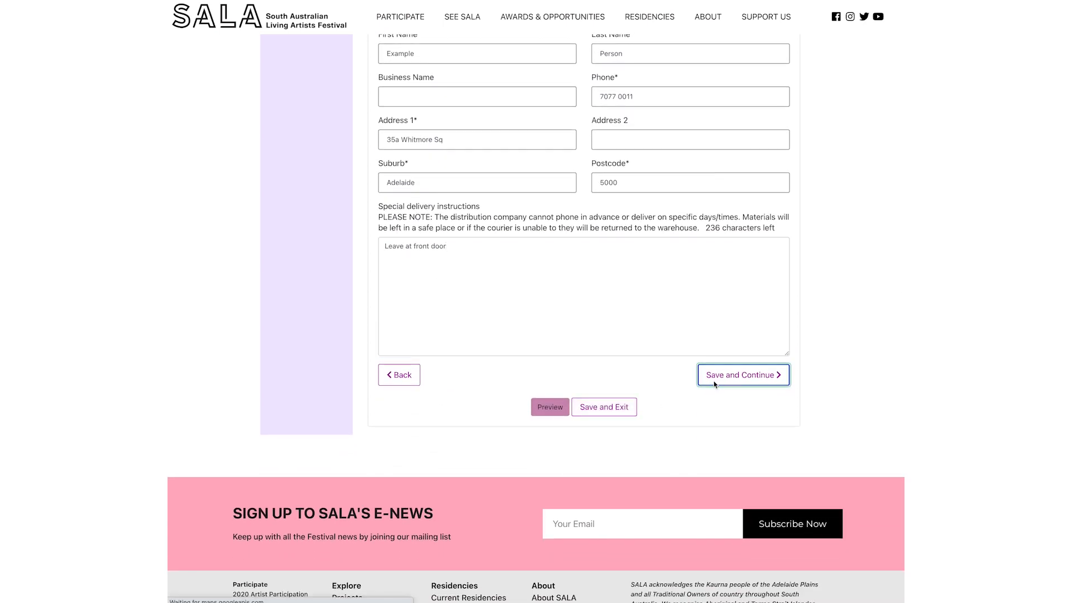
# Save the delivery address and set the event end date to 20/08/2023 on the dates step
pyautogui.click(743, 375)
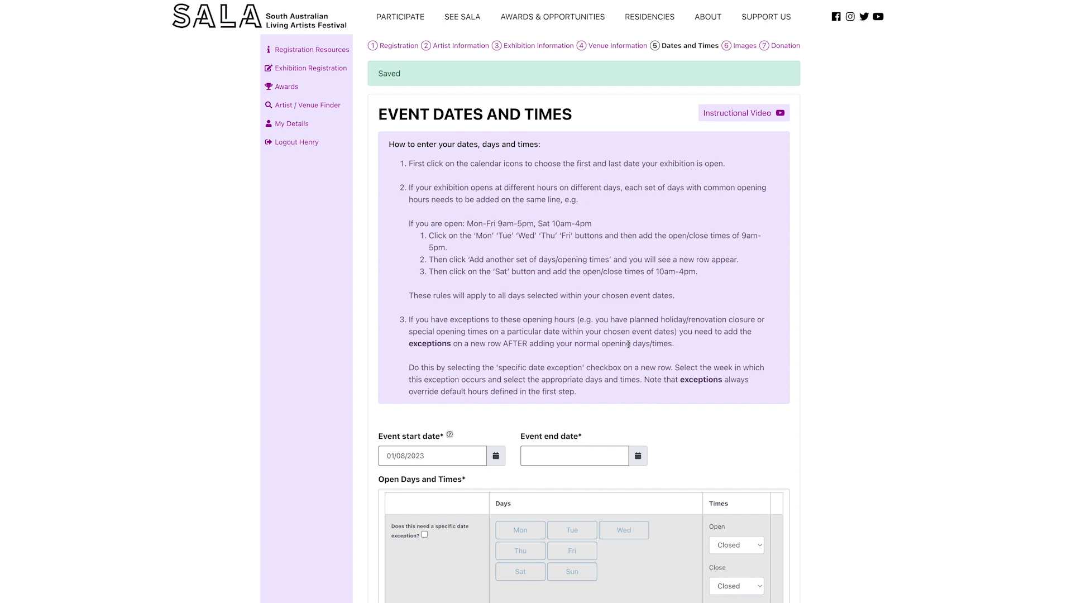
pyautogui.scroll(-3)
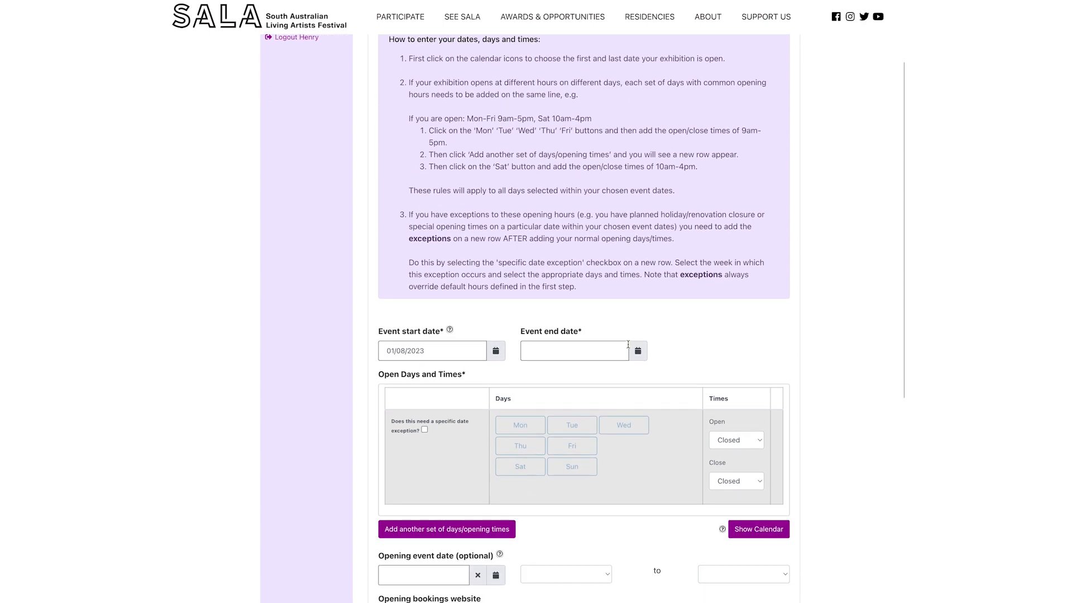
pyautogui.scroll(-3)
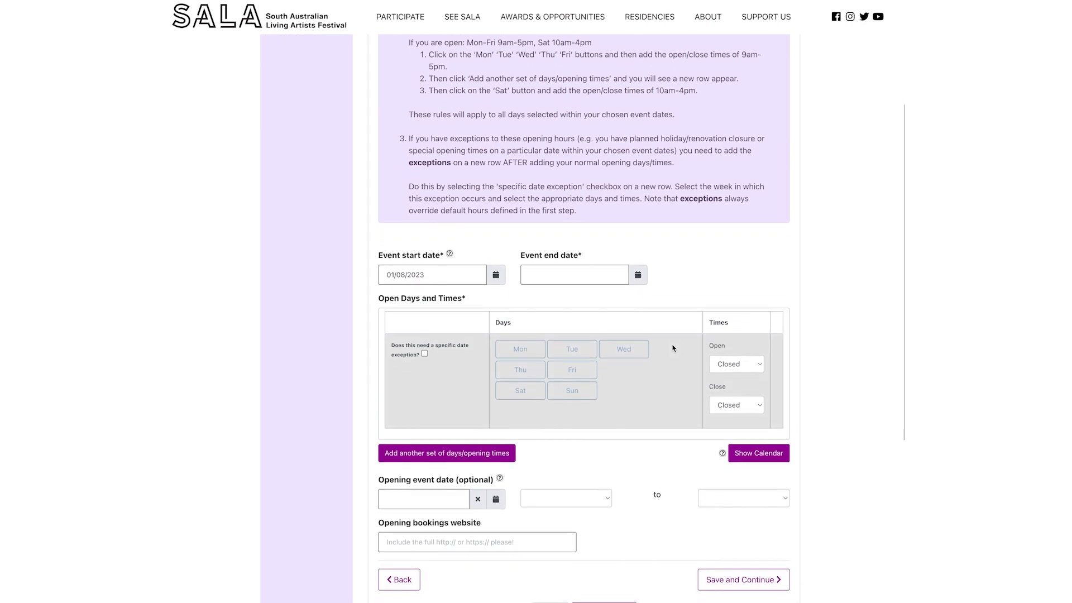
pyautogui.scroll(-3)
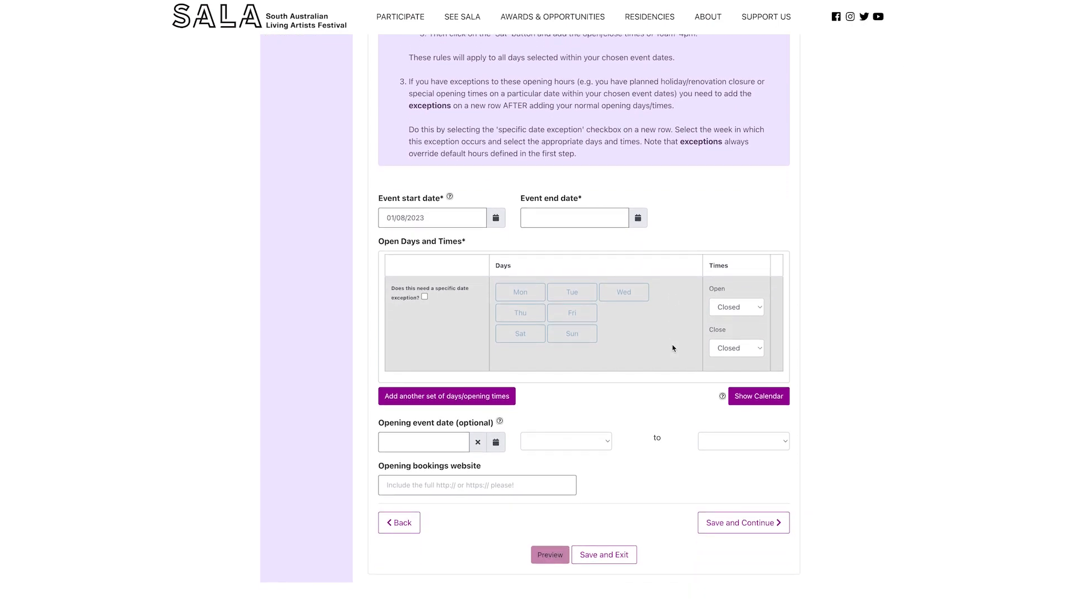
pyautogui.click(431, 218)
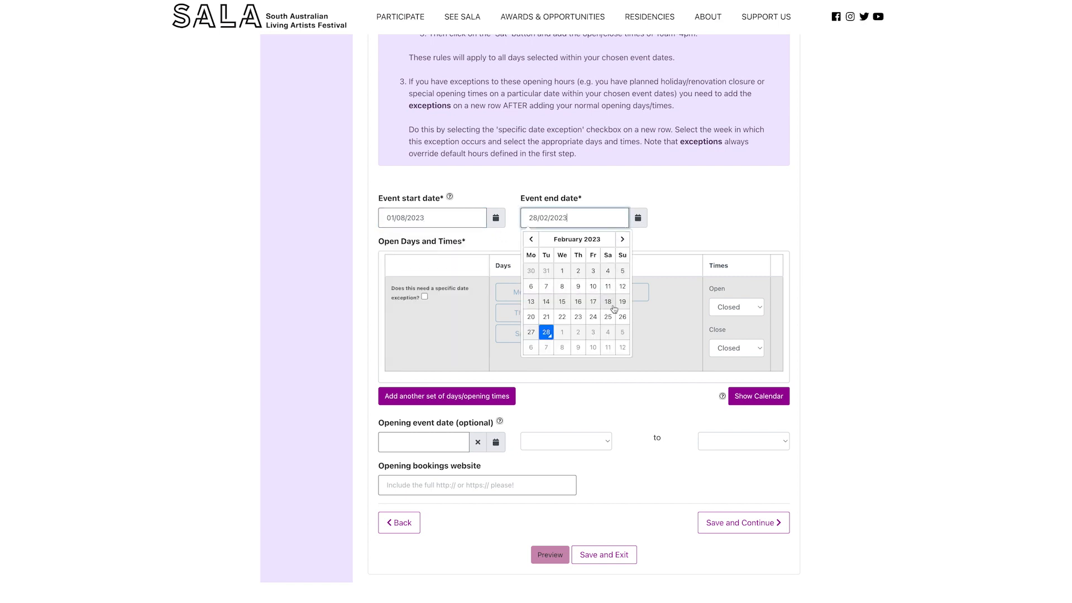
pyautogui.click(622, 239)
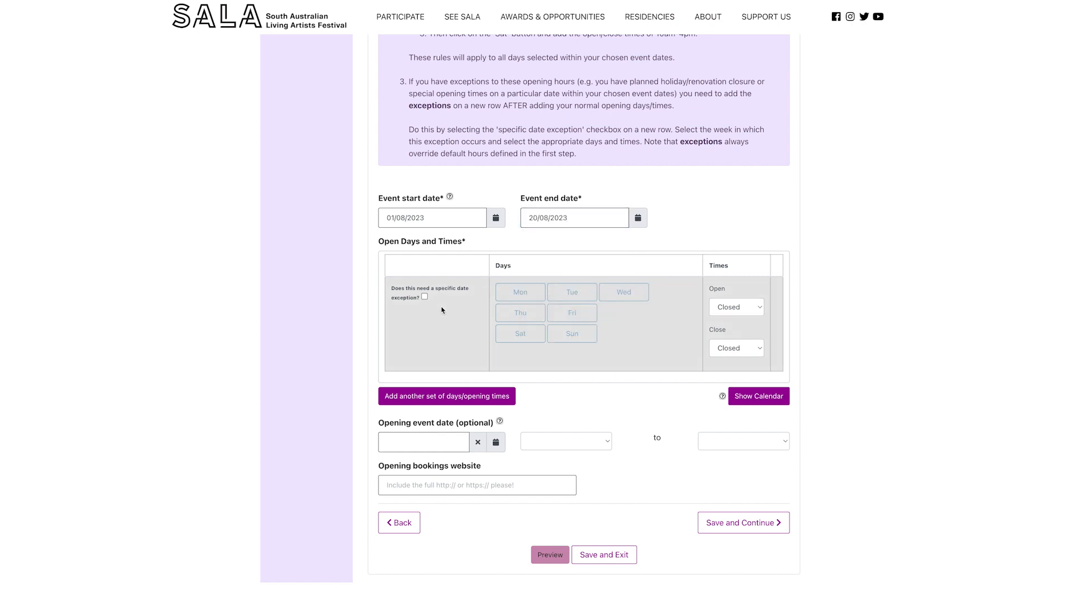
# Set Monday–Wednesday as open days from 09:00 am to 01:30 pm
pyautogui.click(520, 293)
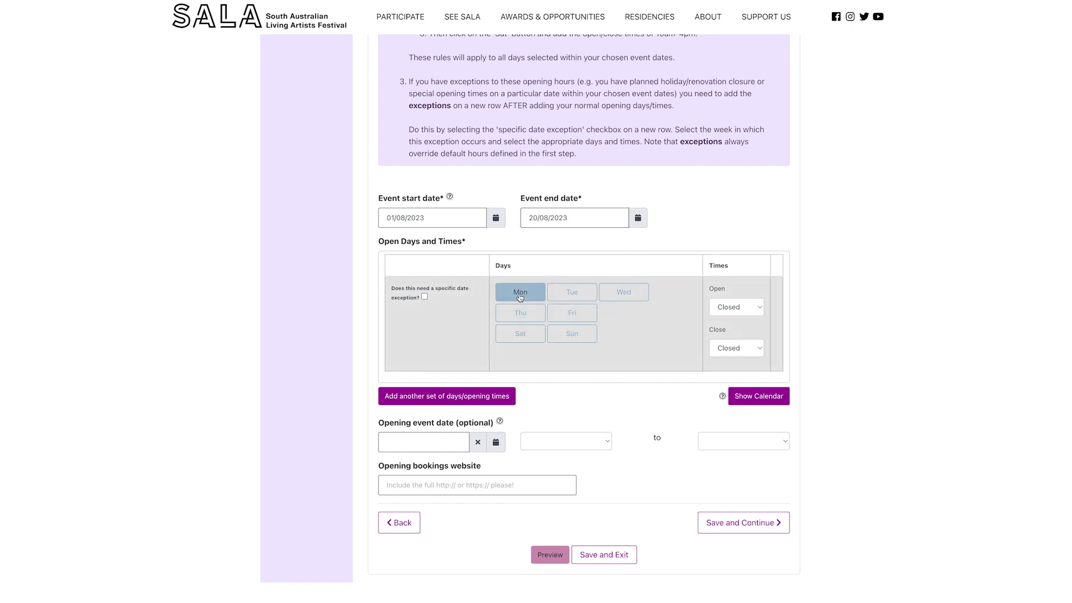
pyautogui.click(520, 292)
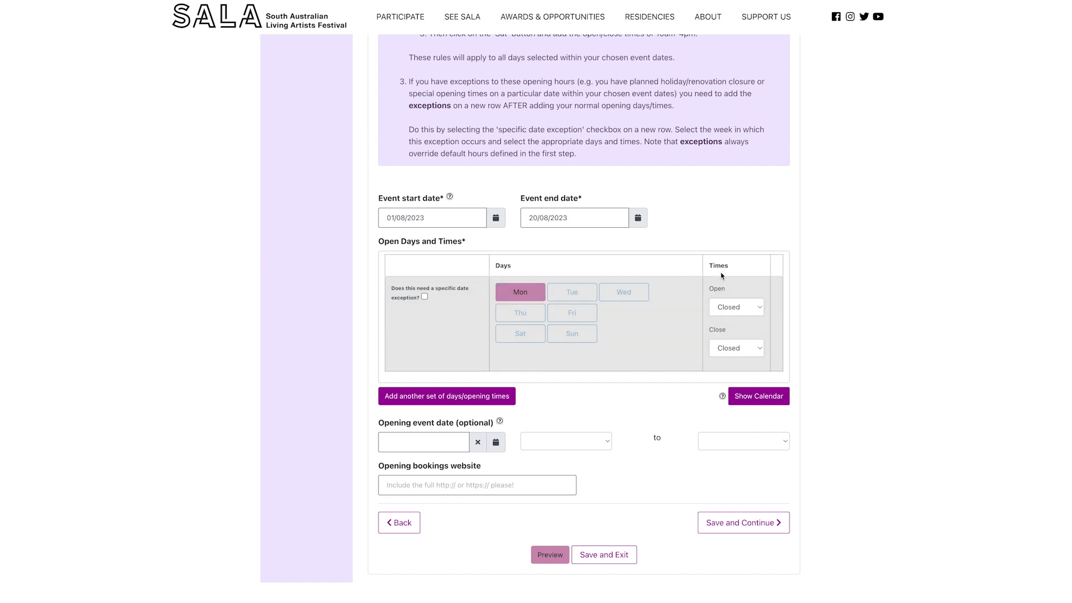
pyautogui.click(737, 307)
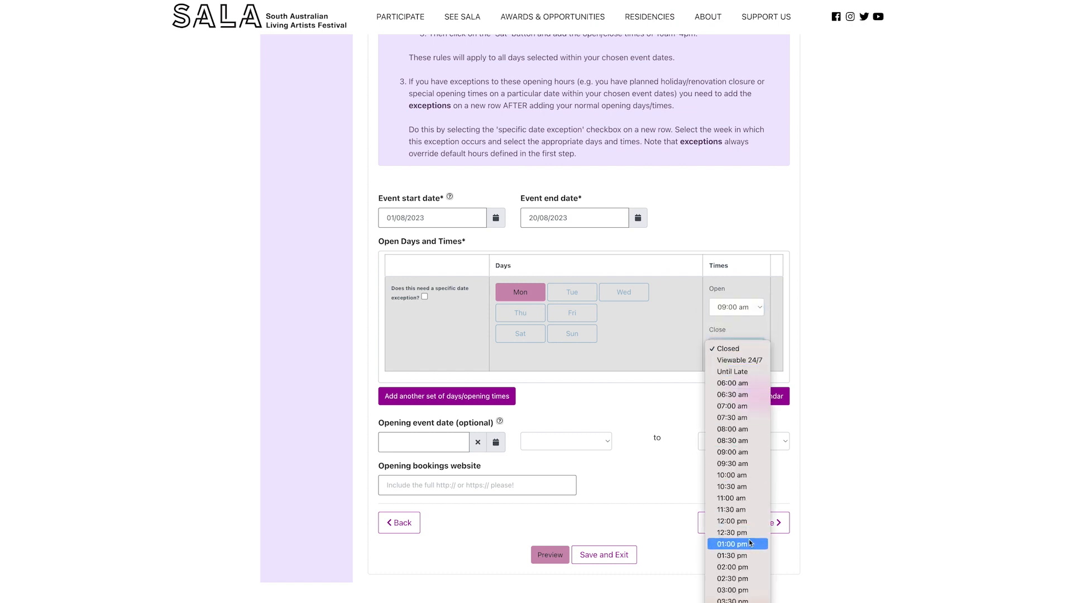
pyautogui.click(731, 556)
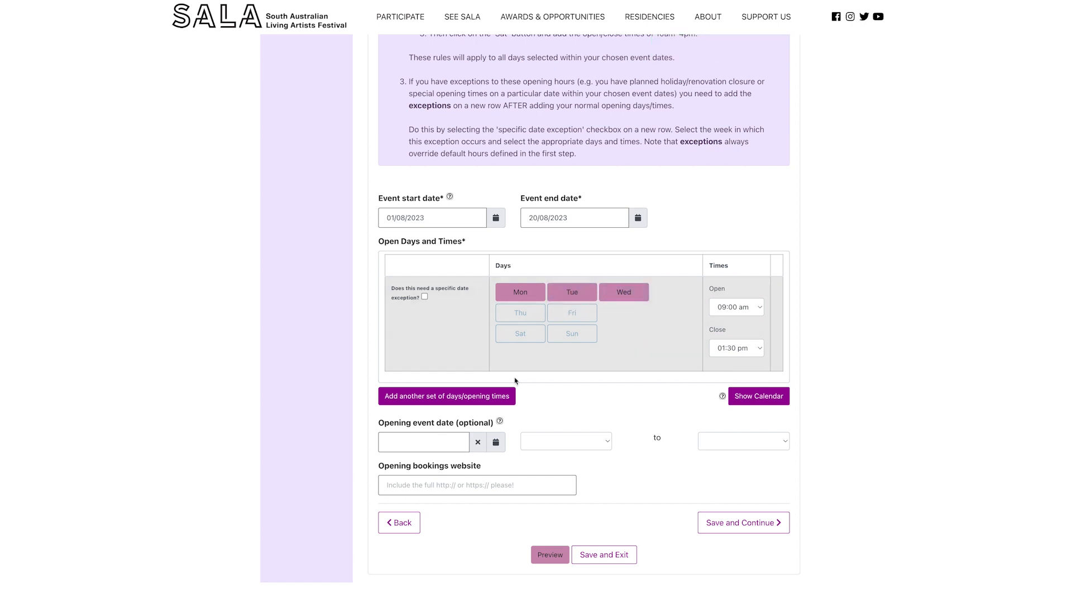
# Add a second set with Thursday viewable 24/7 until late, then a third blank set
pyautogui.click(446, 396)
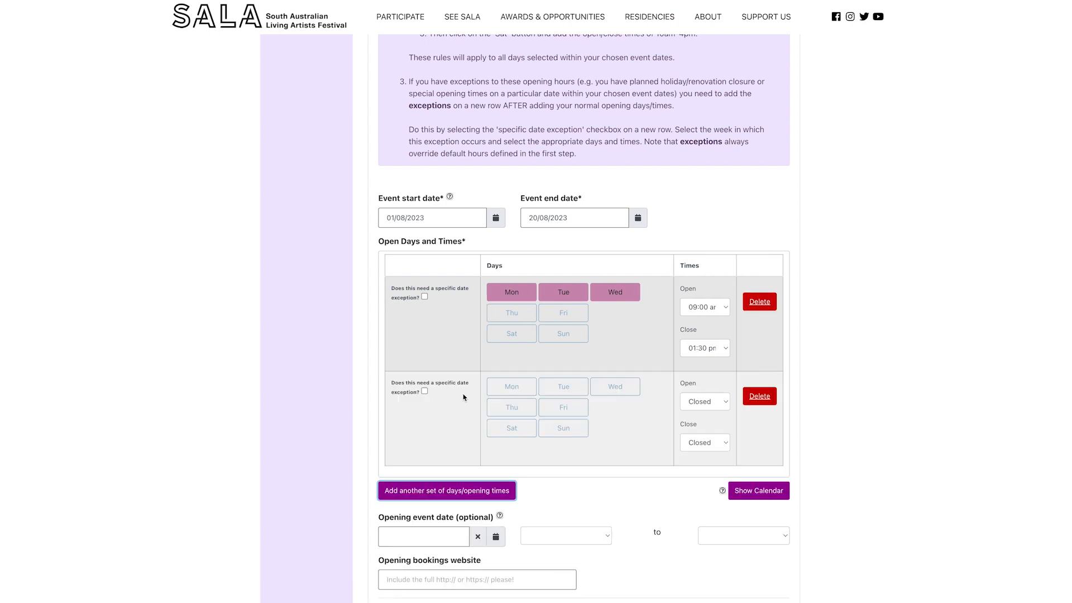
pyautogui.click(512, 407)
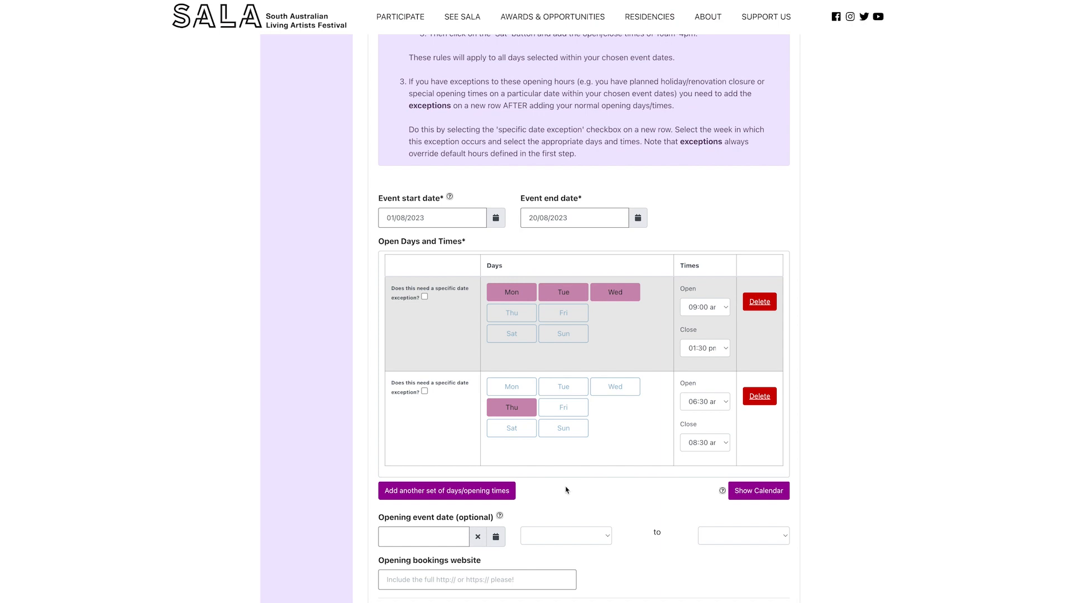
pyautogui.click(704, 401)
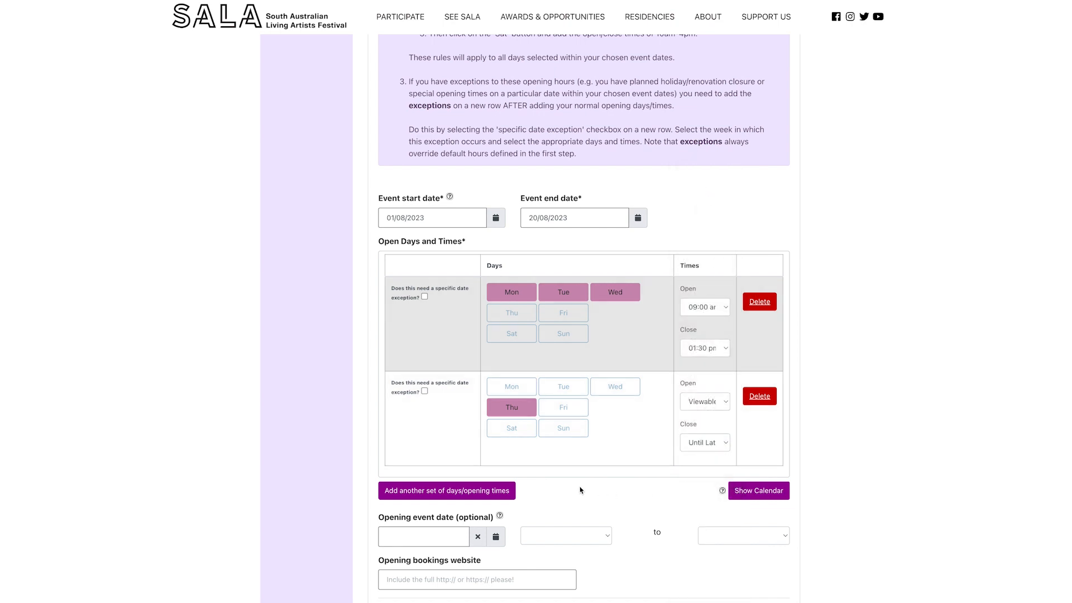
pyautogui.moveTo(535, 492)
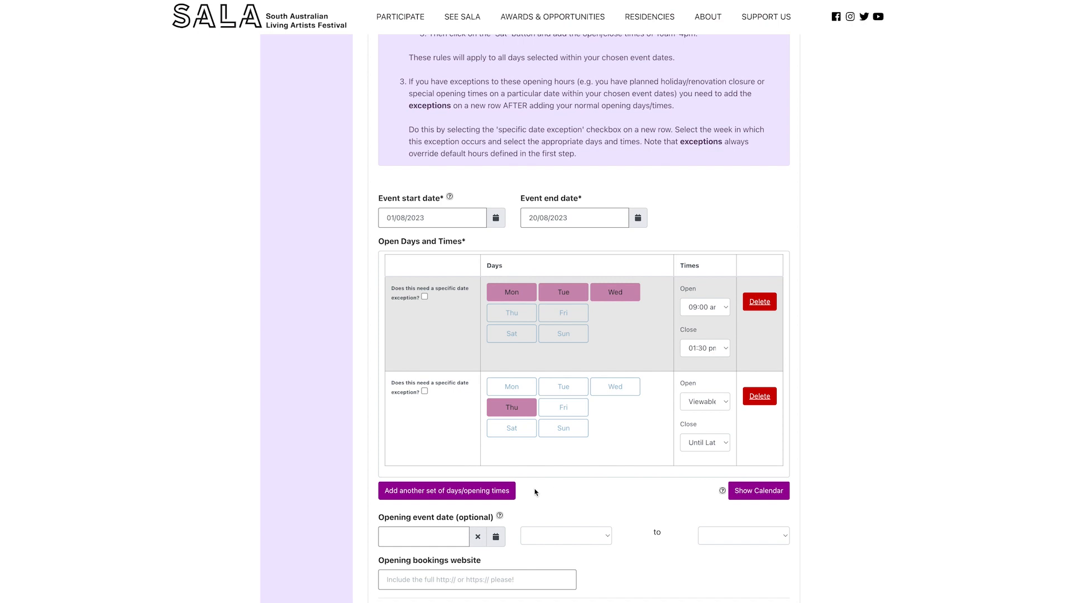
pyautogui.click(447, 490)
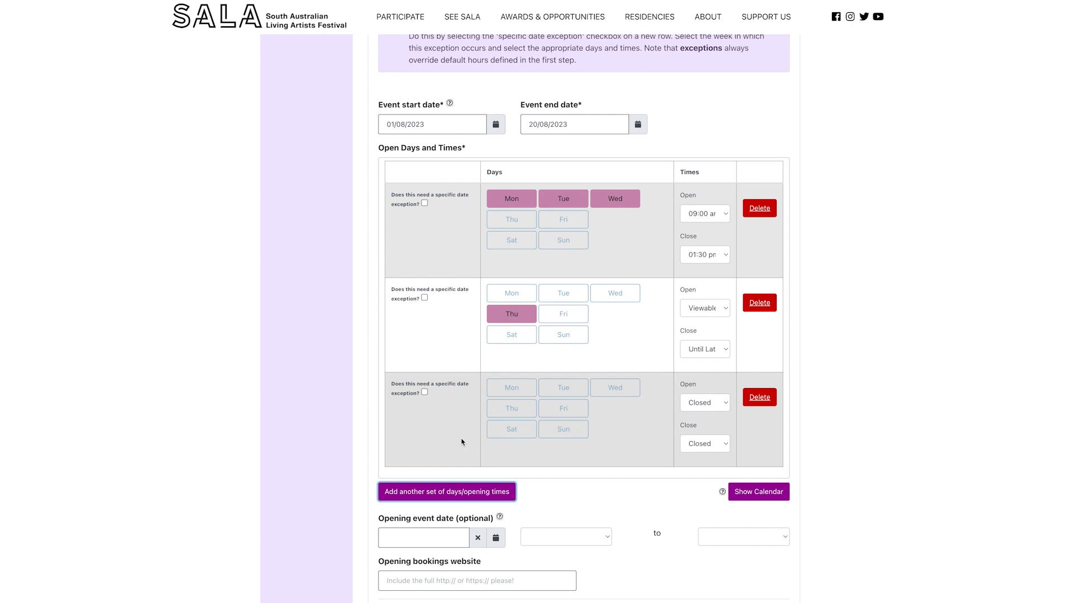
pyautogui.moveTo(434, 395)
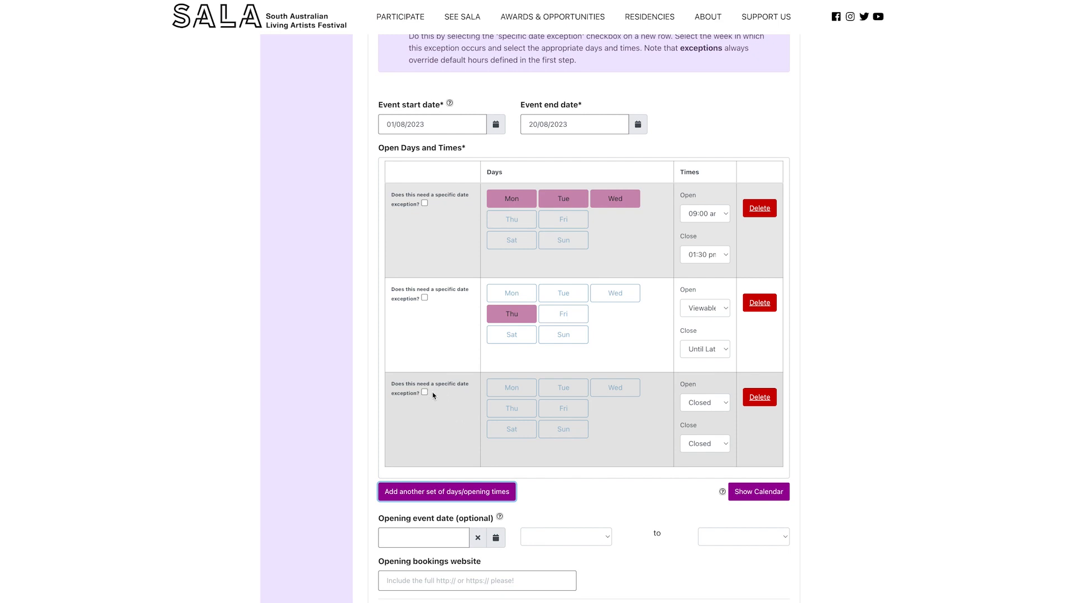
# Make the third set a specific-date exception for the week of 14 Aug 2023, Monday 14/08
pyautogui.click(425, 392)
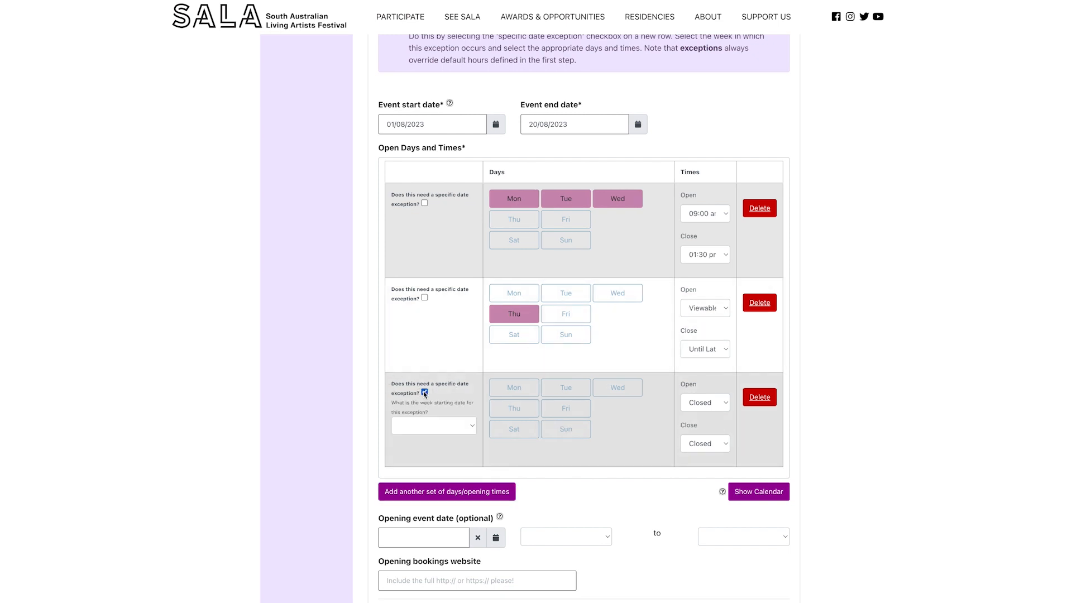
pyautogui.click(424, 391)
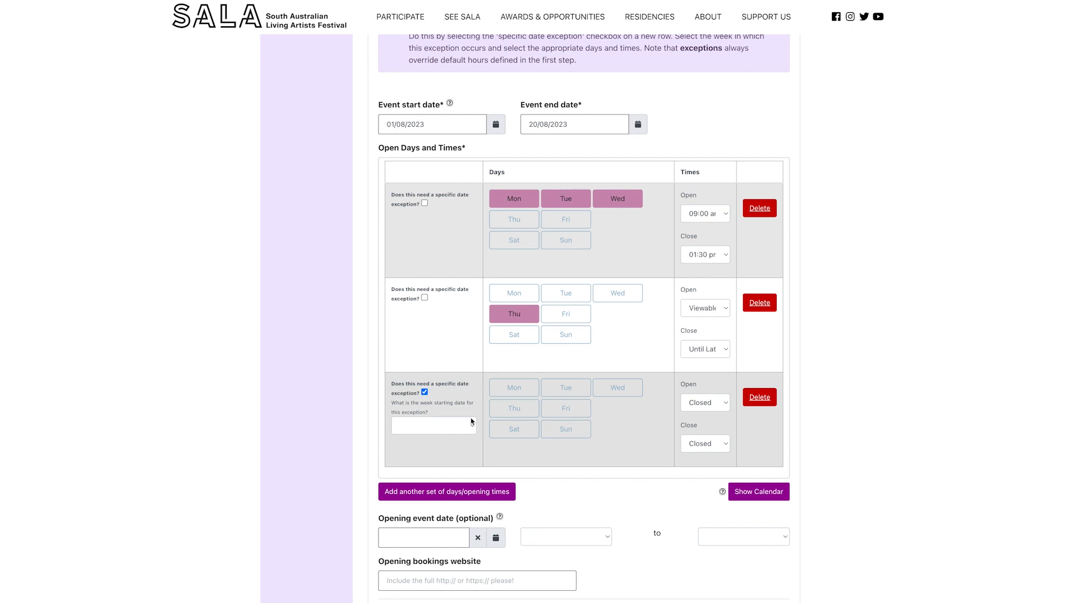
pyautogui.click(433, 425)
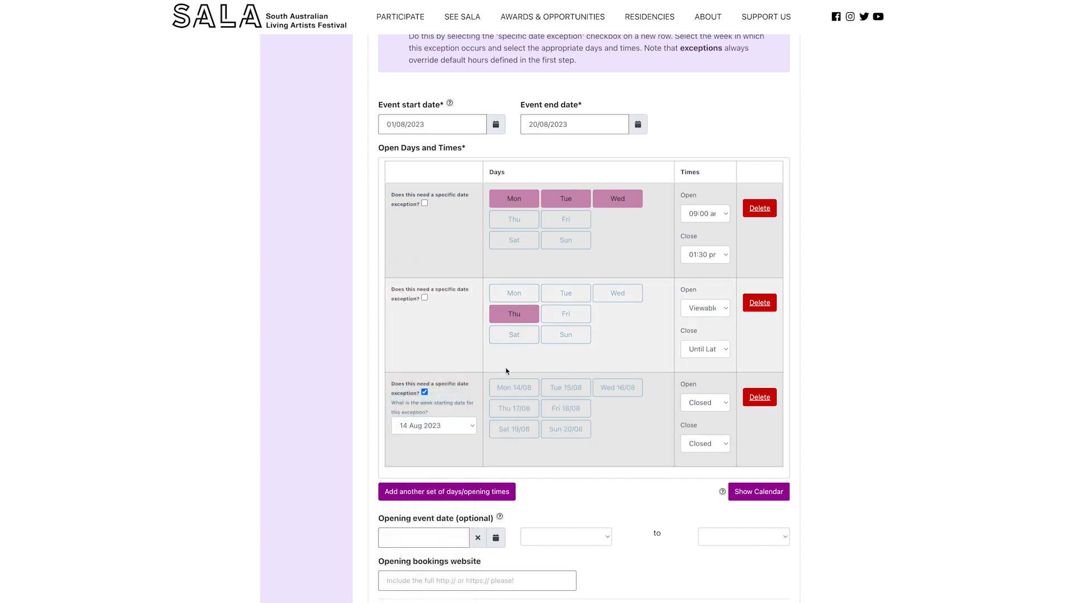
pyautogui.click(514, 388)
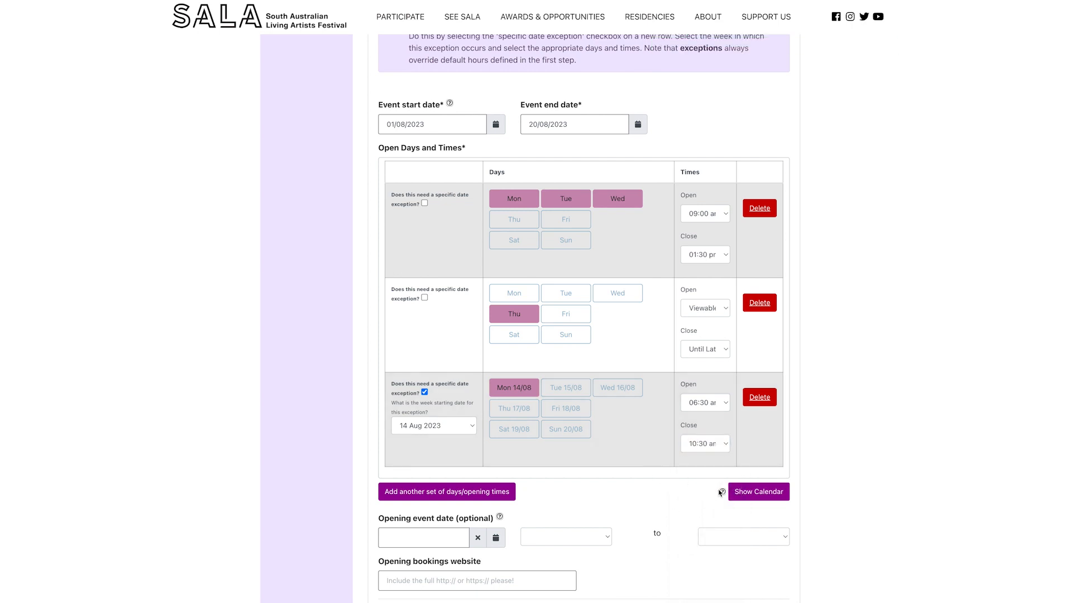
pyautogui.moveTo(721, 491)
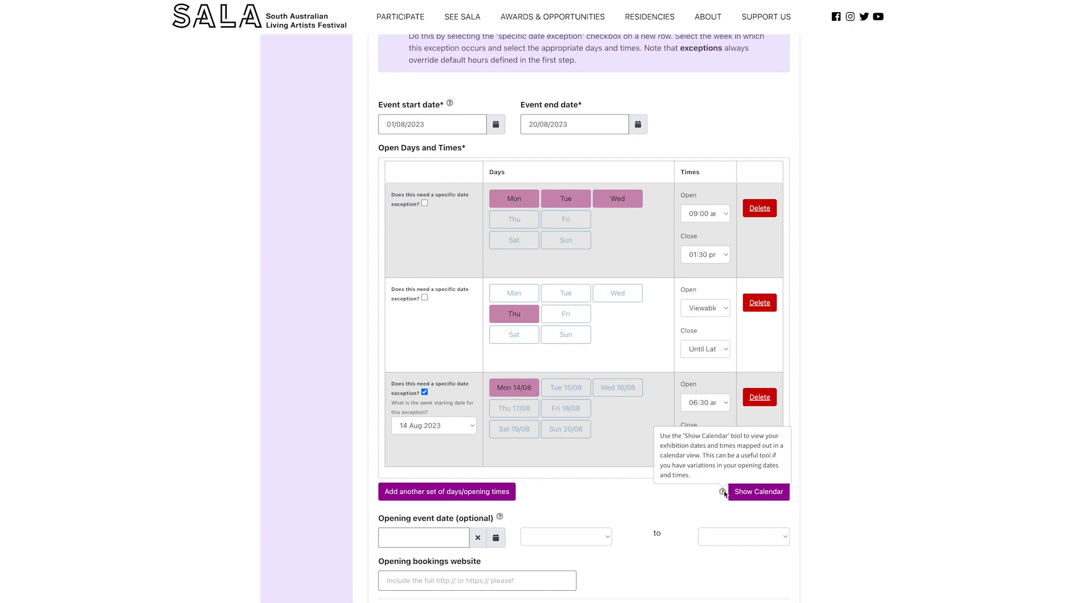
# View the Calendar of Events showing August 2023 hours with the Monday 14th exception
pyautogui.click(759, 492)
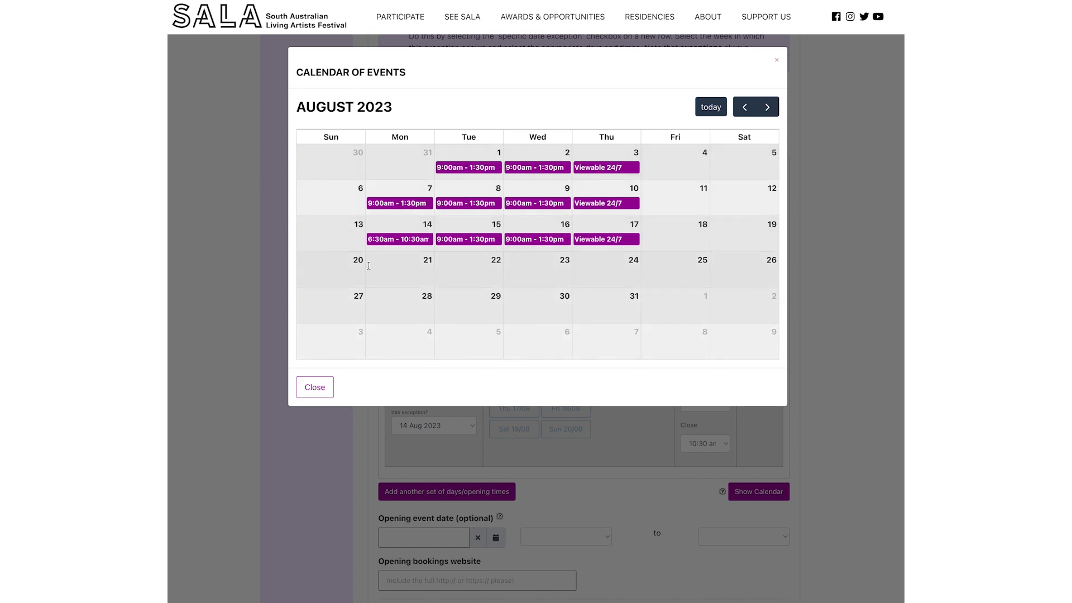
pyautogui.moveTo(686, 254)
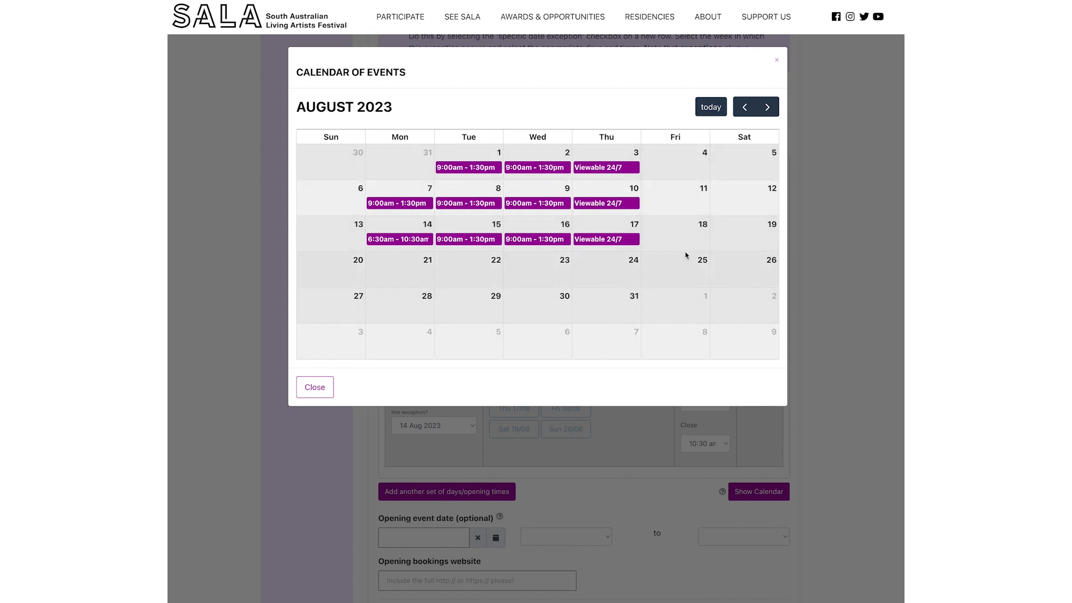
pyautogui.moveTo(777, 61)
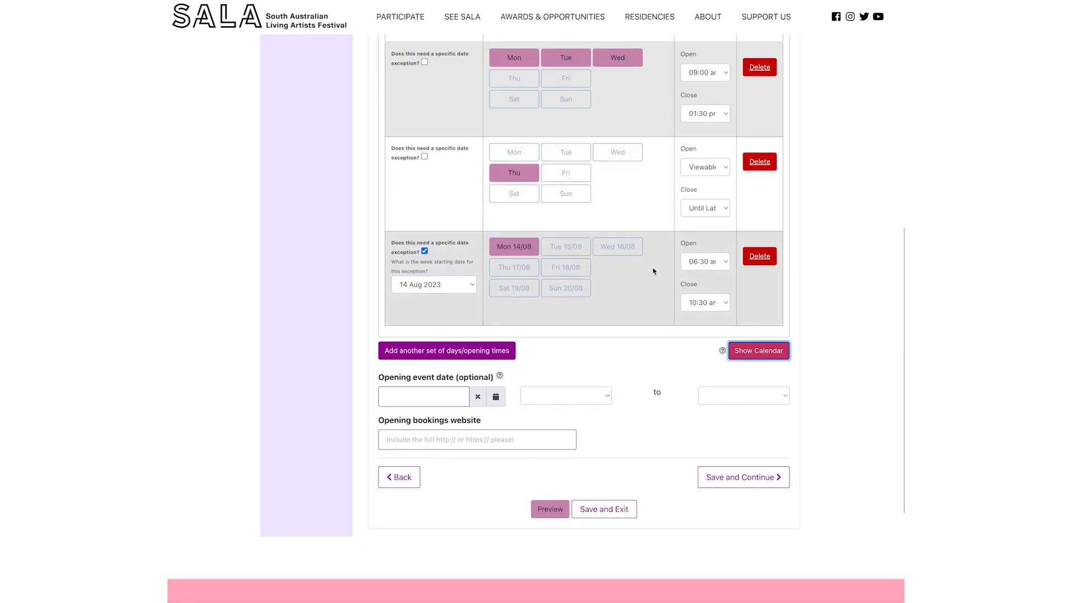
# Set the opening event to 01/08/2023 from 04:00 pm to 05:00 pm
pyautogui.click(496, 397)
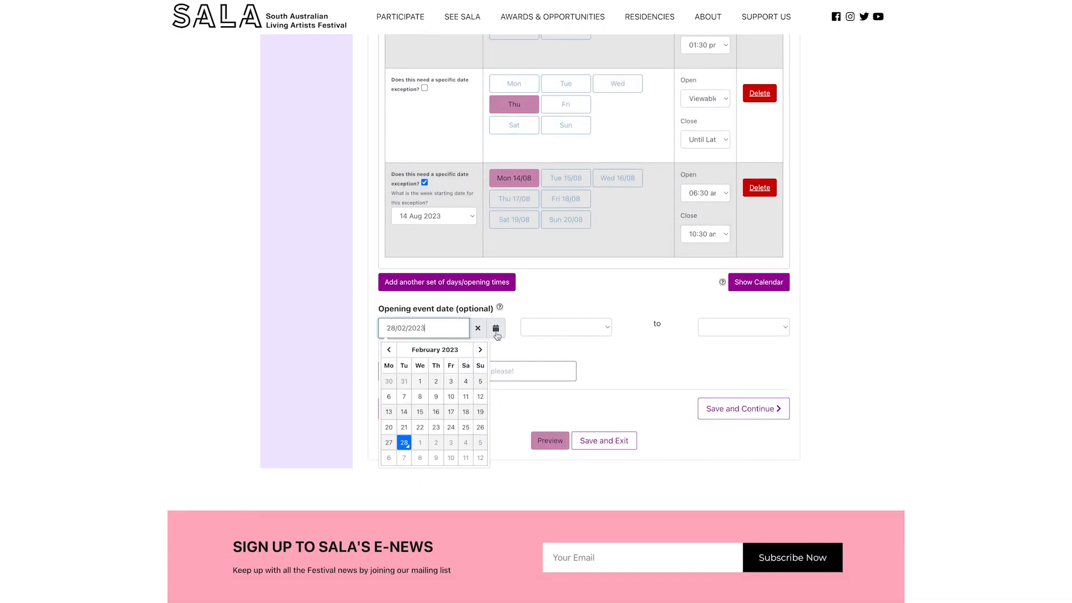
pyautogui.click(480, 349)
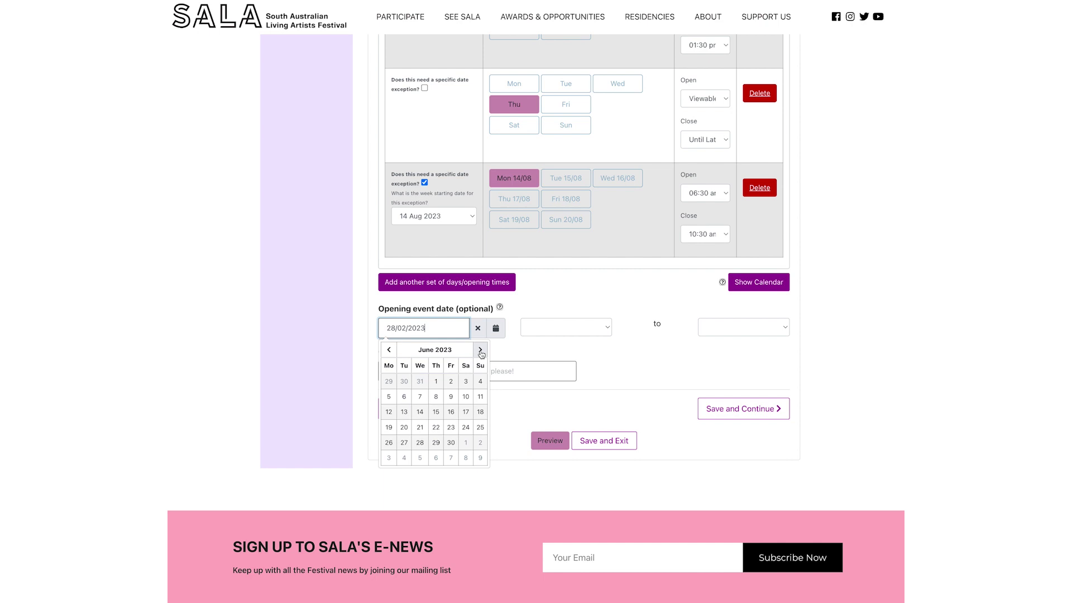
pyautogui.click(481, 349)
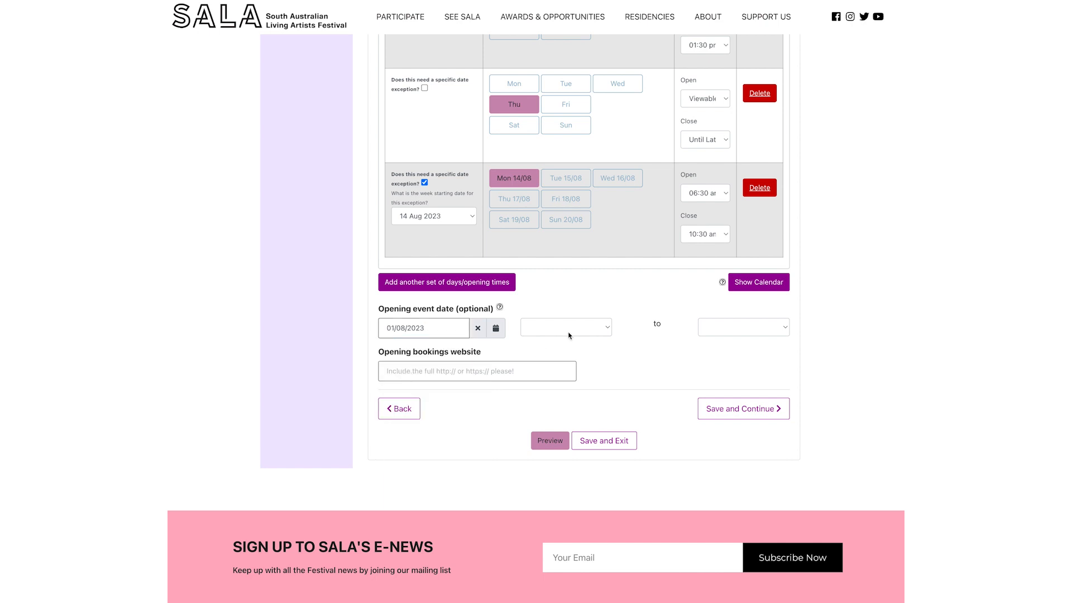
pyautogui.click(566, 327)
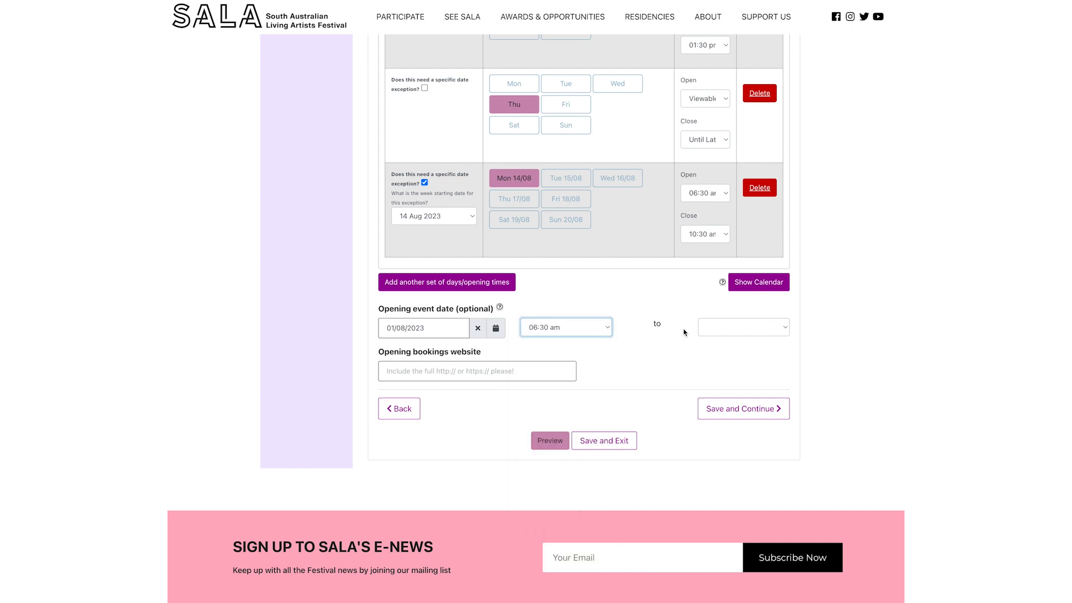
pyautogui.click(567, 327)
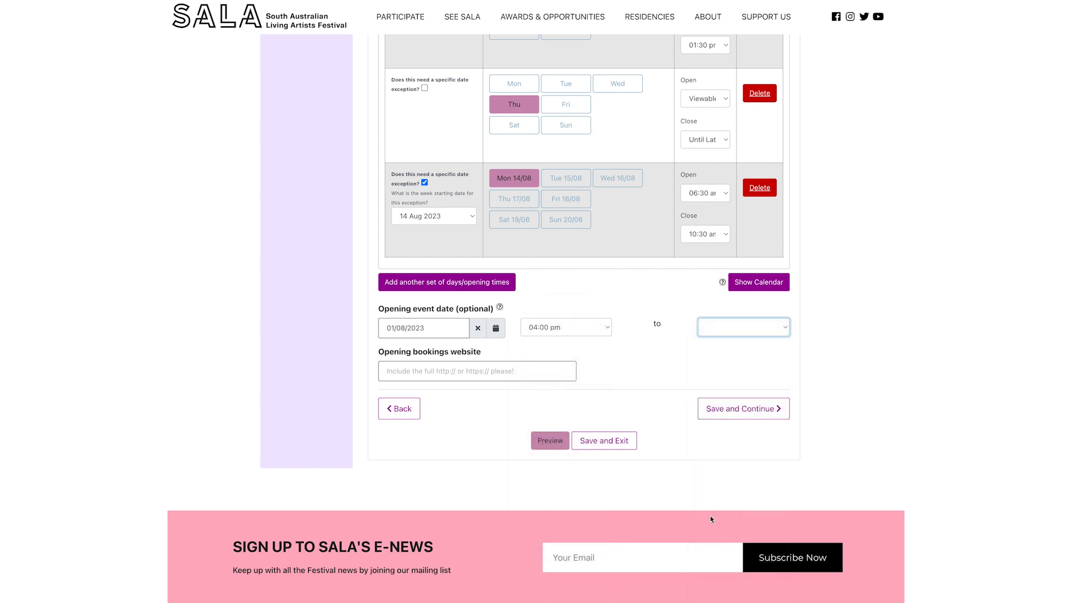
pyautogui.click(744, 328)
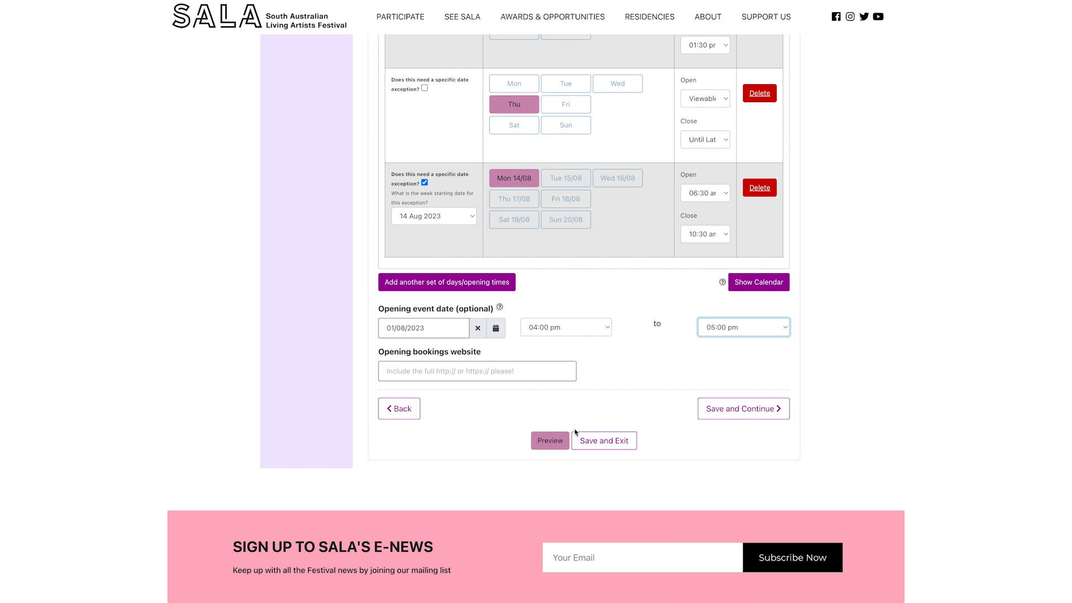
# Check the exhibition listing preview, then save the dates and times
pyautogui.click(549, 440)
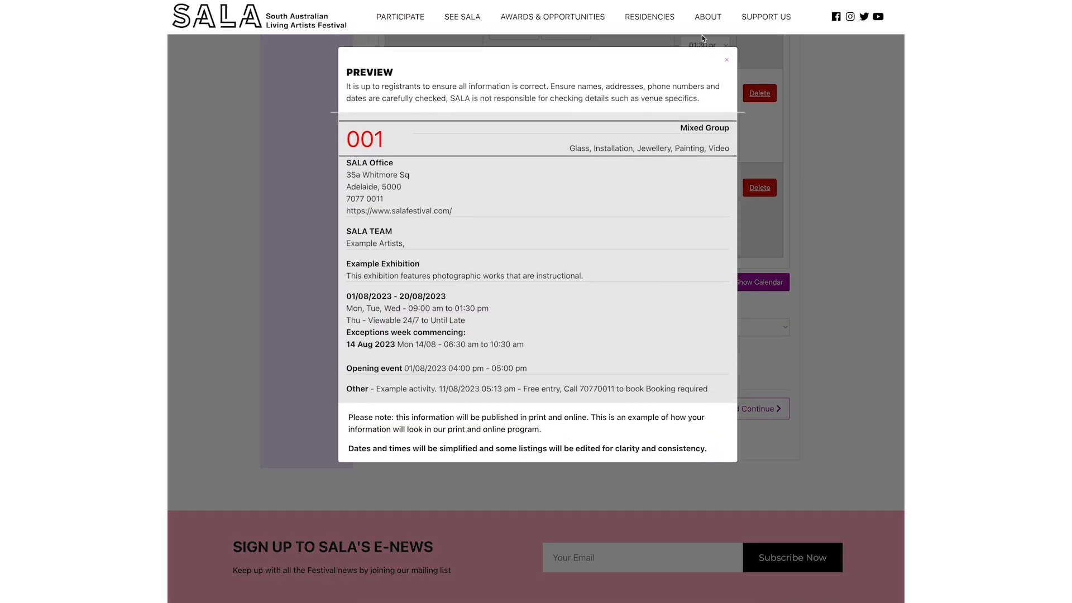
pyautogui.click(725, 59)
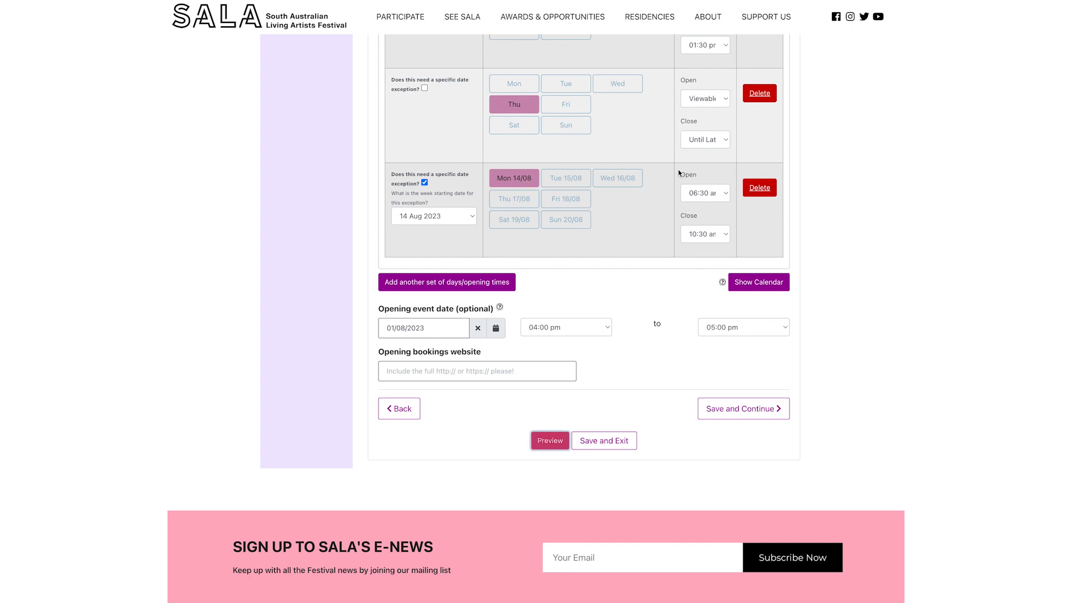
pyautogui.click(743, 408)
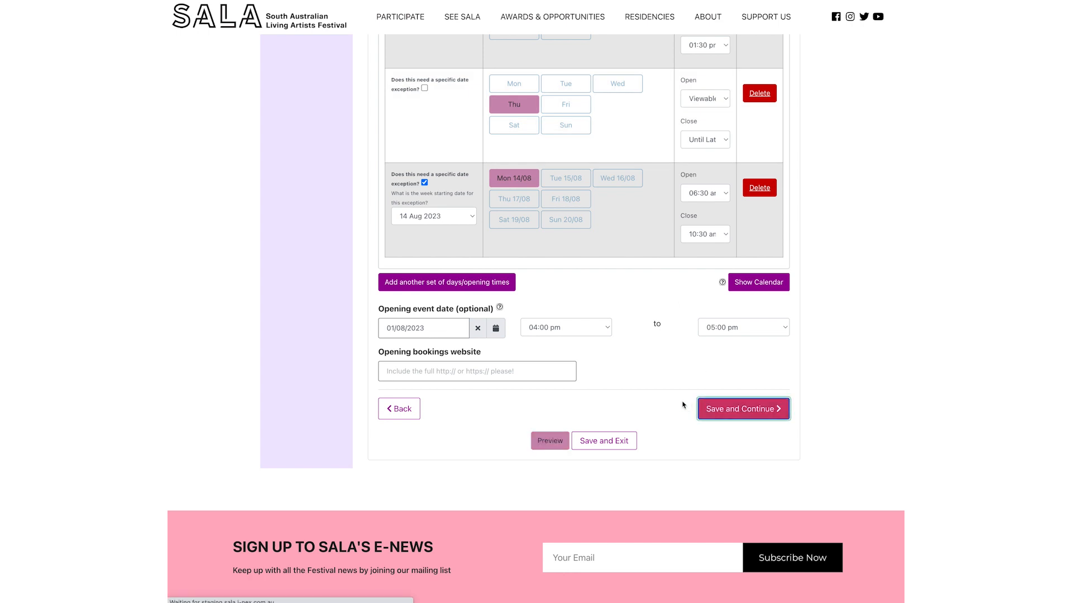
# Continue to the Images step, then jump back to step 1 Registration in the progress bar
pyautogui.click(744, 409)
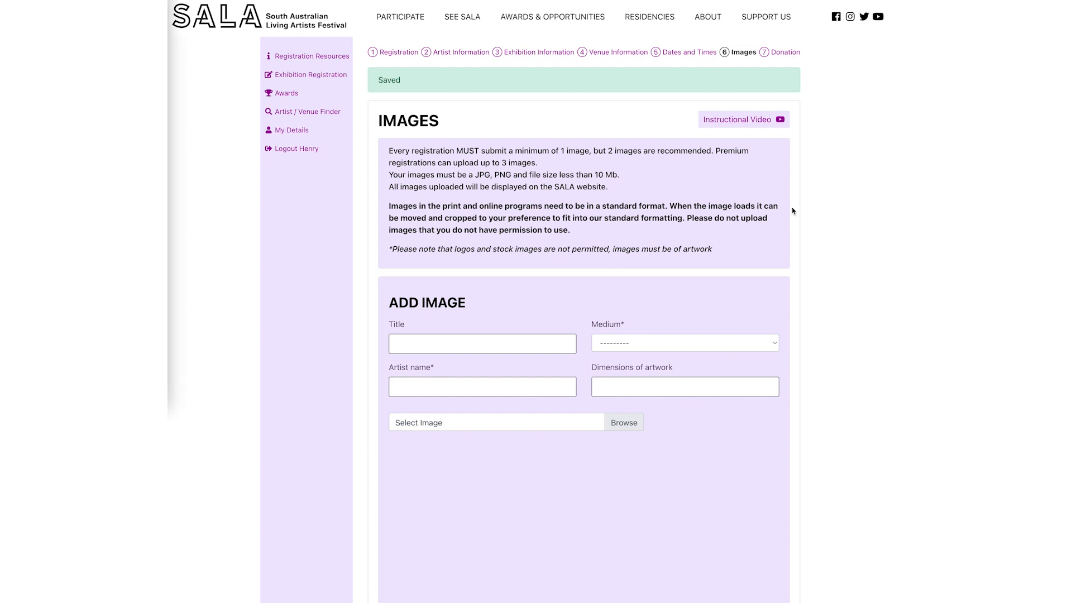
pyautogui.scroll(-3)
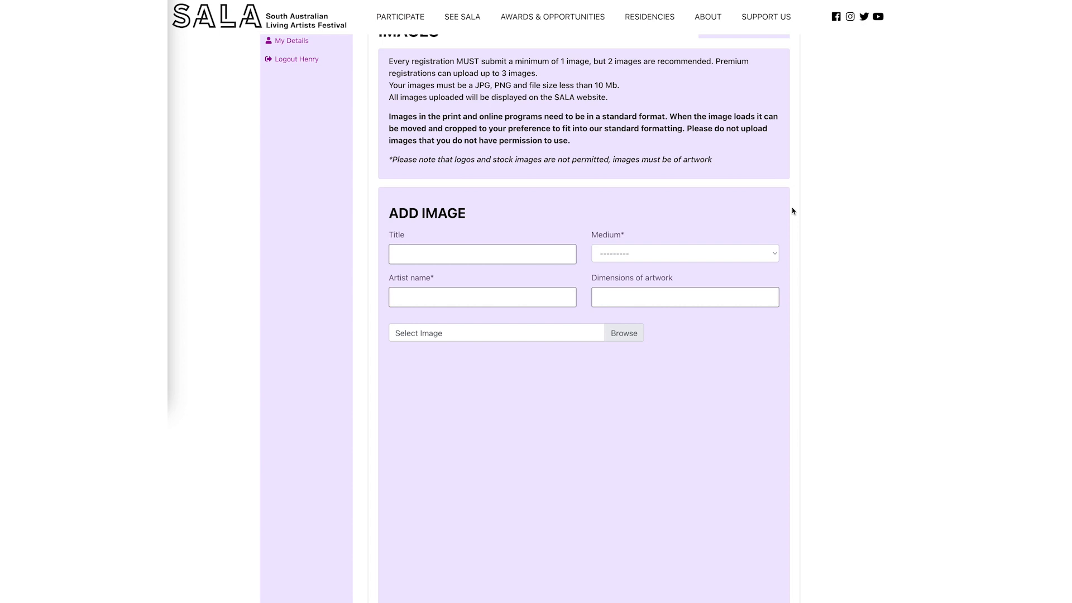
pyautogui.moveTo(650, 351)
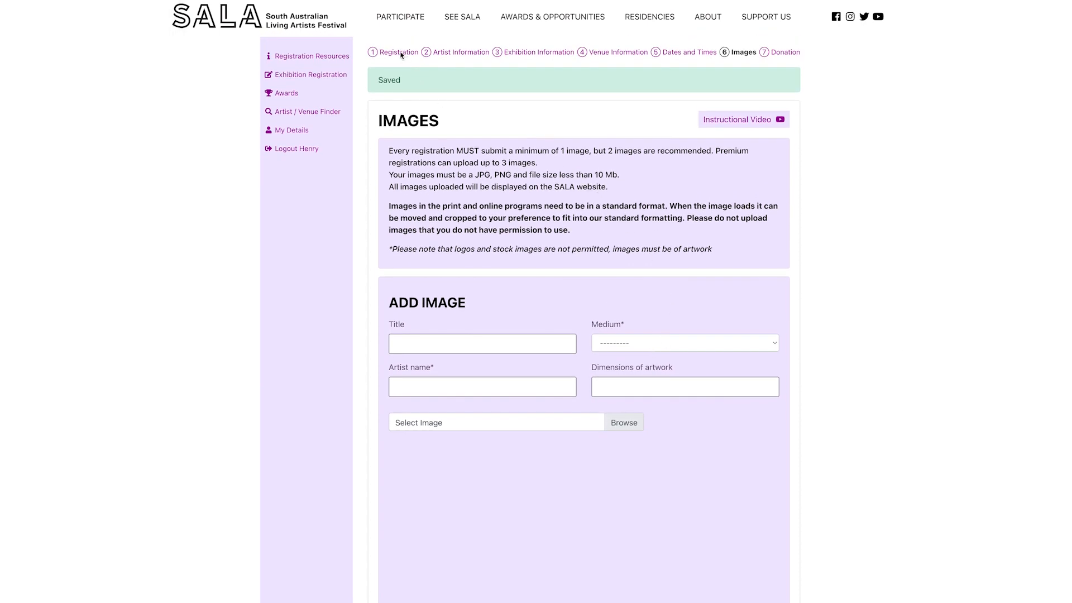
pyautogui.click(397, 51)
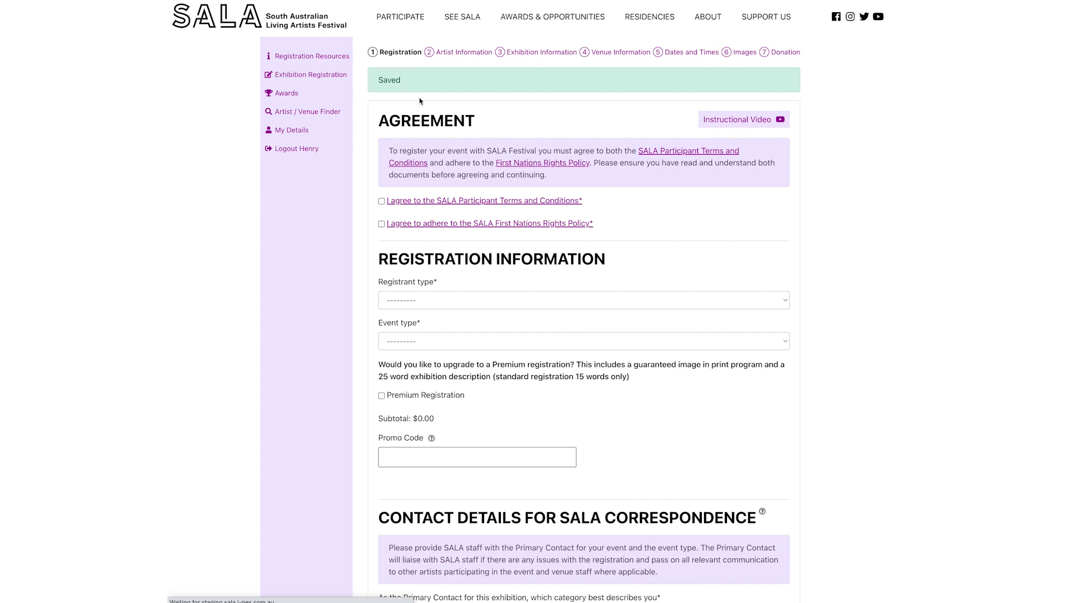
pyautogui.moveTo(547, 134)
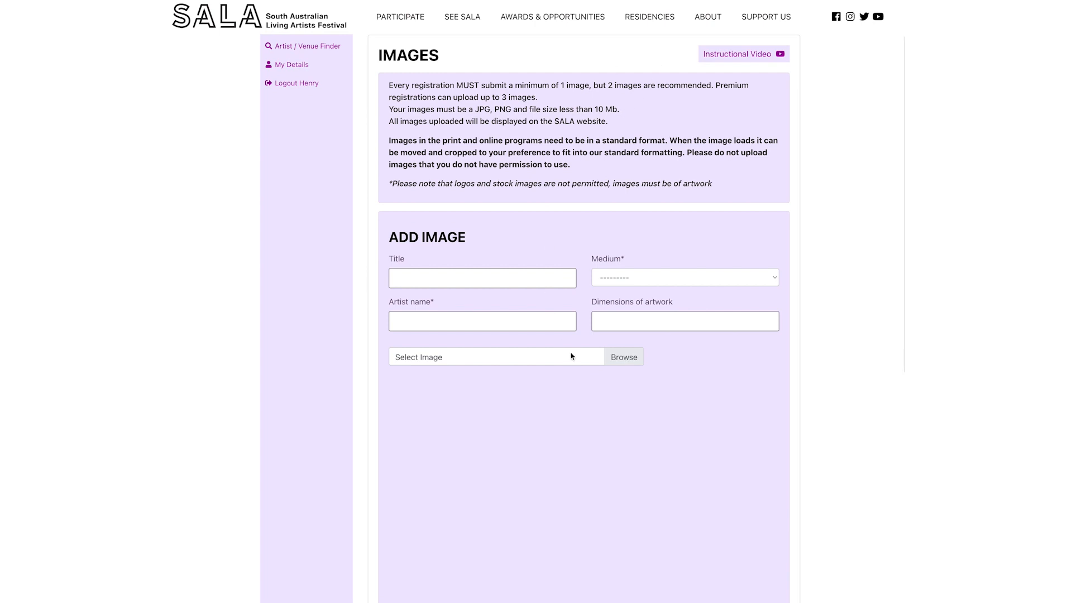
# Browse for an artwork photo and reposition it inside the crop frame
pyautogui.click(623, 357)
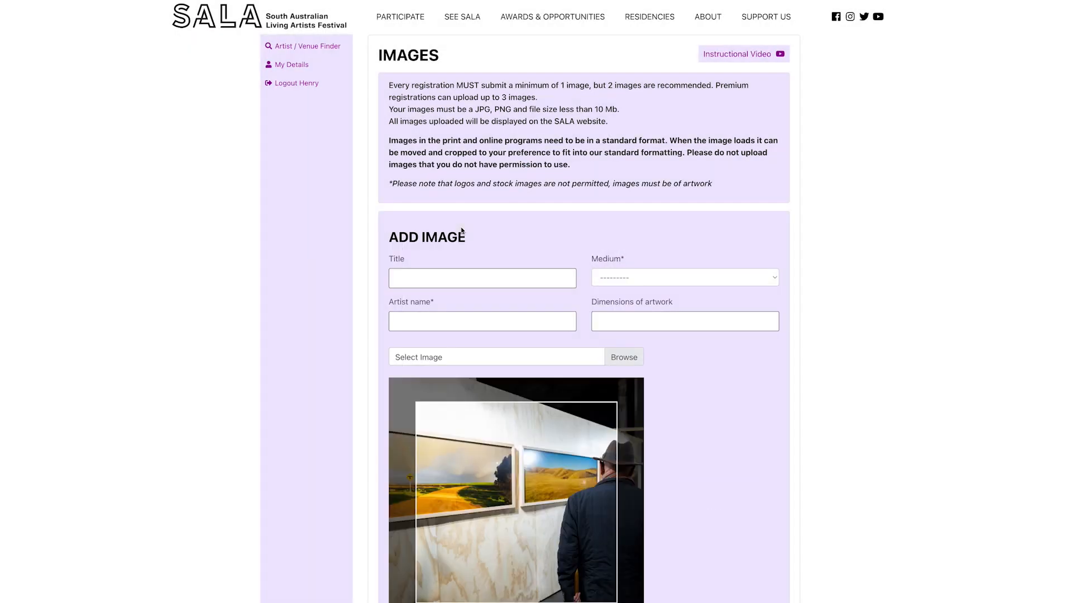
pyautogui.scroll(-3)
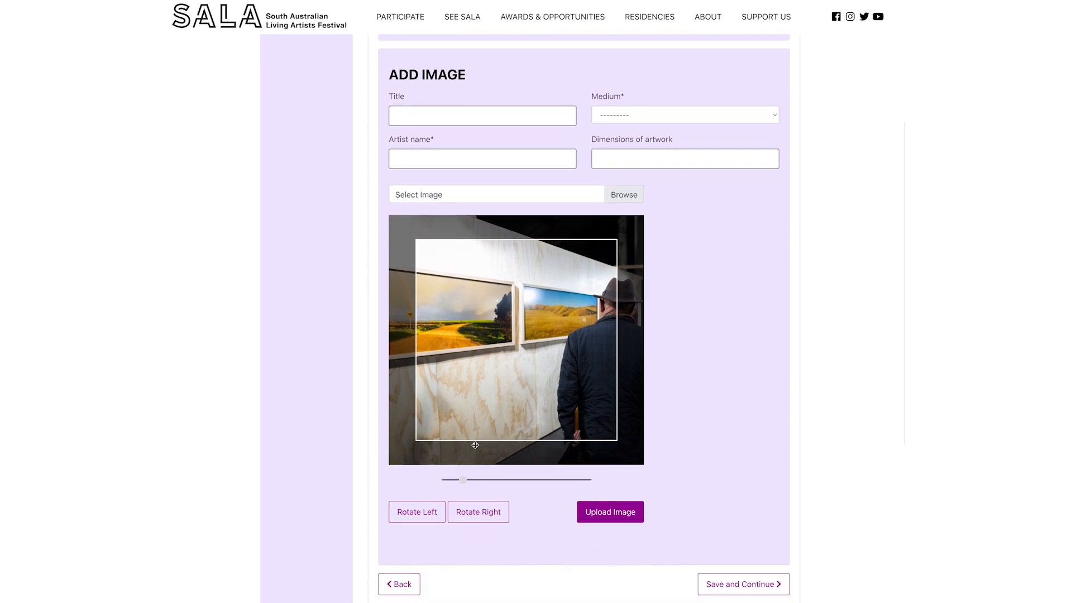
pyautogui.moveTo(463, 479); pyautogui.dragTo(445, 479)
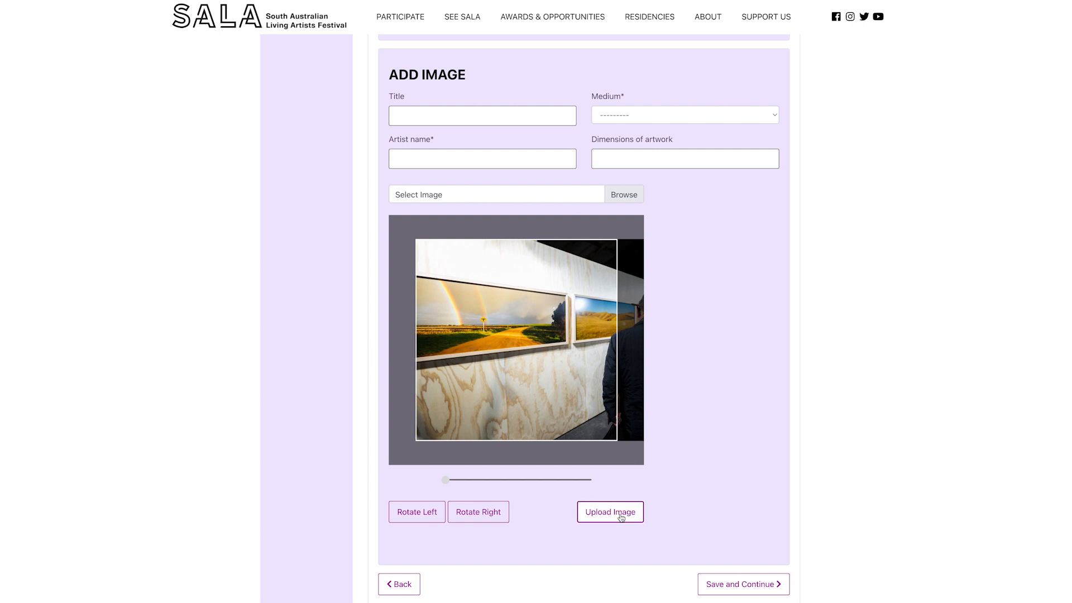
pyautogui.click(482, 115)
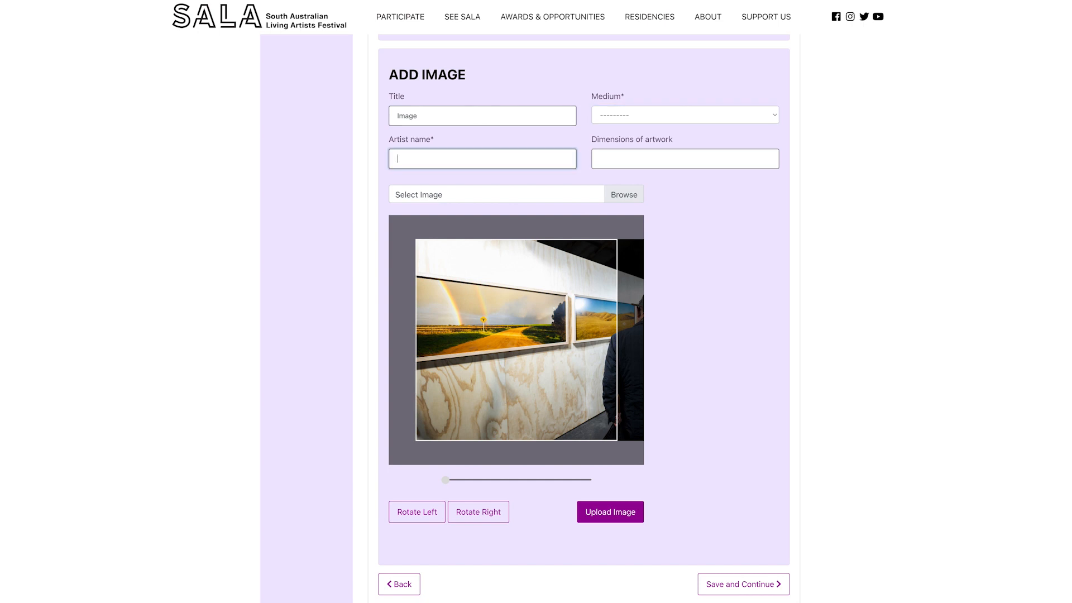
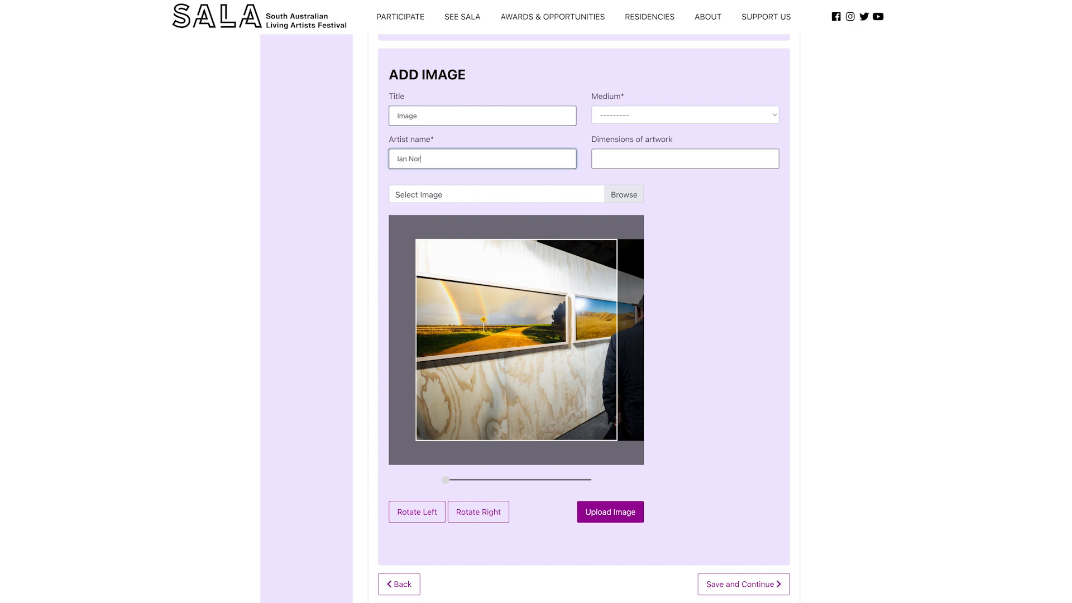
pyautogui.click(686, 158)
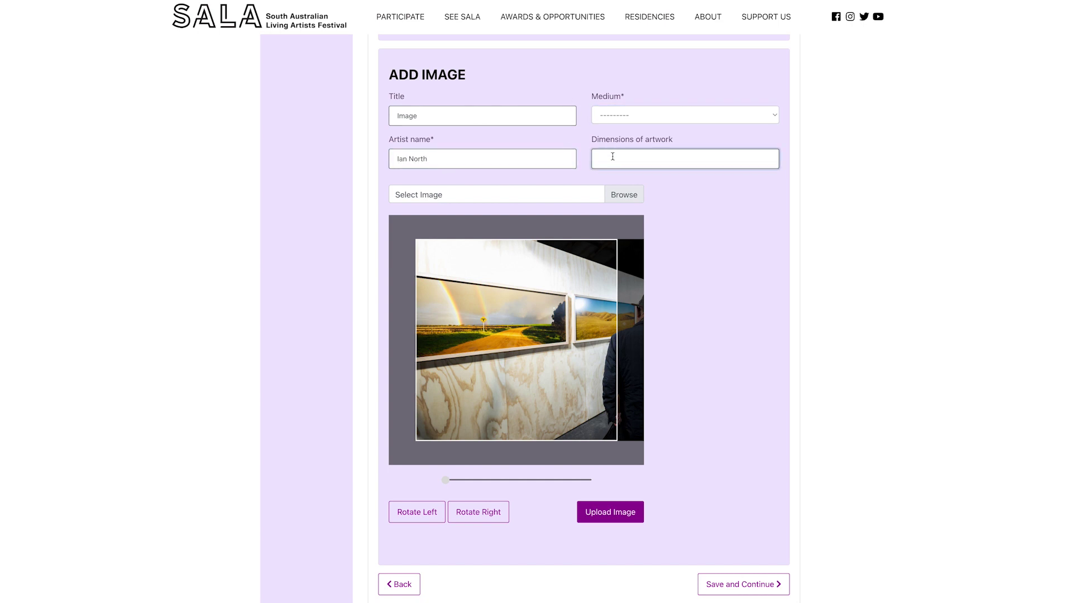
pyautogui.write('10 x 80')
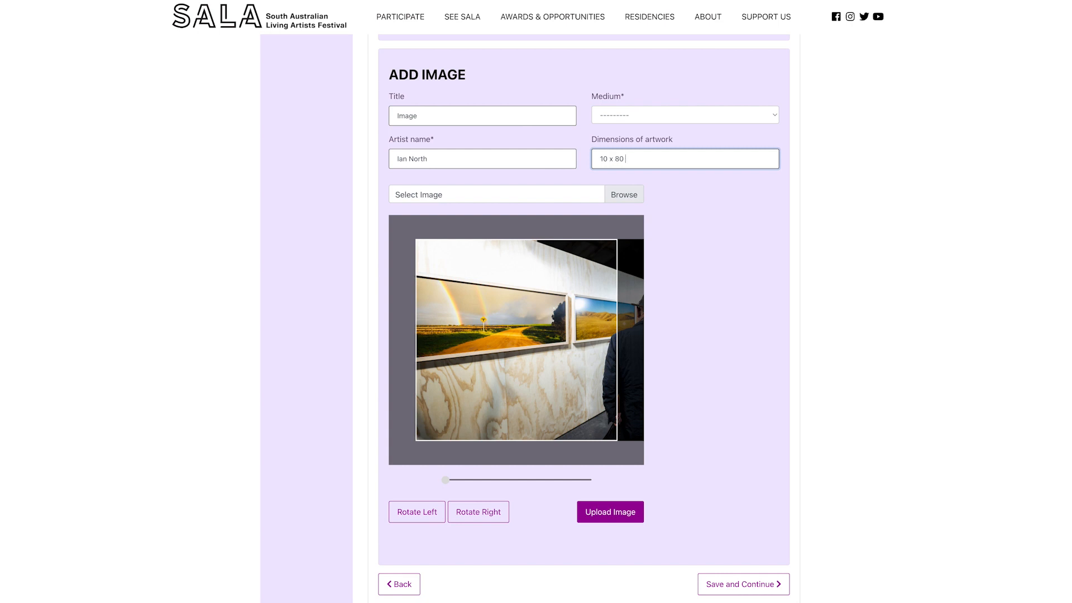
pyautogui.write('cm')
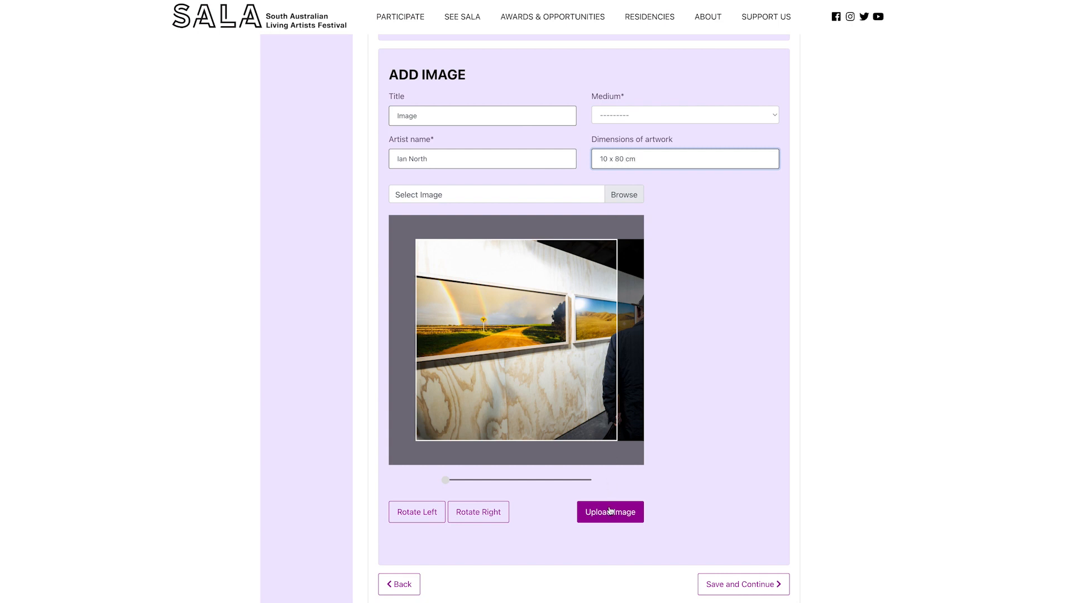
pyautogui.click(610, 511)
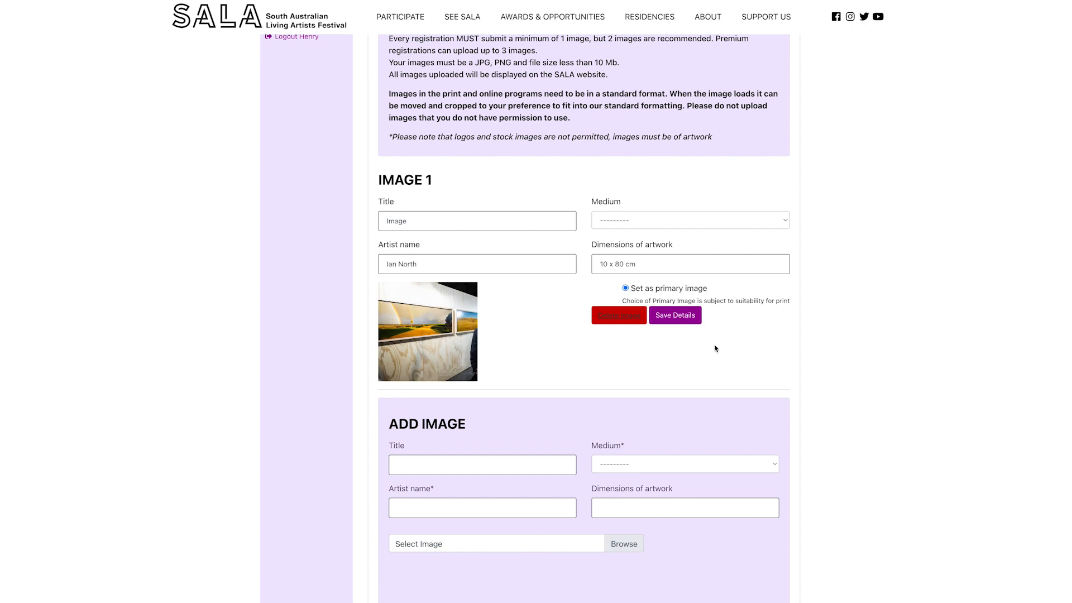
pyautogui.moveTo(763, 300)
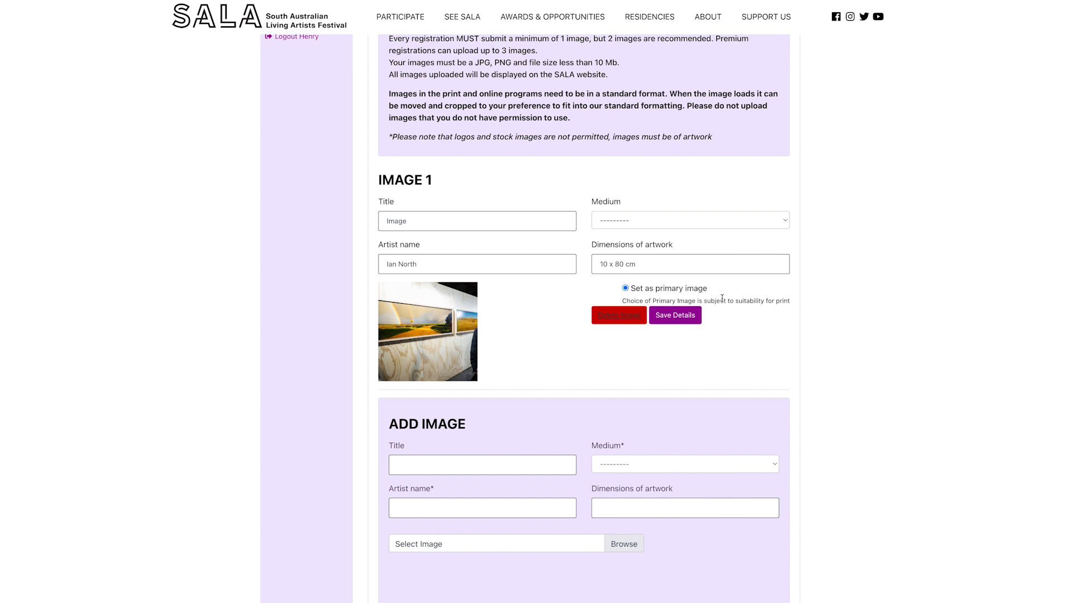
pyautogui.click(690, 220)
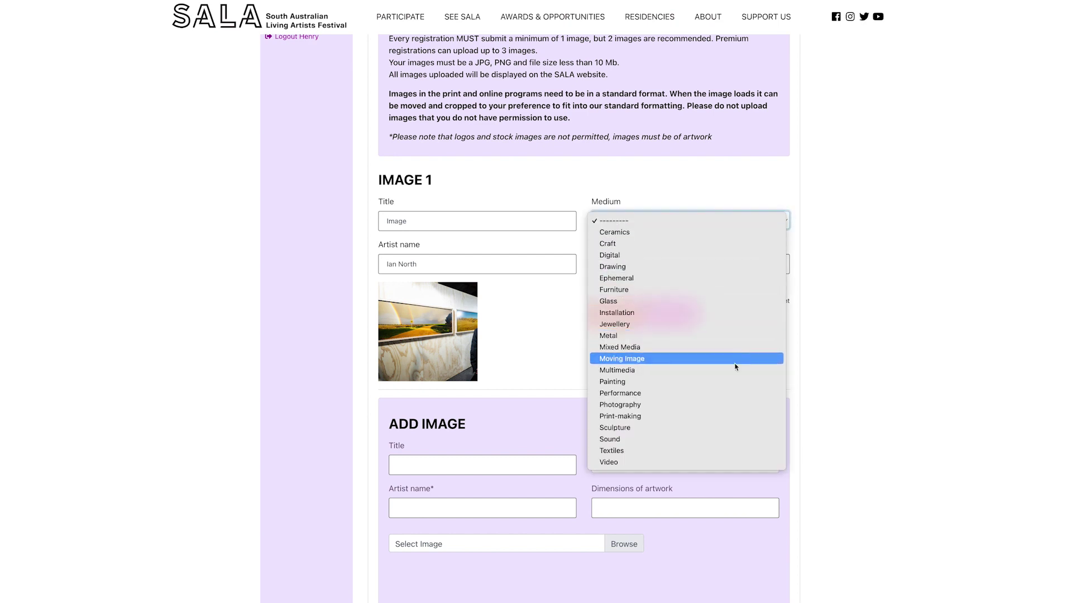
pyautogui.click(620, 405)
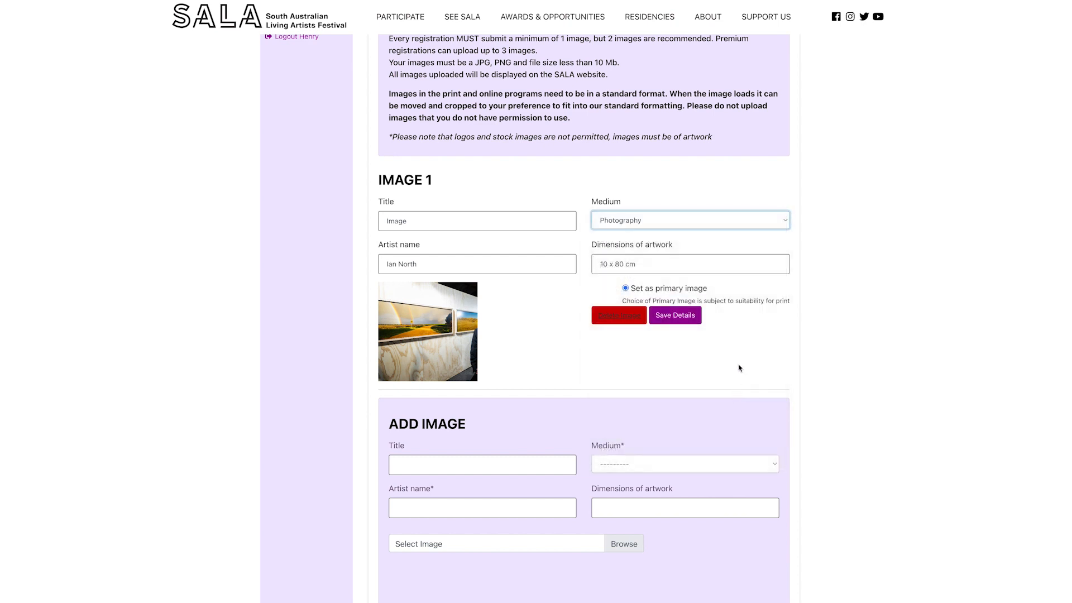
pyautogui.moveTo(737, 317)
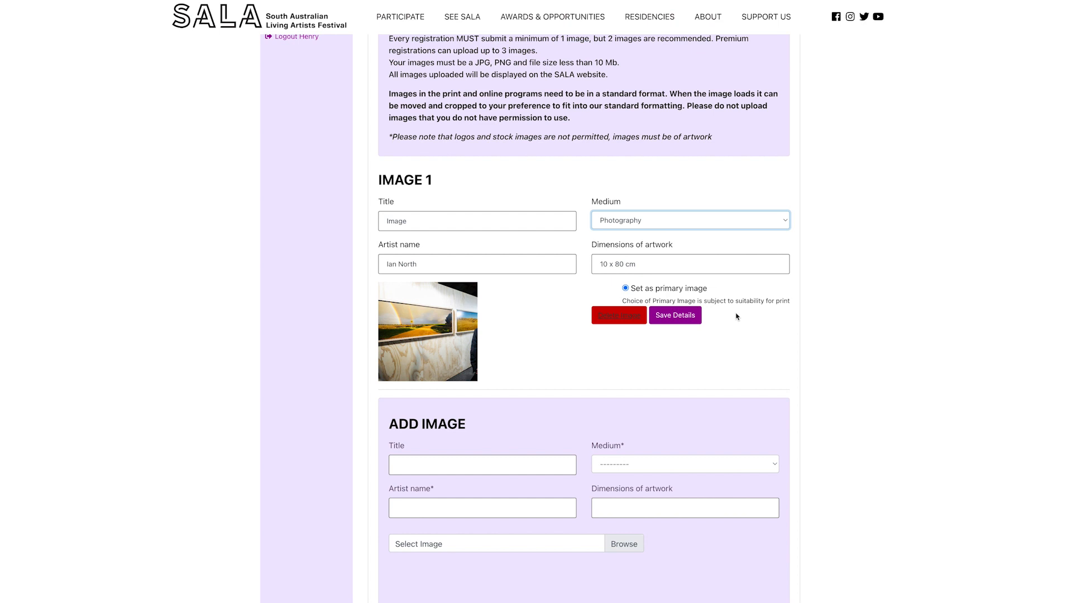
pyautogui.moveTo(709, 317)
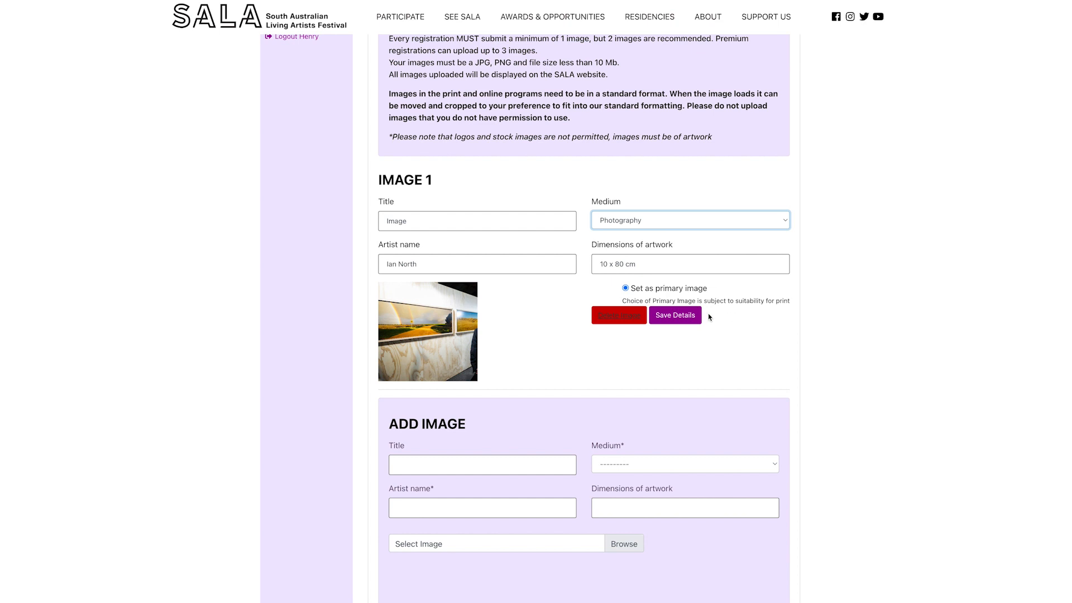
pyautogui.scroll(-3)
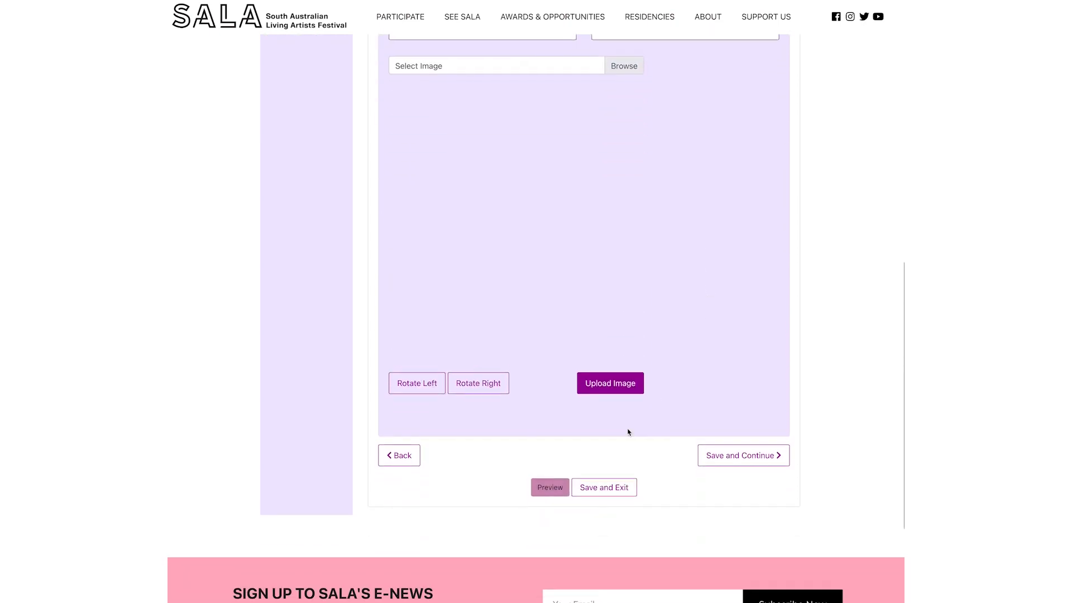
pyautogui.click(549, 487)
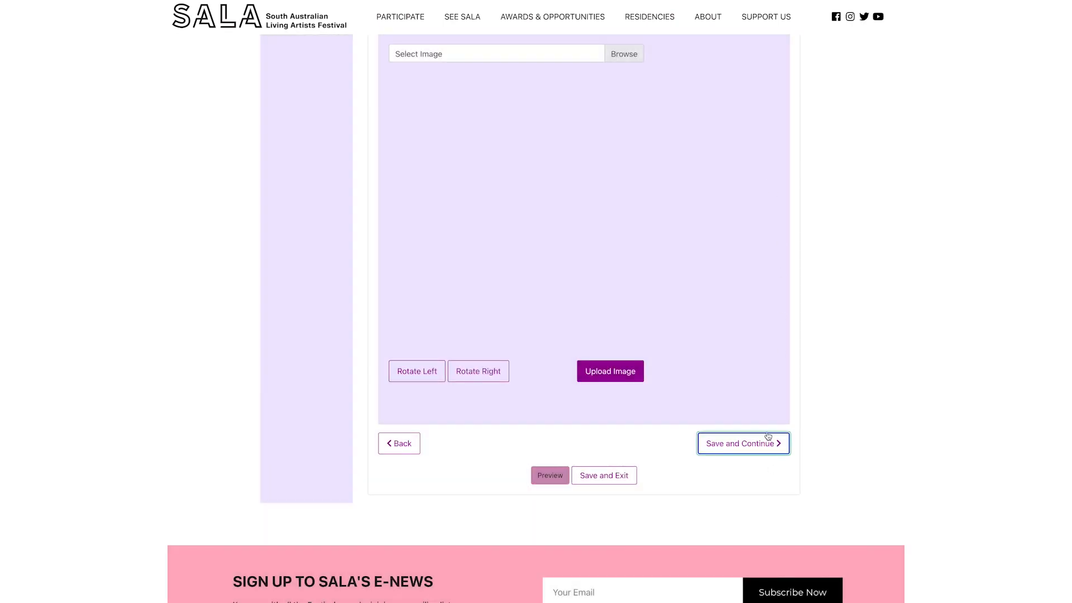
# Reach the Donation step, try $50 and $100 donations, and bring up the submission preview
pyautogui.click(743, 443)
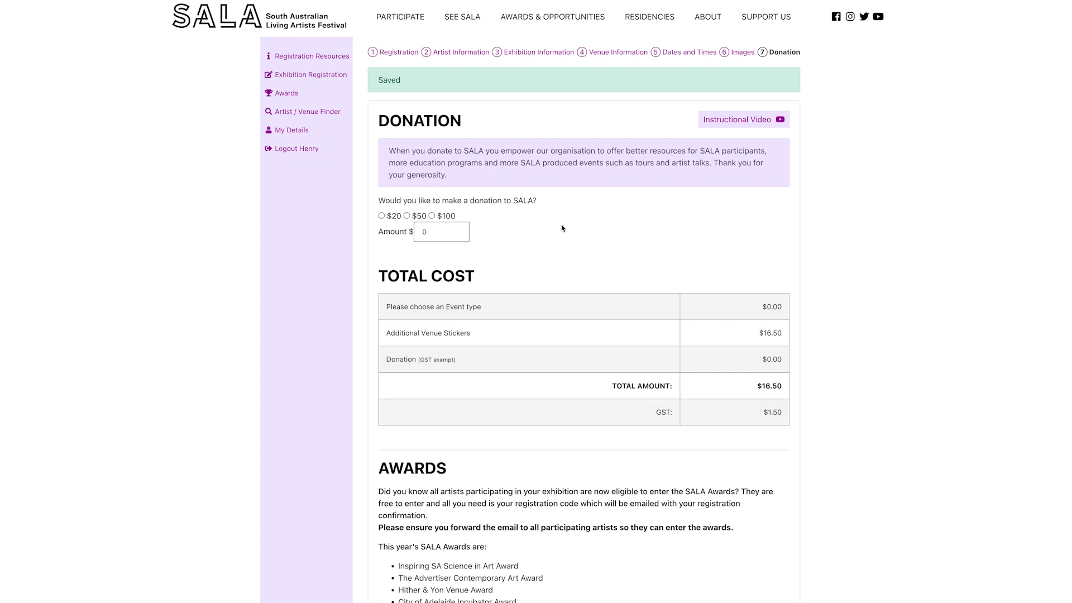
pyautogui.click(407, 215)
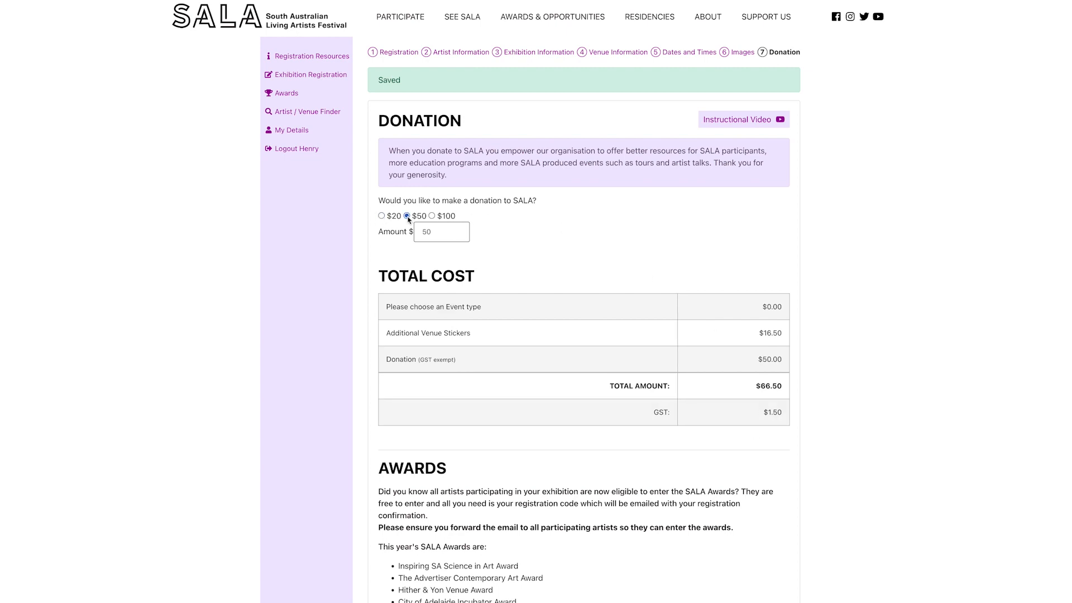
pyautogui.click(431, 215)
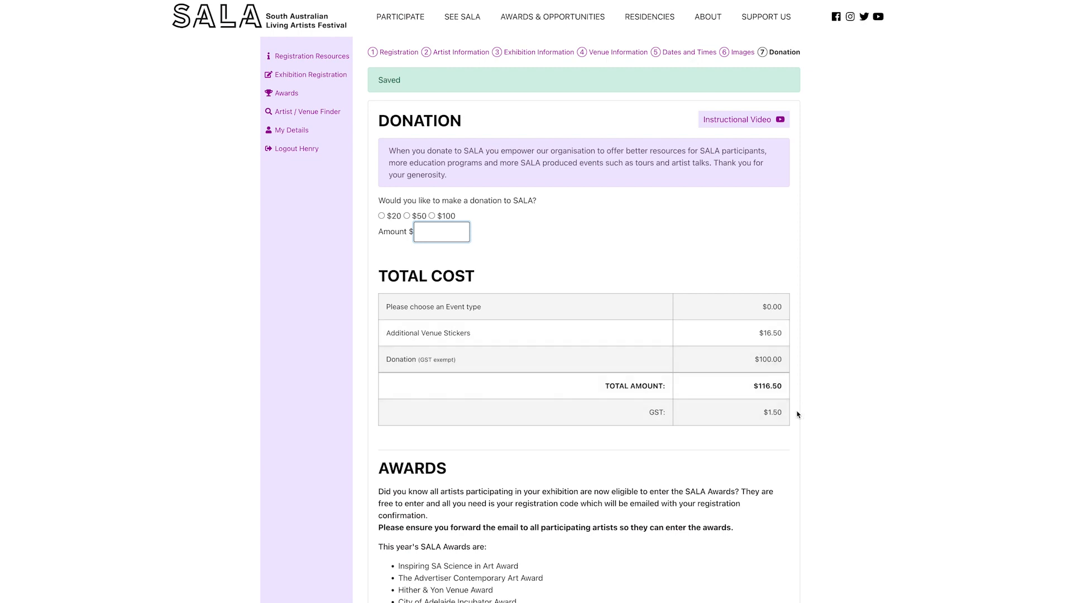
pyautogui.moveTo(804, 407)
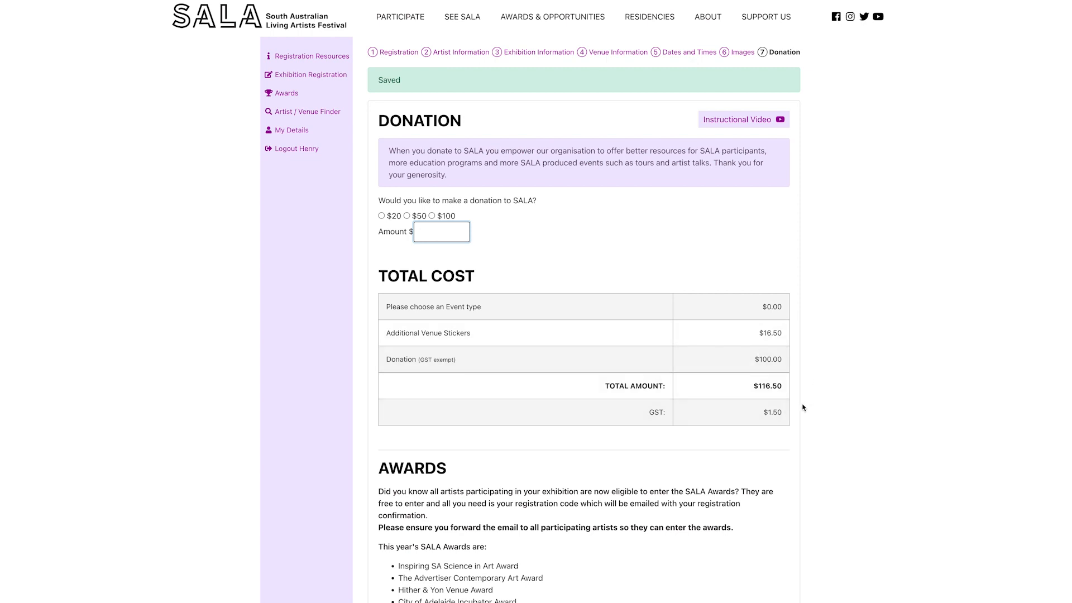
pyautogui.scroll(-3)
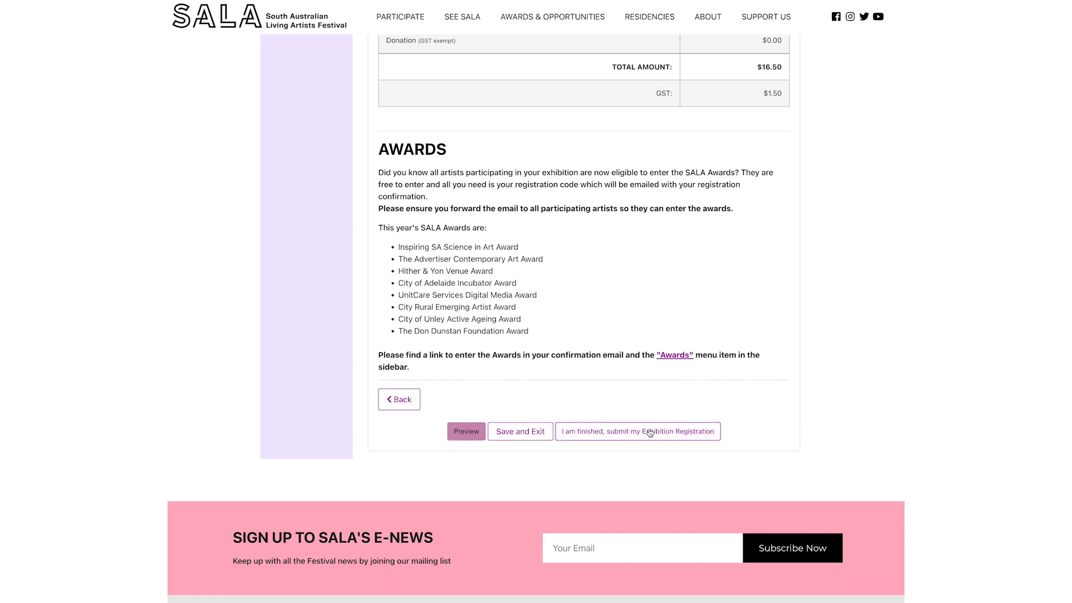
pyautogui.click(466, 431)
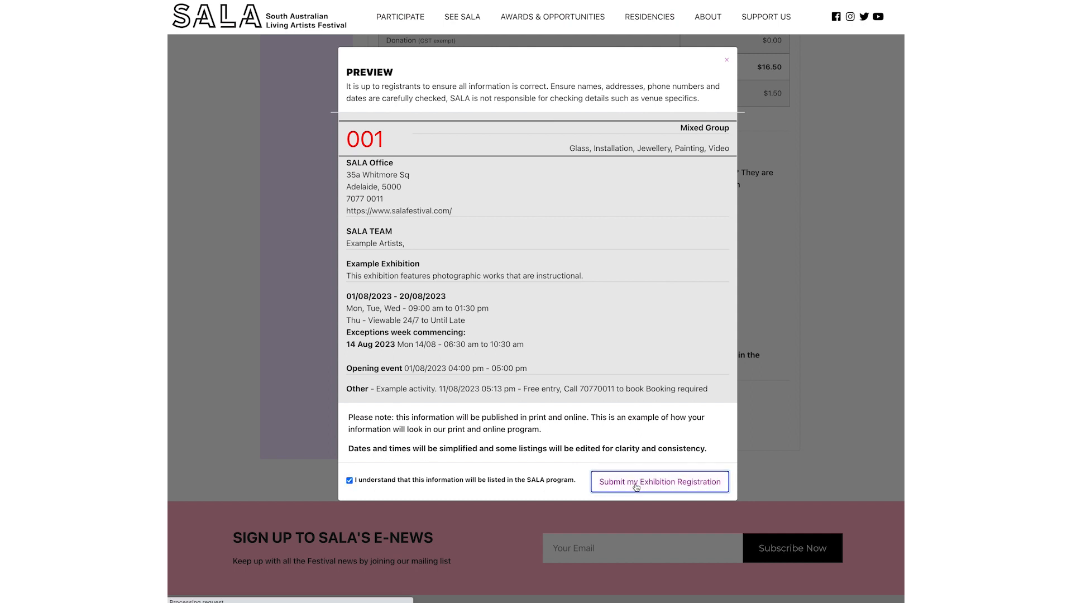
# Attempt submission, then set registrant type Seasonal and event type Solo artist
pyautogui.click(660, 482)
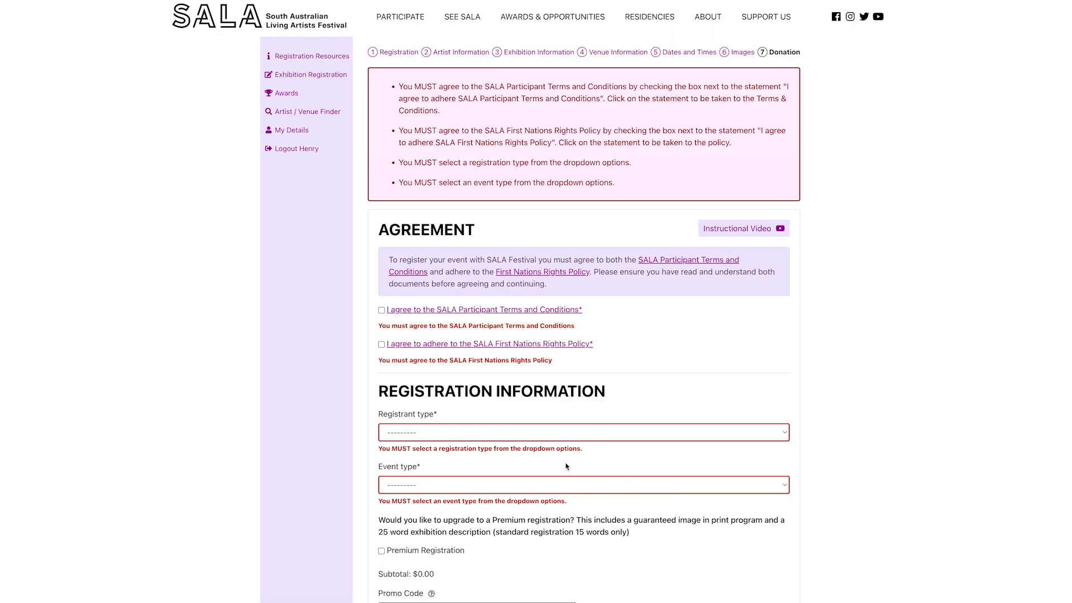
pyautogui.click(583, 432)
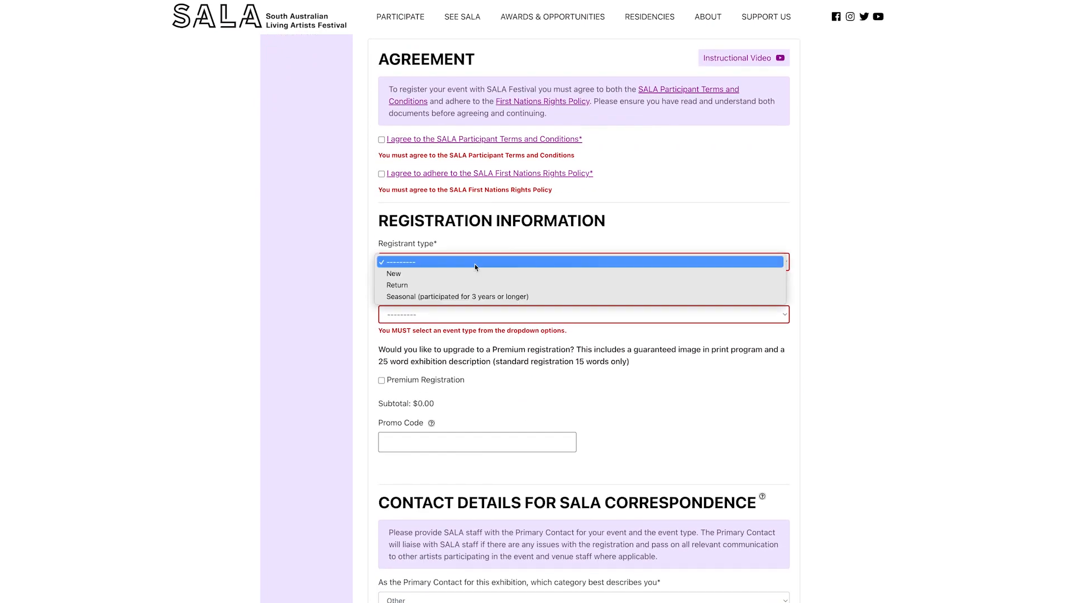
pyautogui.click(457, 297)
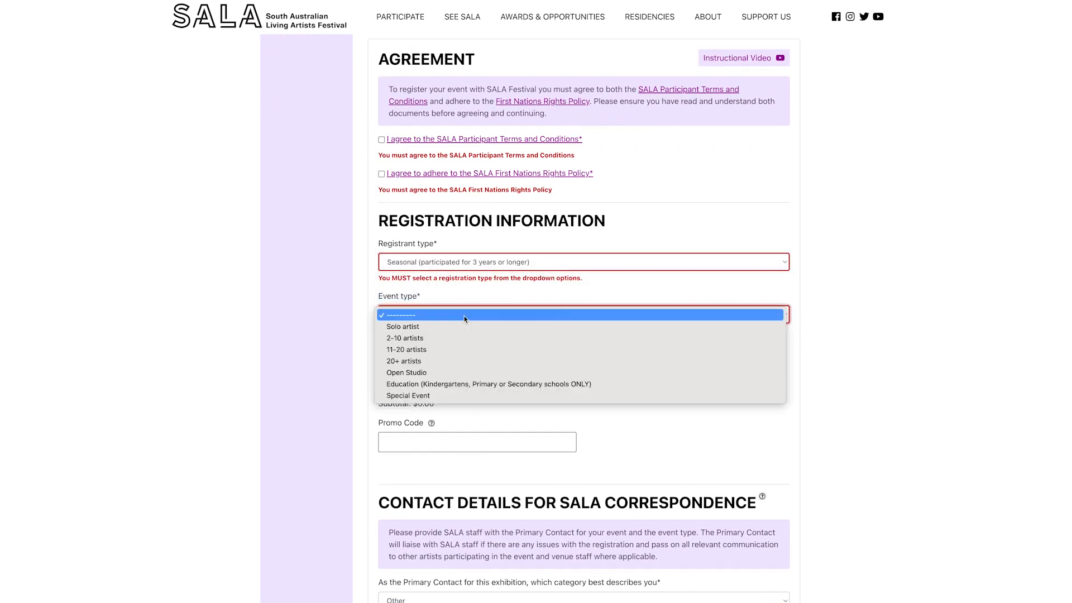
pyautogui.moveTo(469, 326)
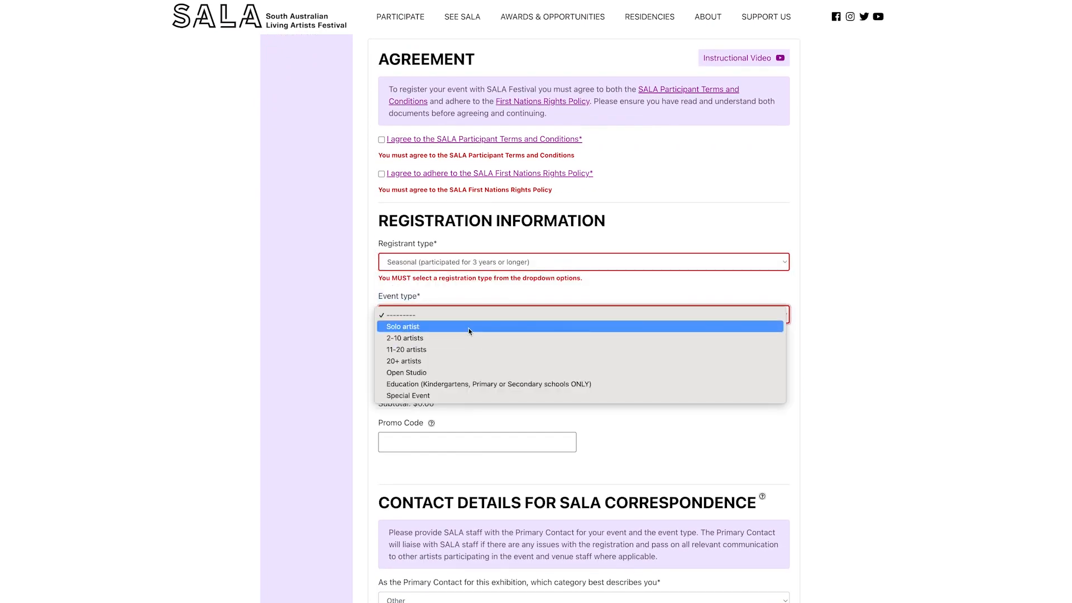
pyautogui.click(402, 326)
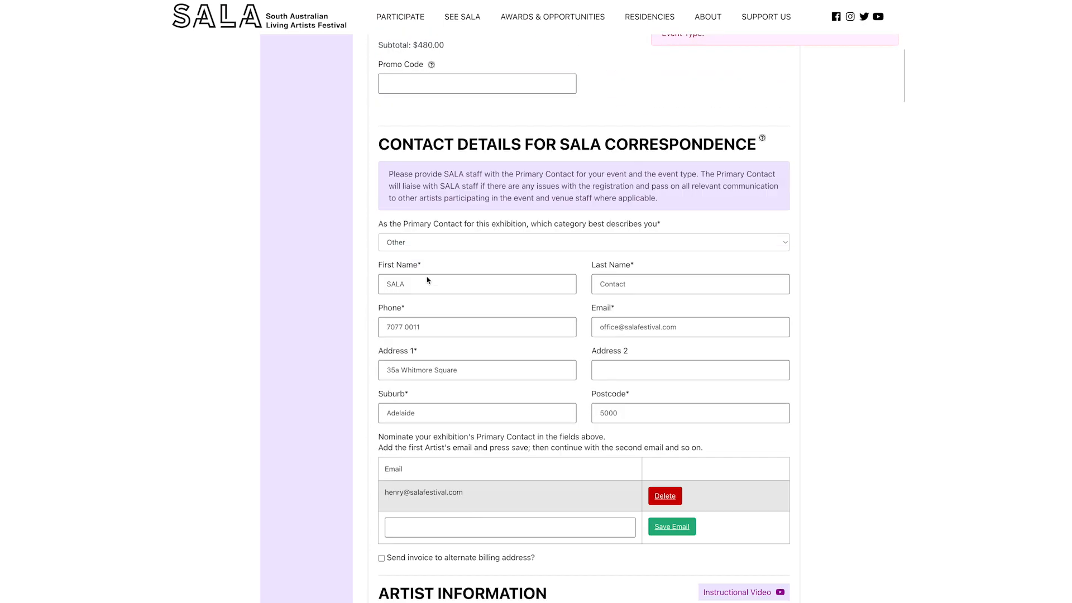
pyautogui.scroll(-3)
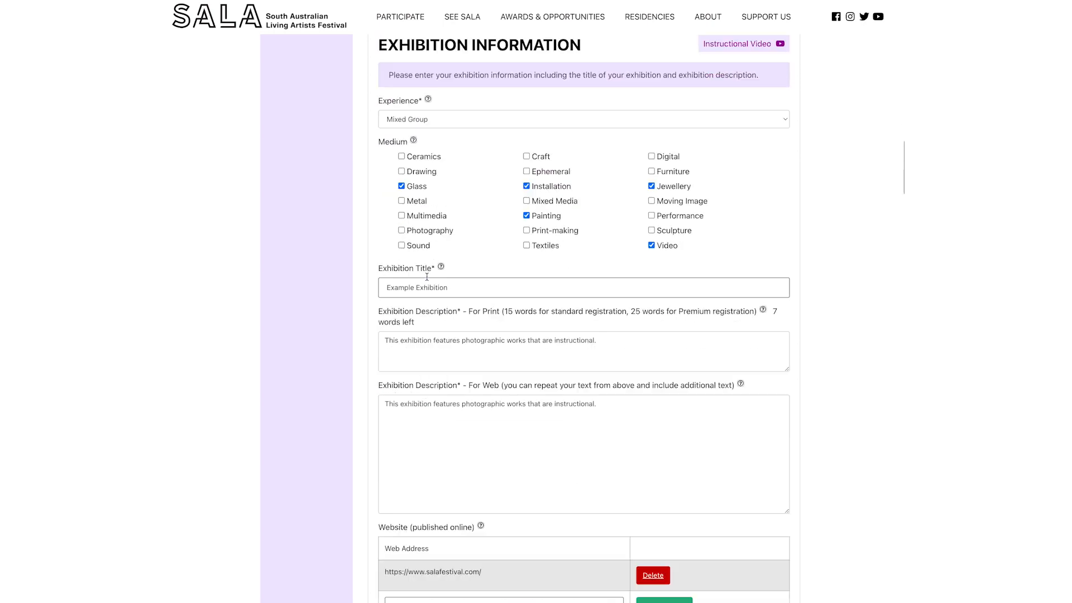
pyautogui.scroll(-3)
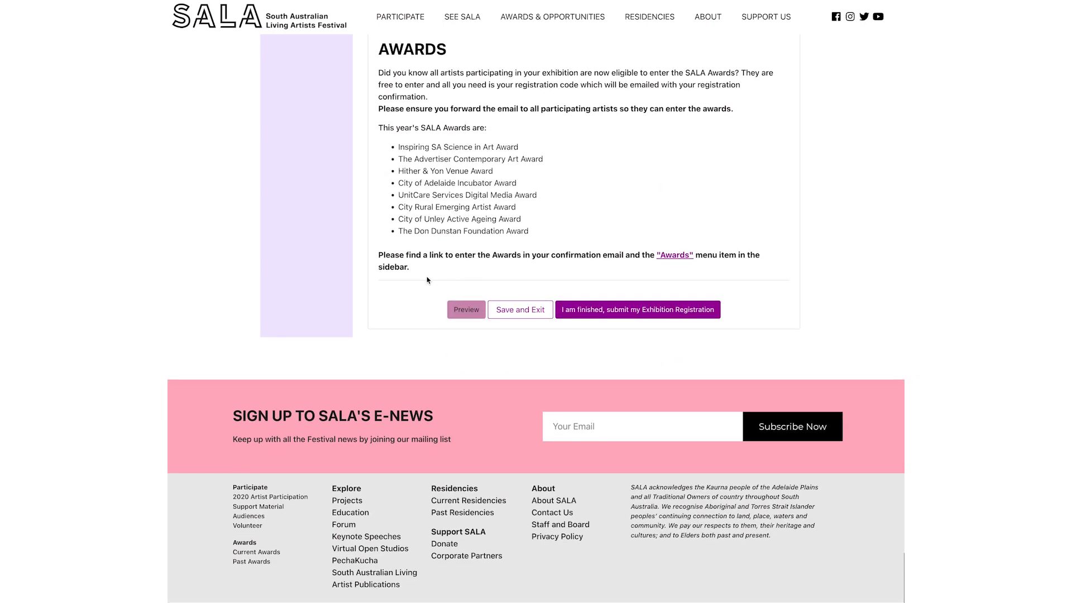
# Acknowledge the listing preview, retry submission, and agree to the SALA Participant Terms and Conditions
pyautogui.click(466, 309)
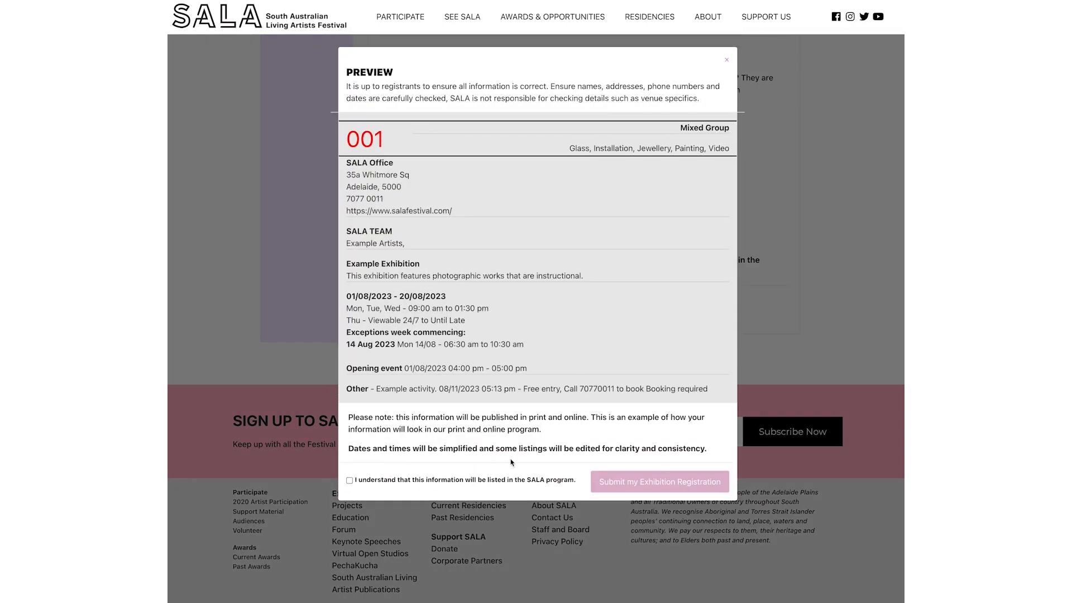
pyautogui.click(350, 480)
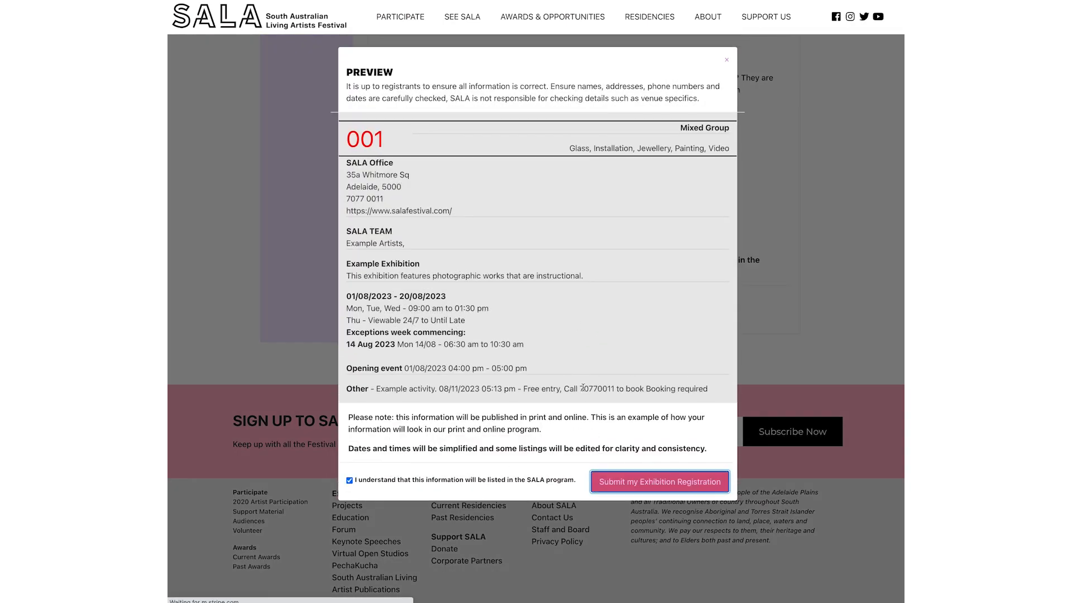
pyautogui.click(660, 481)
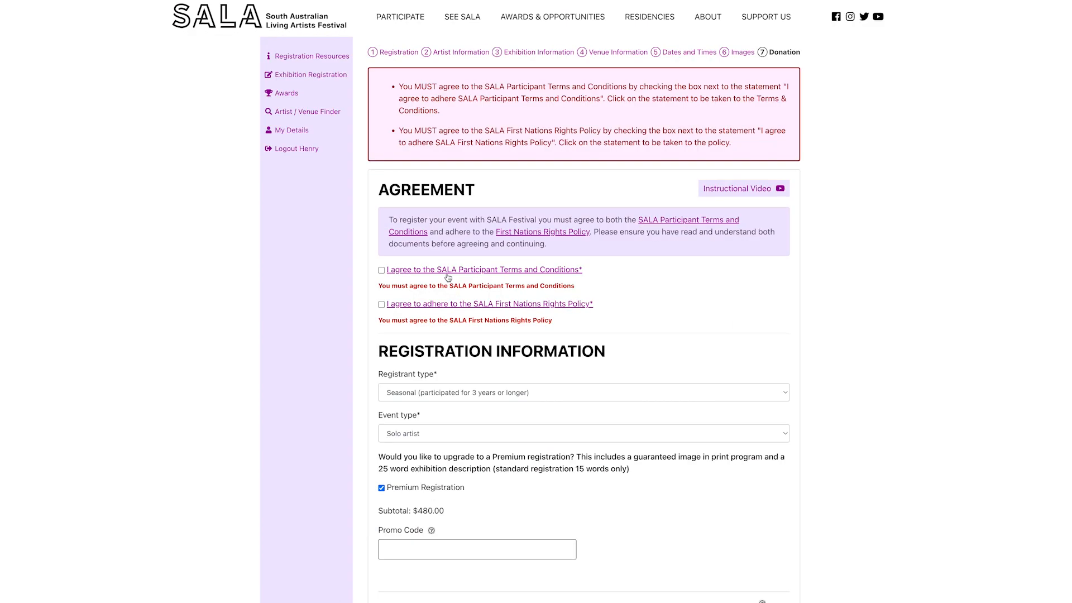
pyautogui.click(381, 303)
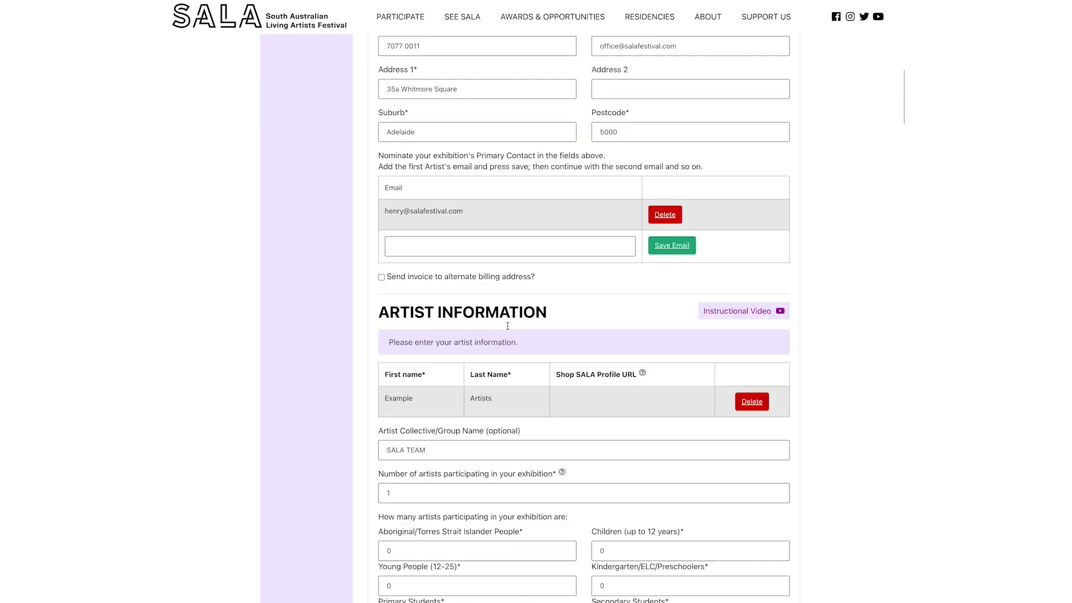
pyautogui.scroll(-3)
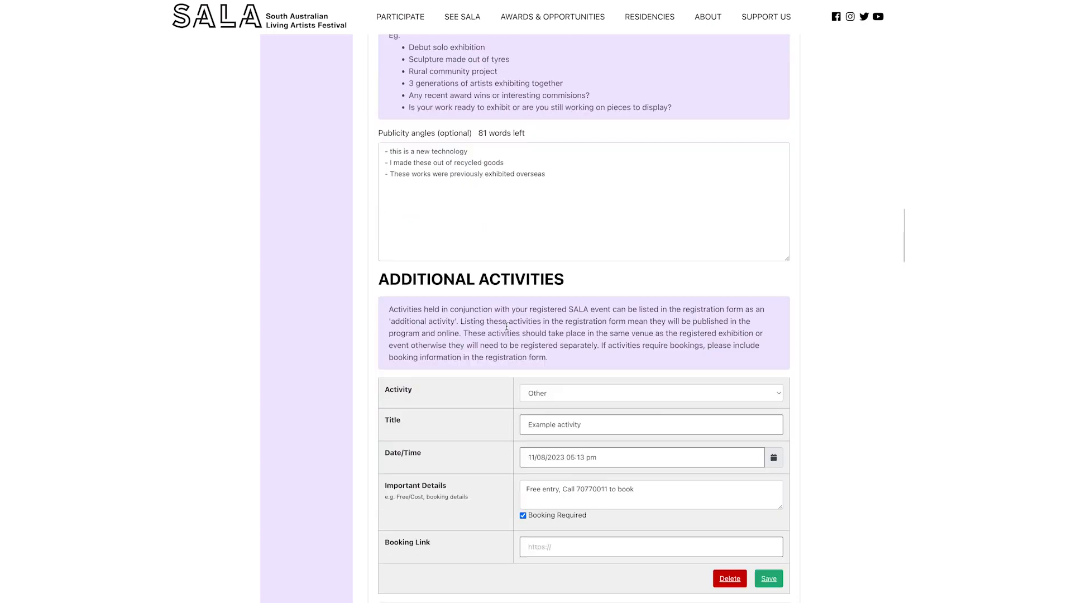
pyautogui.scroll(-3)
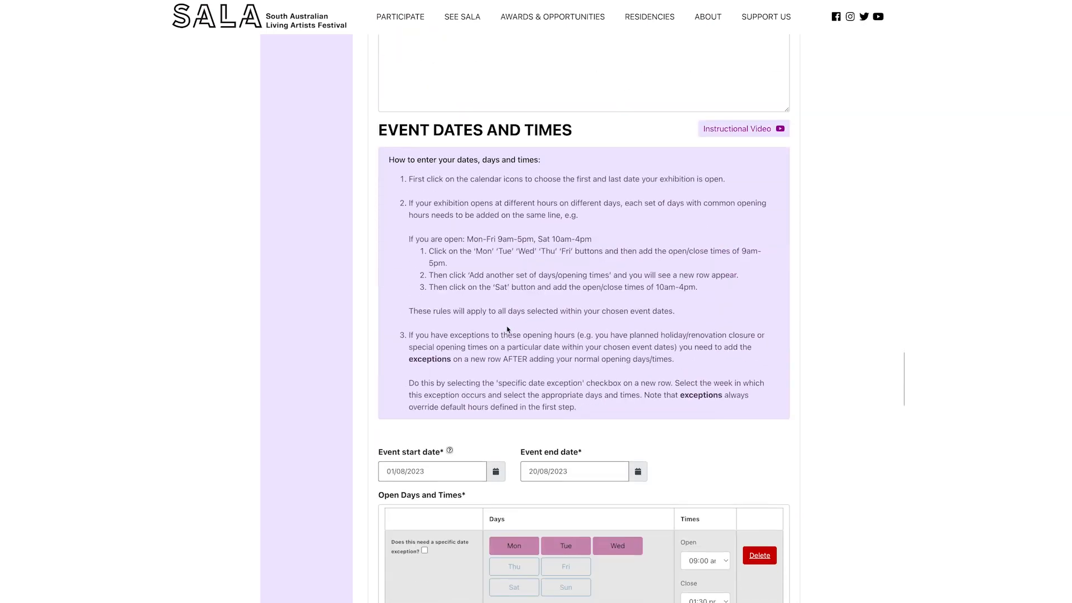
pyautogui.scroll(-3)
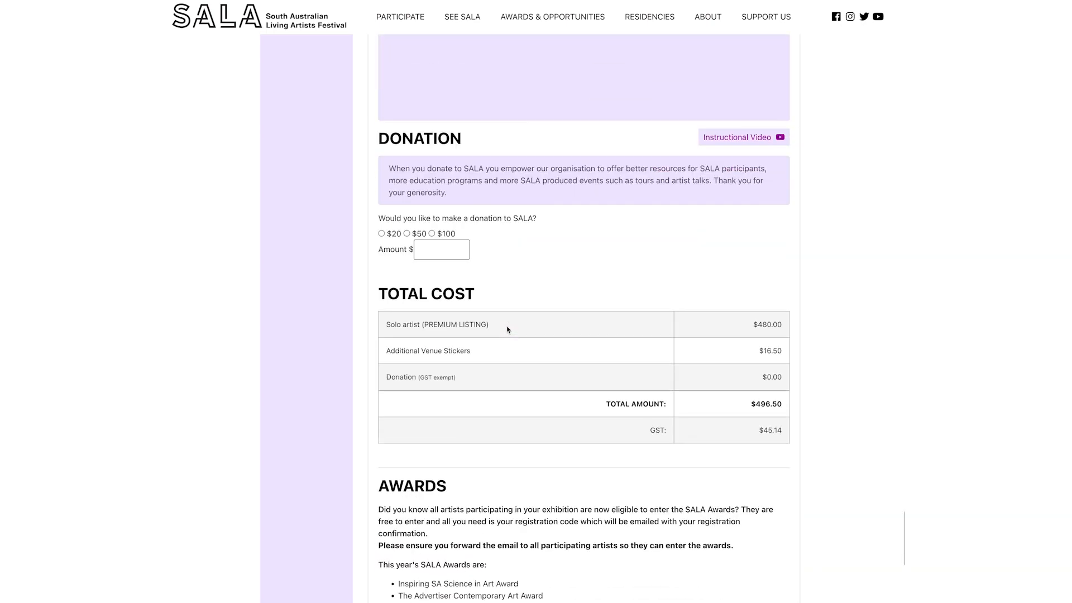
pyautogui.scroll(-3)
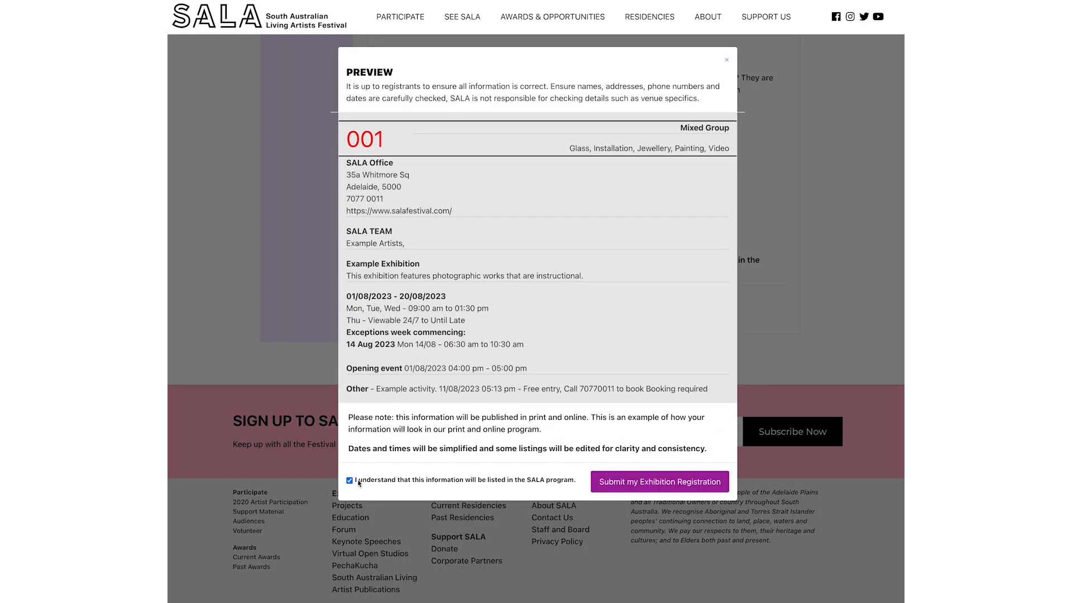
# Submit the exhibition registration with 'Pay with invoice' and request the emailed invoice
pyautogui.click(660, 481)
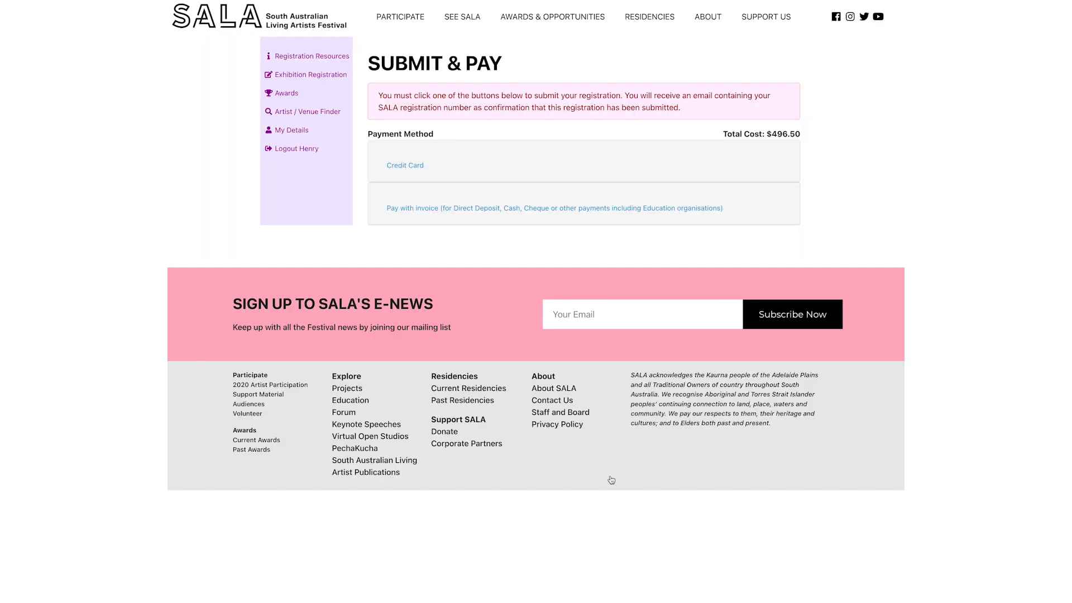
pyautogui.moveTo(404, 166)
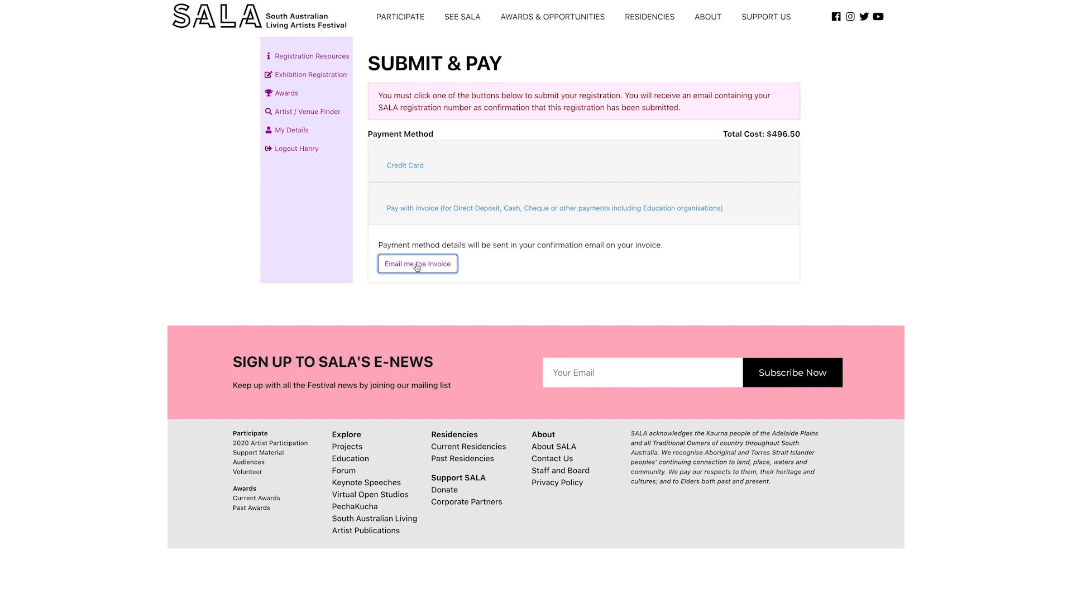
pyautogui.click(417, 264)
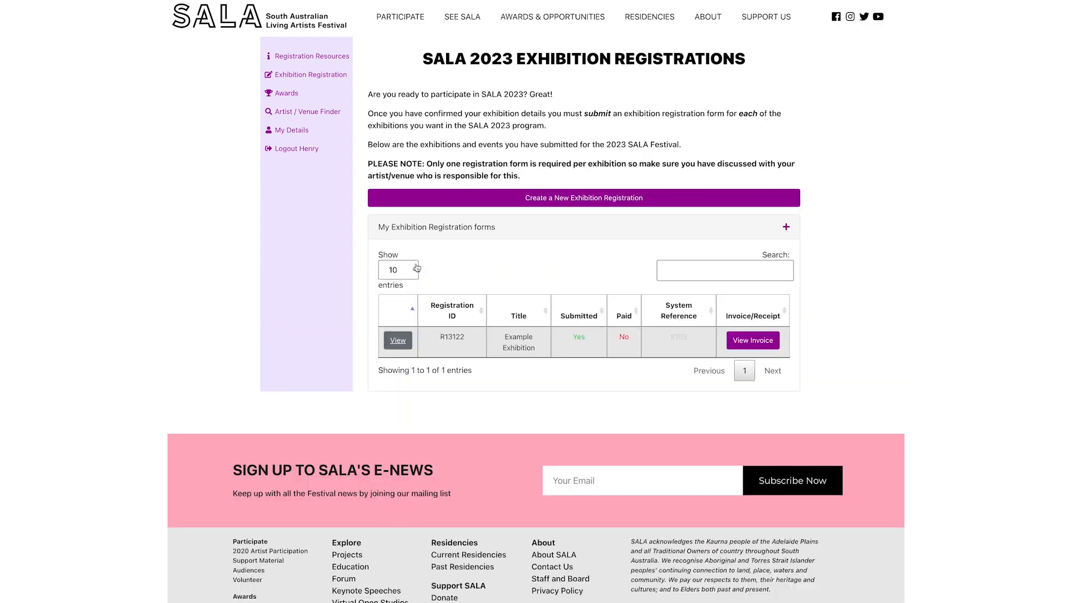
pyautogui.moveTo(556, 268)
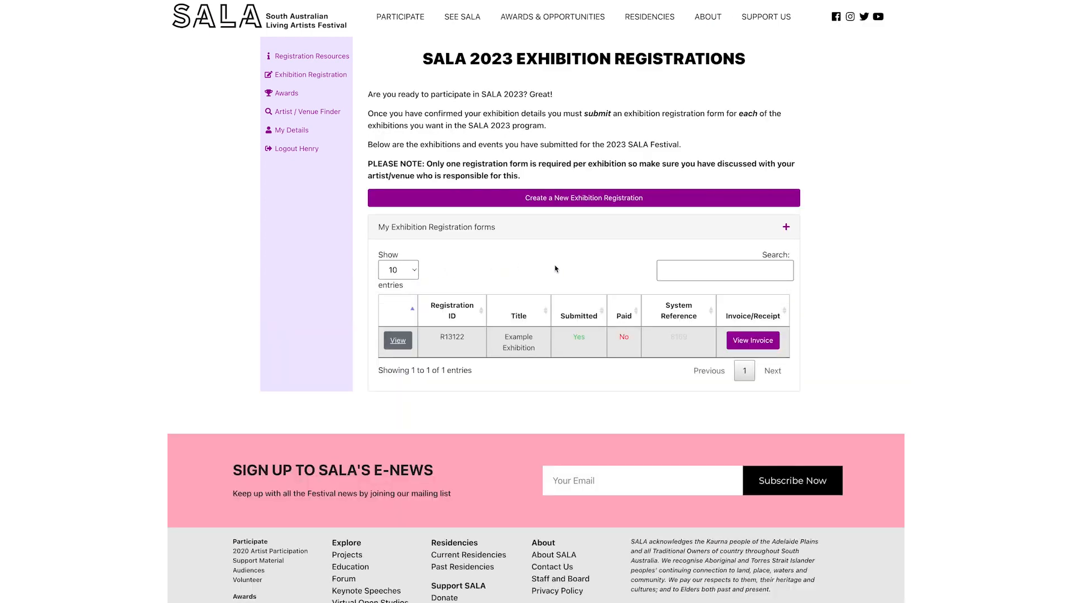